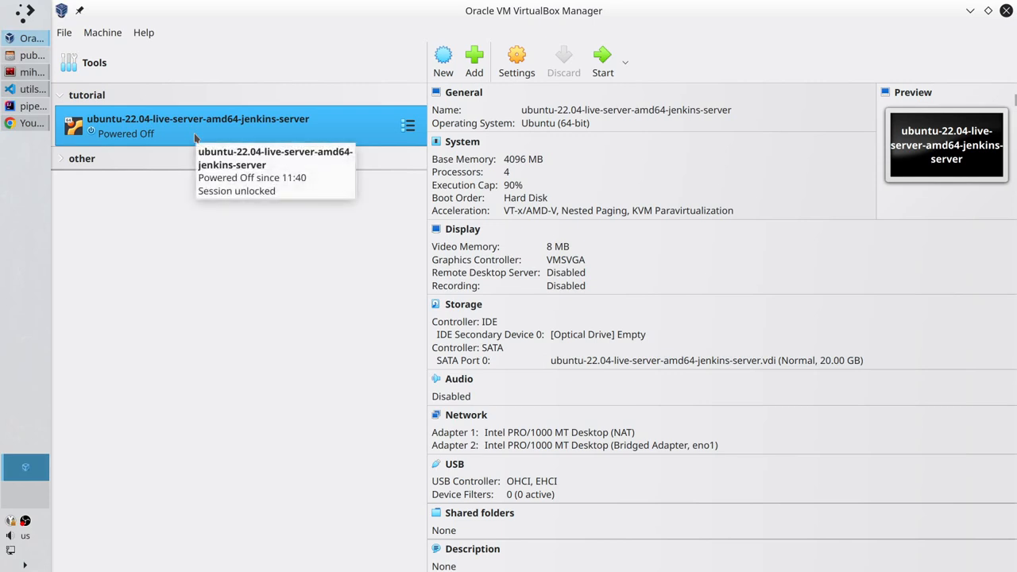
mouse_move(230, 140)
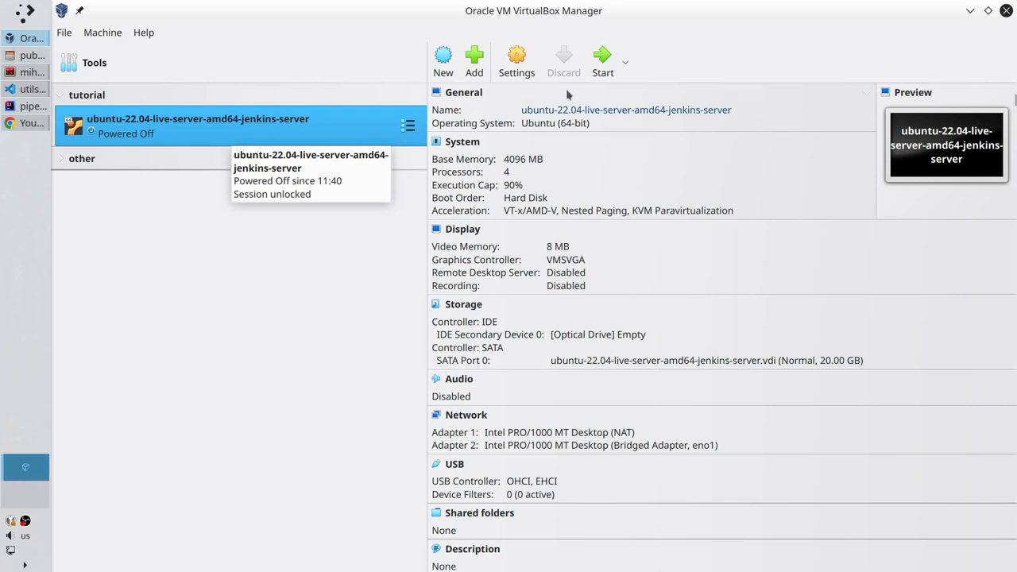
Start the ubuntu-22.04 Jenkins server VM via Headless Start, with no display window.
left_click(623, 62)
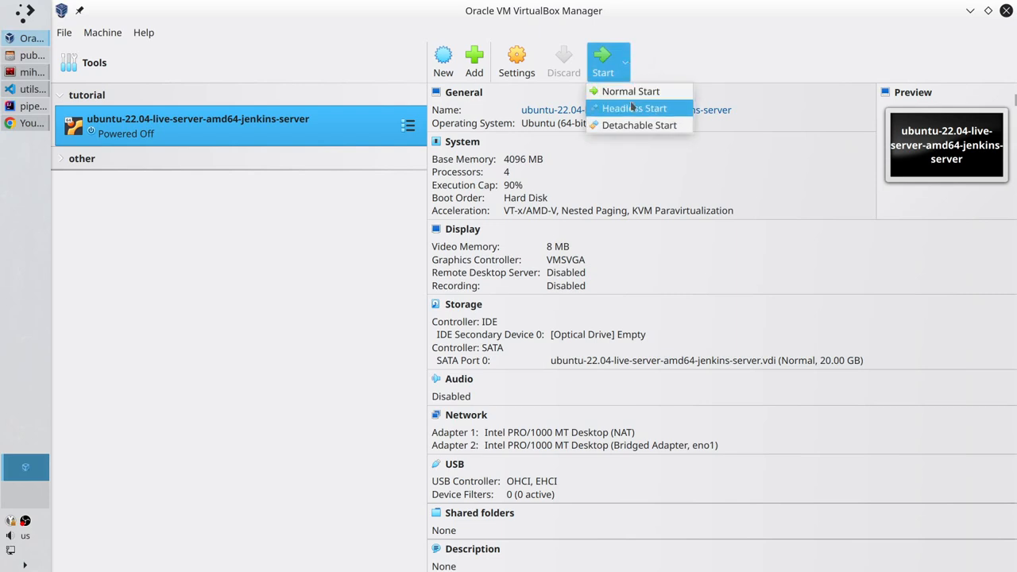
left_click(635, 109)
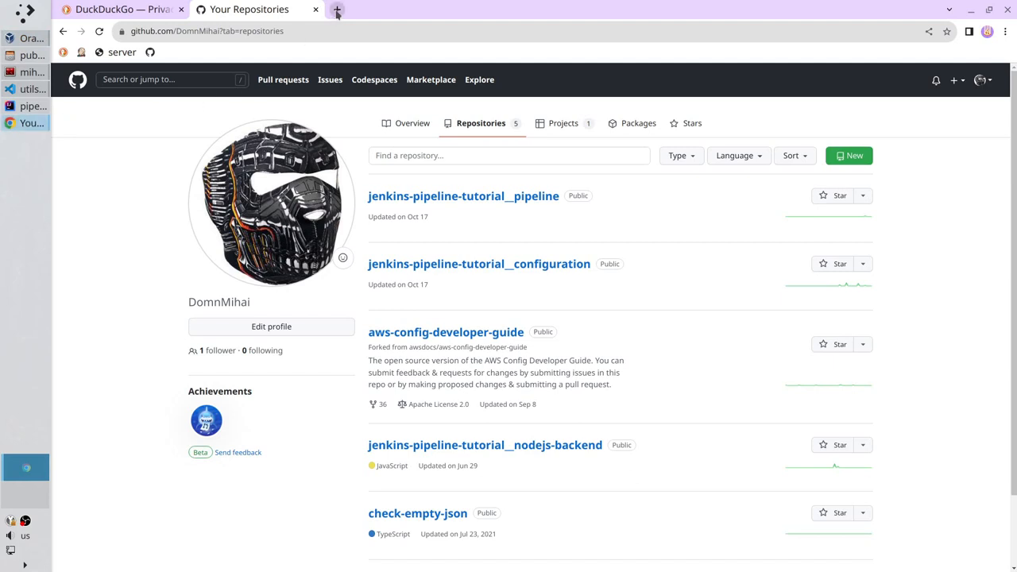
Sign in to Jenkins at 192.168.0.50:8080 as miha and reach the dashboard with the two hello-world pipelines.
left_click(333, 10)
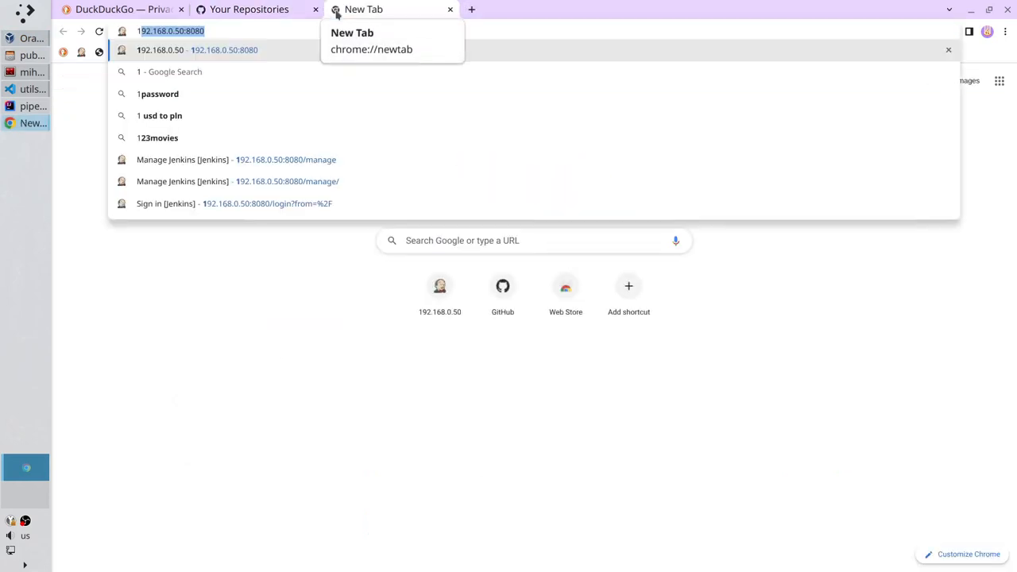
left_click(233, 204)
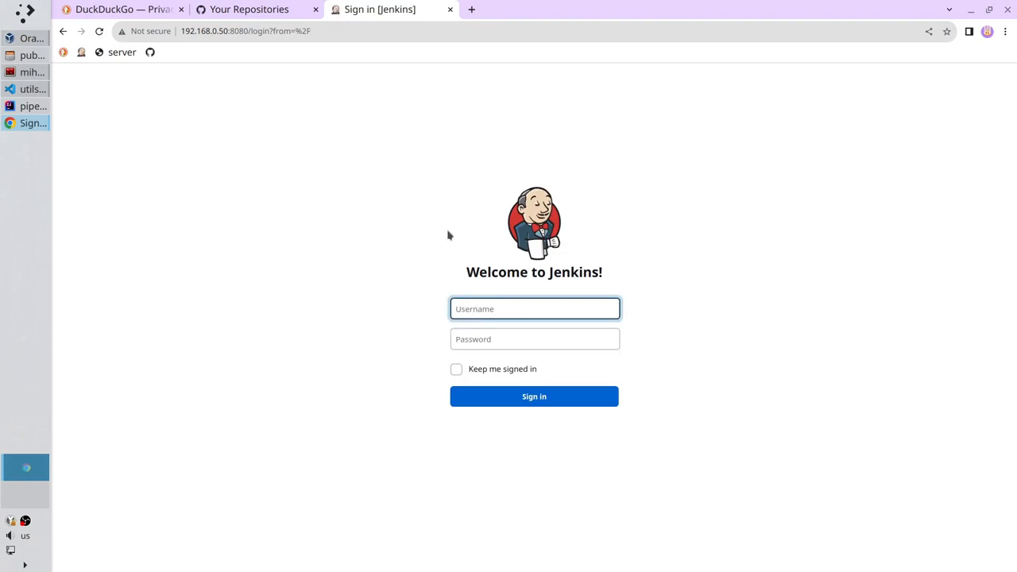
type("mihai")
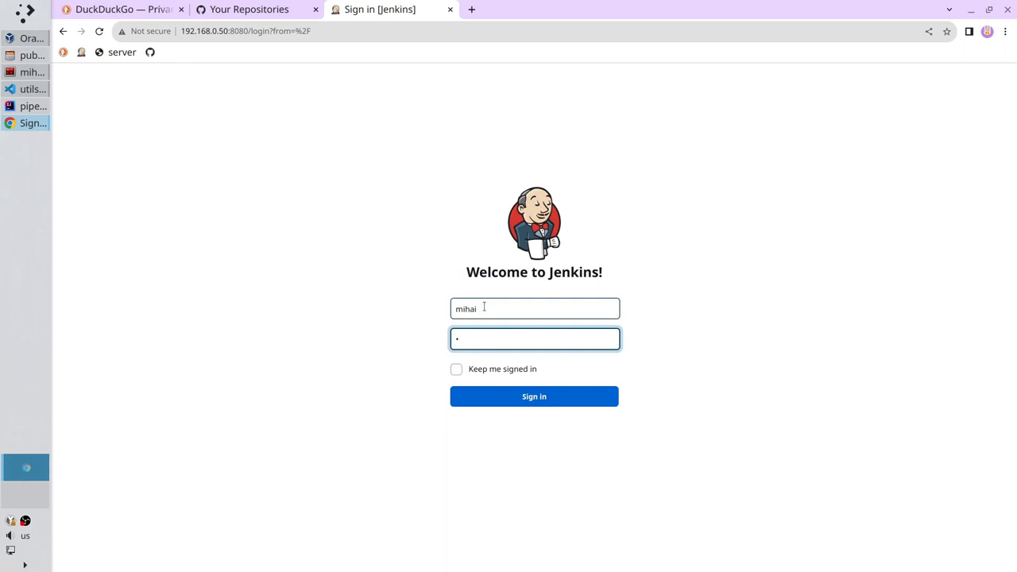
left_click(534, 398)
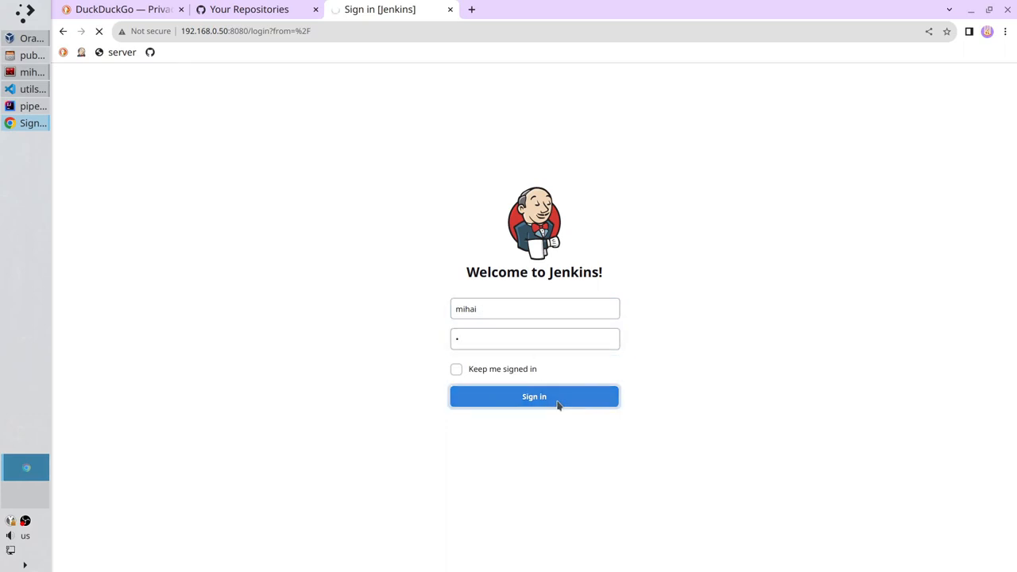
left_click(534, 397)
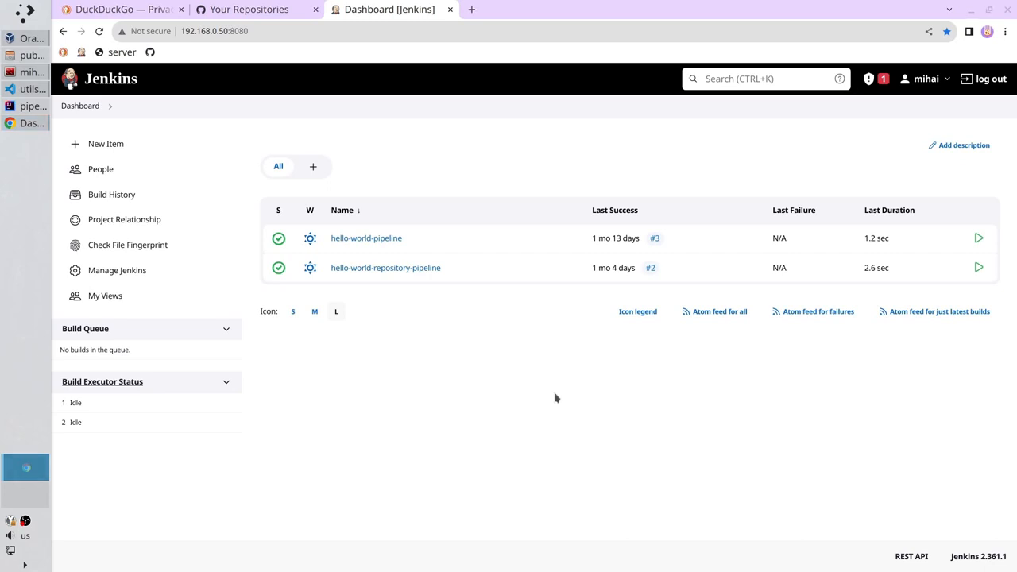
Create a public repository named jenkins-pipeline-tutorial__pipeline-shared-lib with no README, .gitignore or license.
left_click(248, 9)
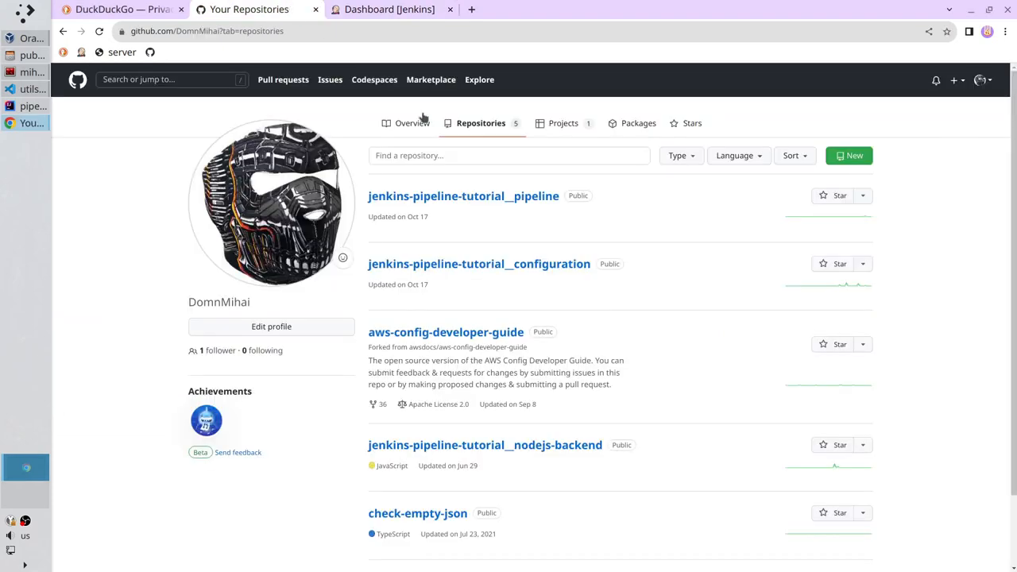
mouse_move(855, 159)
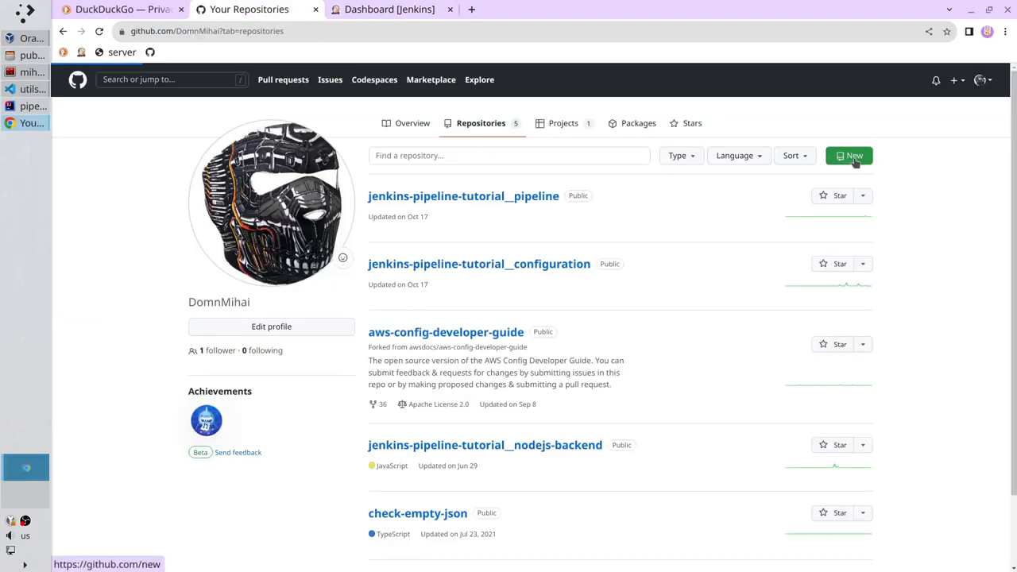
left_click(849, 156)
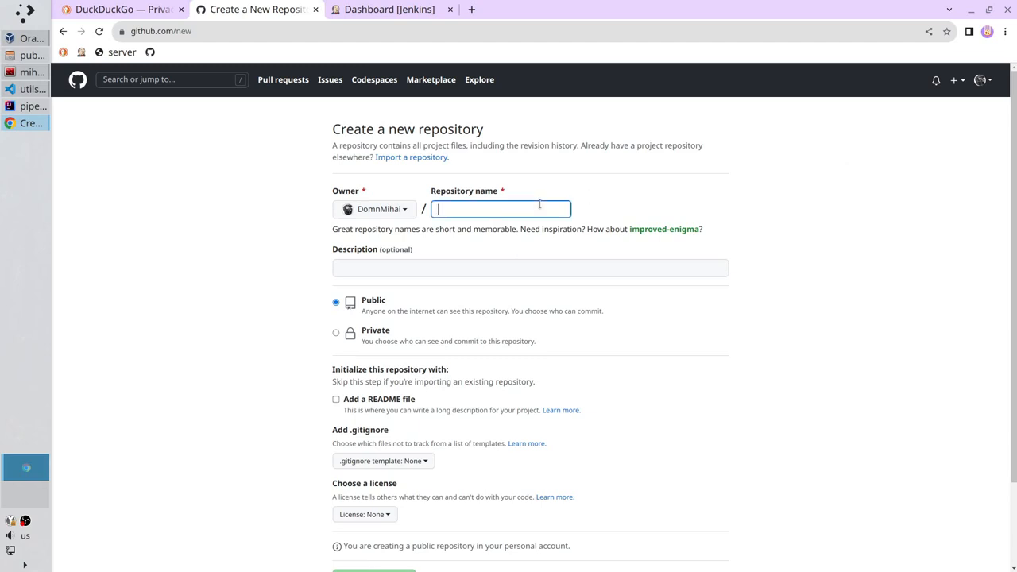
type("jenkins-pipeline-t")
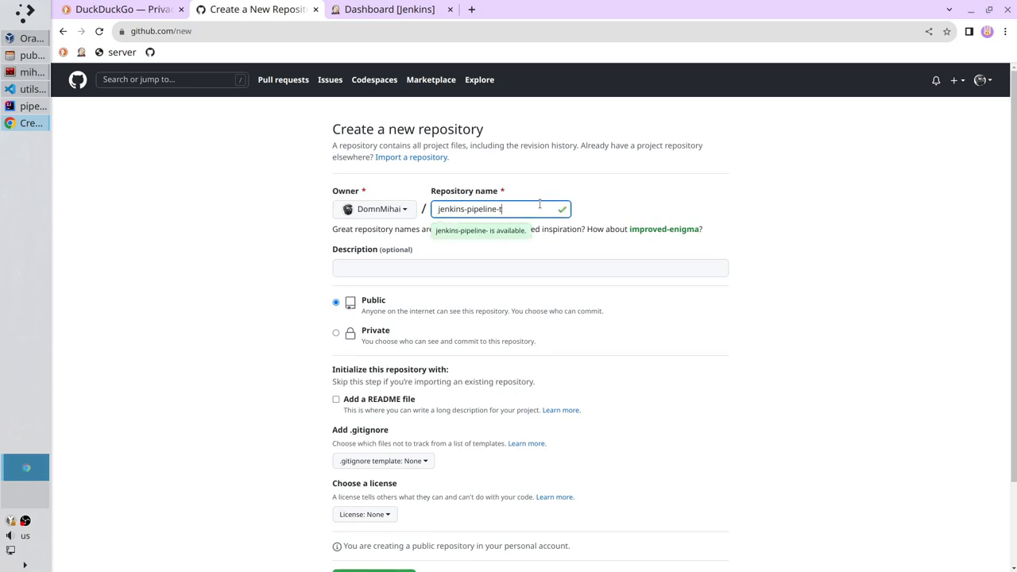
type("utorial__pipeline-shared-lib")
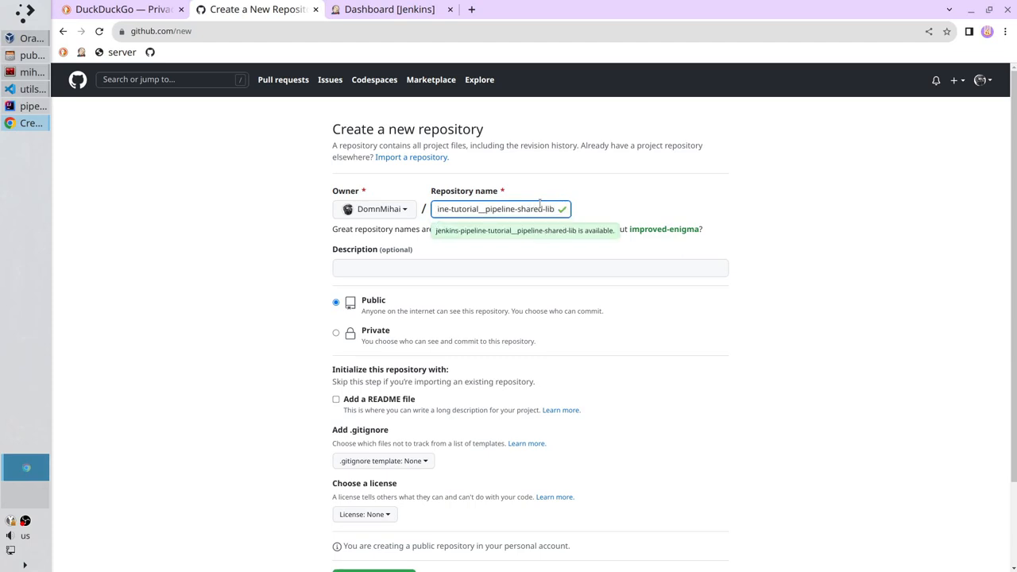
left_click(530, 267)
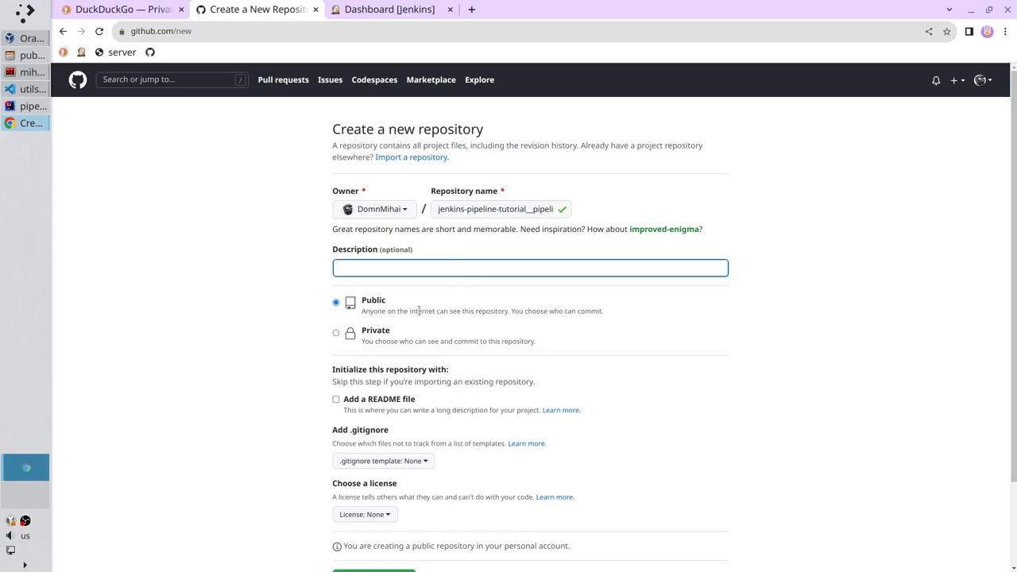
left_click(529, 267)
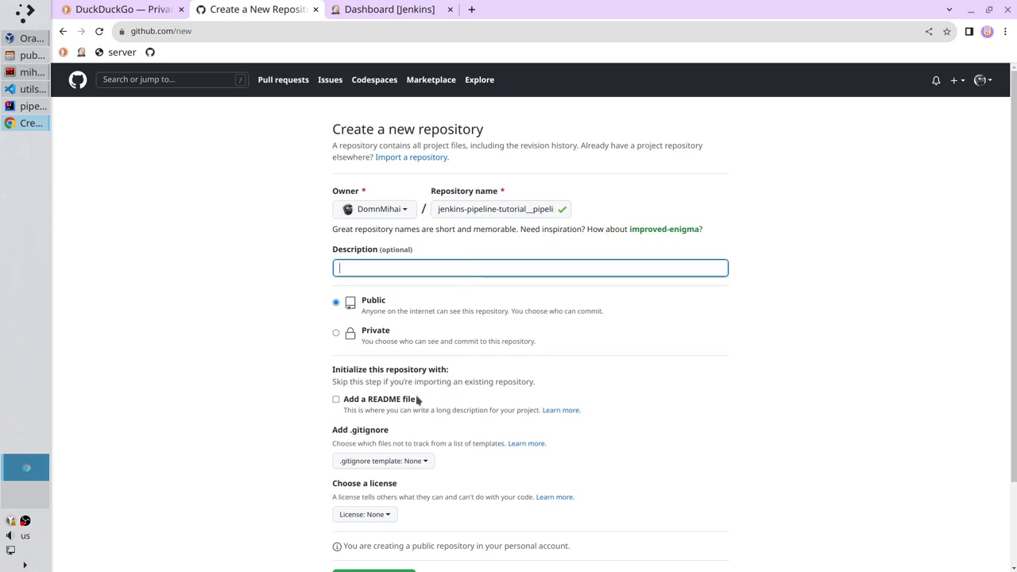
scroll("down", 3)
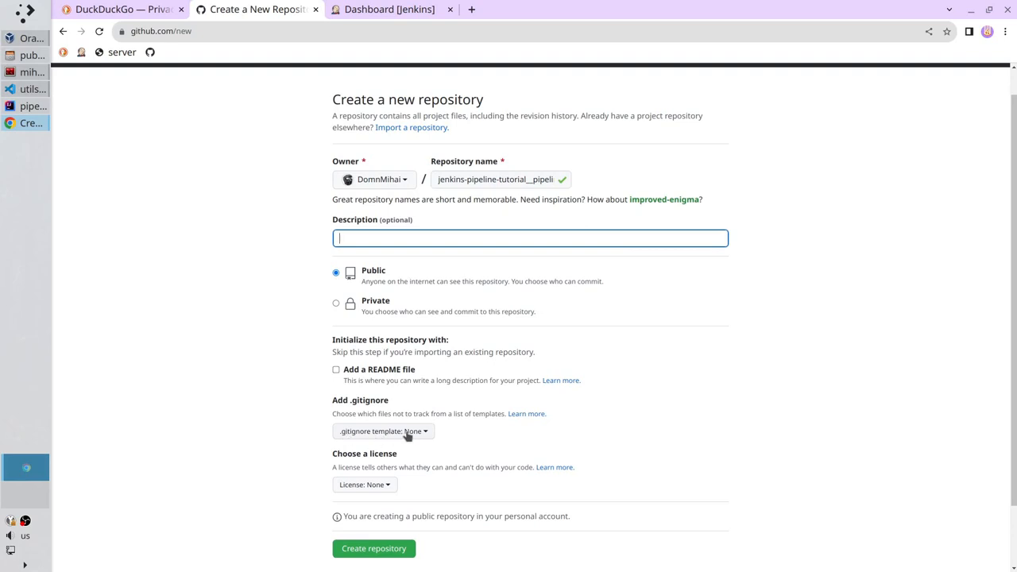
mouse_move(394, 548)
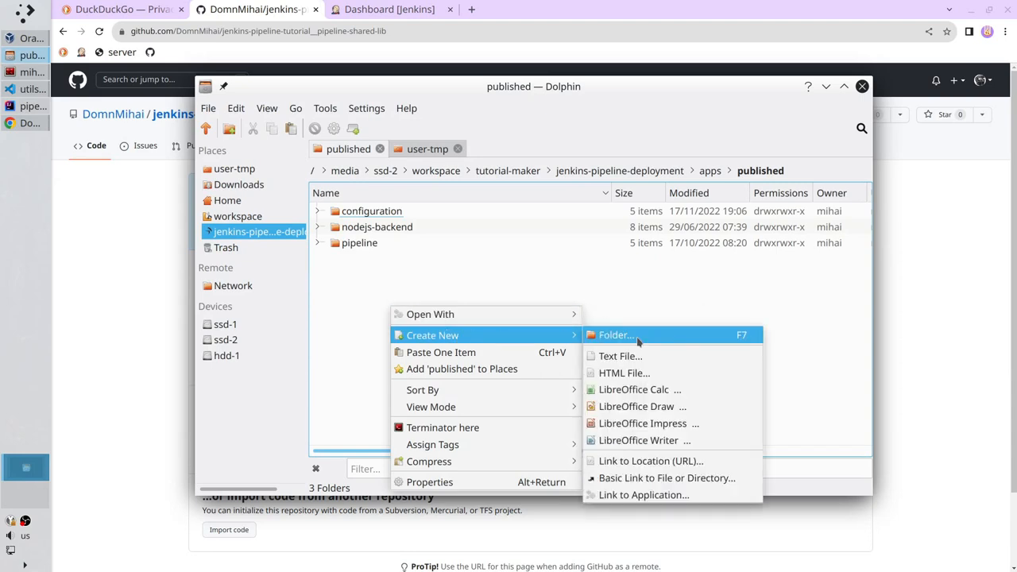
Create a pipeline-shared-lib folder under apps/published and enter it.
left_click(614, 334)
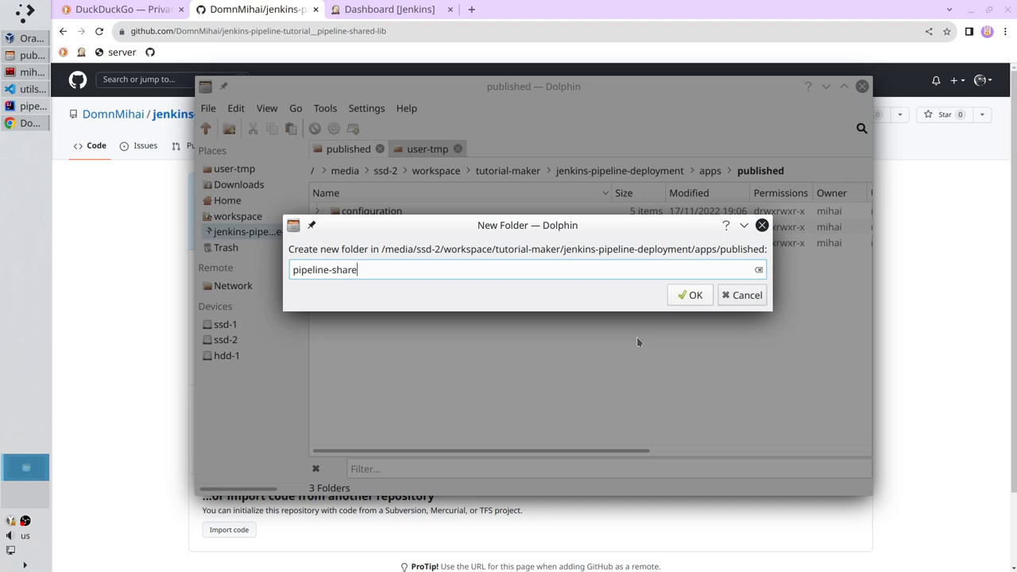
left_click(690, 294)
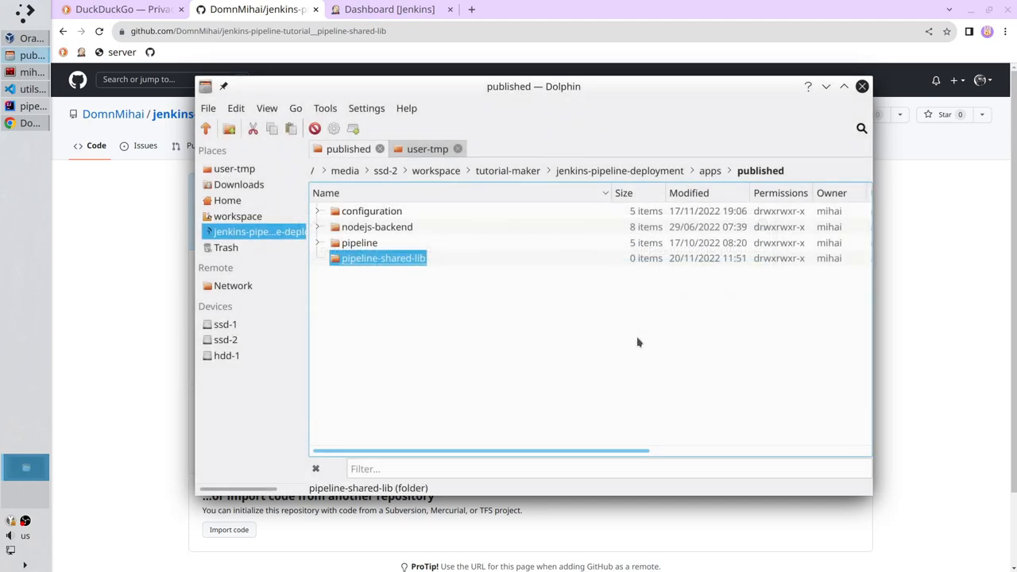
double_click(378, 258)
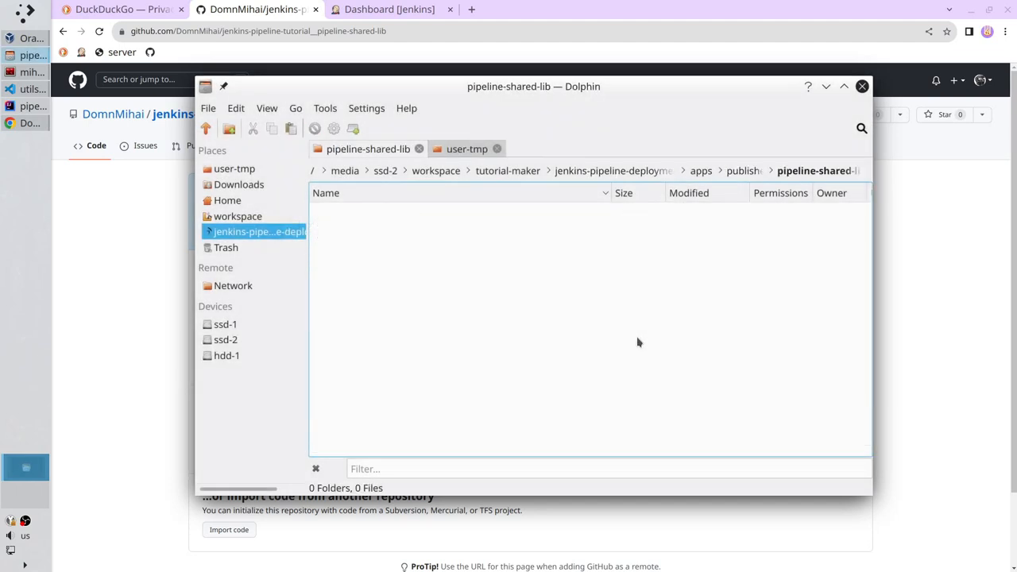
mouse_move(519, 285)
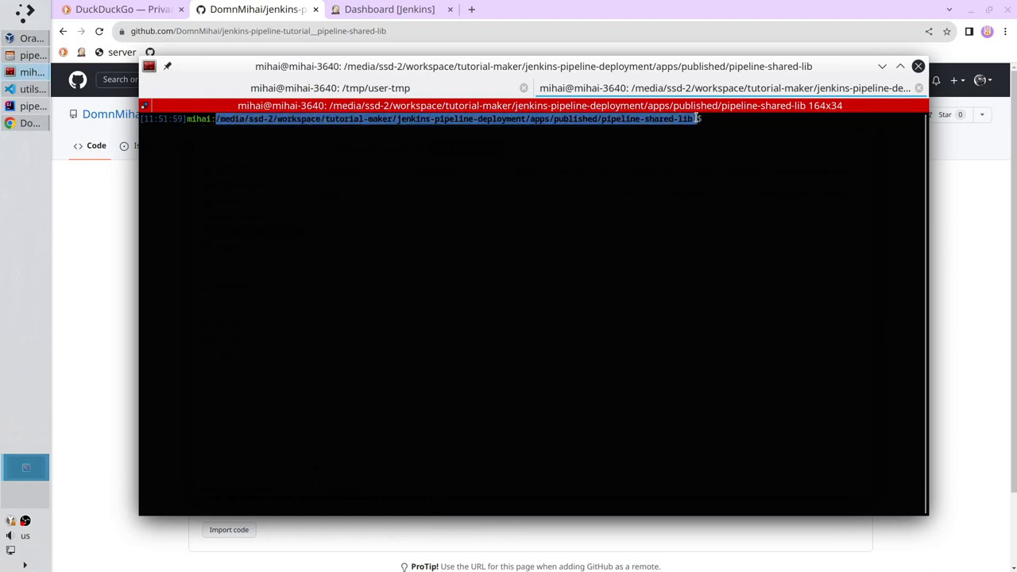
Confirm the pipeline-shared-lib path with pwd and enter git init from GitHub's quick setup.
type("di")
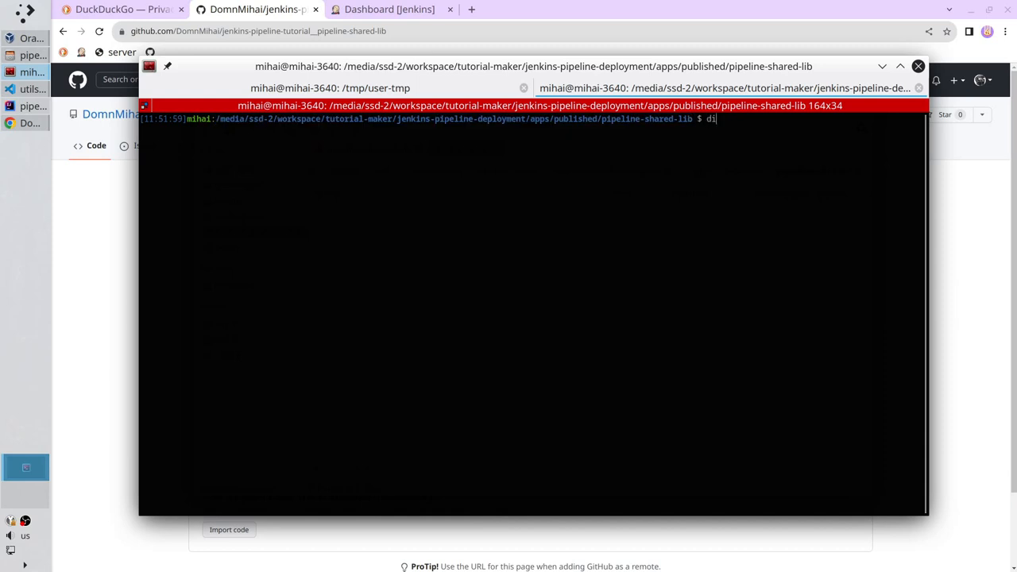
key("BackSpace")
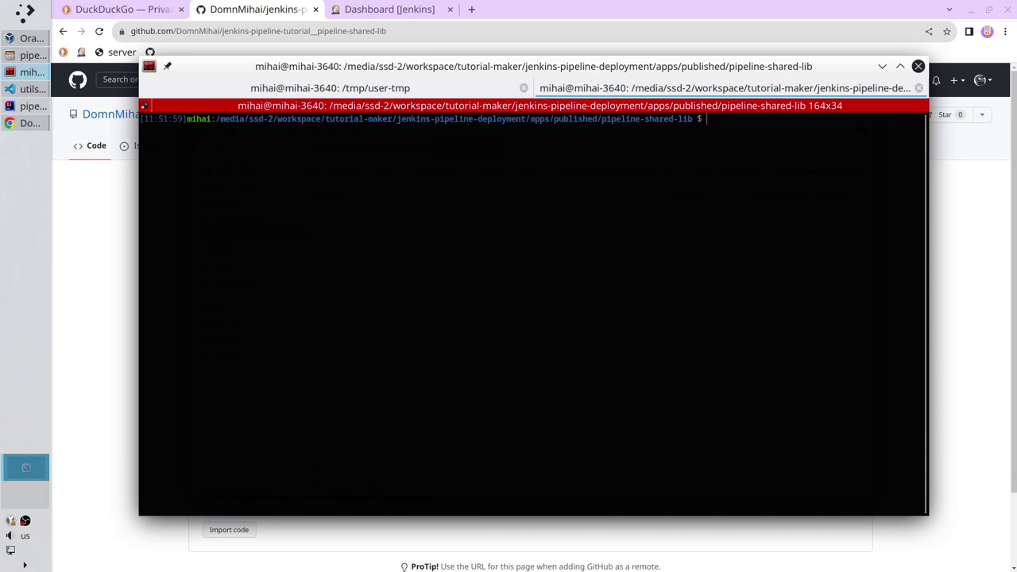
type("pwd")
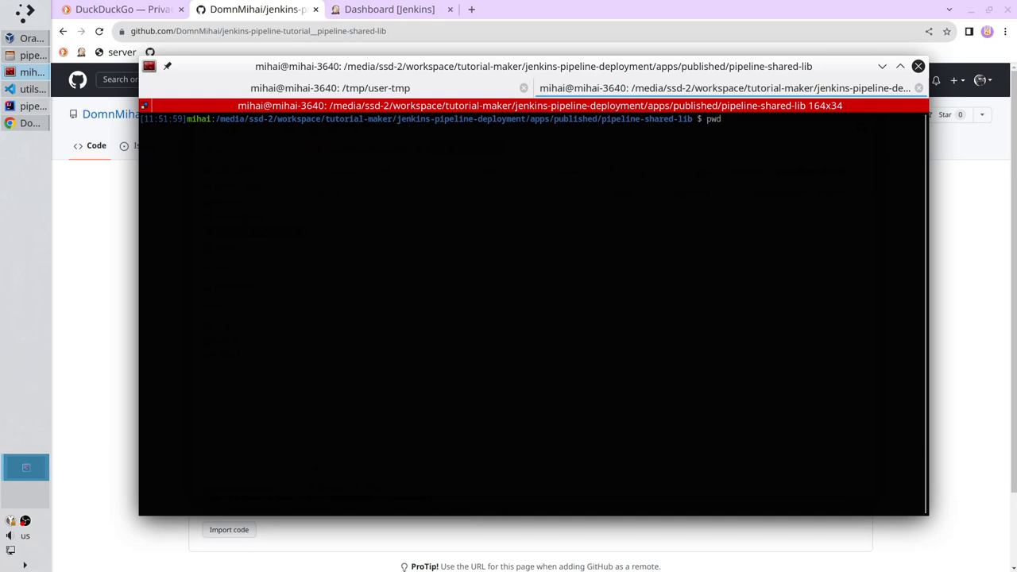
key("Return")
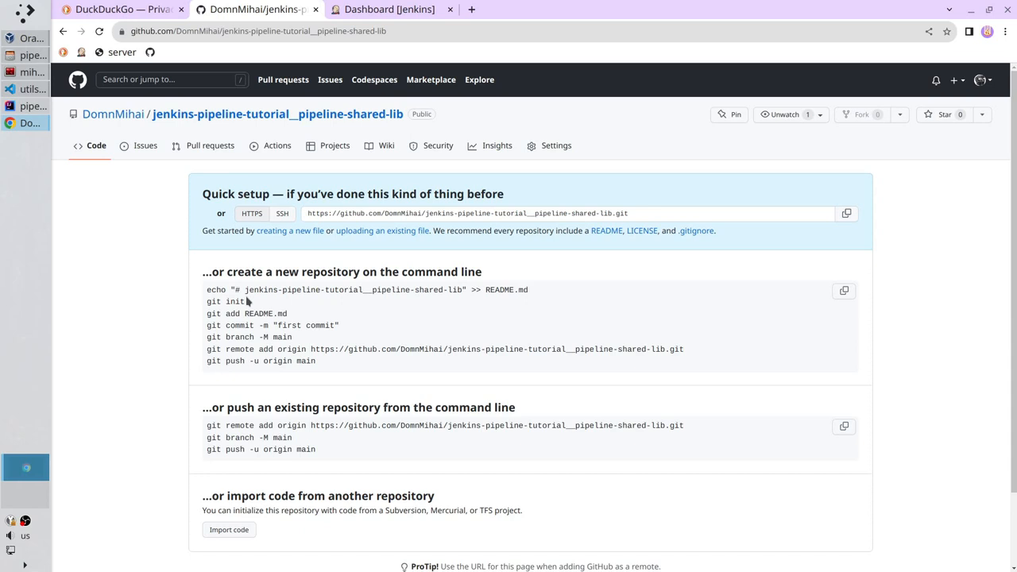
double_click(226, 302)
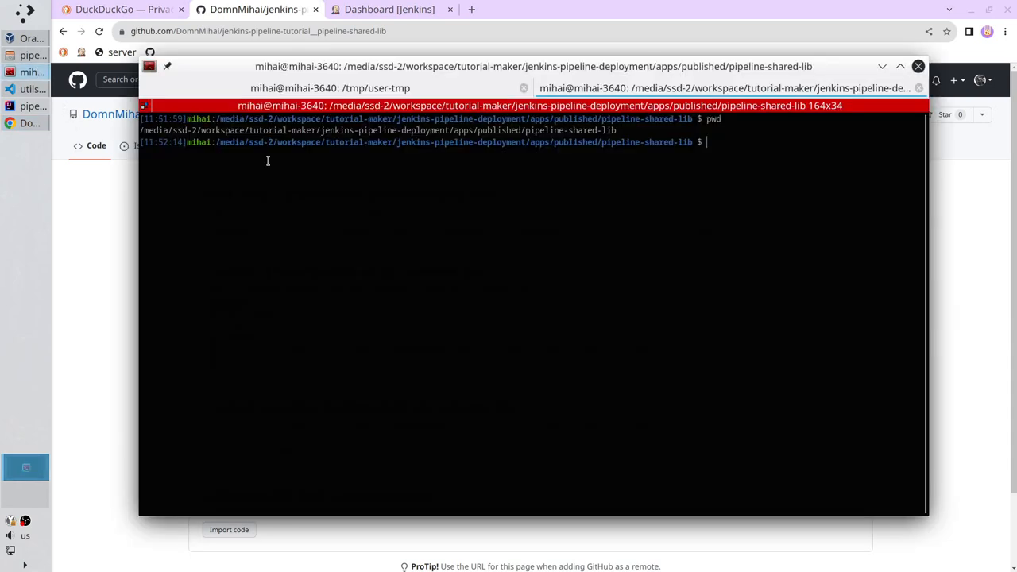
type("git init")
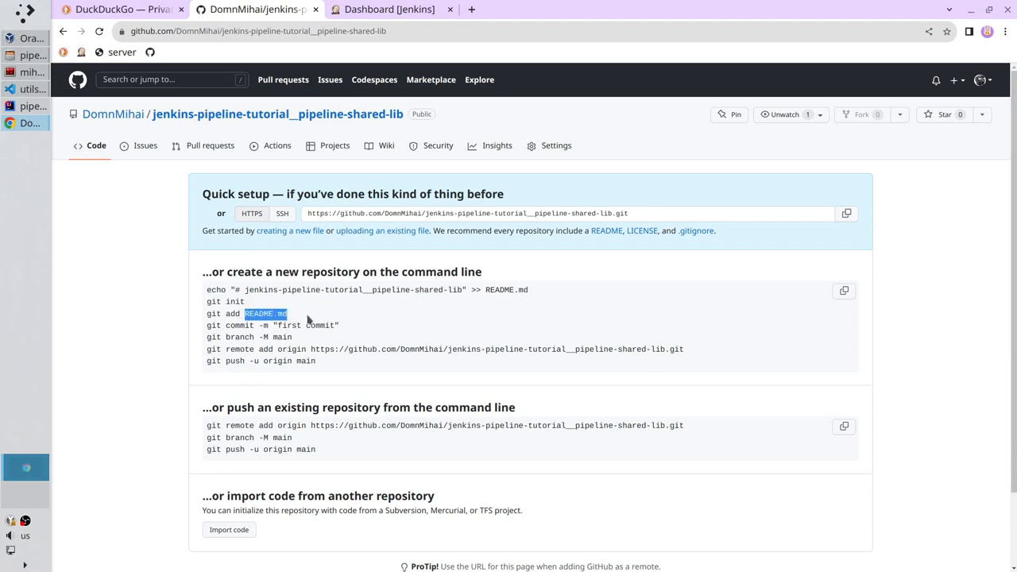
mouse_move(295, 317)
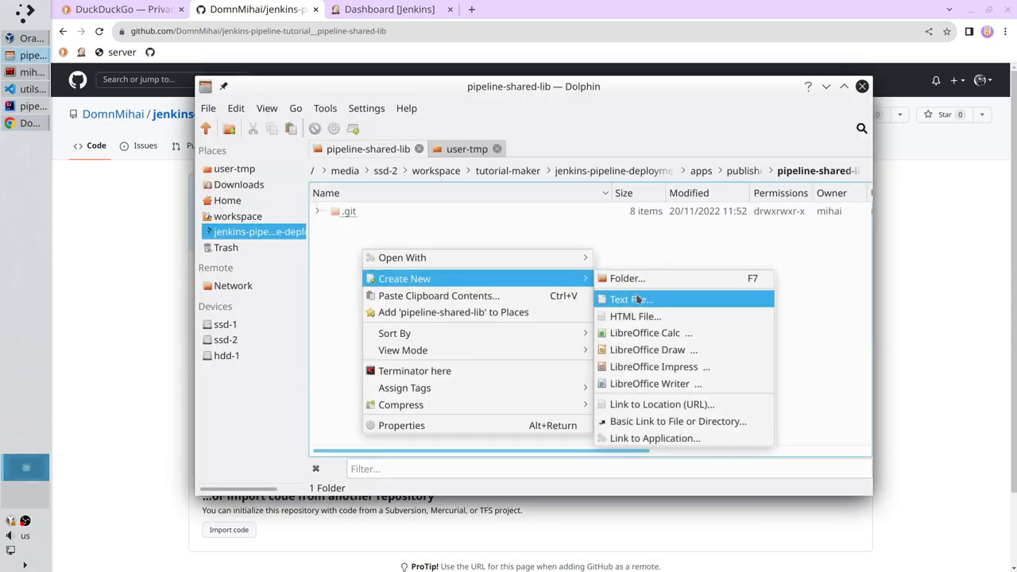
Create an empty .gitignore text file in the pipeline-shared-lib folder.
left_click(630, 299)
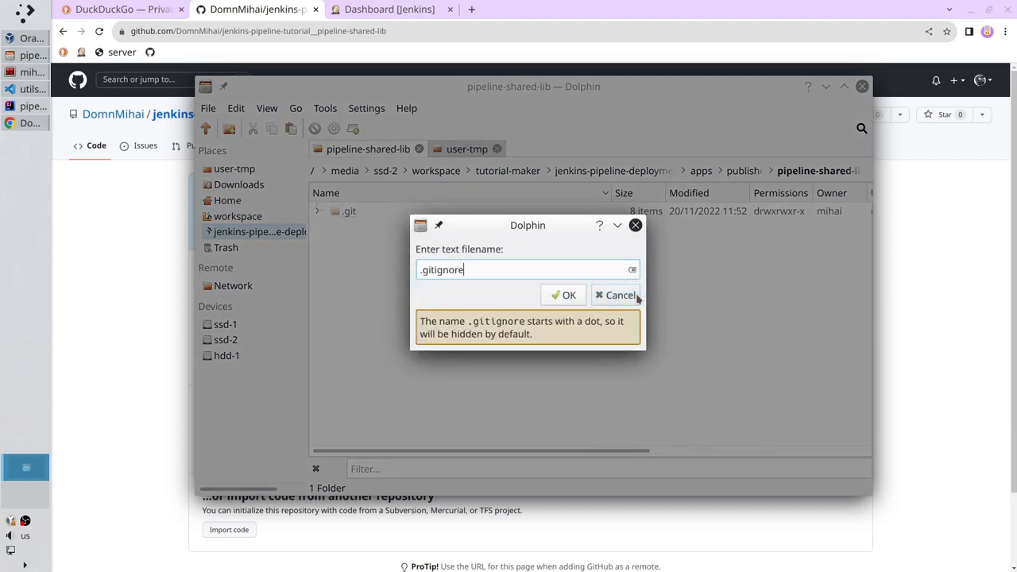
left_click(563, 294)
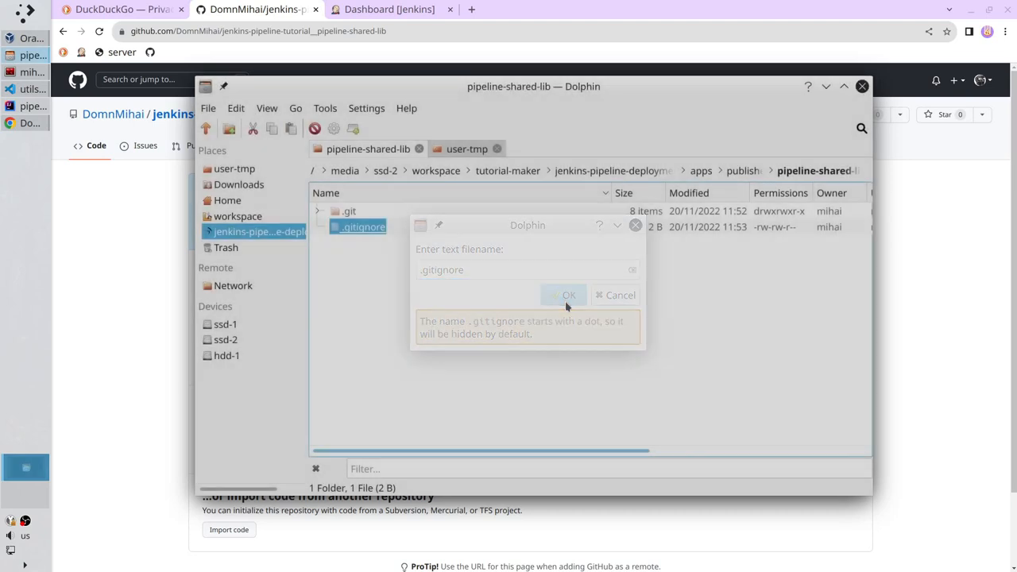
left_click(564, 294)
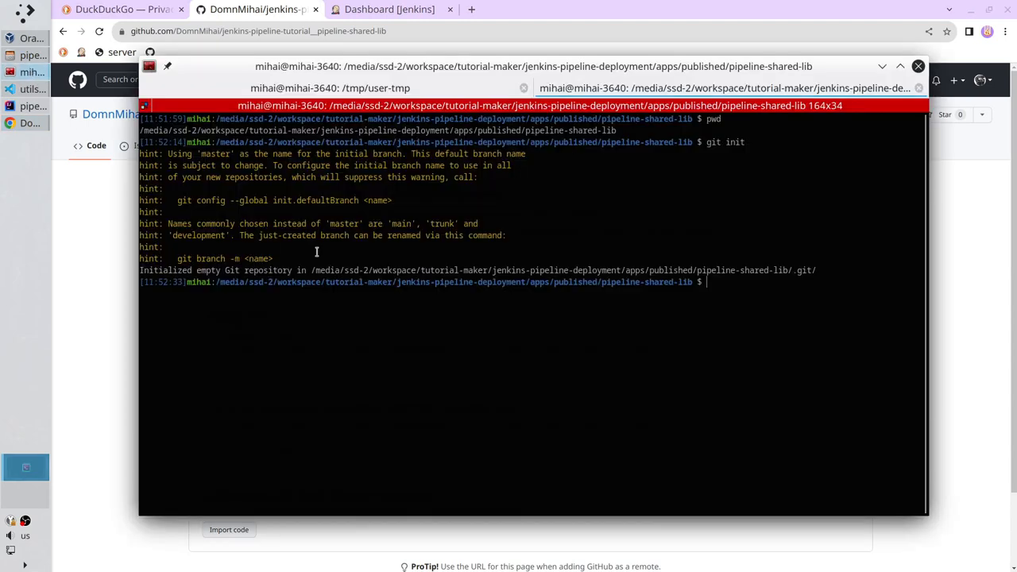
Stage .gitignore, commit it as "first commit", and rename the branch to main with git branch -M main.
type("git add")
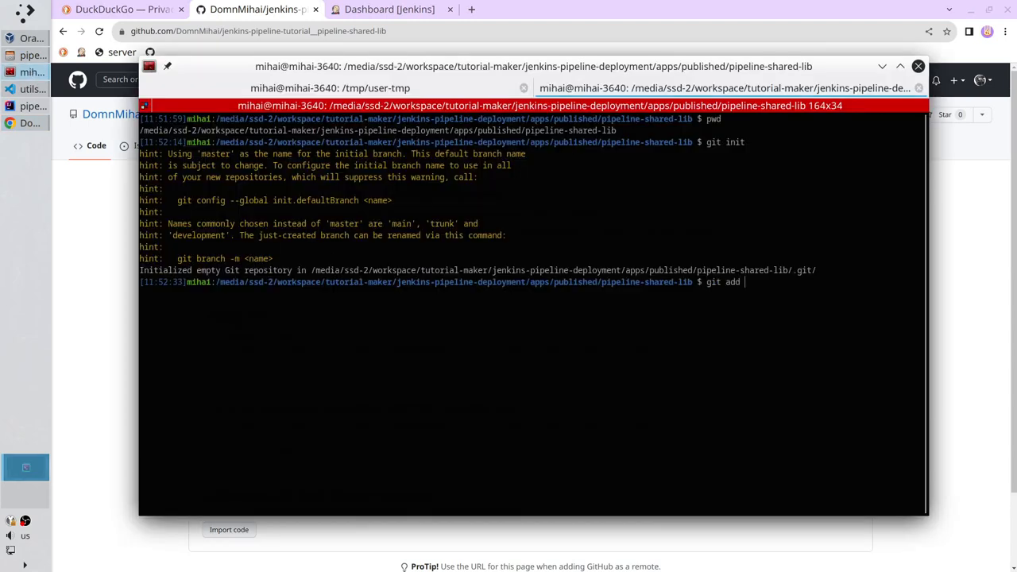
type(".gitignore")
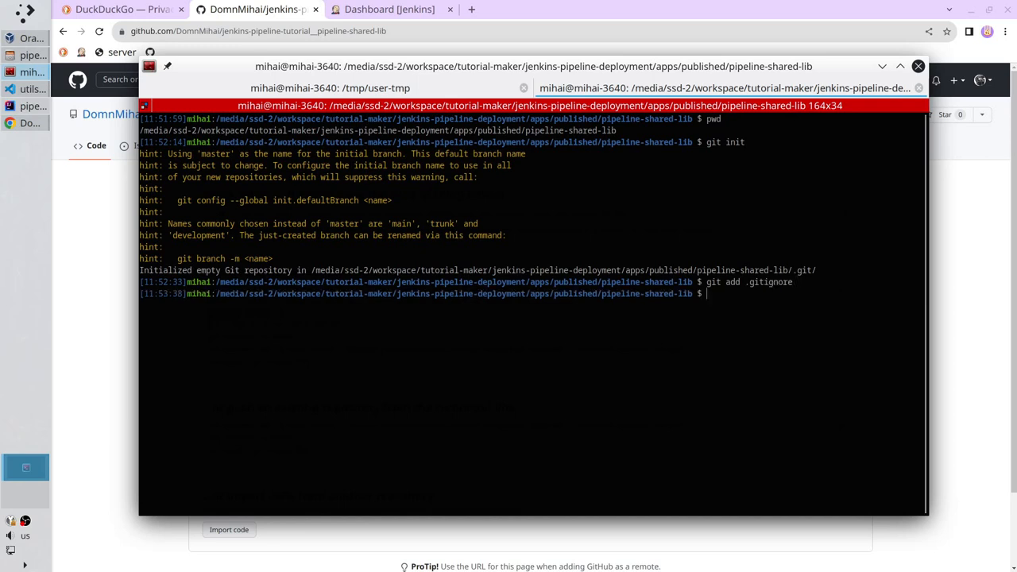
type("git status")
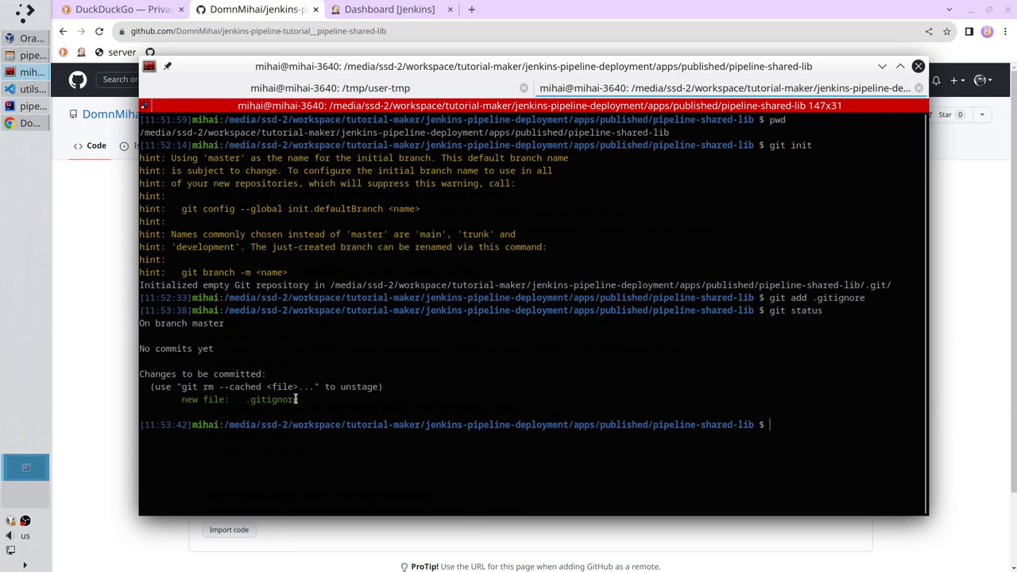
left_click(918, 66)
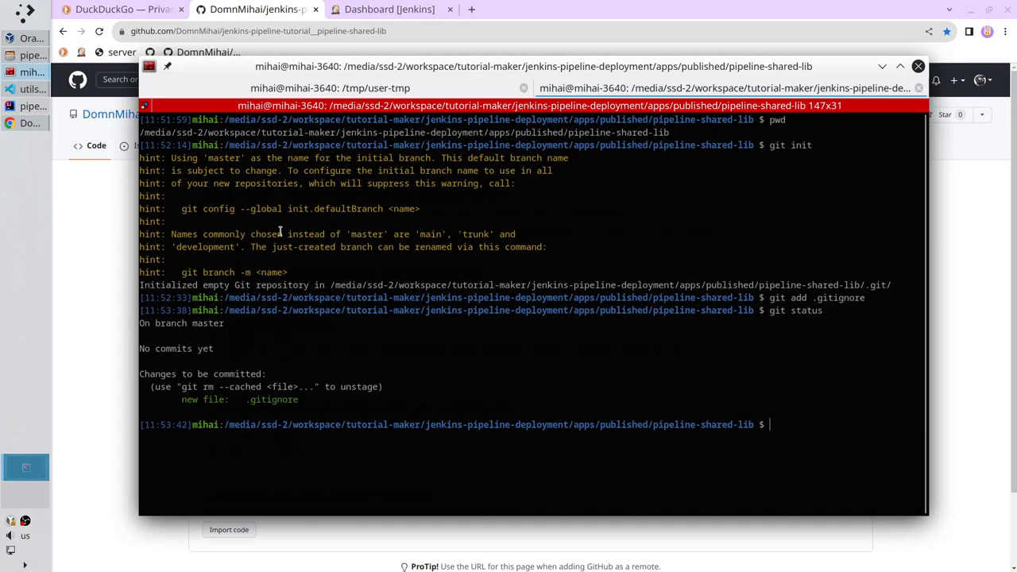
type("git commit -m \"first commit\"")
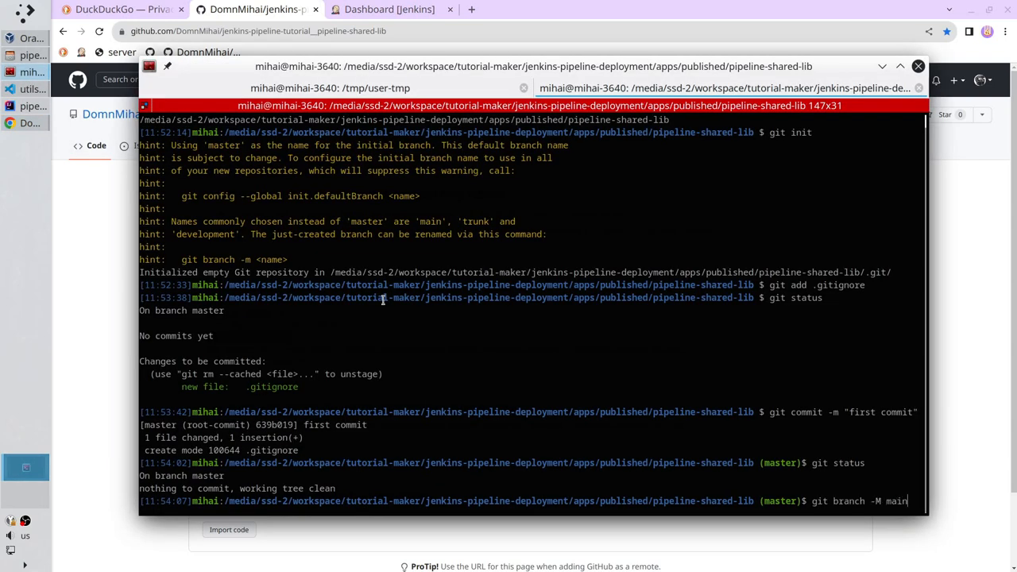
key("Return")
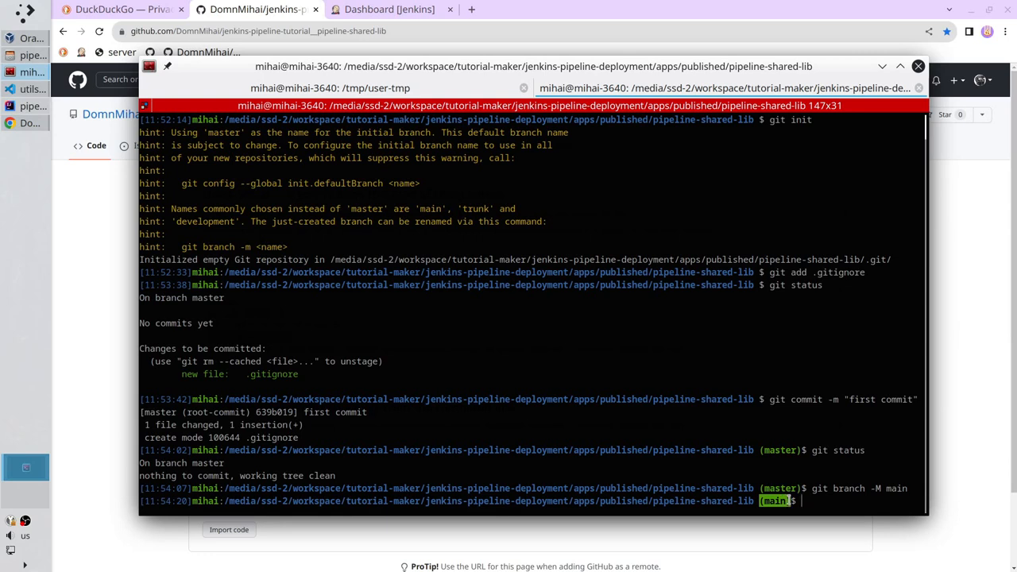
mouse_move(512, 399)
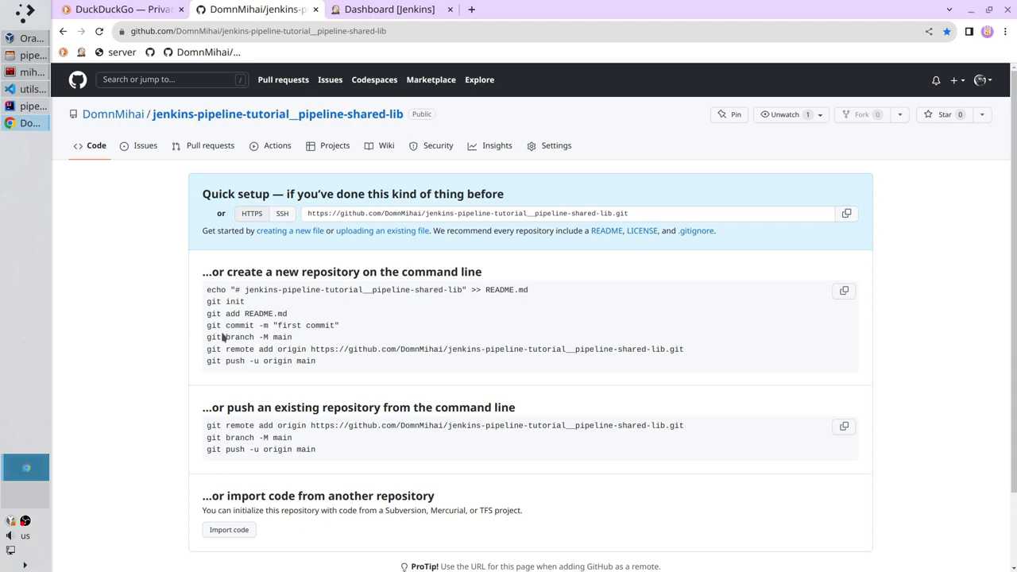
mouse_move(313, 349)
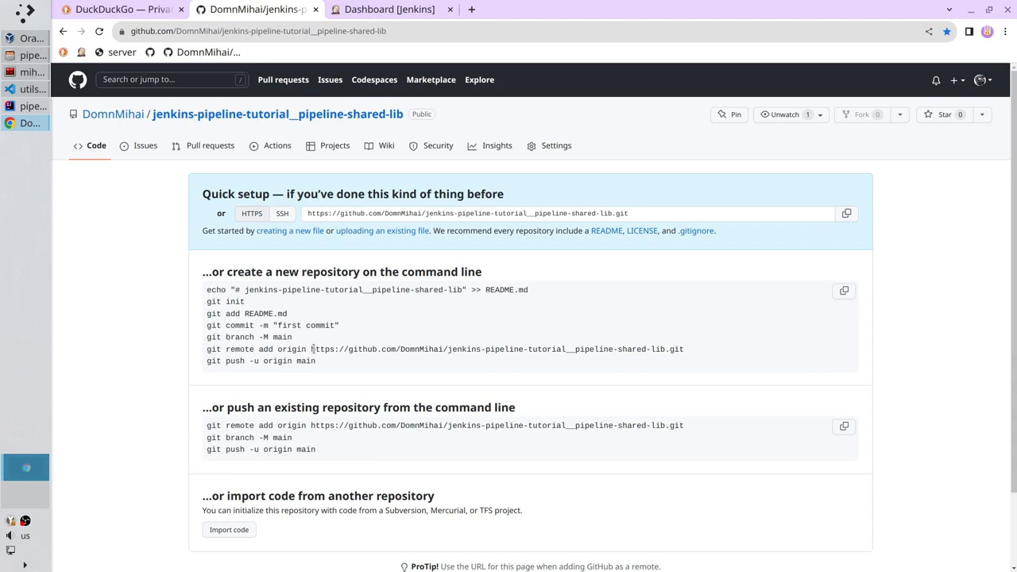
double_click(320, 350)
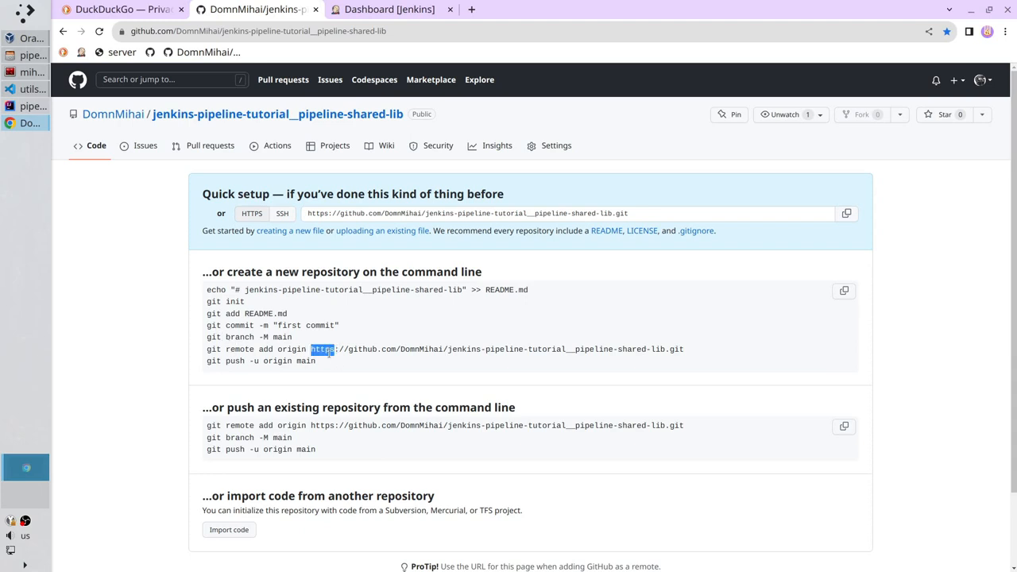
mouse_move(285, 250)
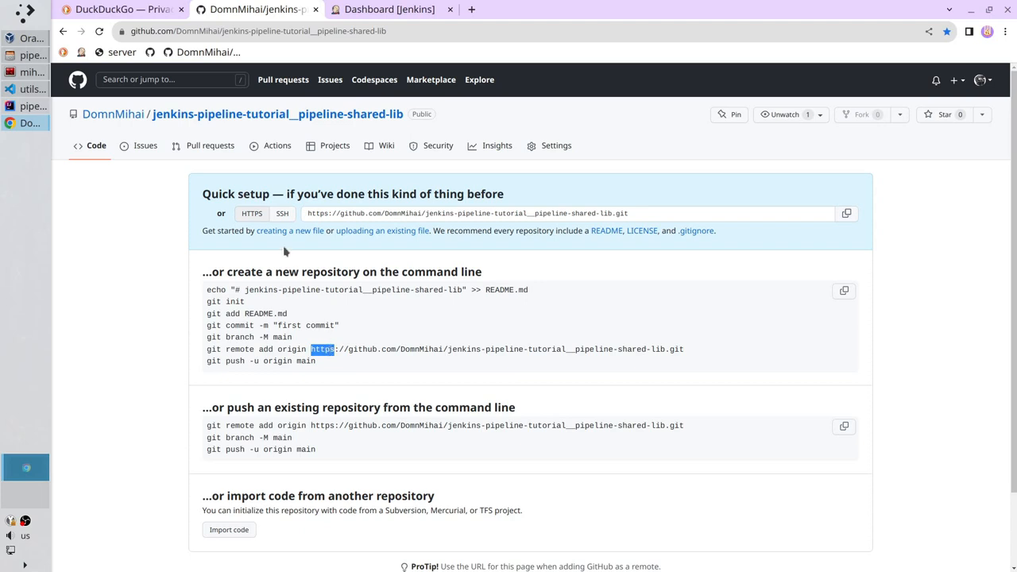
left_click(283, 213)
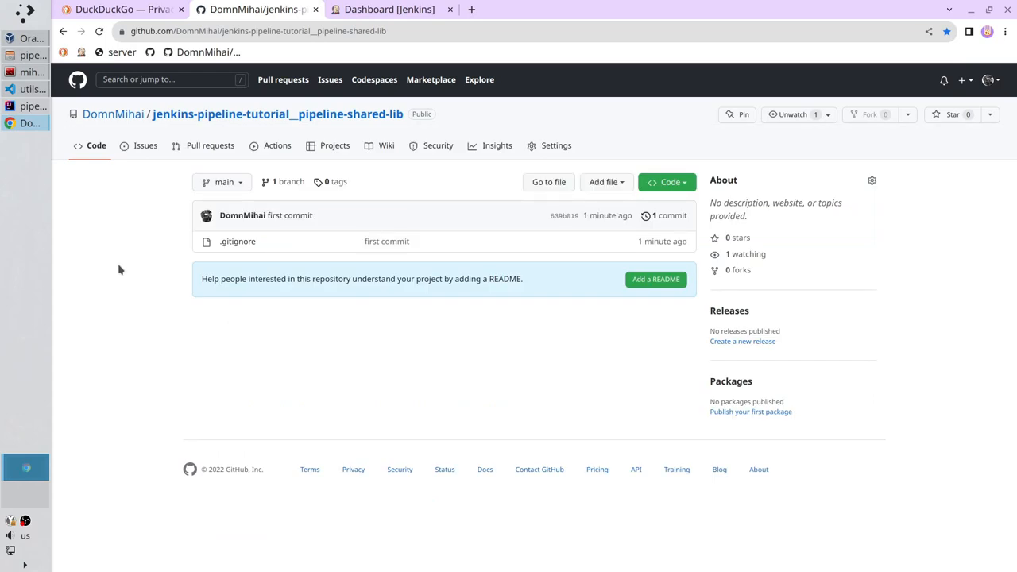
mouse_move(238, 248)
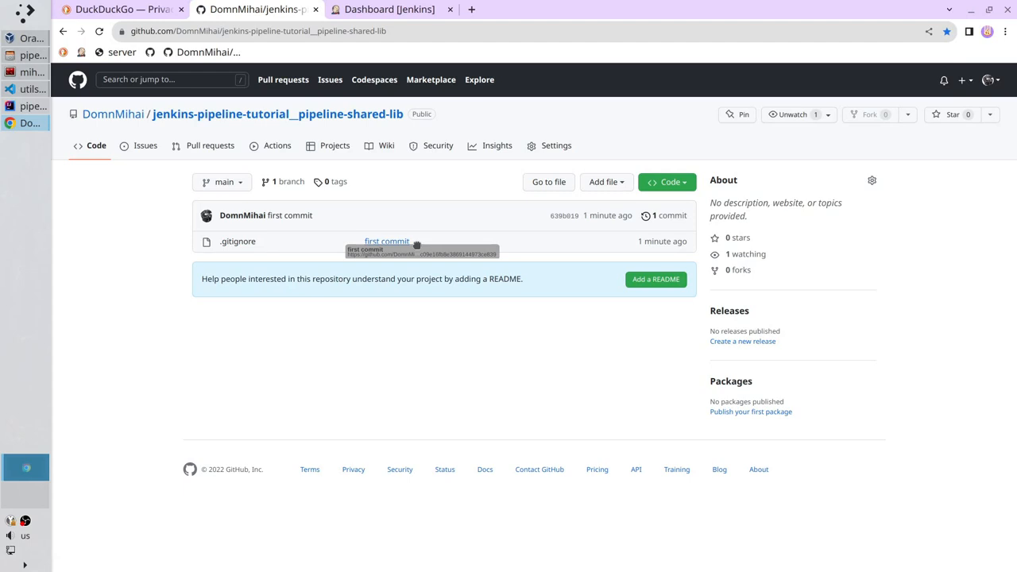
mouse_move(420, 248)
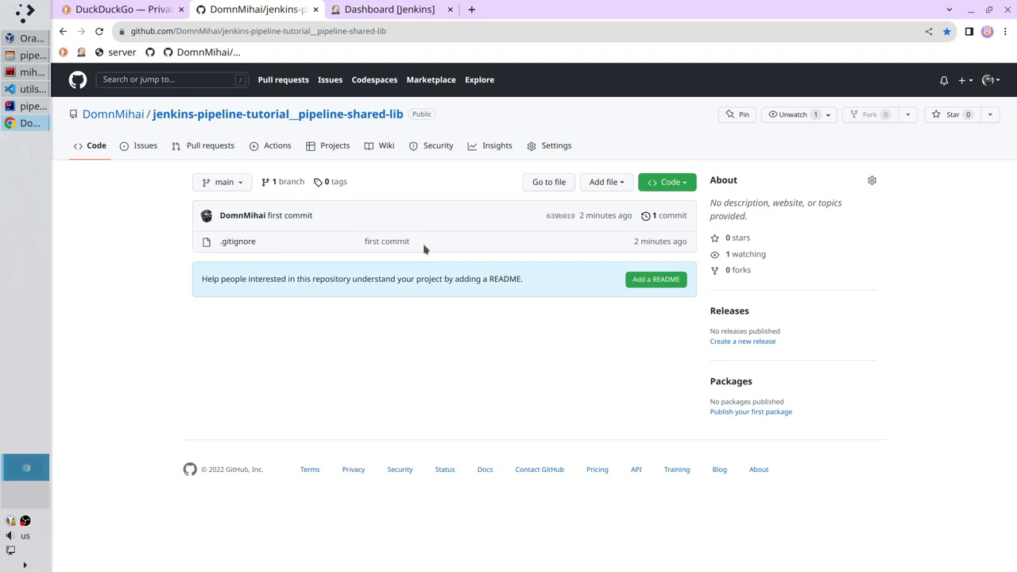
Search for groovy, reach groovy-lang.org and its download page.
left_click(119, 9)
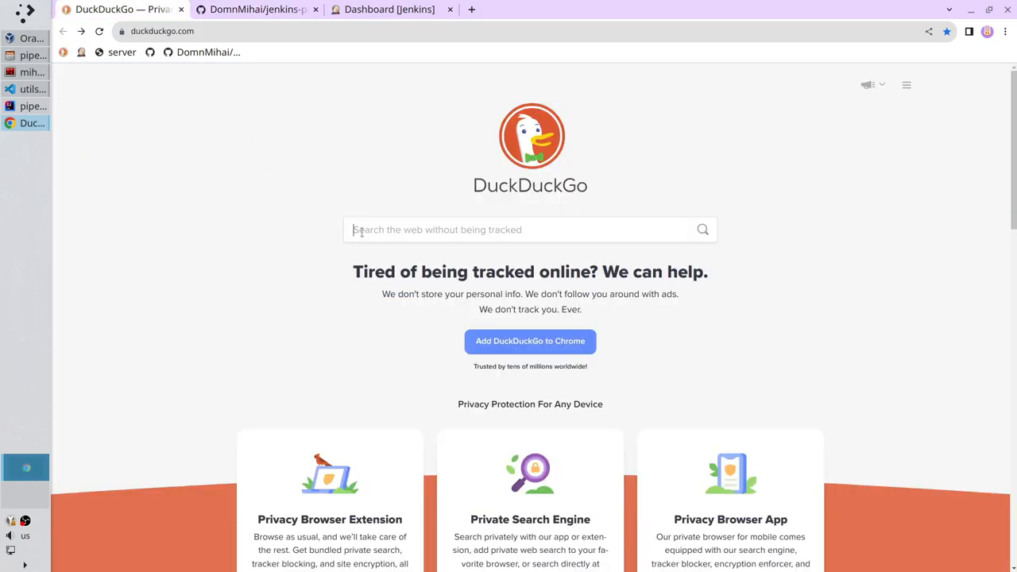
type("groovy")
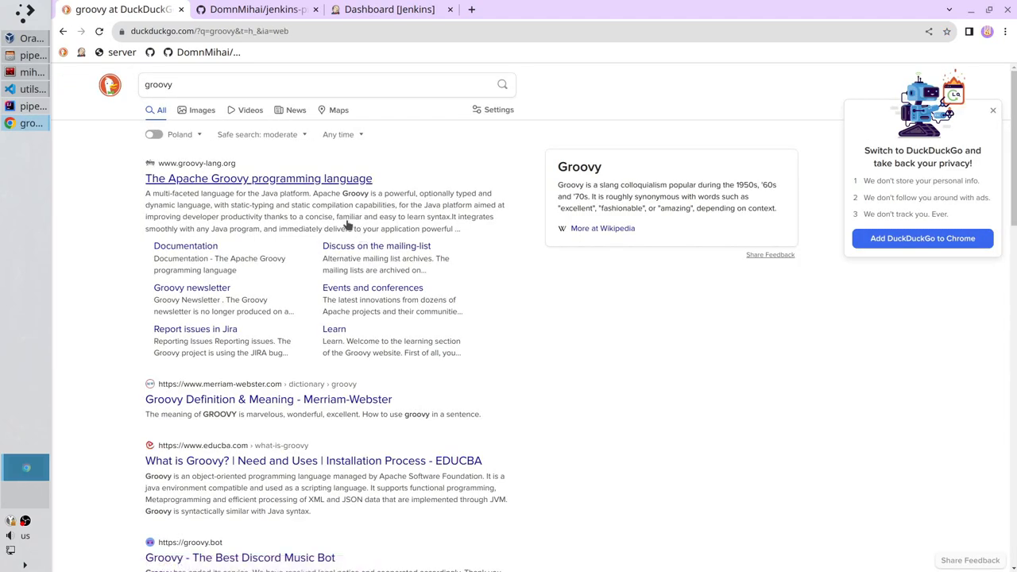
left_click(258, 178)
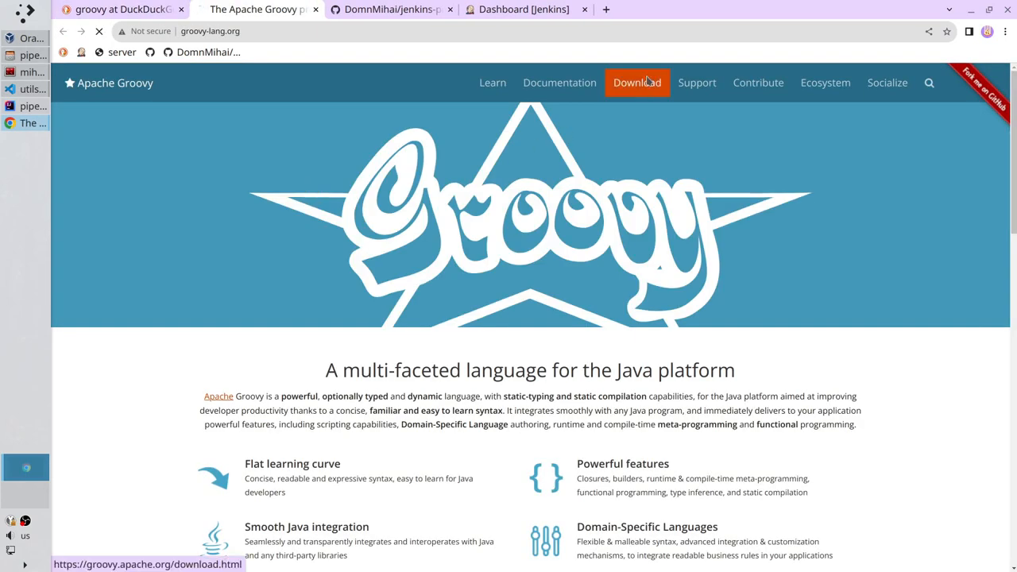
left_click(635, 82)
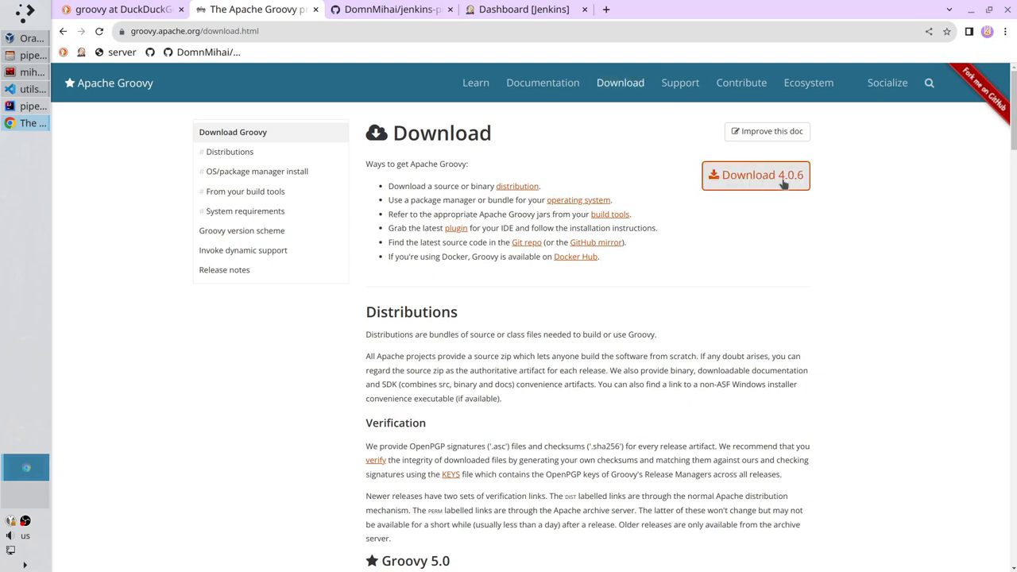
Download the Apache Groovy 4.0.6 SDK zip and save it into user-tmp.
left_click(756, 175)
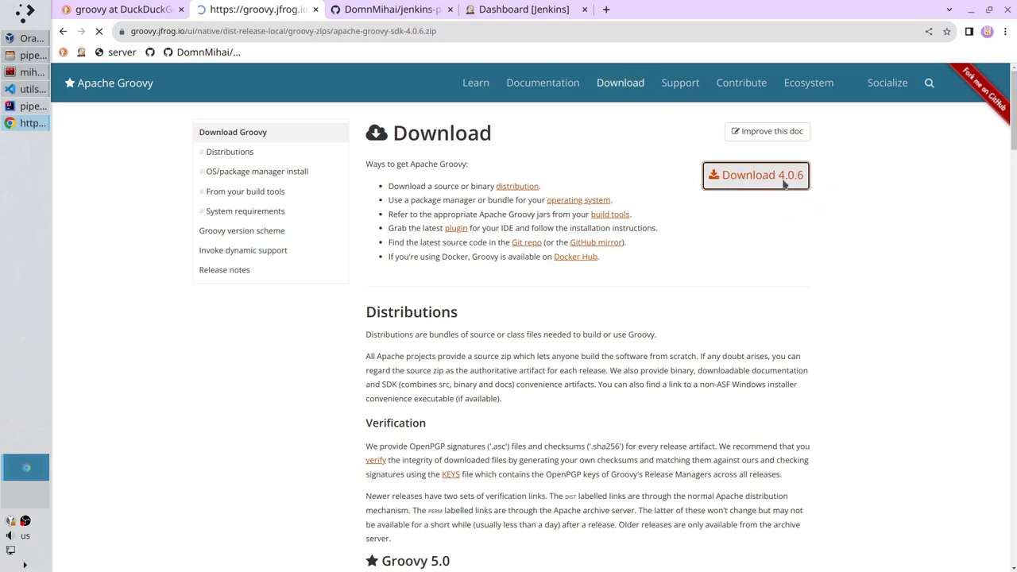
left_click(756, 175)
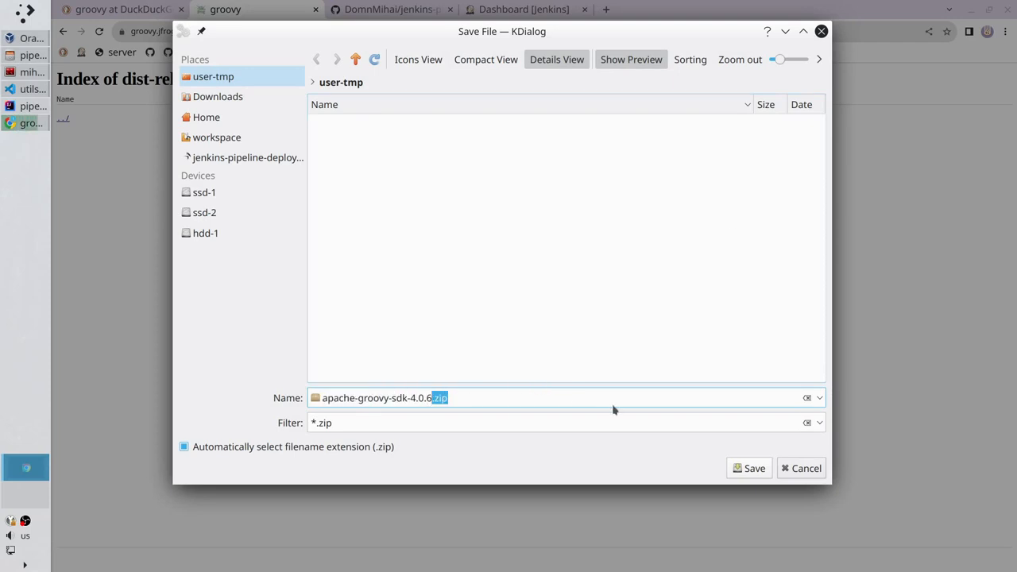
left_click(748, 467)
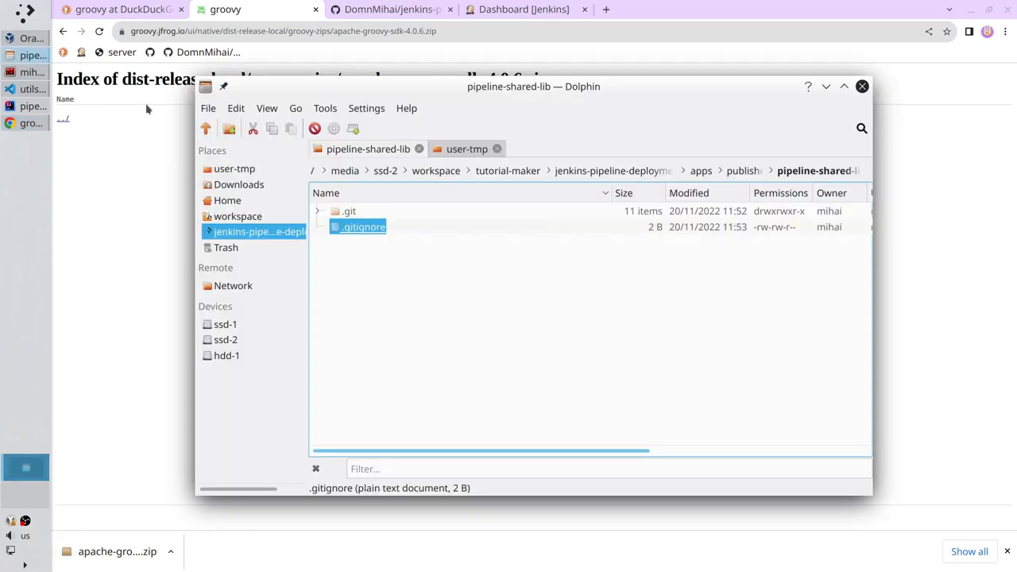
Extract the Groovy 4.0.6 SDK zip in user-tmp here and enter the groovy-4.0.6 folder.
left_click(235, 169)
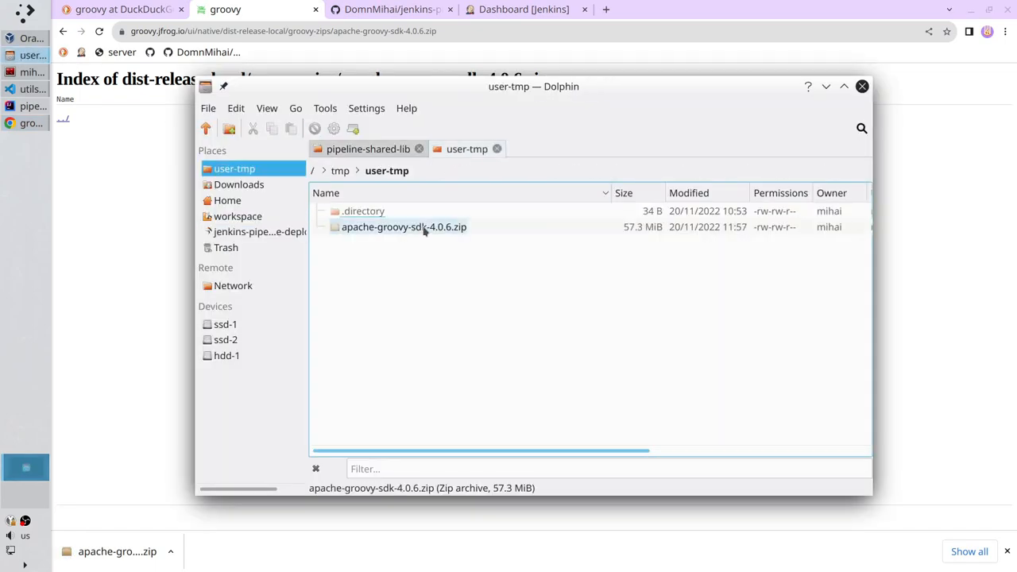
right_click(402, 225)
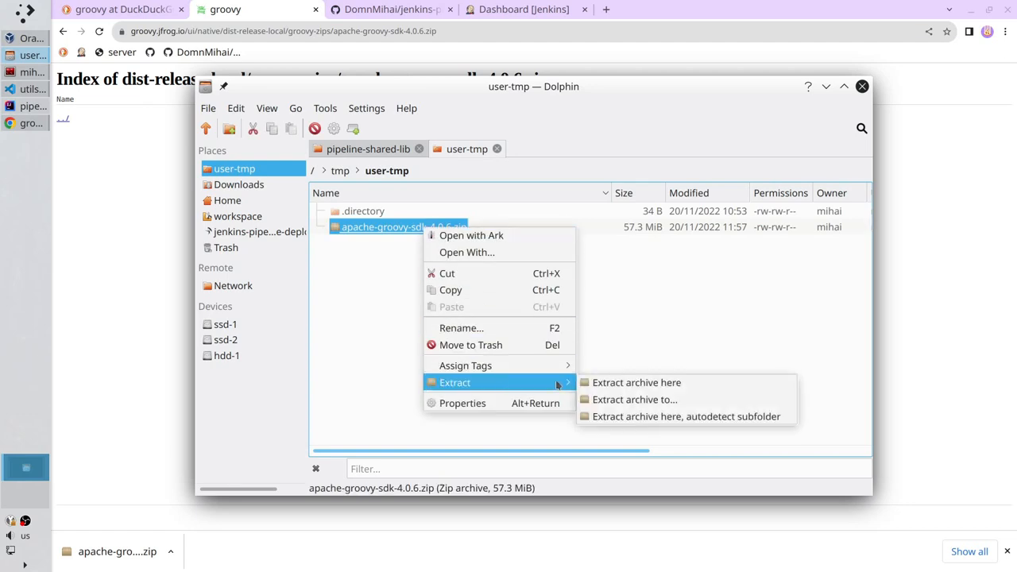
left_click(636, 381)
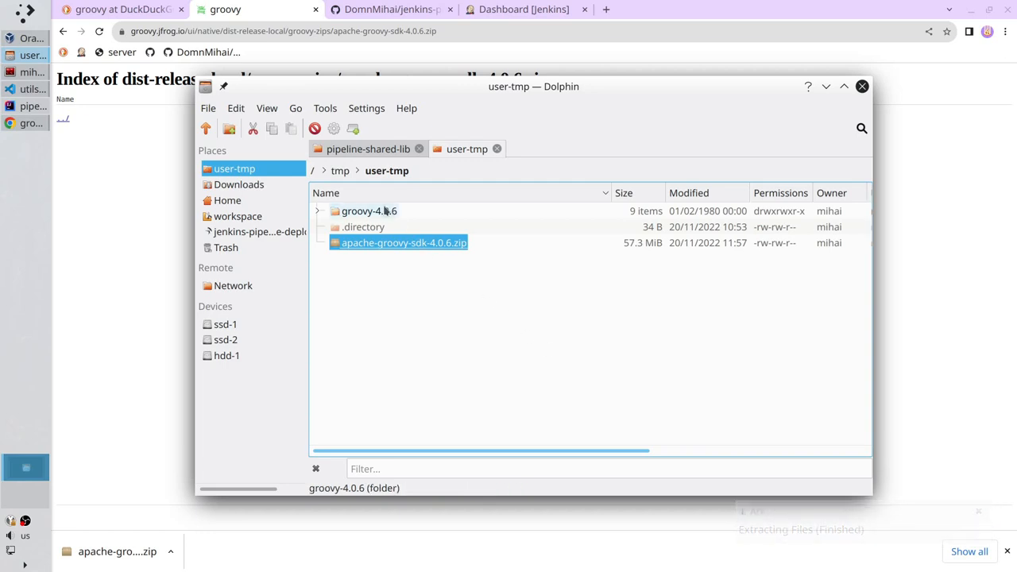
double_click(366, 209)
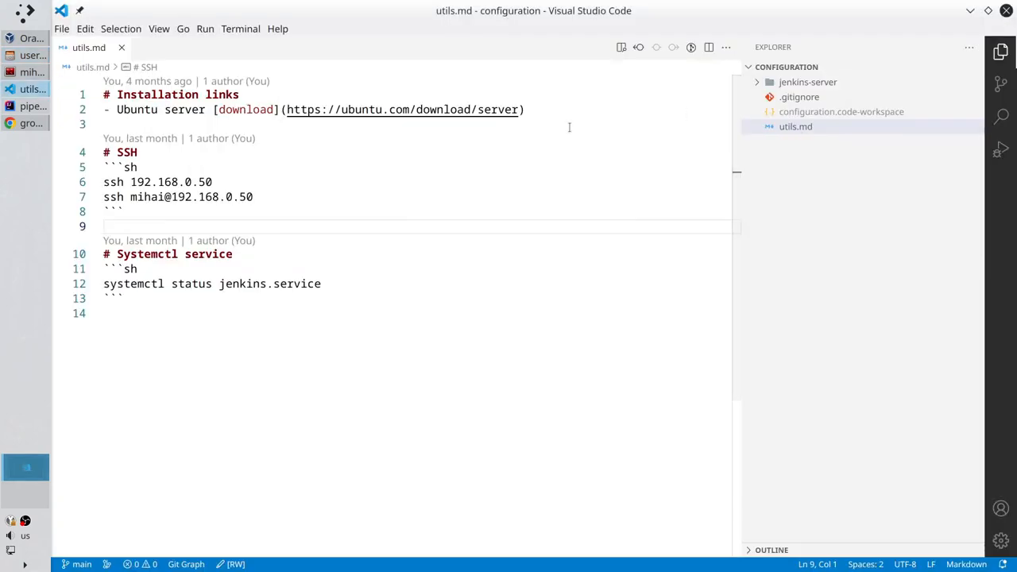
left_click(529, 110)
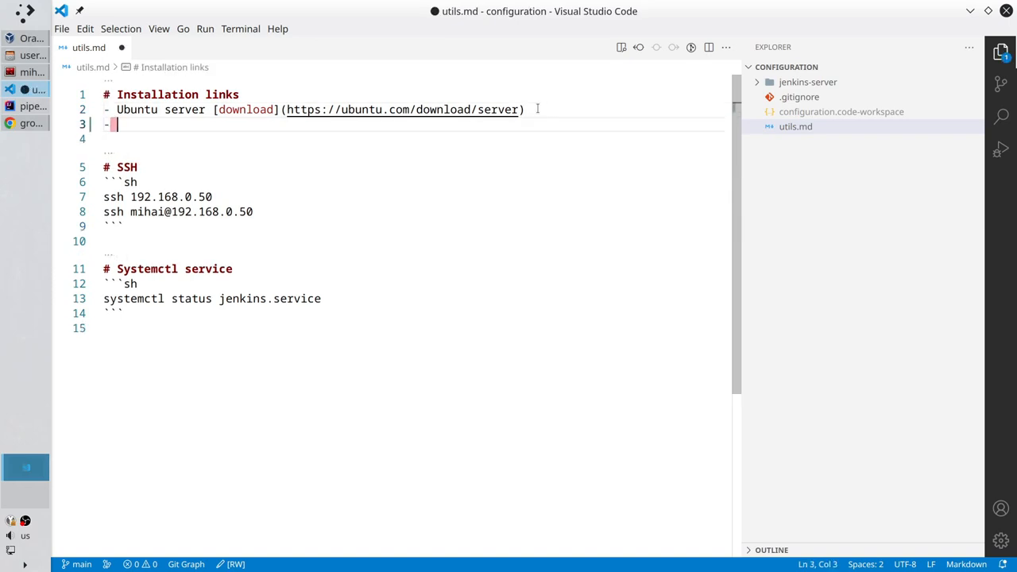
type("Groovy [dow")
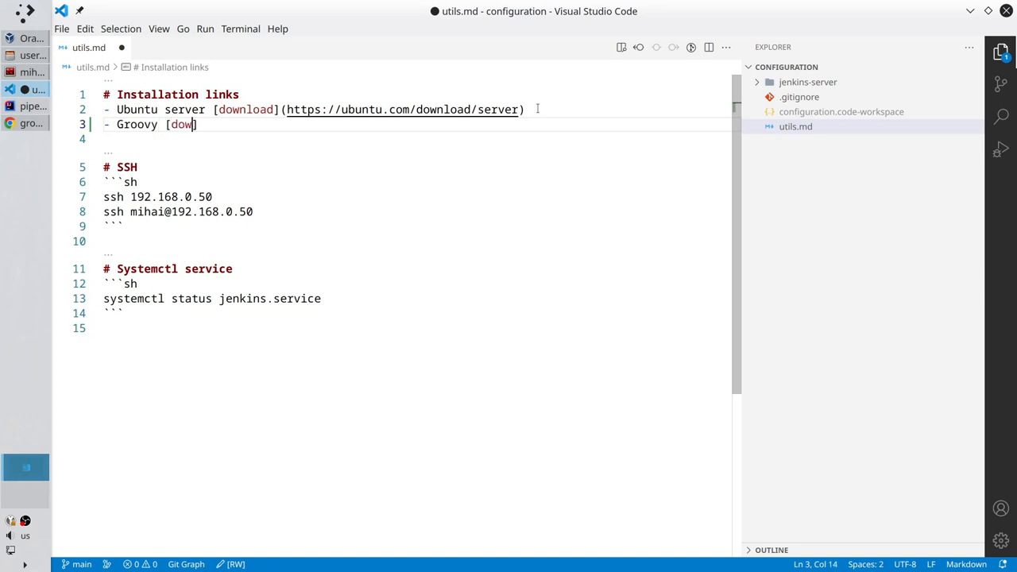
type("nload]")
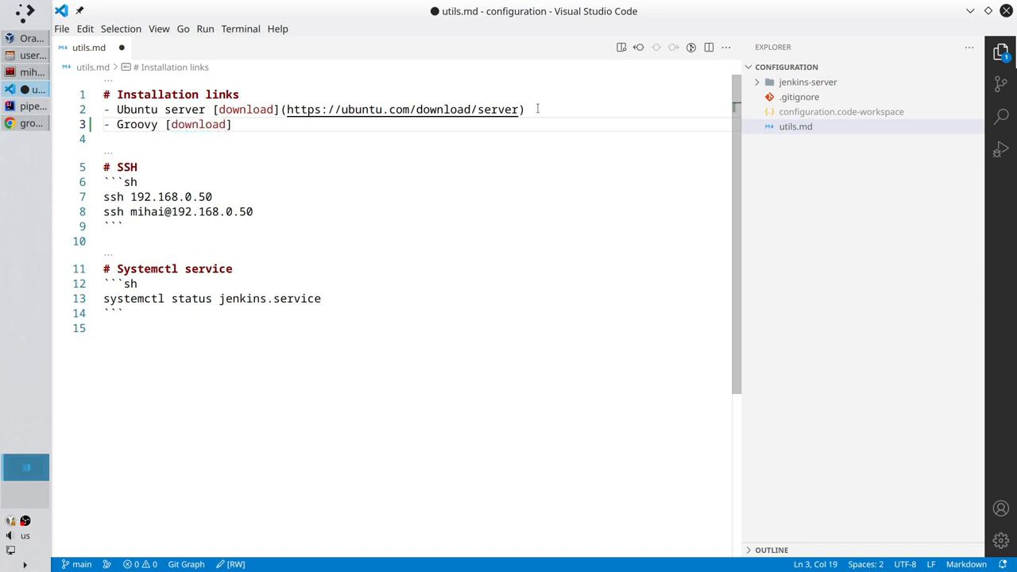
type("()")
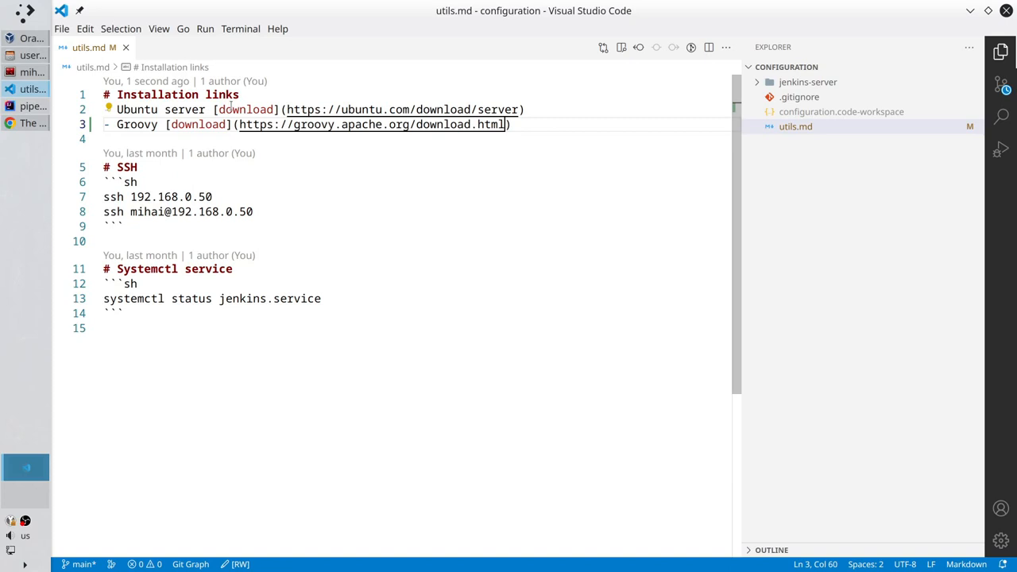
Show the Markdown preview of utils.md to check the rendered Groovy link.
left_click(159, 29)
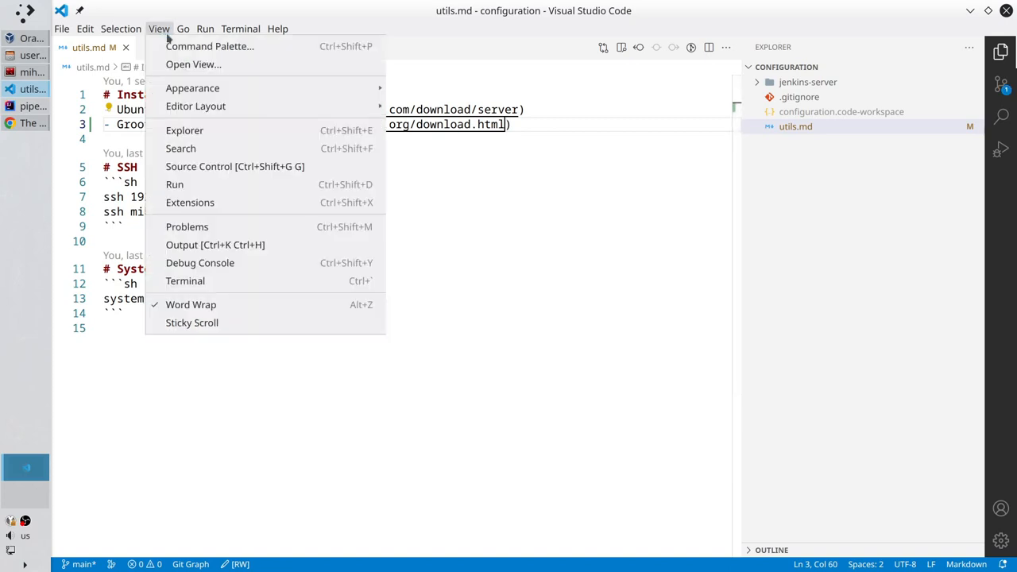
left_click(210, 46)
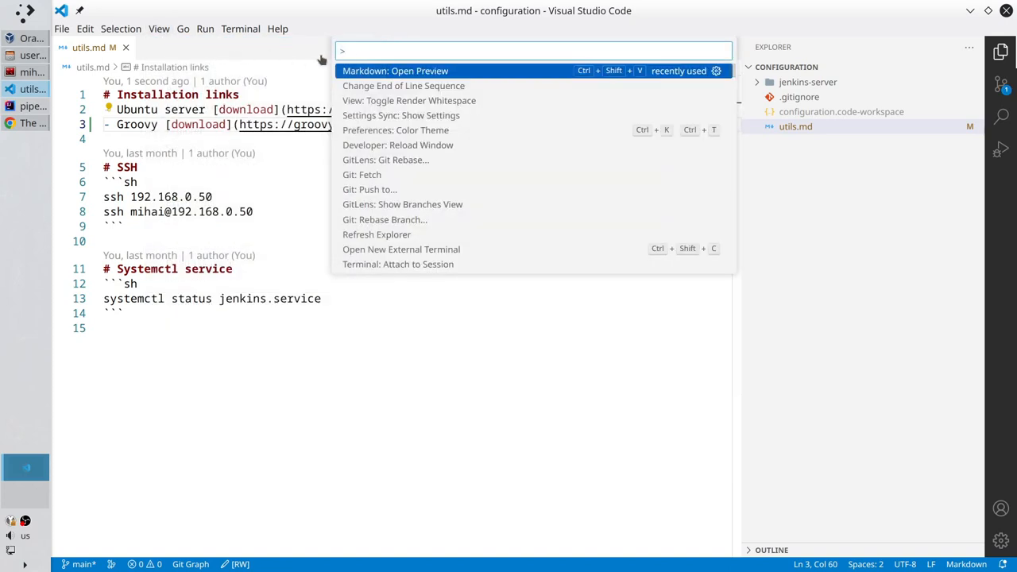
left_click(400, 70)
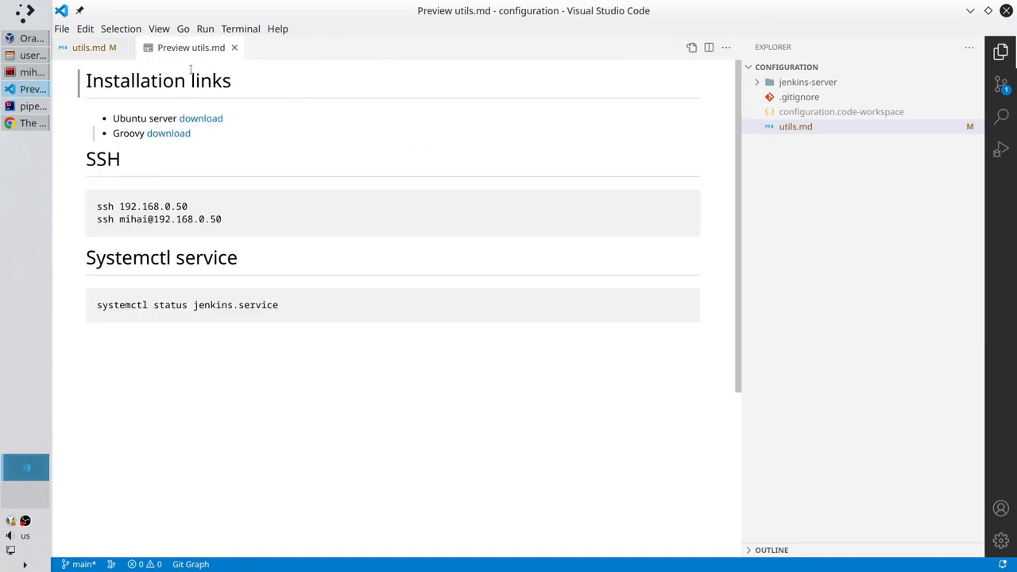
mouse_move(194, 49)
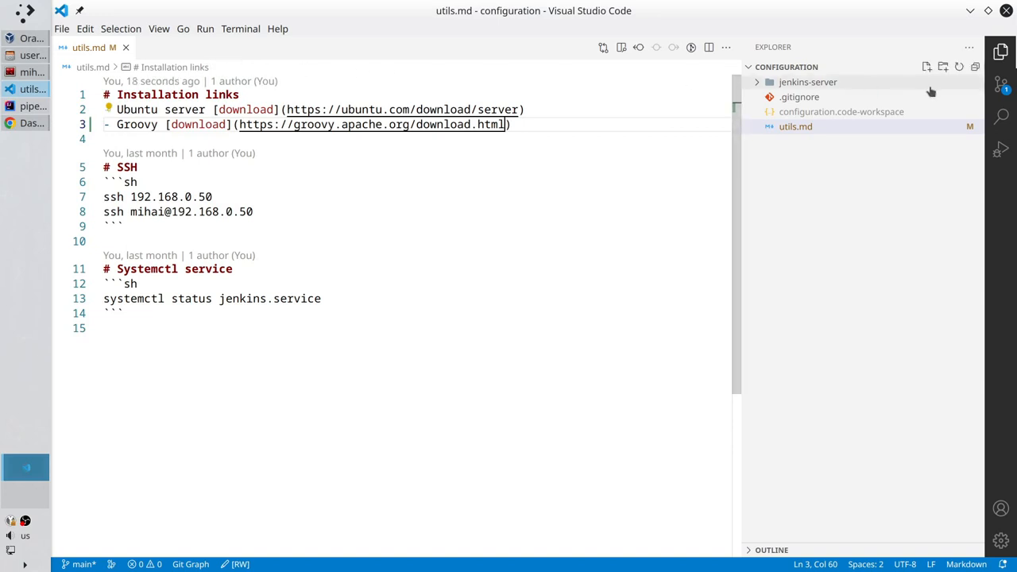
Stage the modified utils.md file in Source Control.
left_click(998, 97)
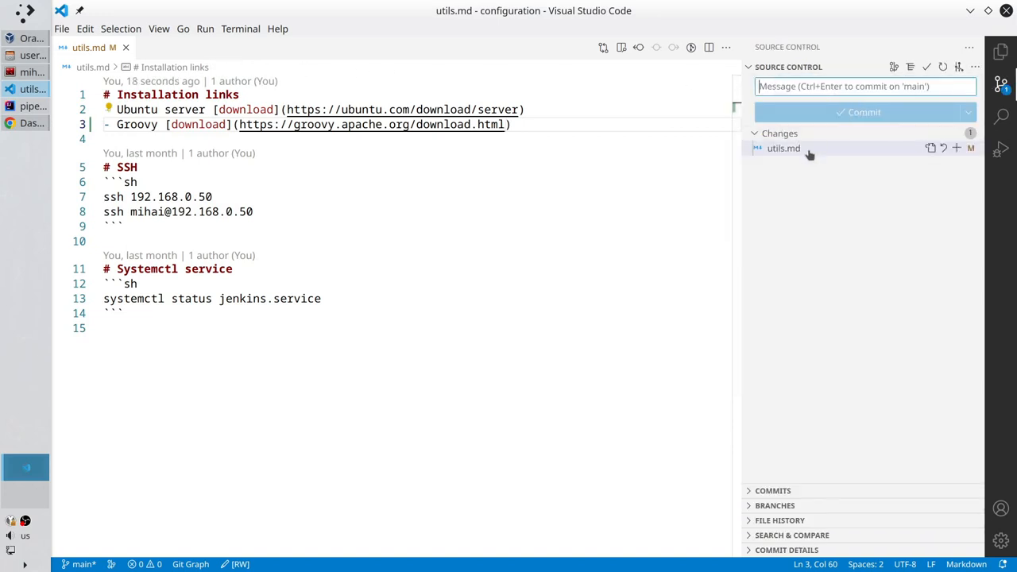
left_click(783, 149)
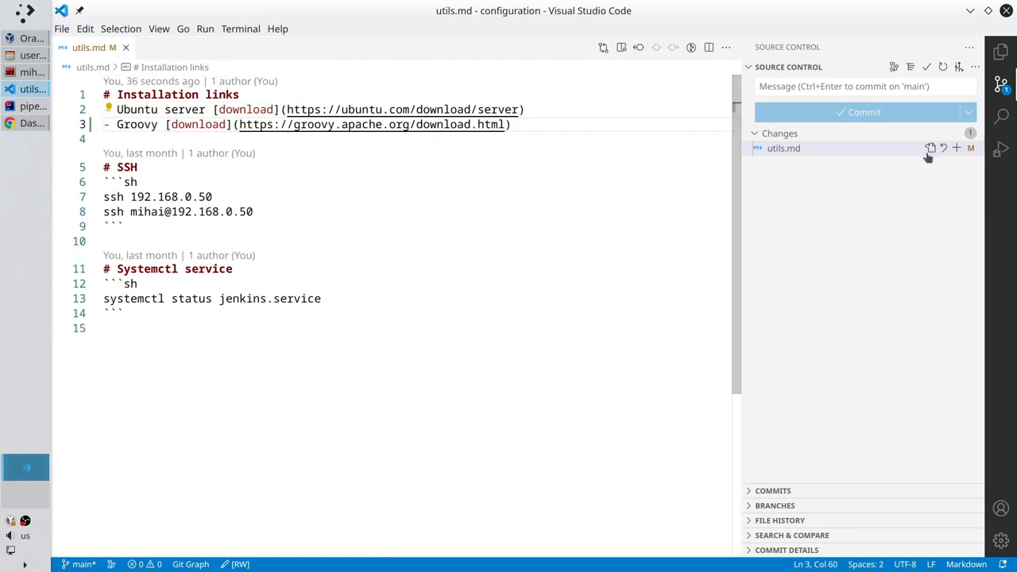
left_click(954, 150)
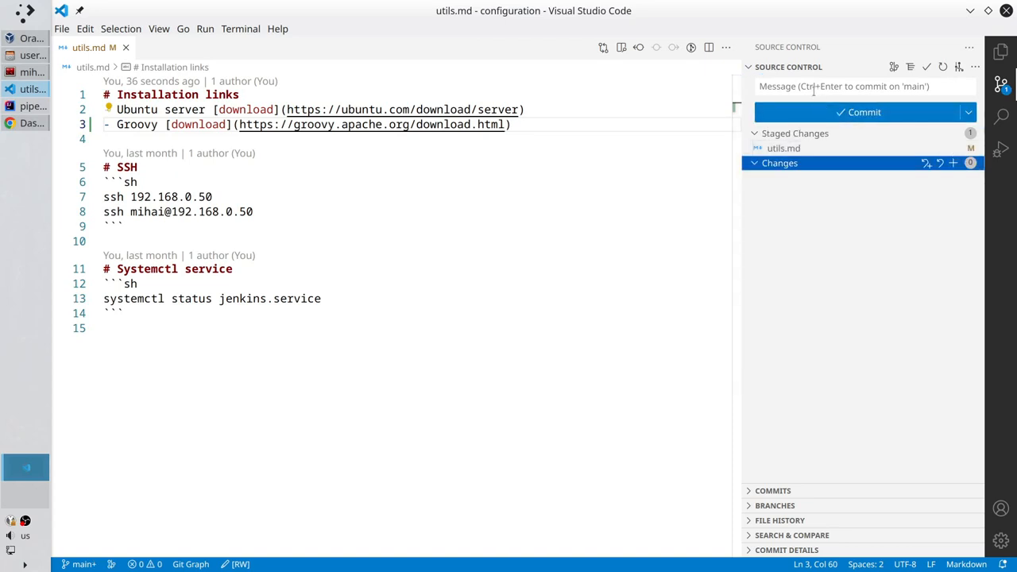
Enter the commit message 'Added groovy installation ... First shared librar...'.
type("A")
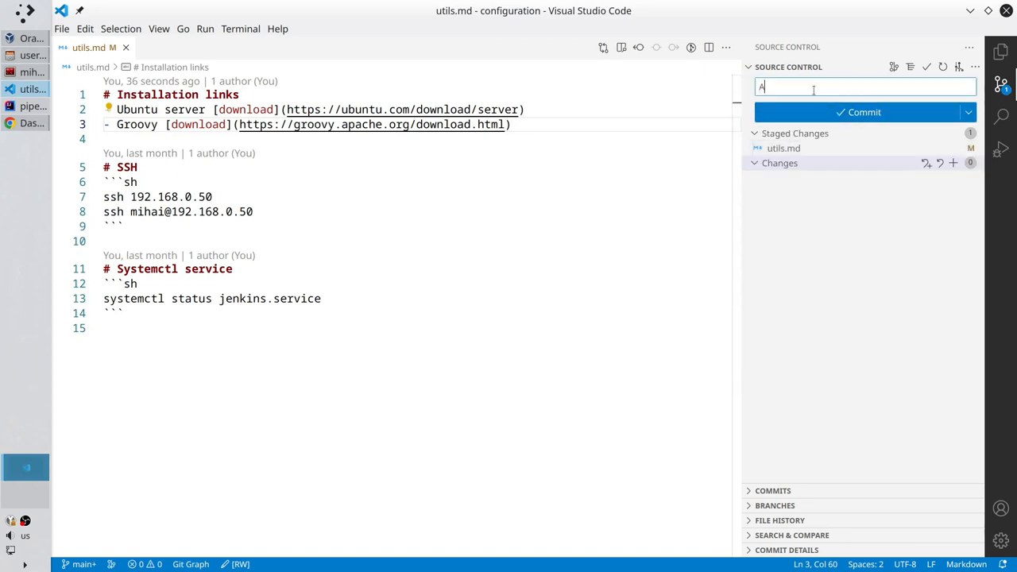
type("dded gro")
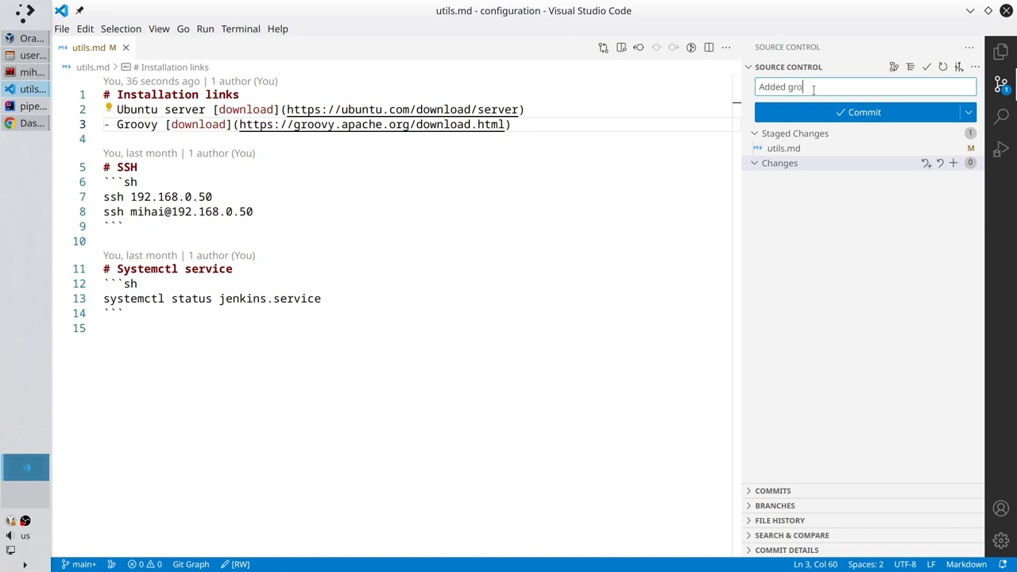
type("ovy")
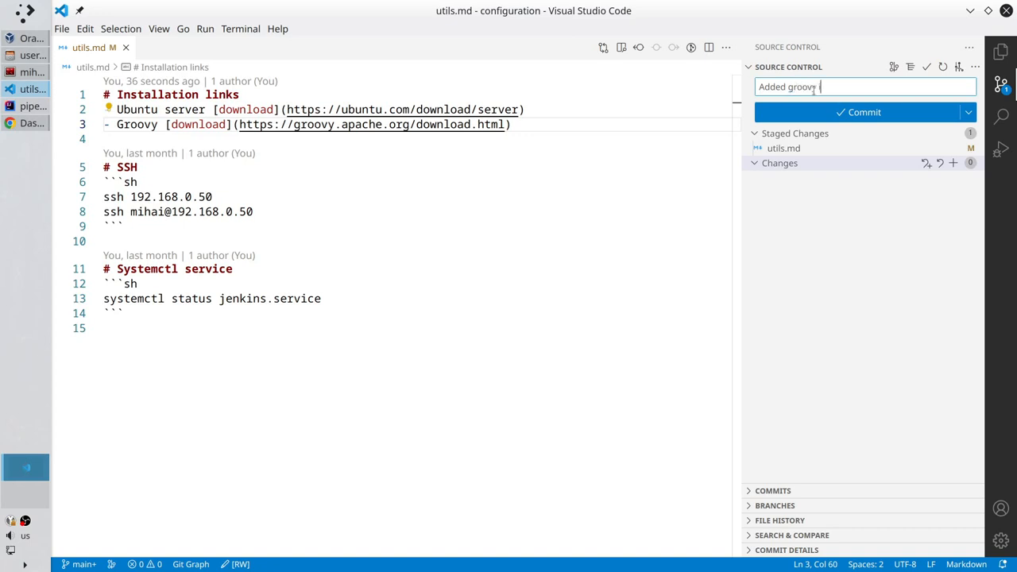
type("installation link")
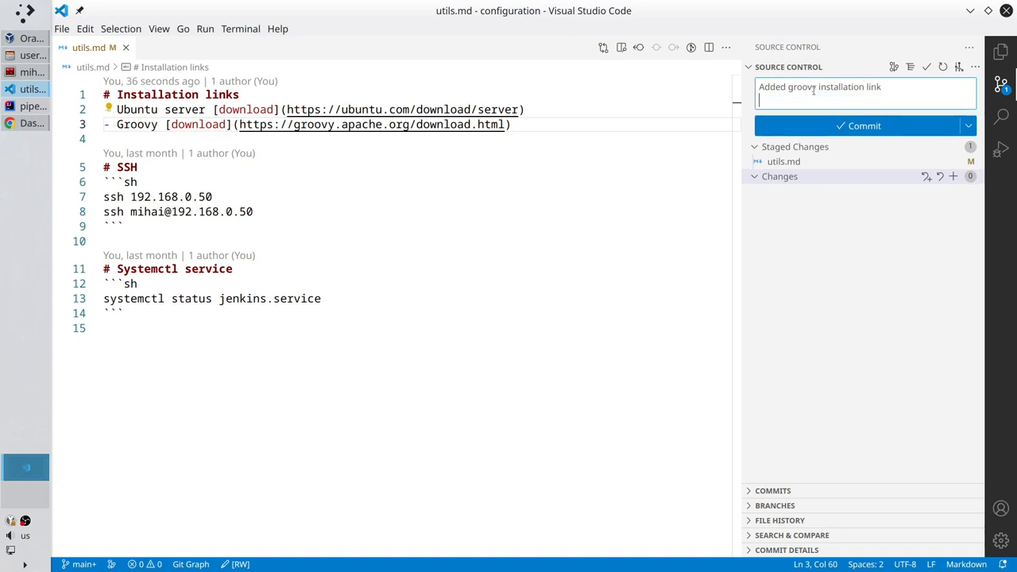
type("First")
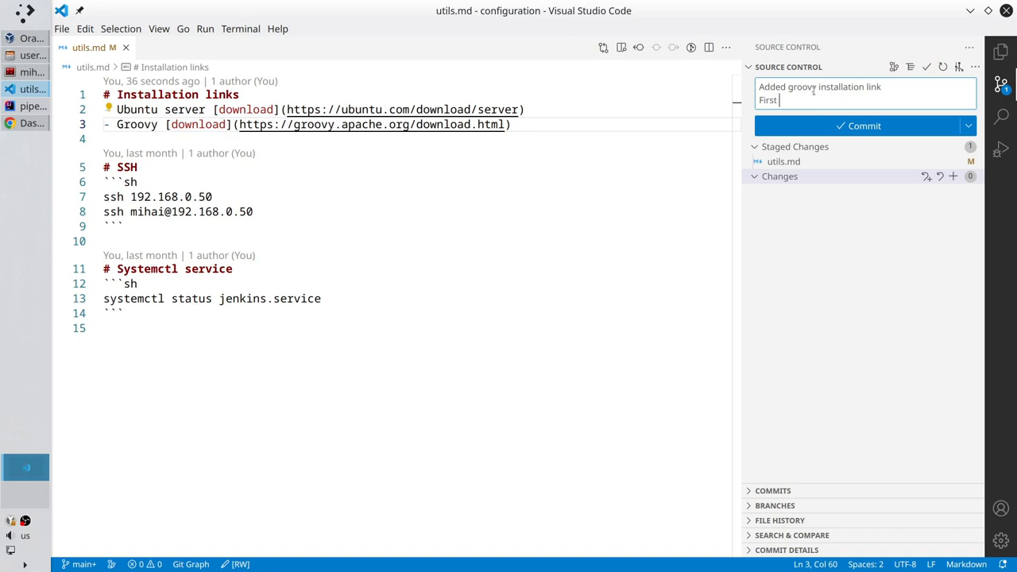
type("shared")
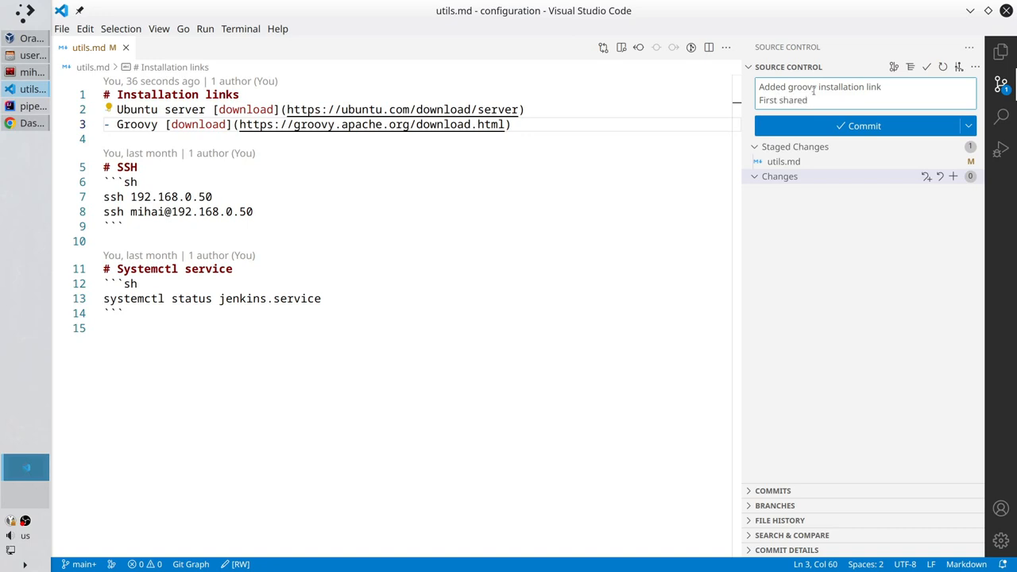
type("library")
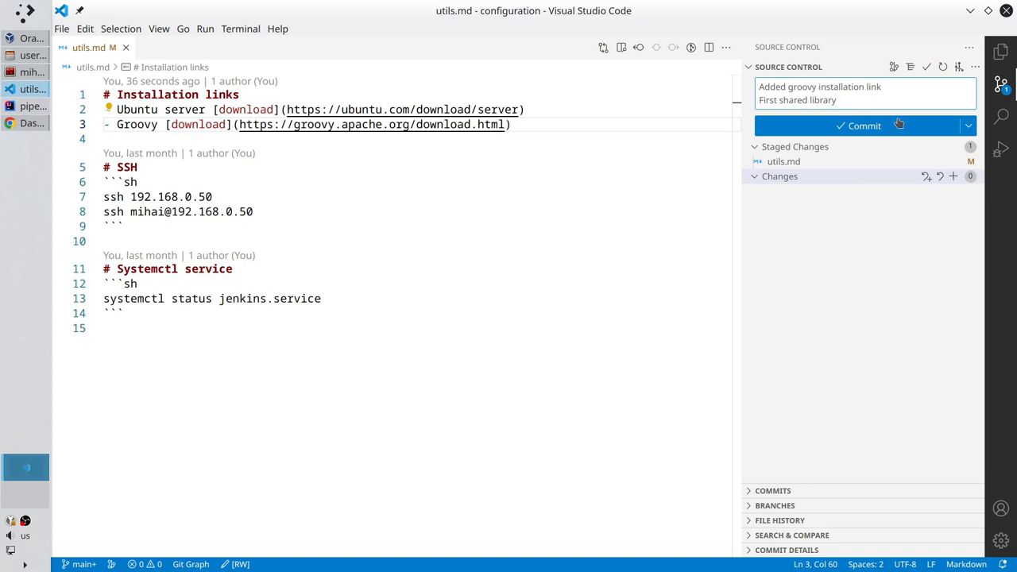
Commit & Push the staged change, then bring up the IntelliJ IDEA pipeline project.
left_click(966, 125)
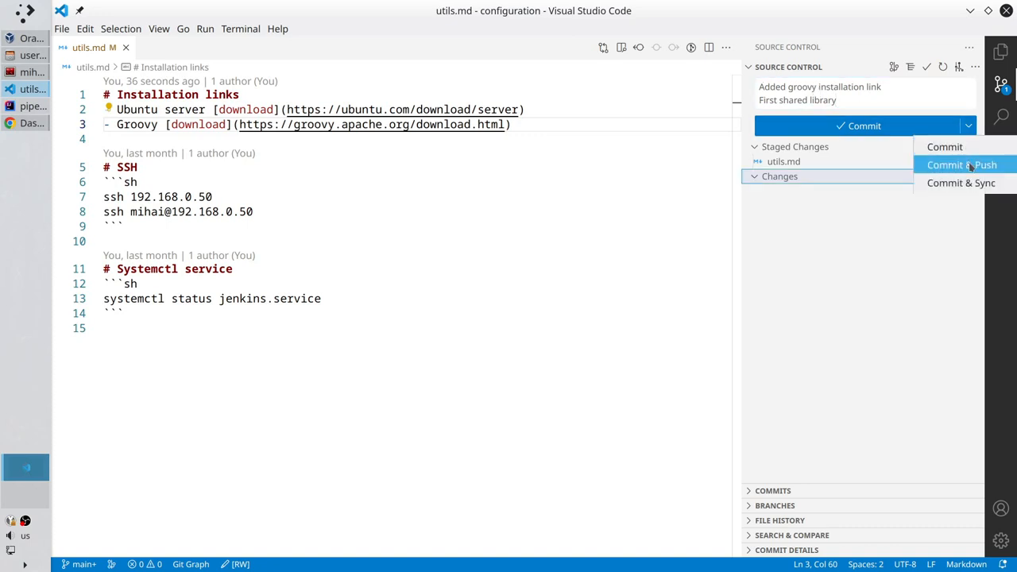
left_click(960, 164)
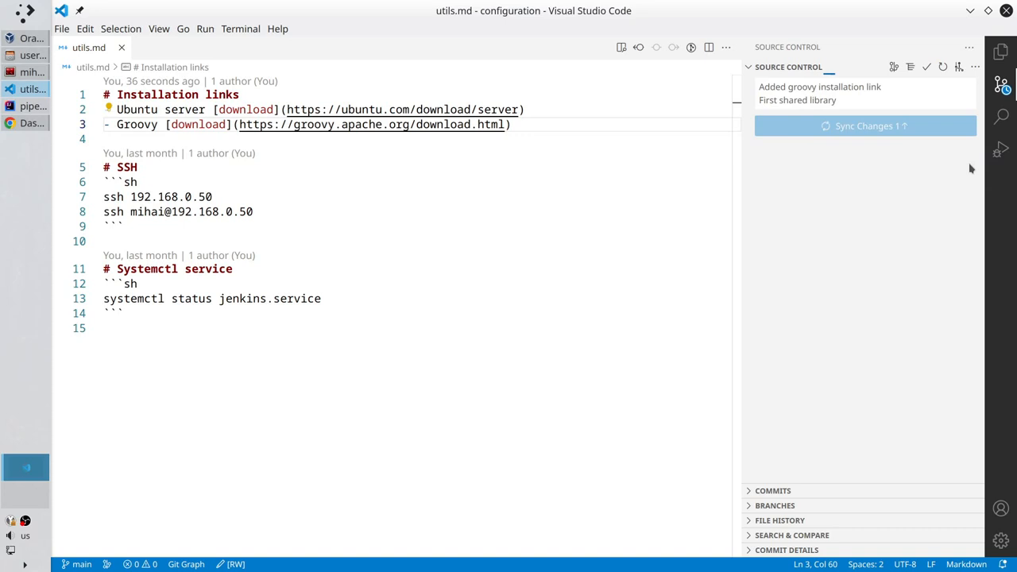
left_click(865, 125)
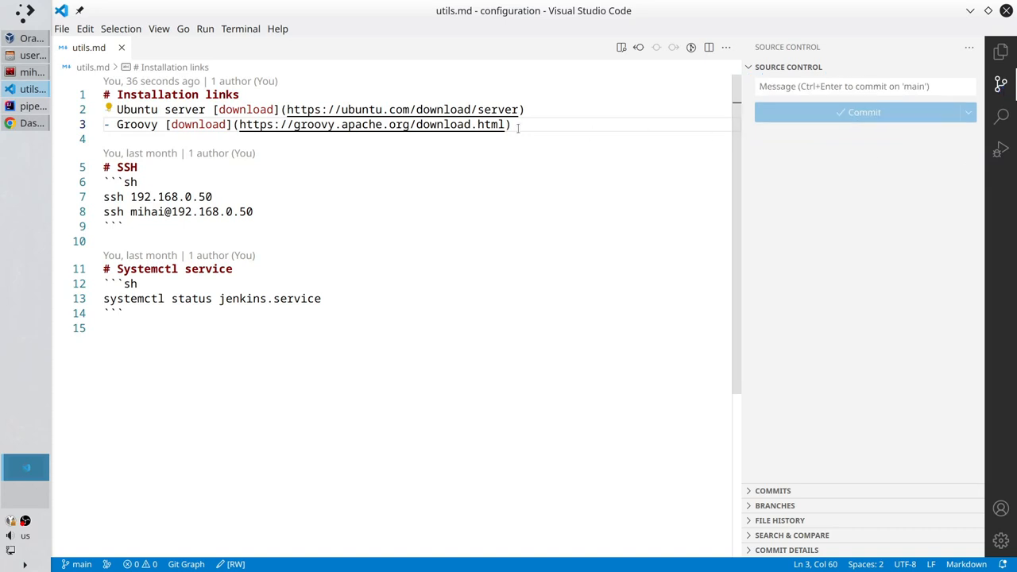
left_click(31, 107)
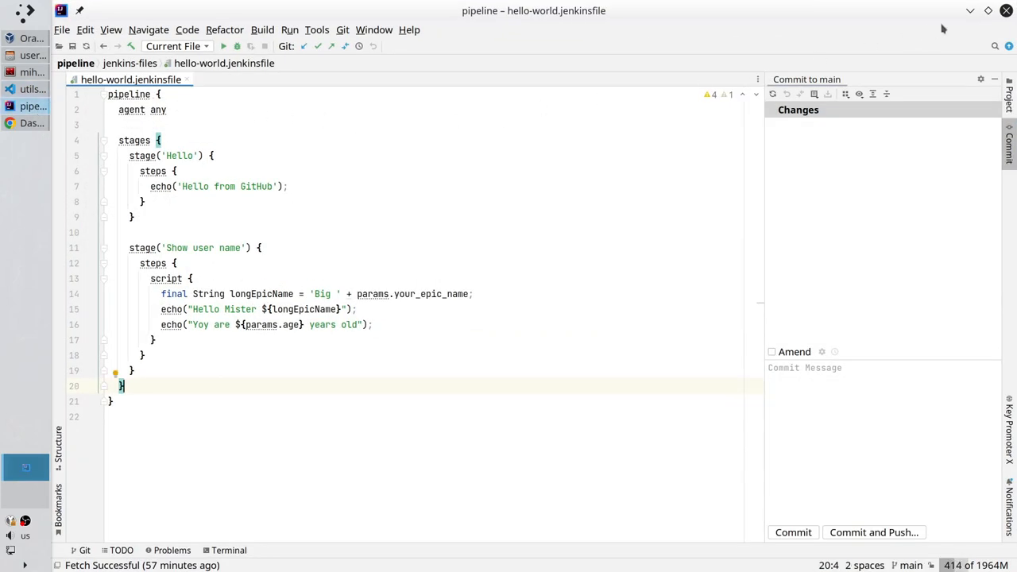
mouse_move(1005, 11)
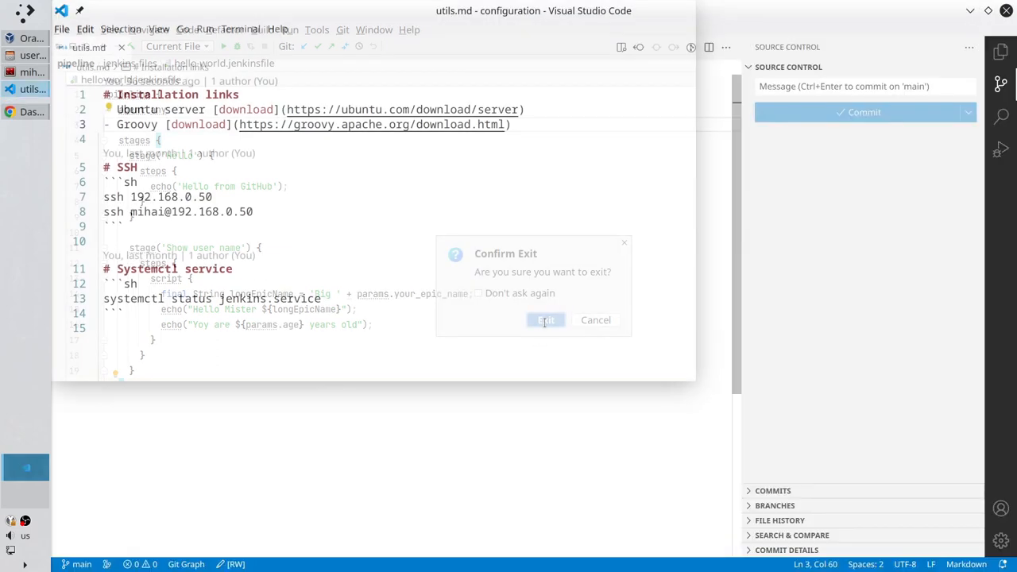
Confirm closing the pipeline project in the Confirm Exit dialog.
left_click(545, 321)
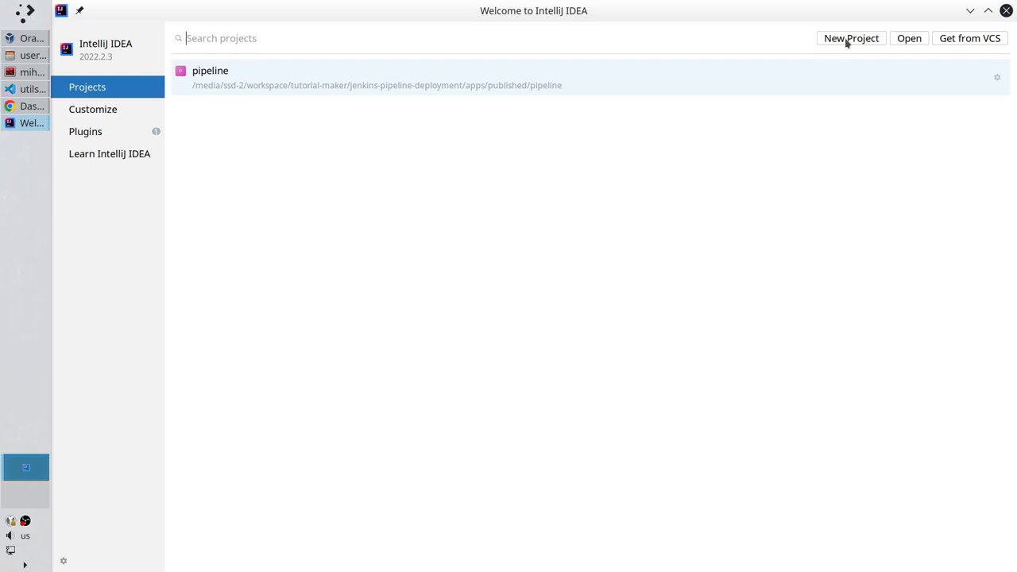
Start a new project located in published/pipeline-shared-lib and named pipeline-shared-lib.
left_click(852, 38)
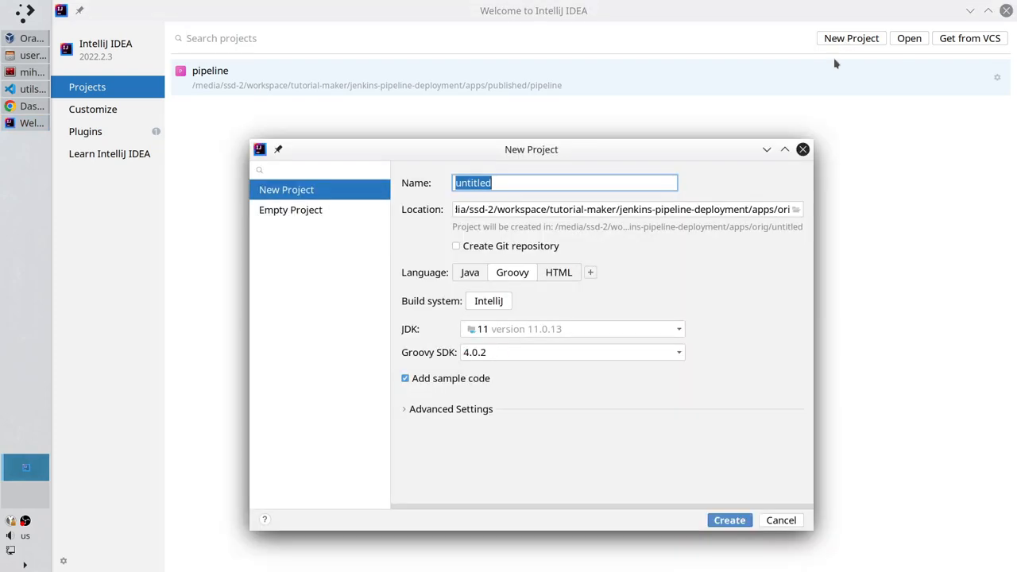
left_click(796, 210)
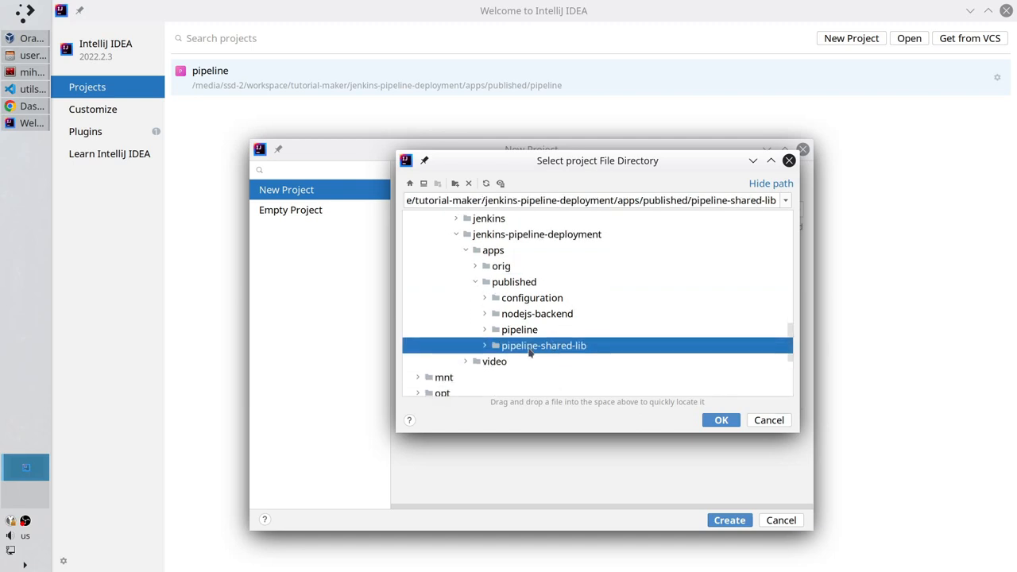
left_click(722, 420)
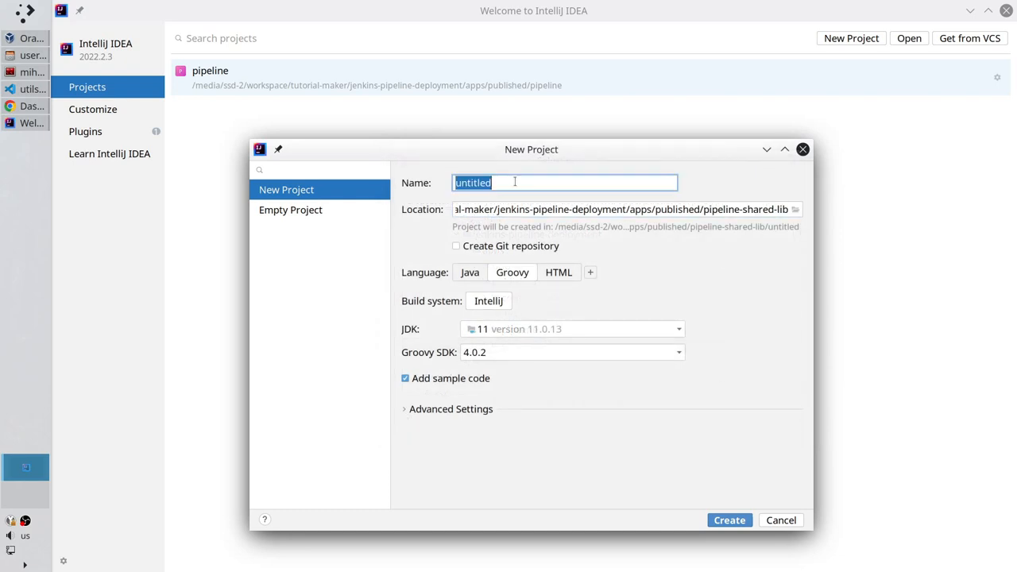
type("pipeline-shared-lib")
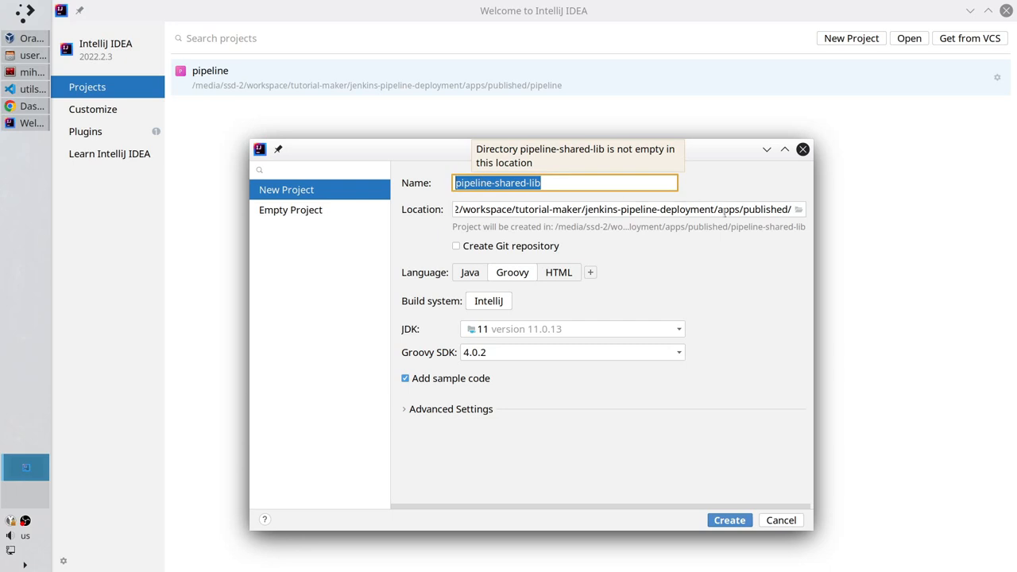
mouse_move(737, 216)
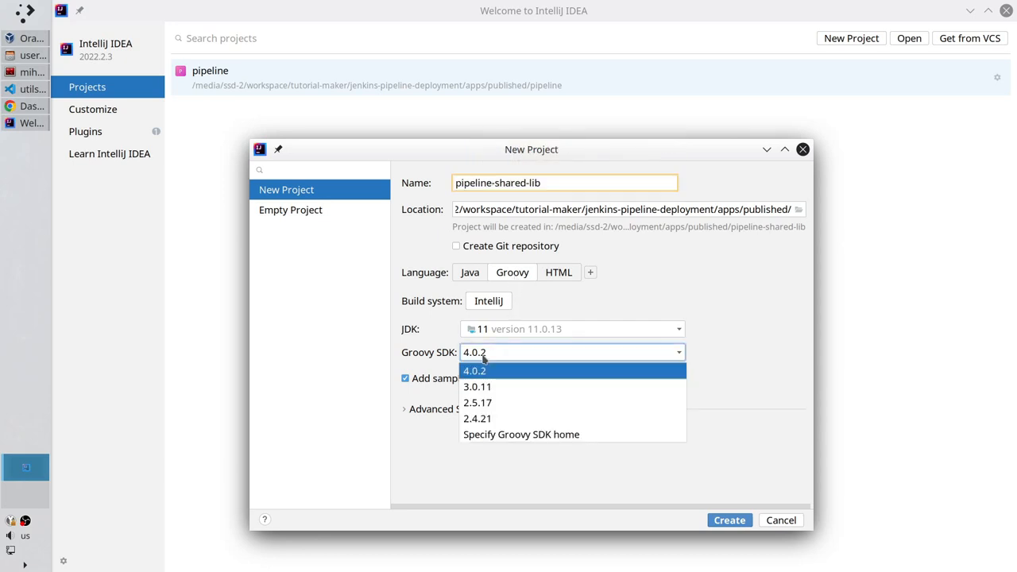
Specify /tmp/user-tmp/groovy-4.0.6 as the Groovy SDK home.
left_click(521, 436)
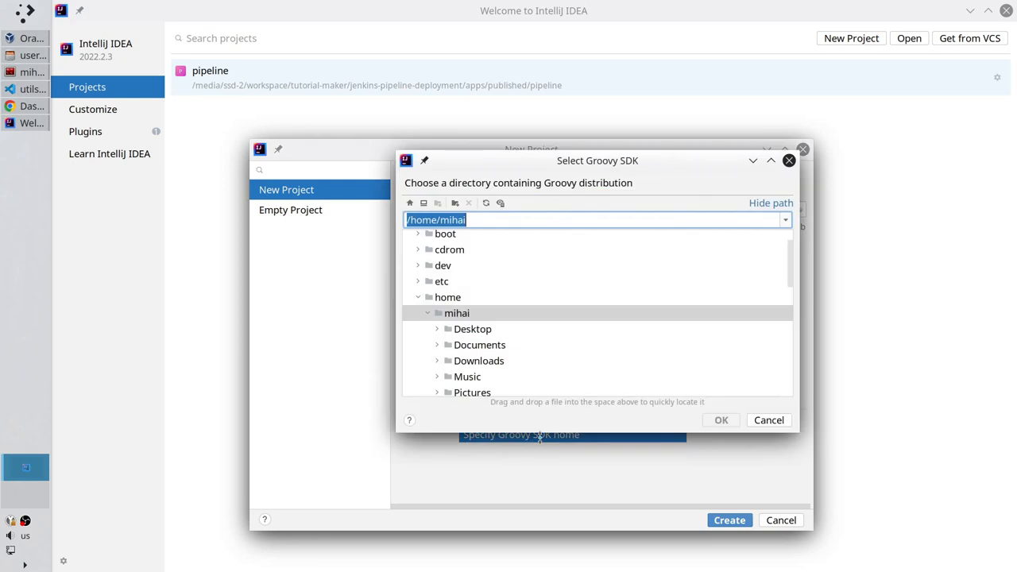
mouse_move(505, 337)
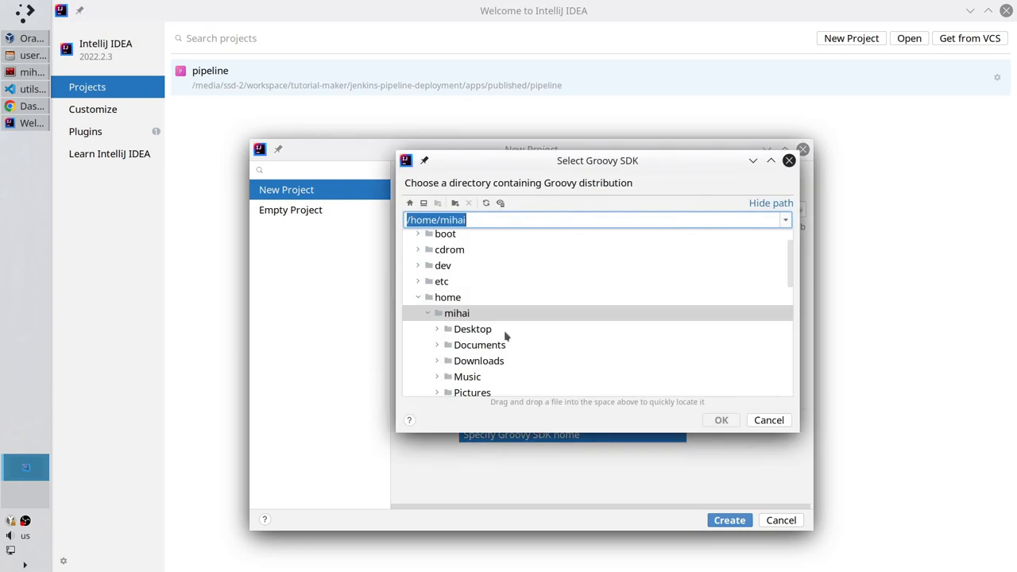
scroll("down", 3)
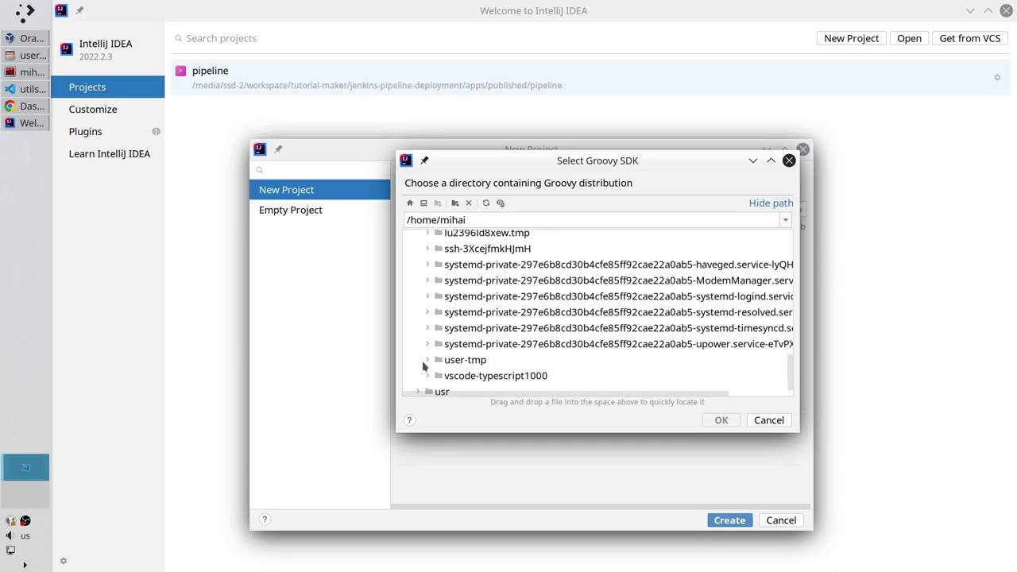
left_click(429, 359)
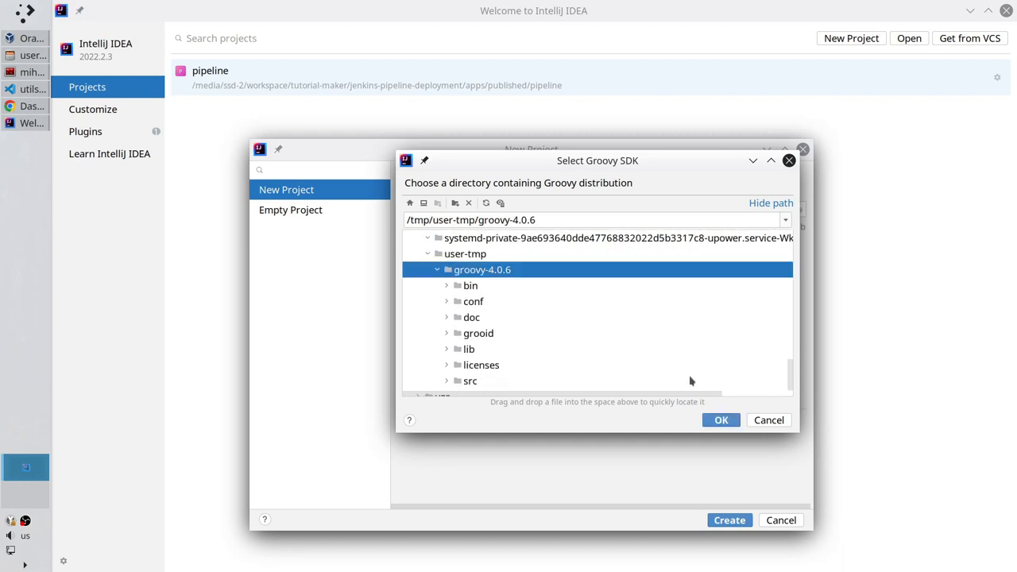
left_click(722, 419)
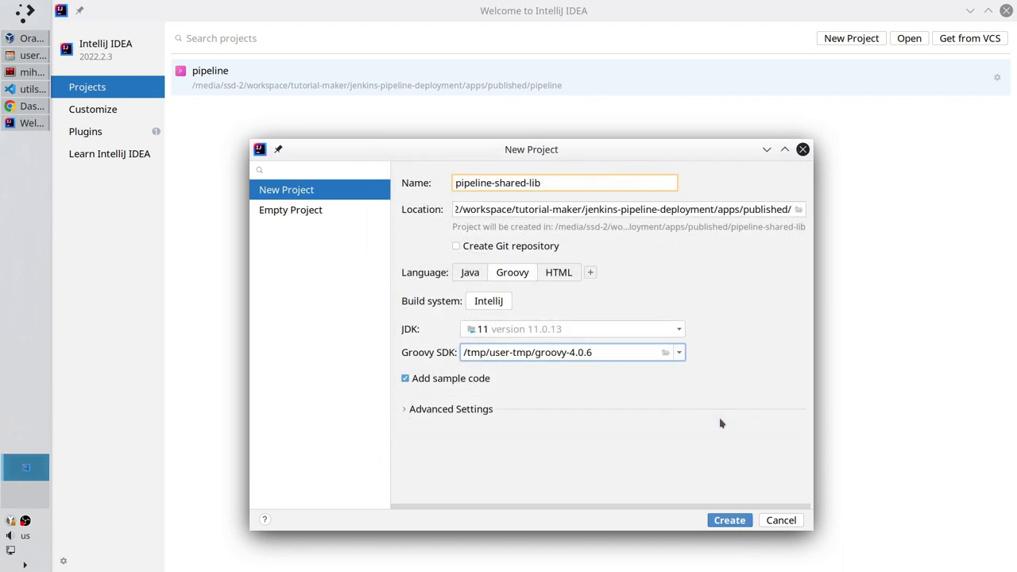
Expand Advanced Settings and create the pipeline-shared-lib project.
left_click(451, 410)
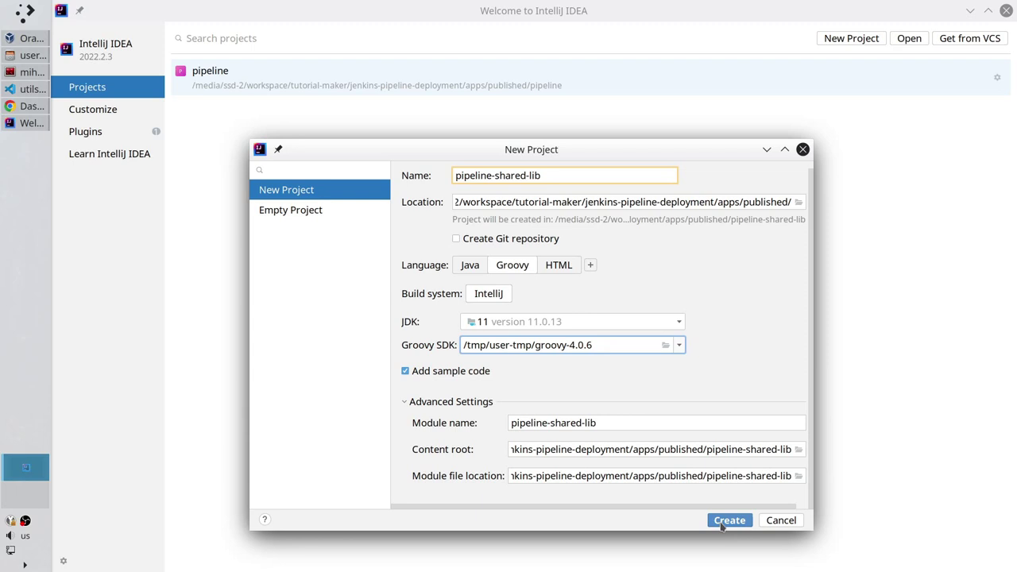
left_click(731, 521)
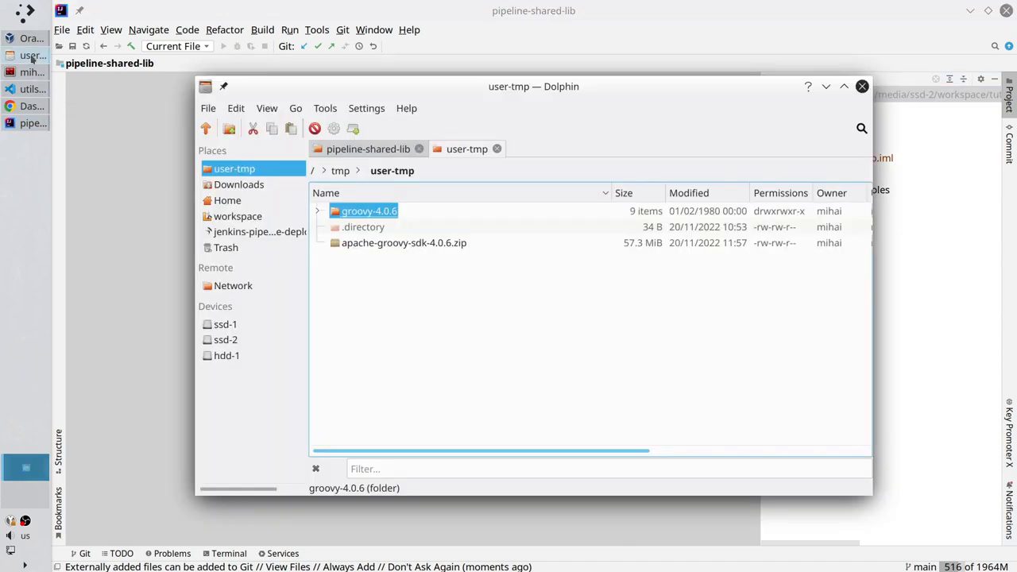
View the pipeline-shared-lib folder contents in Dolphin, then close the window.
left_click(365, 149)
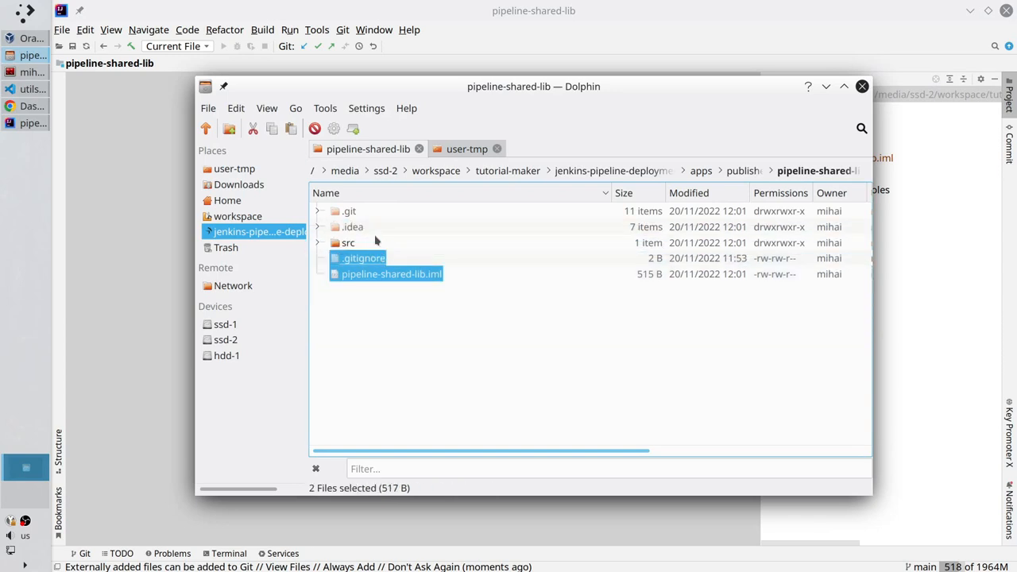
mouse_move(364, 232)
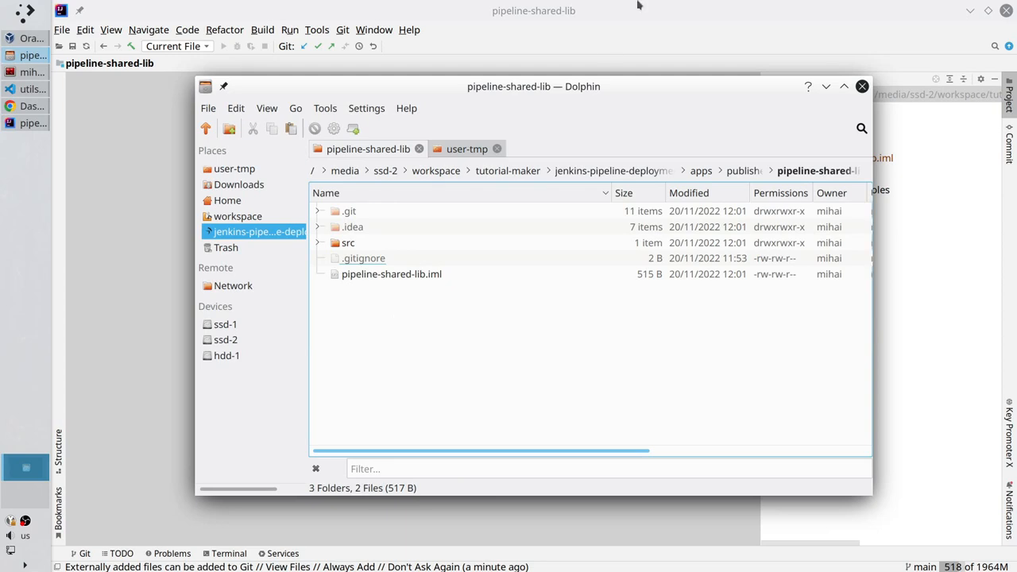
left_click(862, 86)
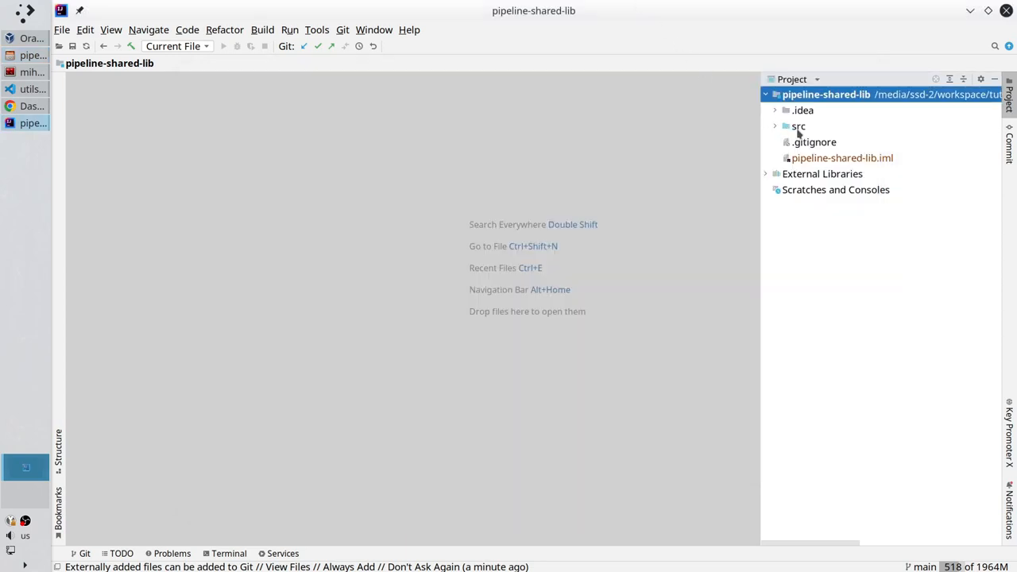
Delete the src directory from the pipeline-shared-lib project.
right_click(795, 126)
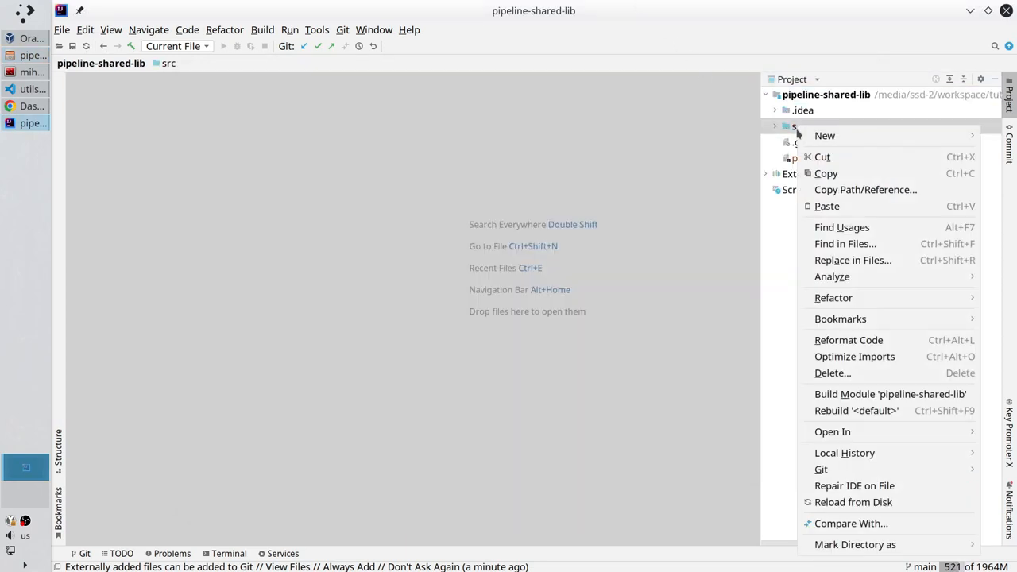
left_click(833, 372)
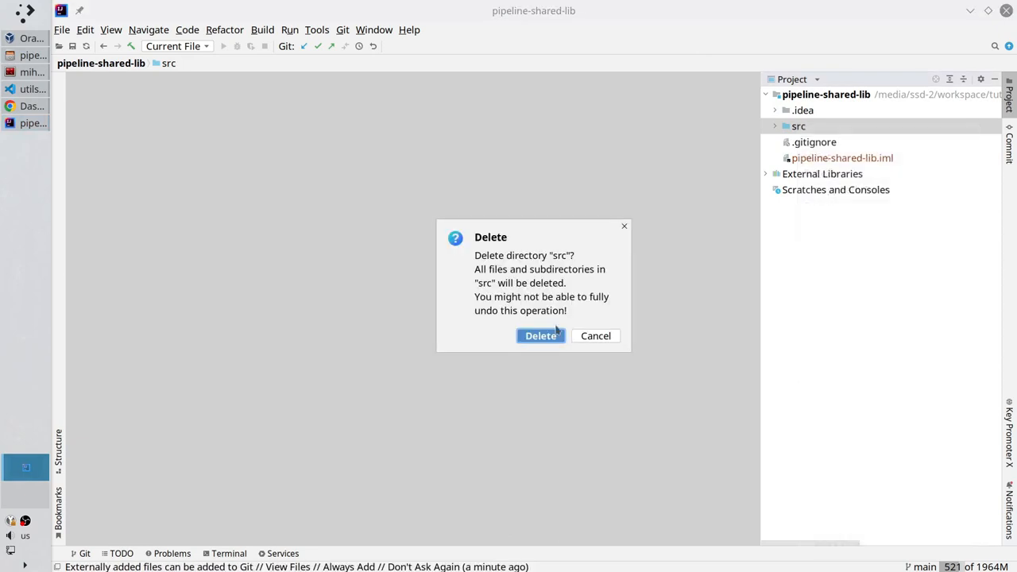
left_click(540, 336)
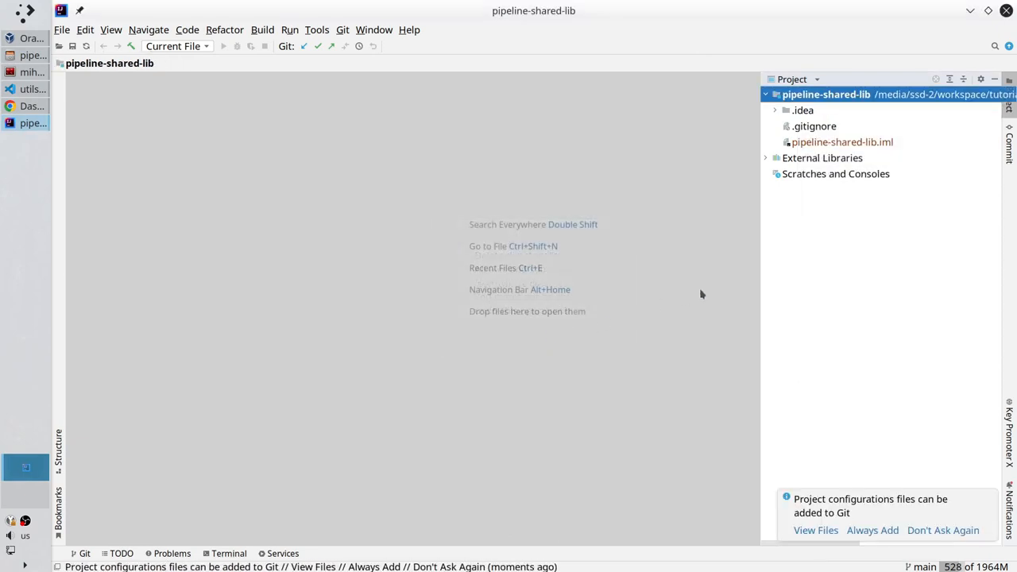
Show the uncommitted changes and expand the Unversioned Files list.
left_click(1010, 142)
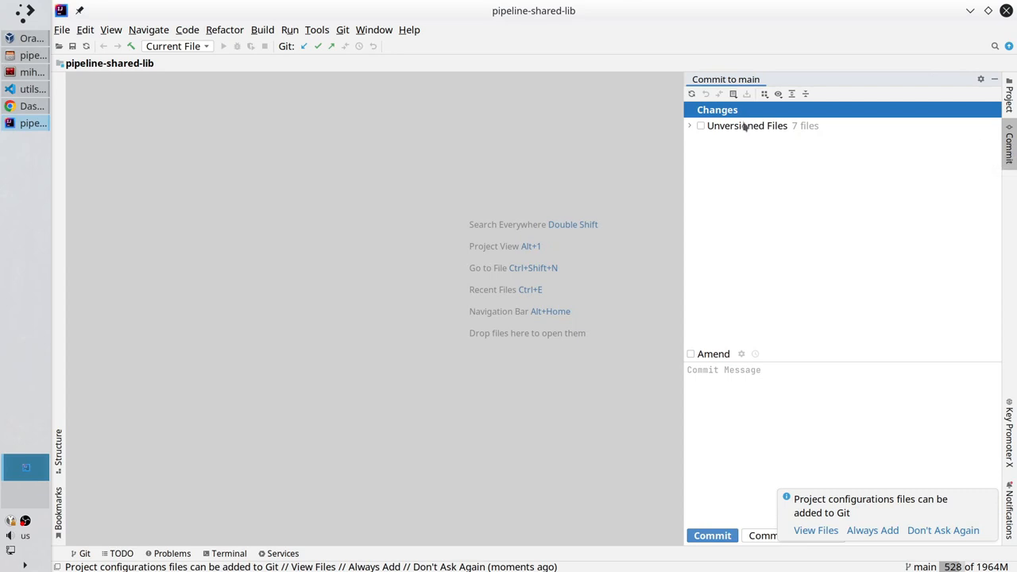
left_click(690, 126)
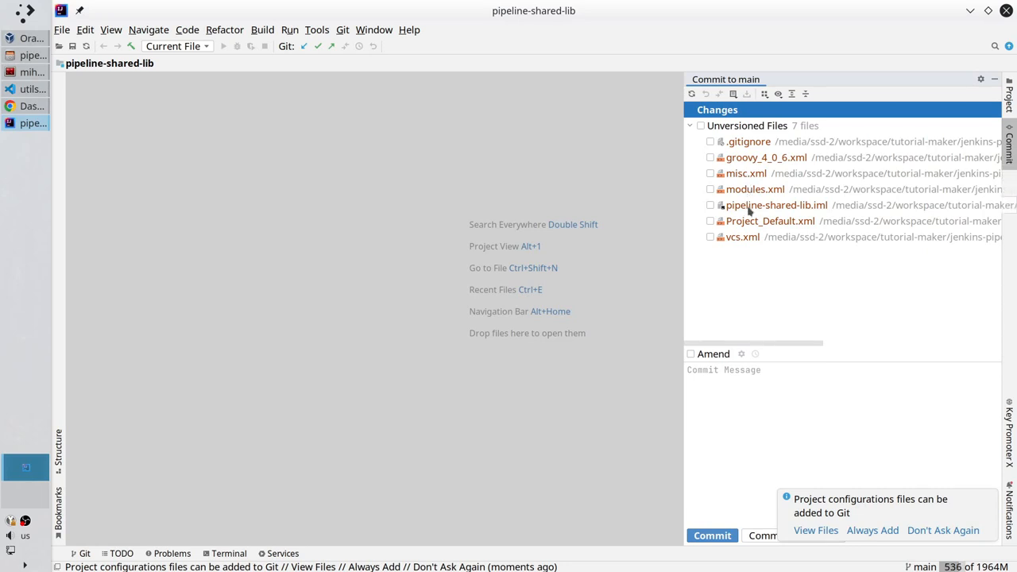
mouse_move(750, 231)
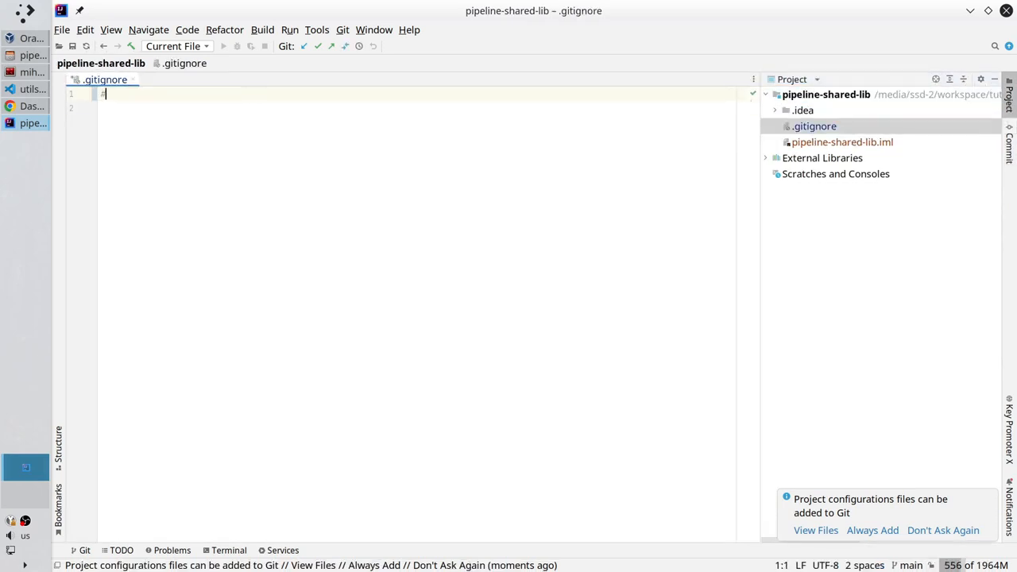
Add a '# IDE' comment and '.idea/' entry to .gitignore.
type("# IDE")
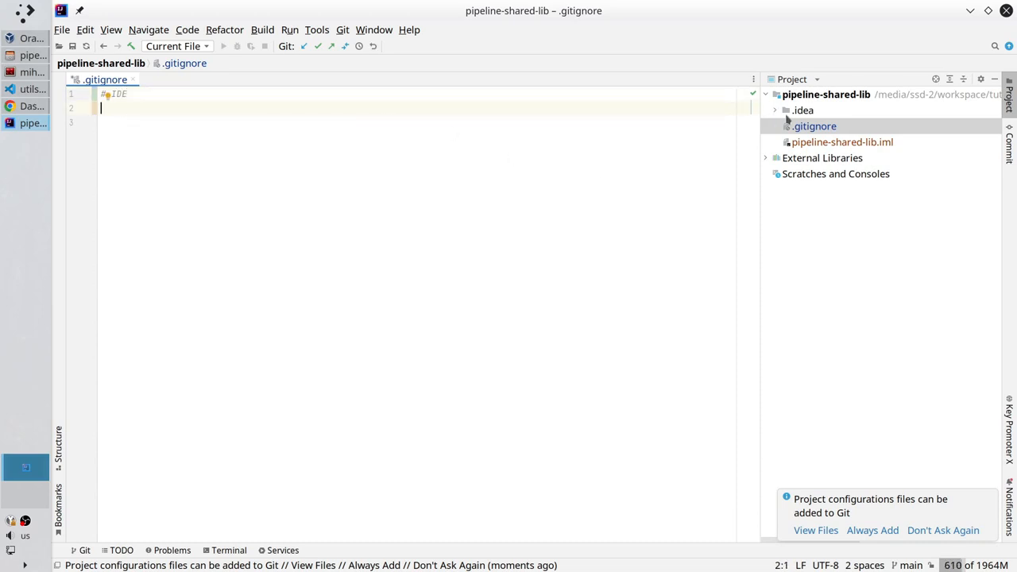
type(".")
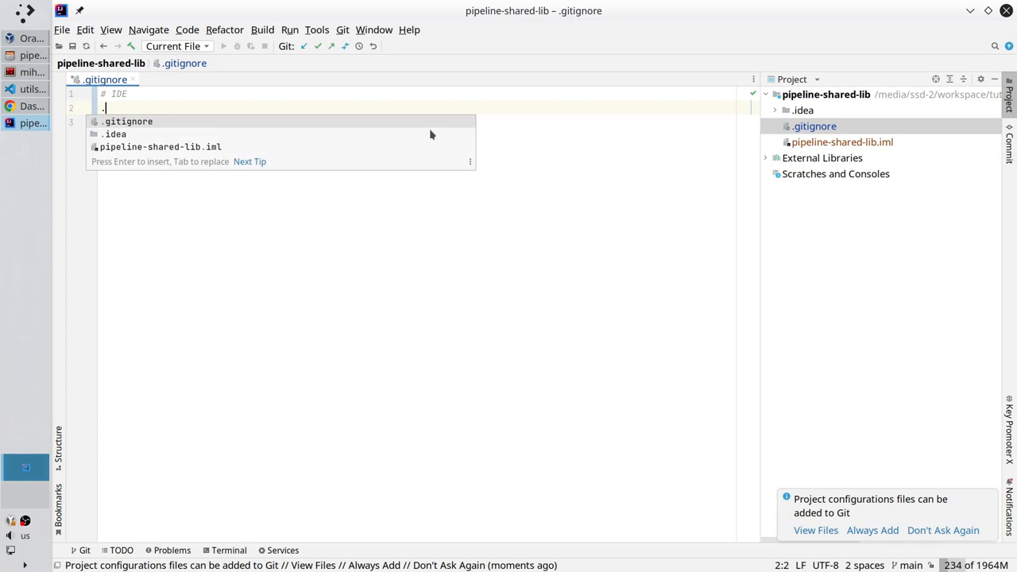
type(".idea/")
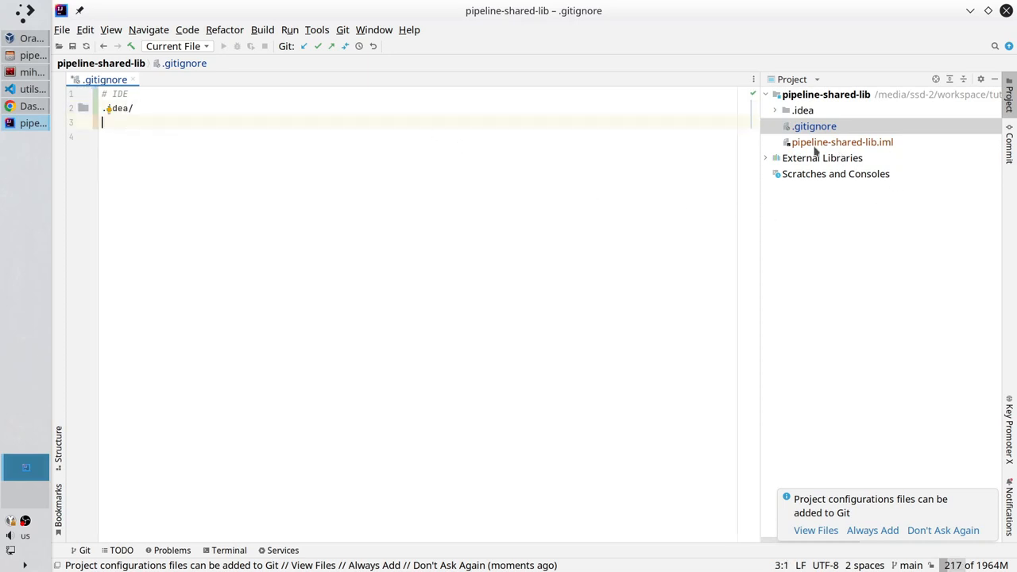
Check the .iml file name via Rename, cancel, and add pipeline-shared-lib.iml to .gitignore.
right_click(843, 141)
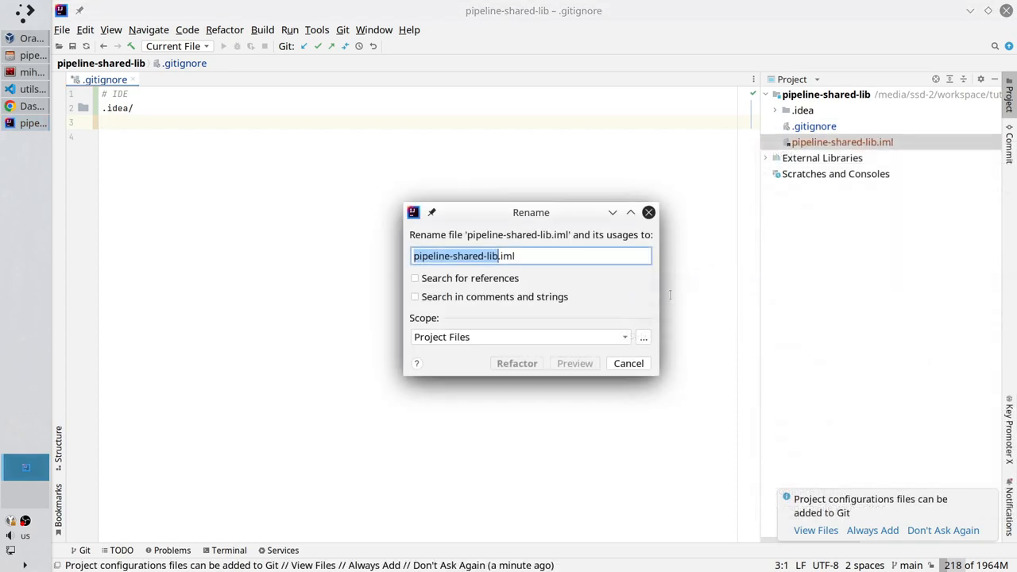
left_click(627, 362)
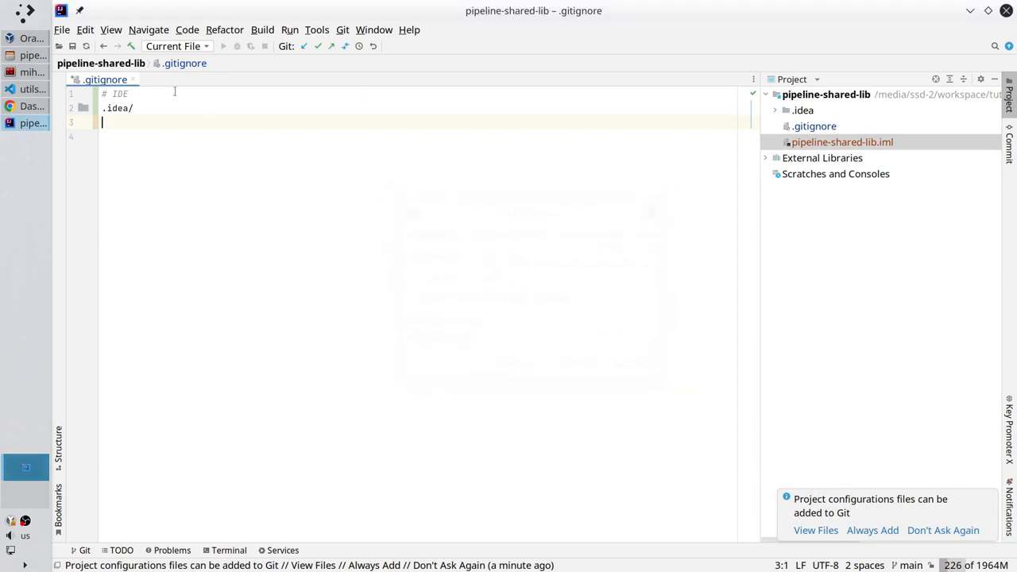
type("pipeline-shared-lib.iml")
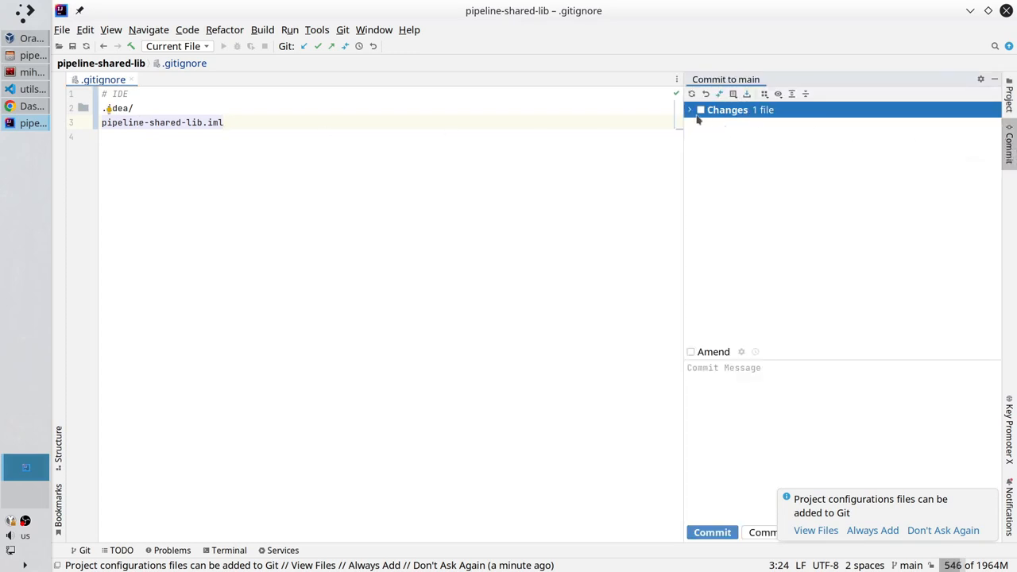
Review the diff of the .gitignore change and close it.
left_click(690, 110)
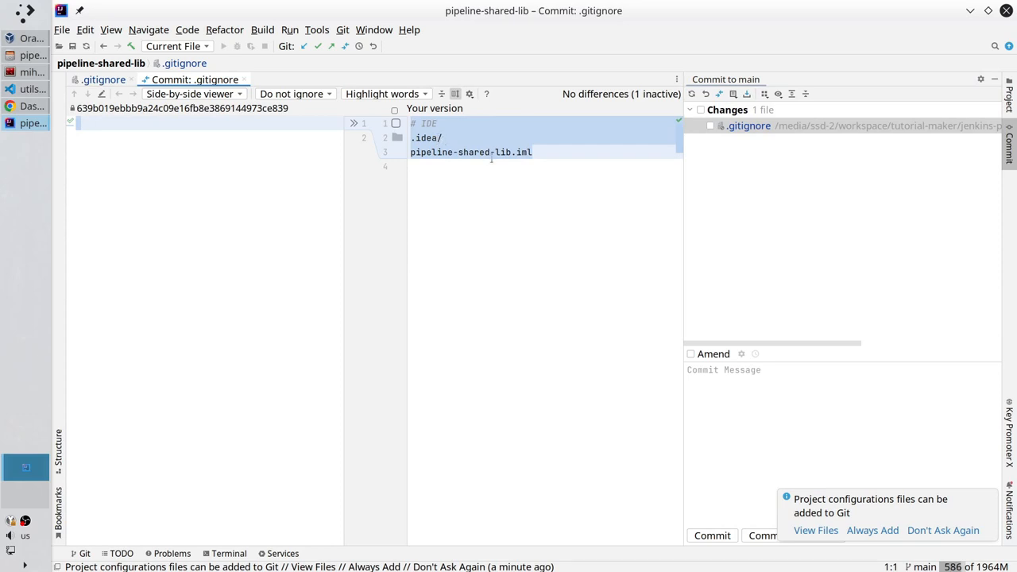
left_click(394, 123)
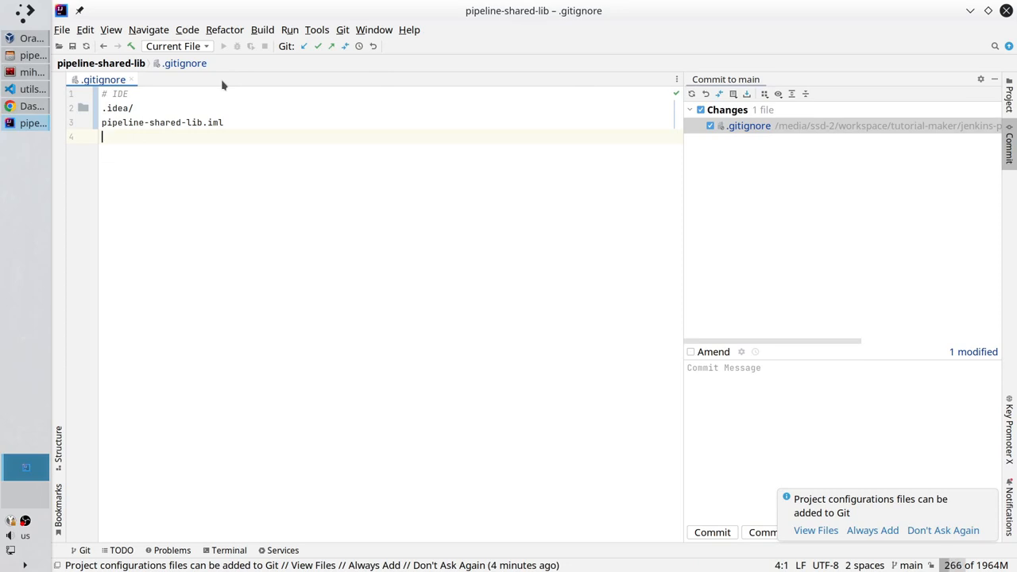
mouse_move(225, 89)
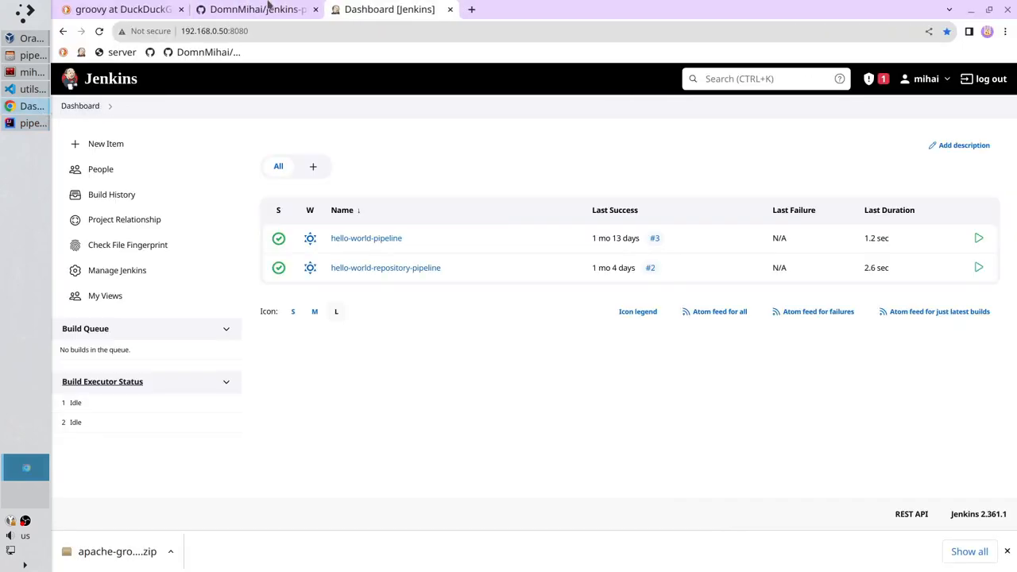
Search DuckDuckGo for 'jenkins shared library' and open Extending with Shared Libraries.
left_click(120, 13)
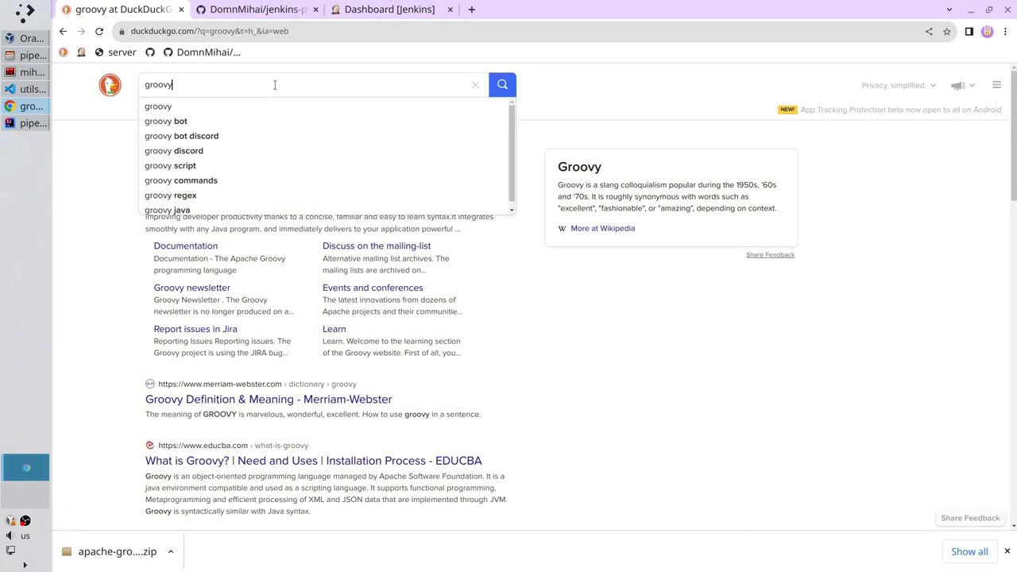
type("jenkins shared library")
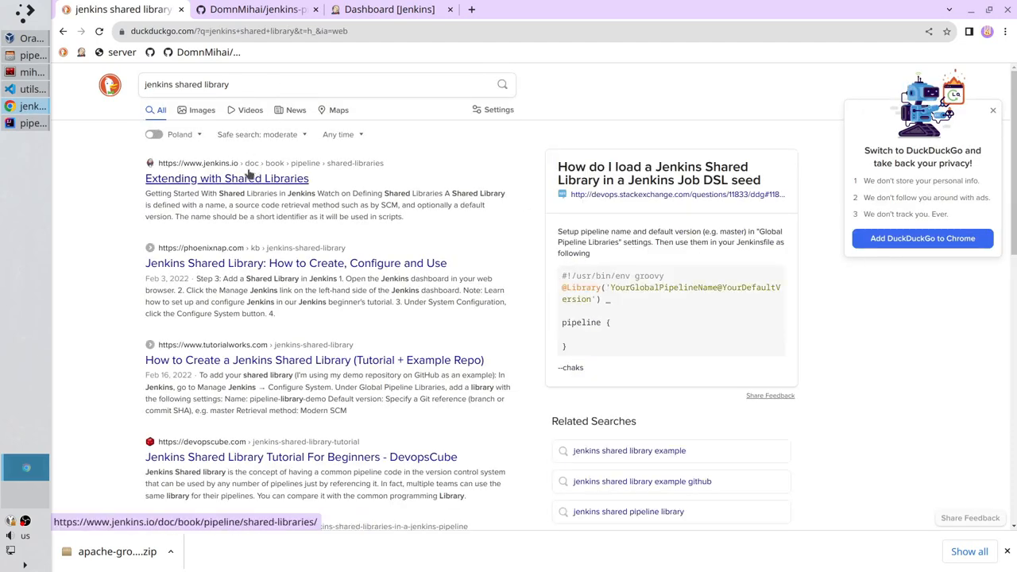
left_click(226, 178)
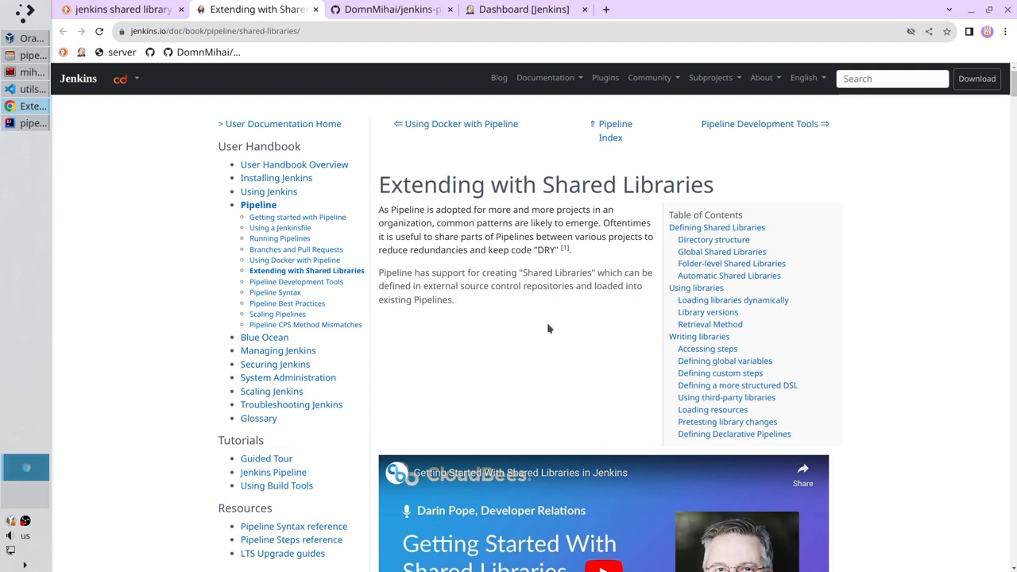
Scroll to the Directory structure section and select the vars directory name.
scroll("down", 3)
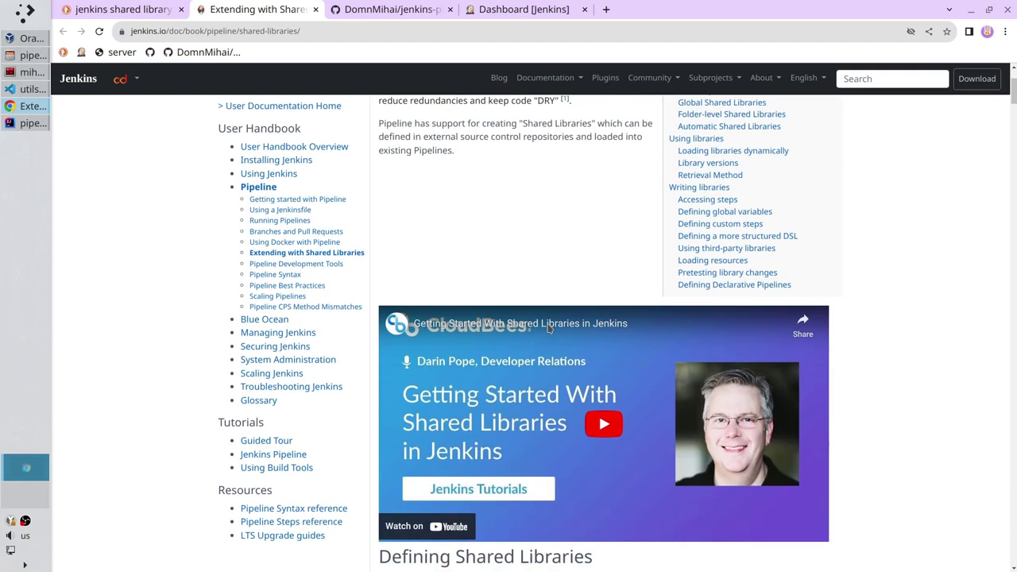
scroll("down", 3)
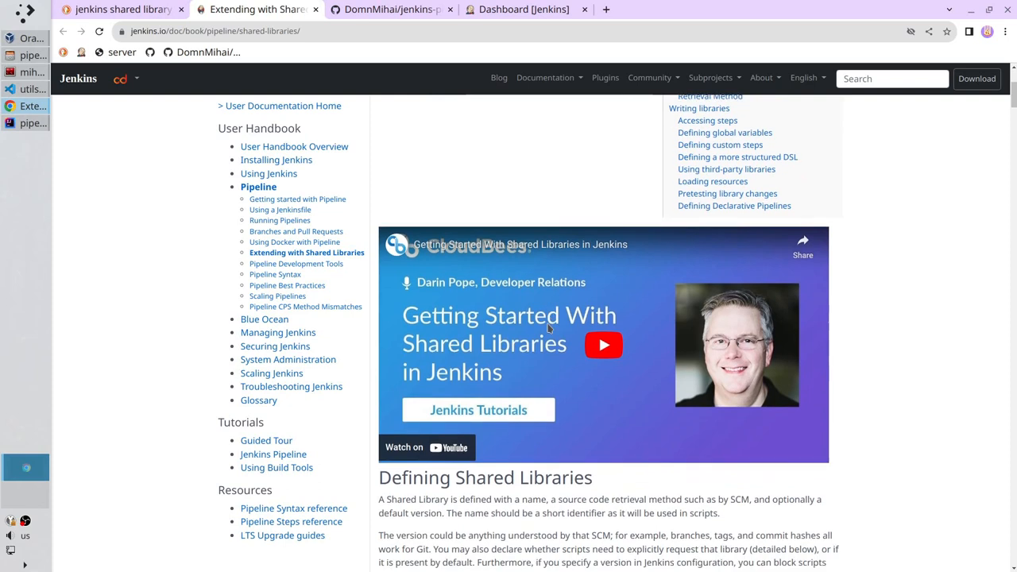
scroll("down", 3)
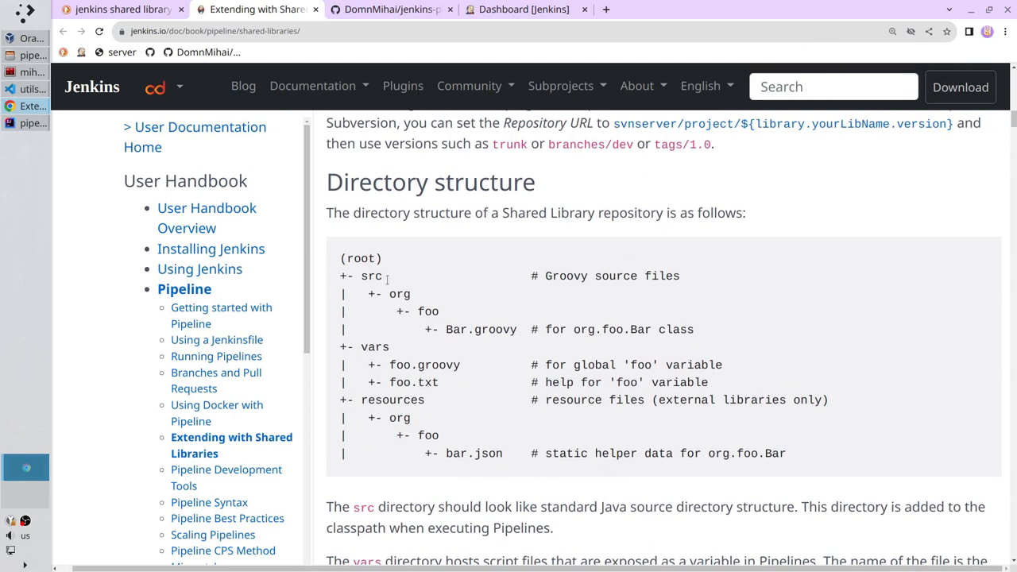
double_click(375, 347)
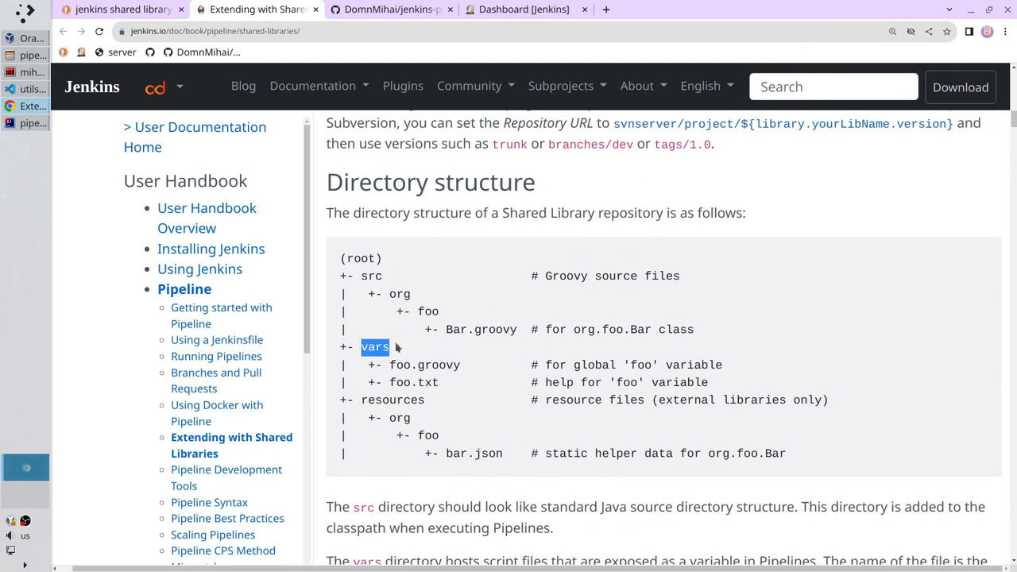
double_click(393, 400)
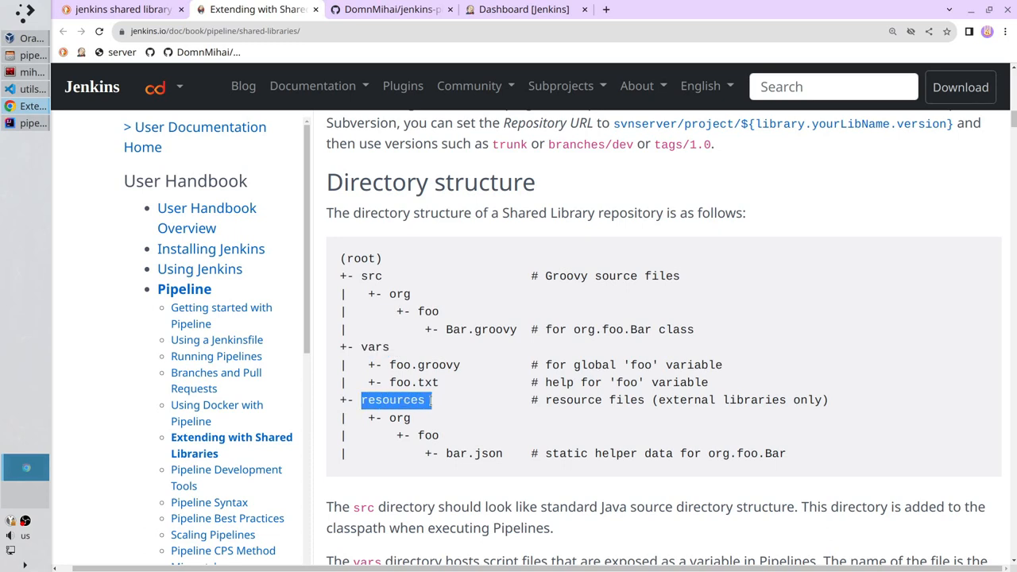
double_click(375, 346)
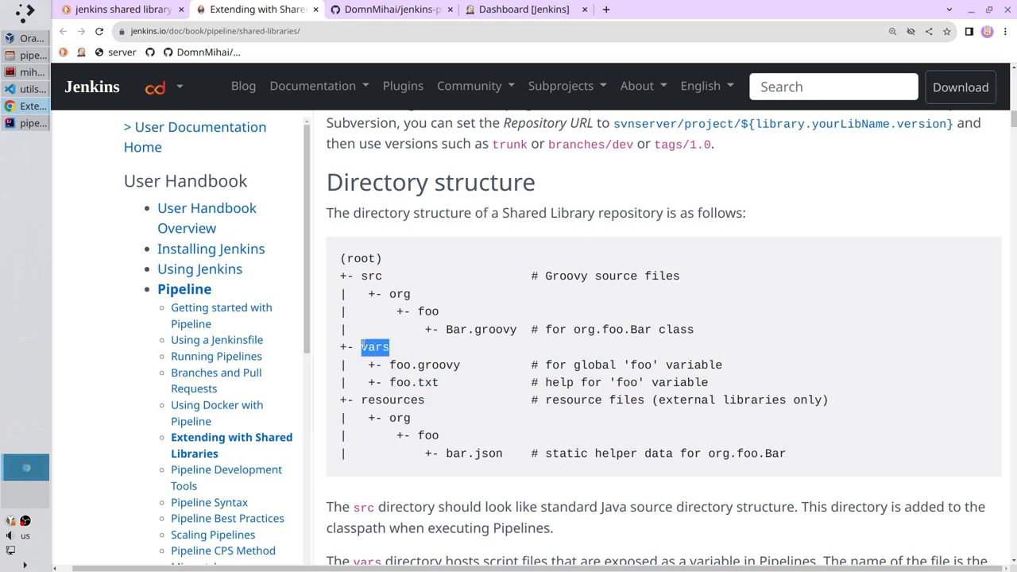
scroll("down", 3)
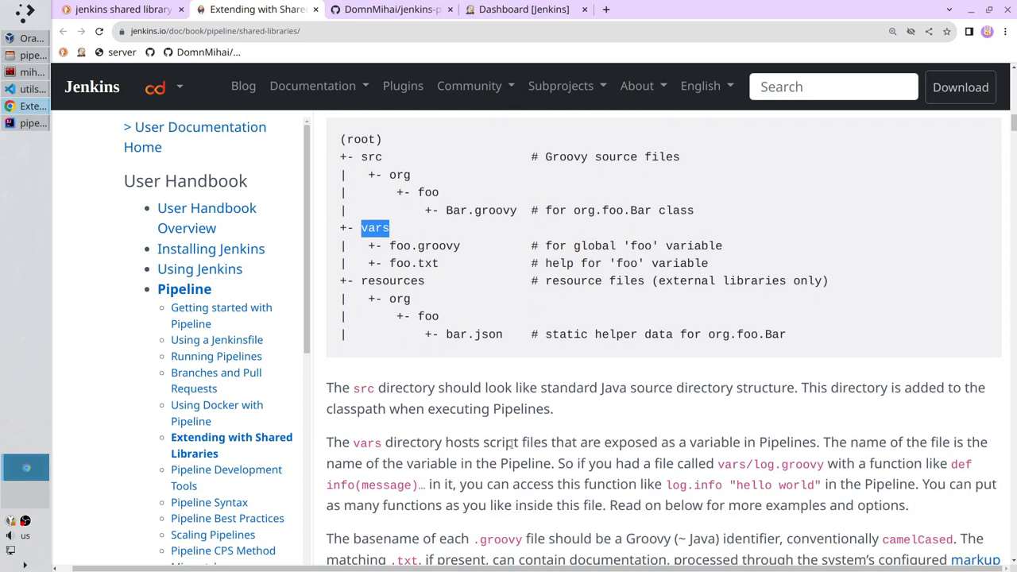
mouse_move(712, 447)
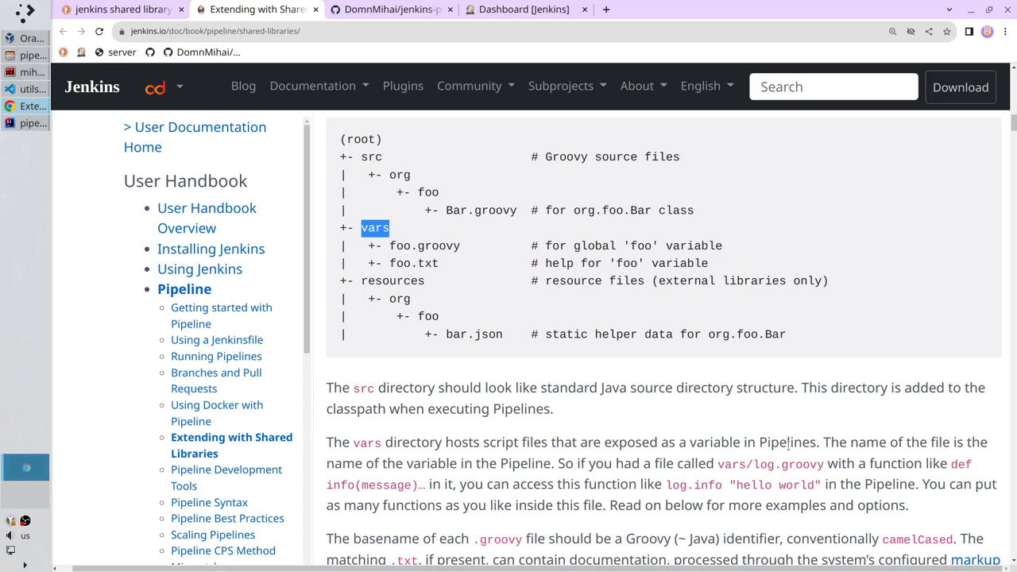
Copy the word 'vars' from the documentation.
right_click(373, 229)
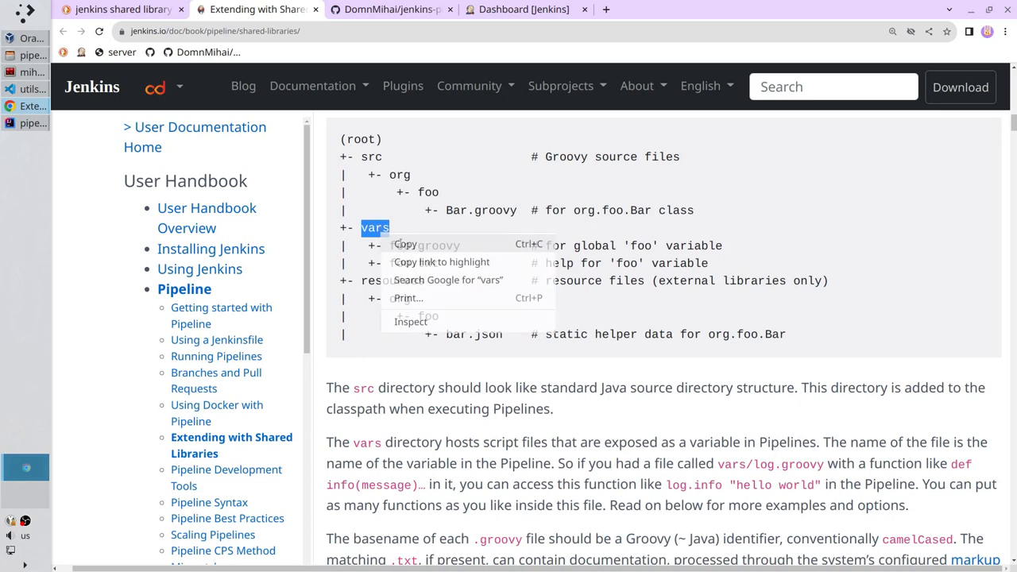
left_click(32, 124)
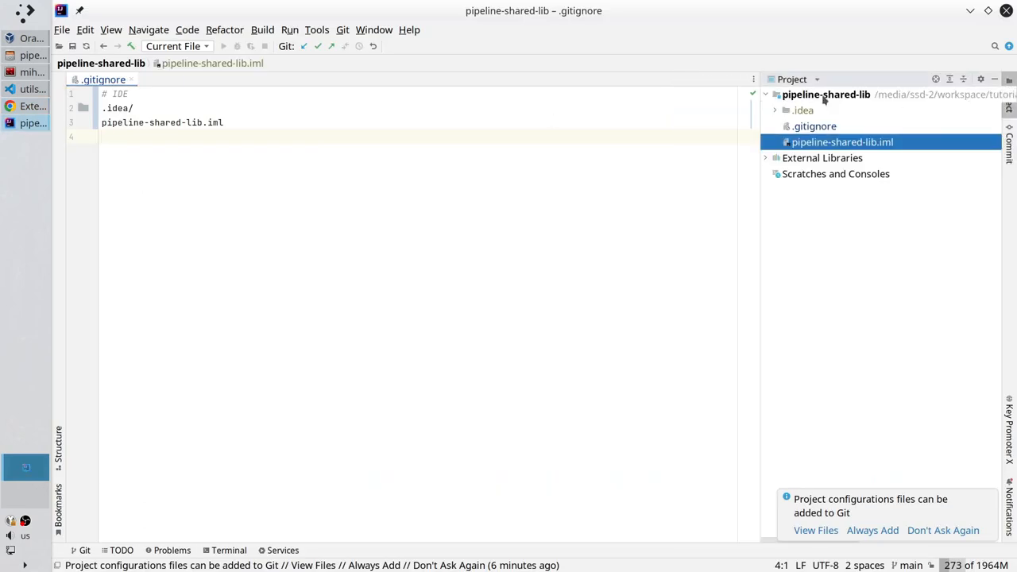
Create a vars directory at the root of the pipeline-shared-lib project.
right_click(820, 95)
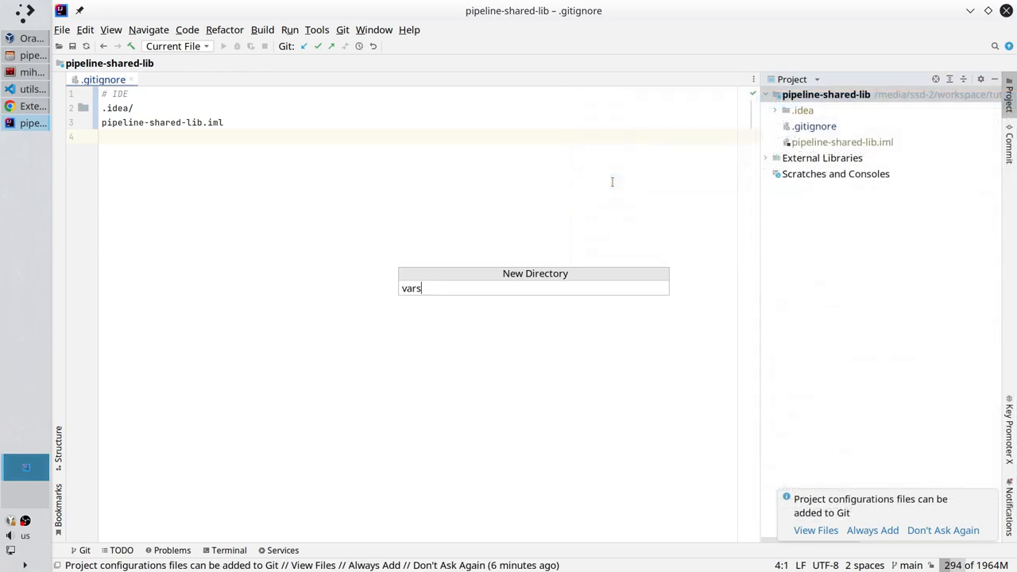
key("Enter")
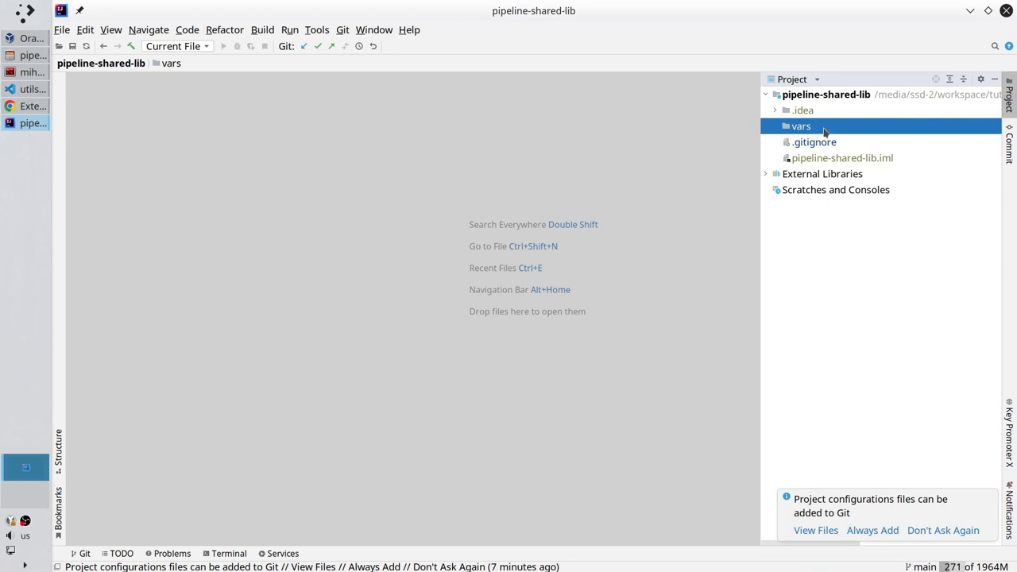
Create a new file showServerTime.groovy inside the vars folder.
right_click(801, 127)
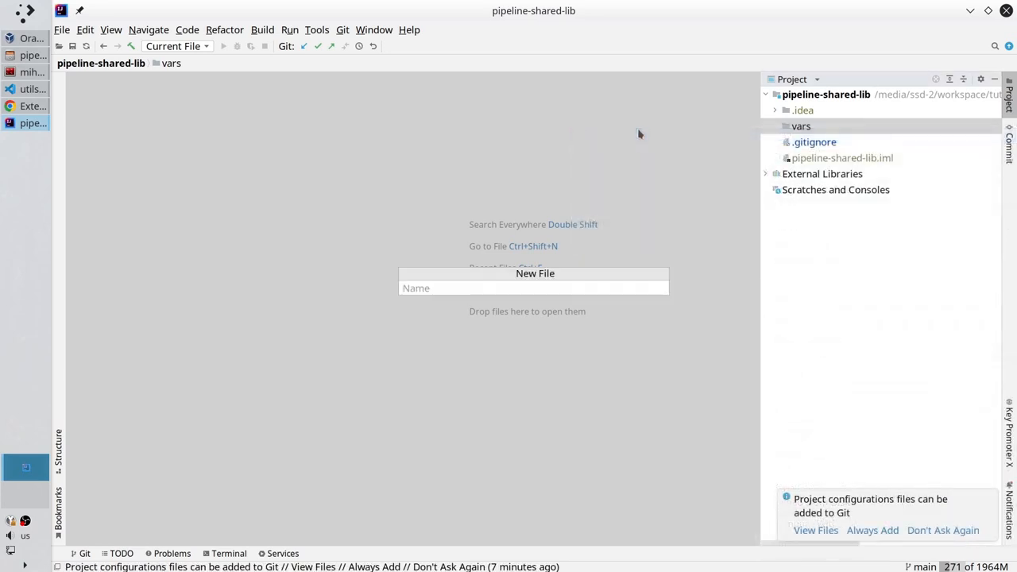
type("show")
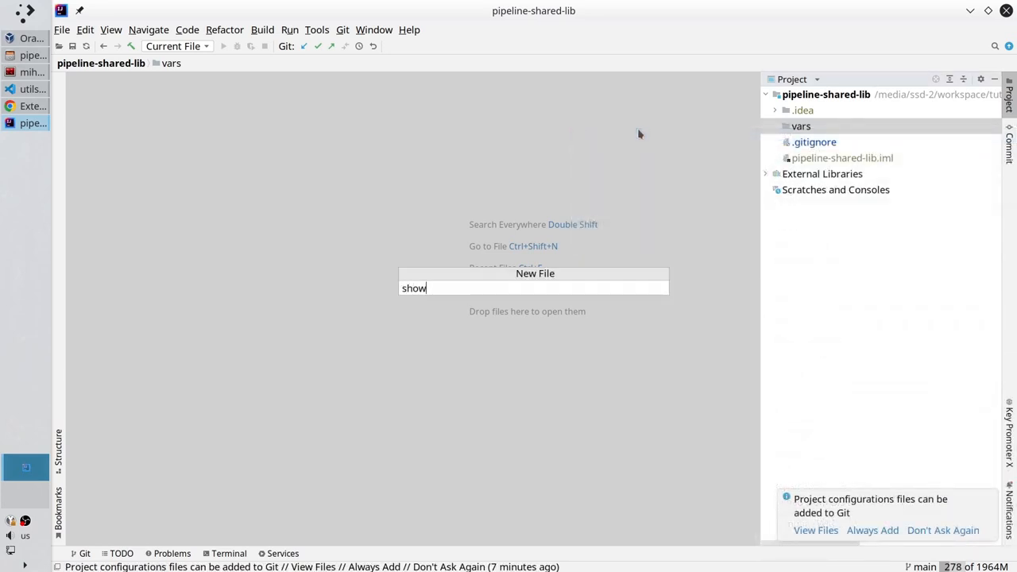
type("Server")
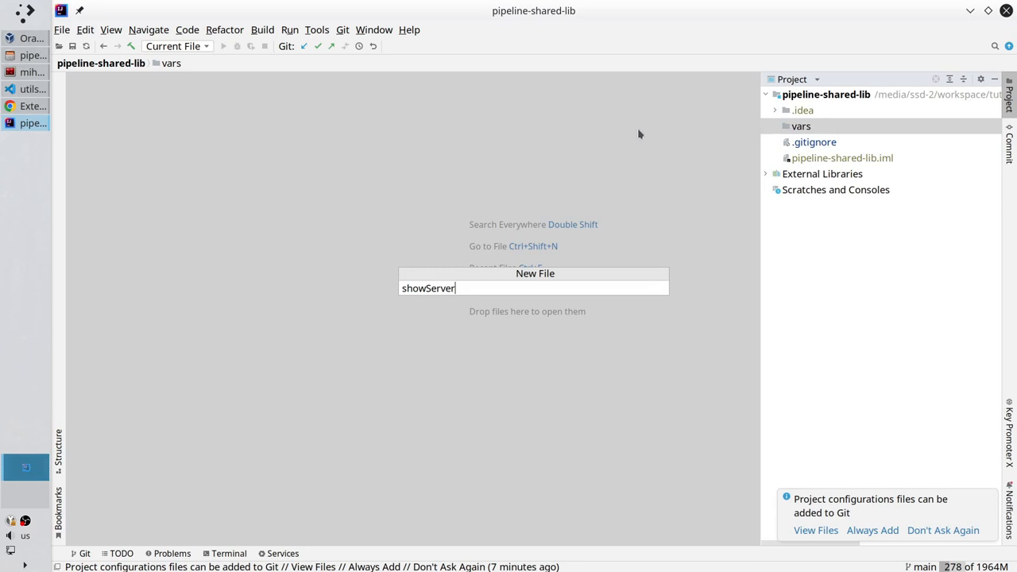
type("Time.")
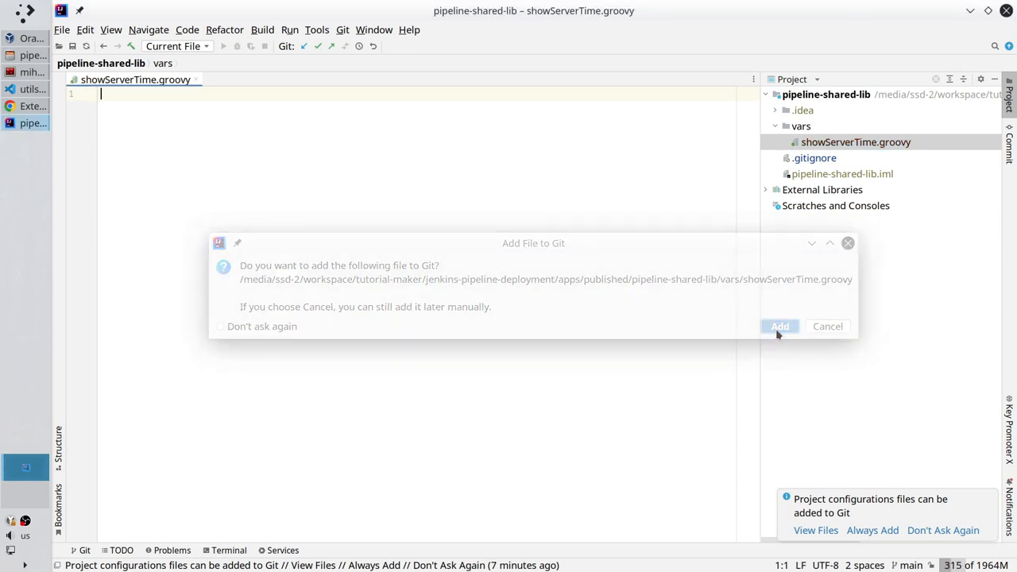
Add the script to Git and start a public void call() method.
left_click(779, 326)
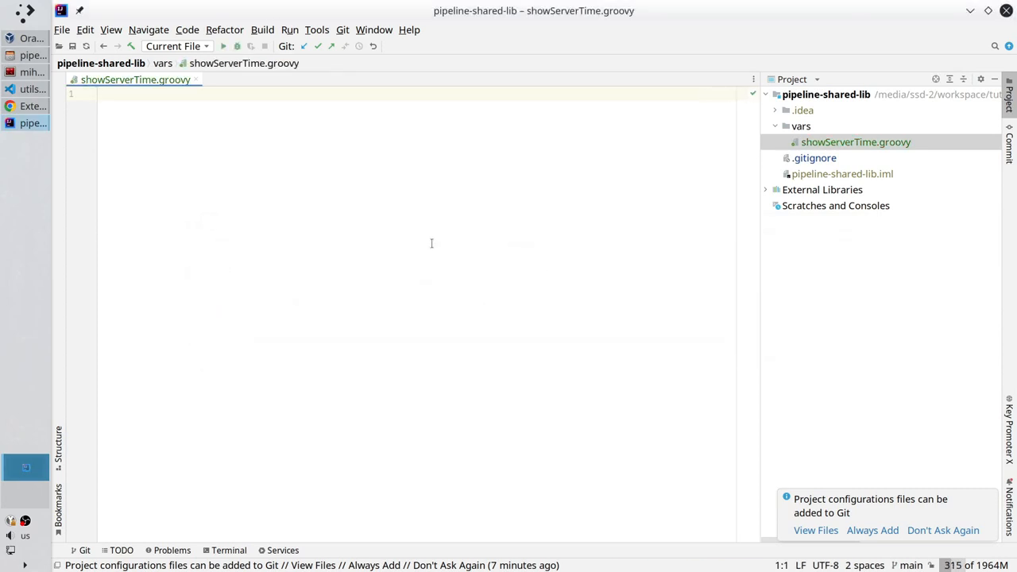
type("public")
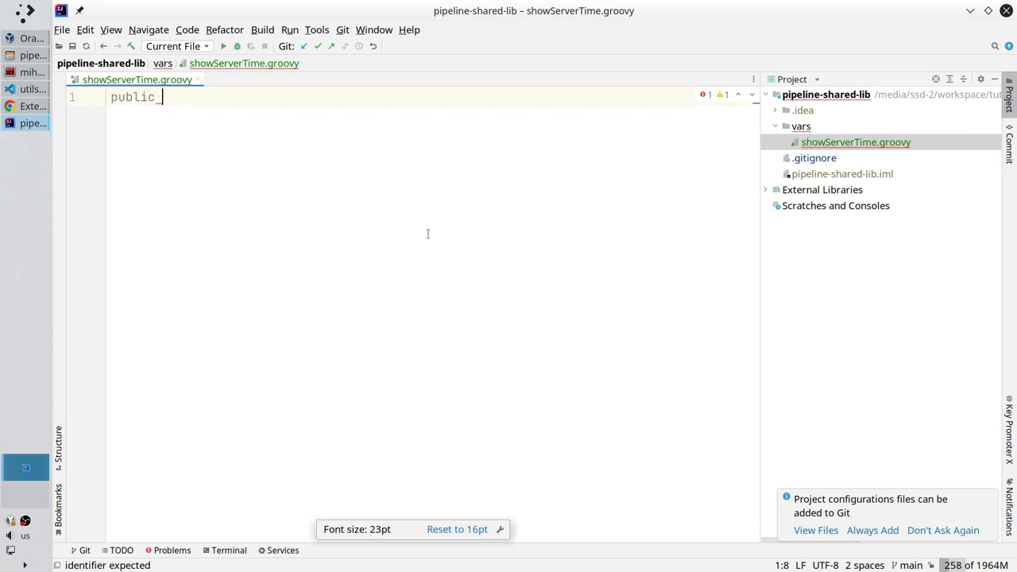
double_click(135, 97)
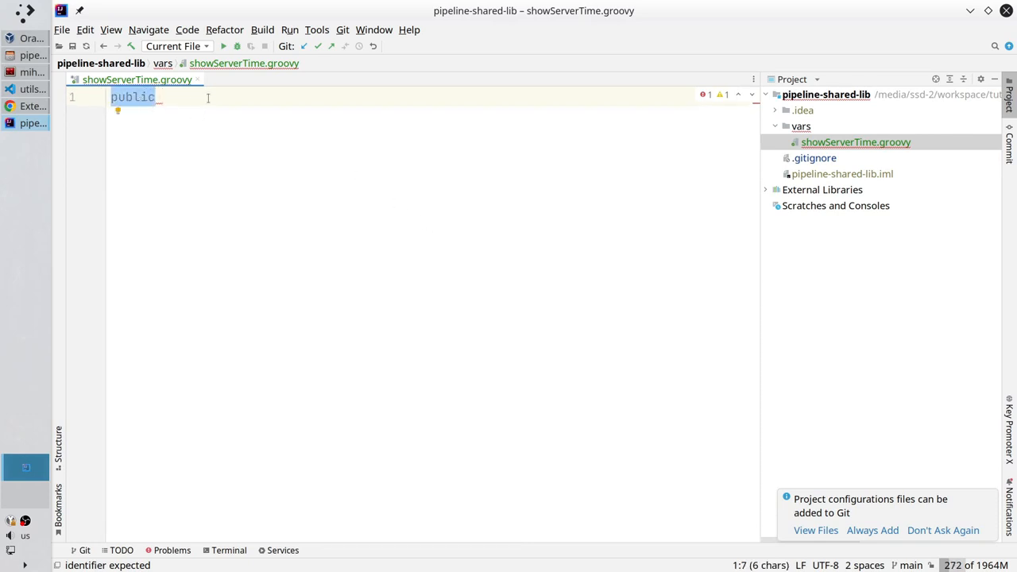
type("void")
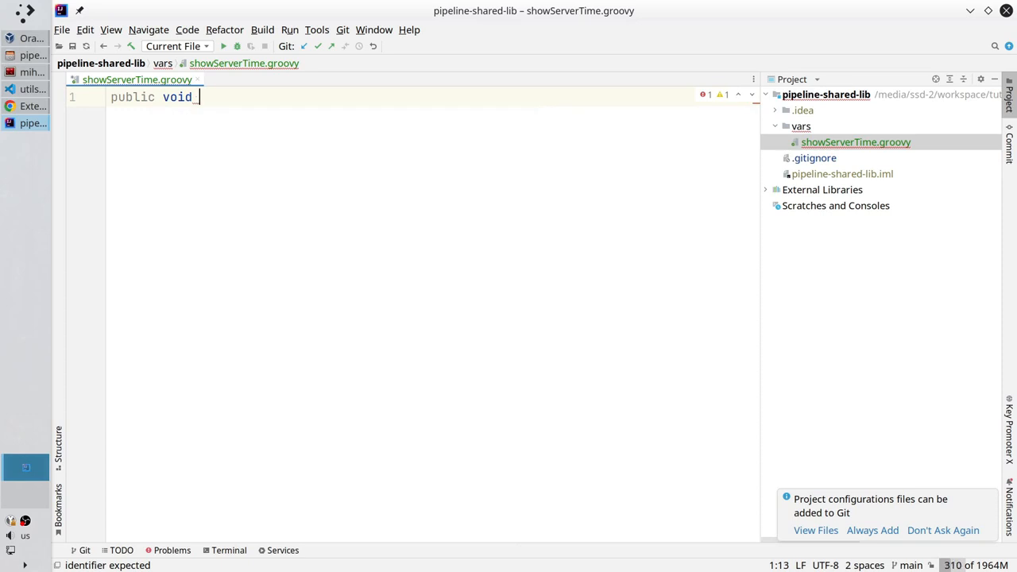
type("call()")
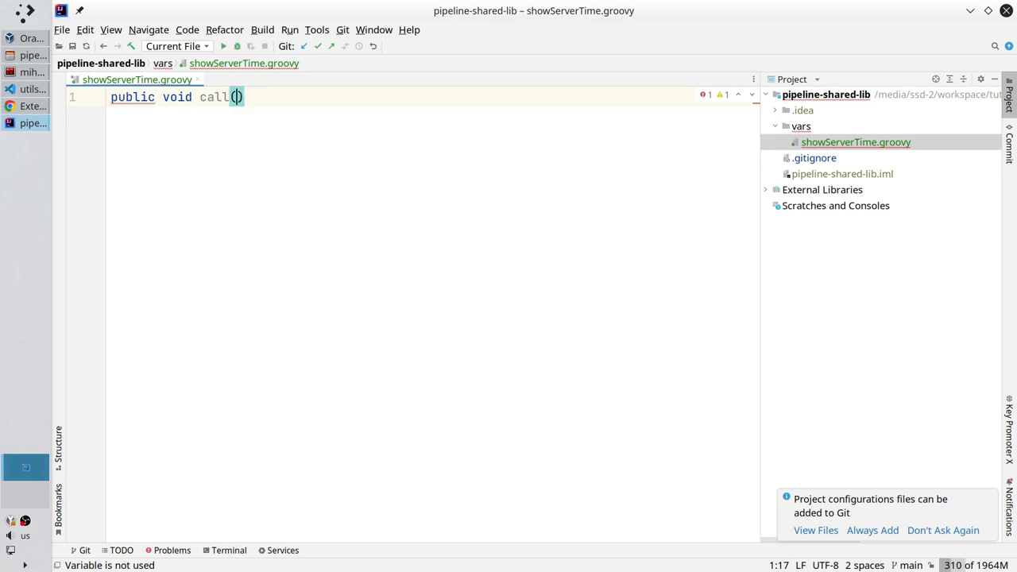
double_click(213, 97)
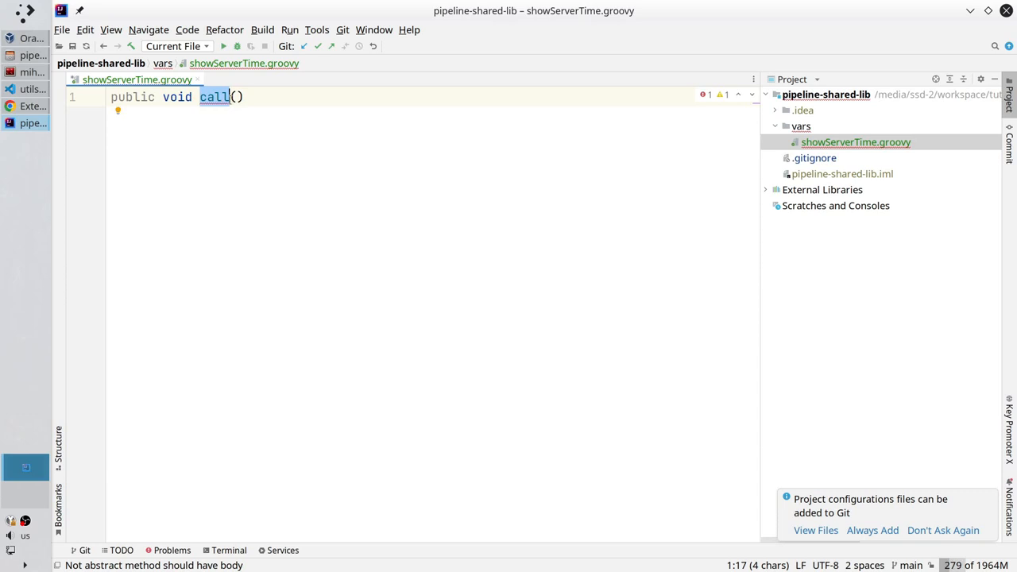
mouse_move(214, 97)
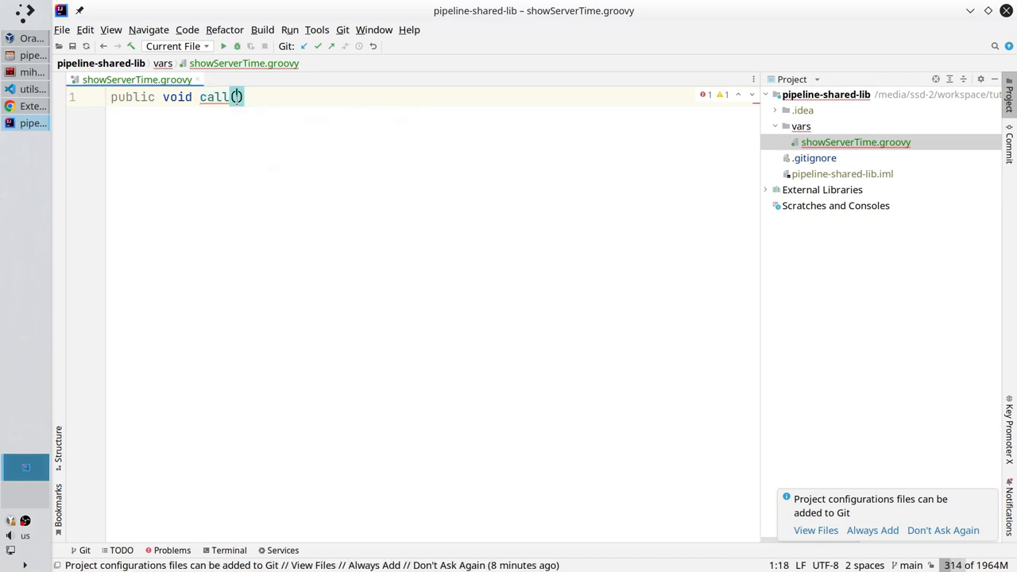
Give call a String additionalMessage parameter defaulting to "" and an empty body.
type("String")
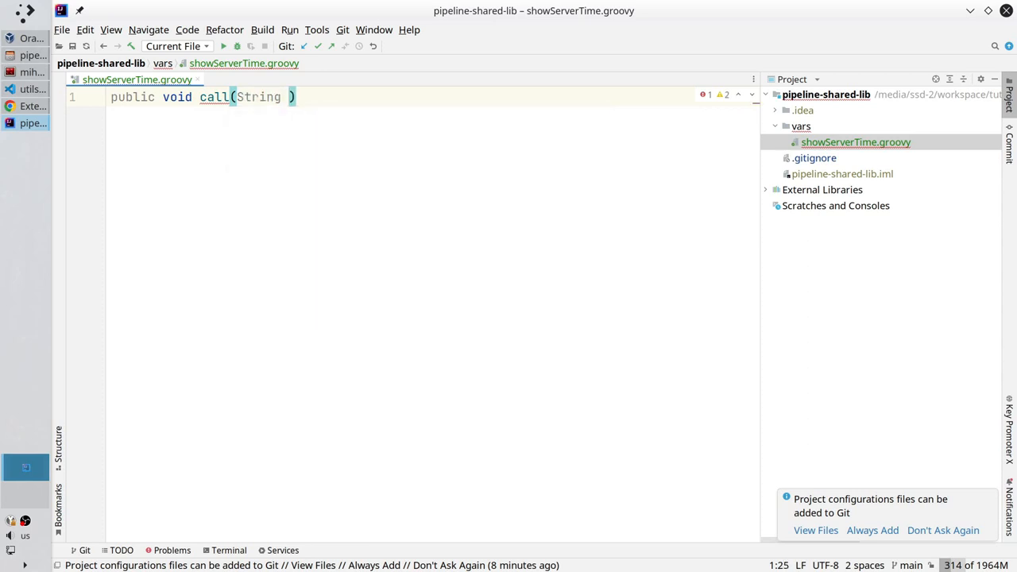
type("add")
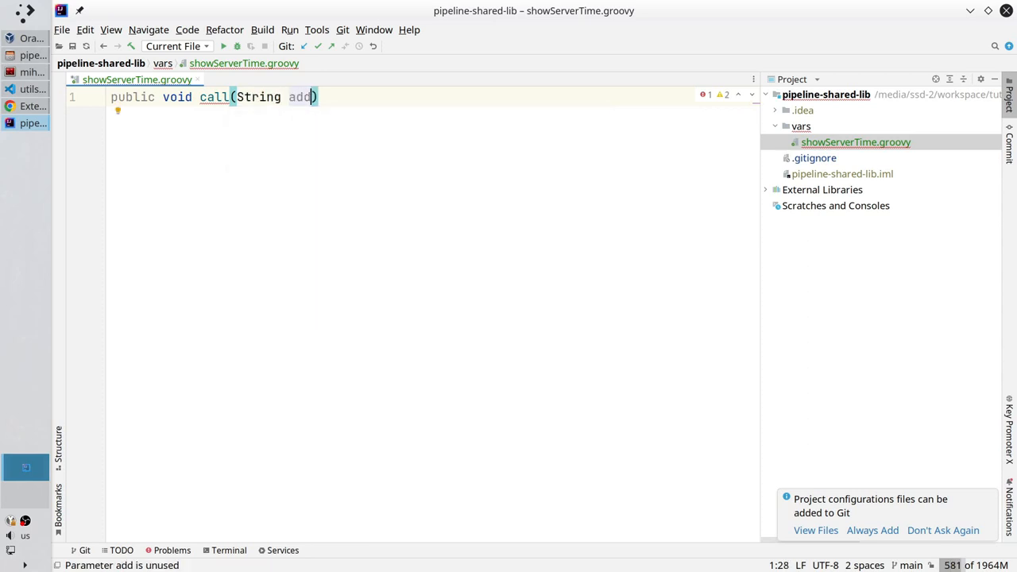
type("itional")
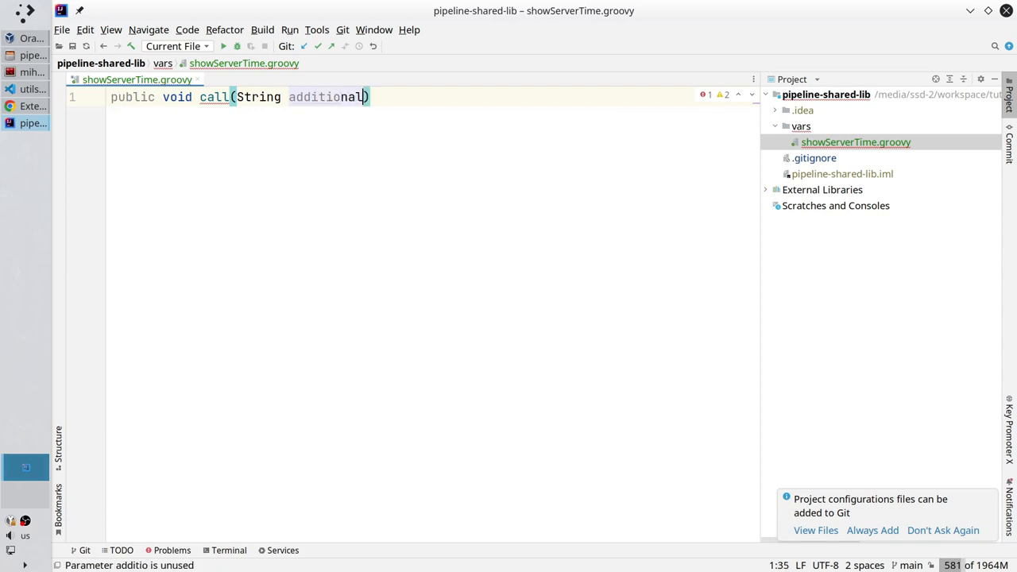
type("Message")
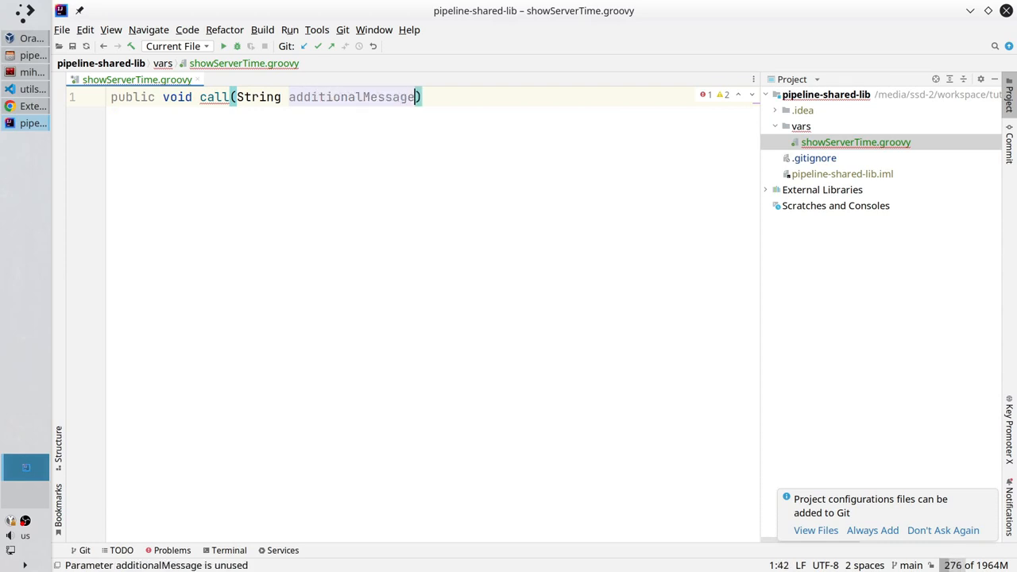
type("\" \"")
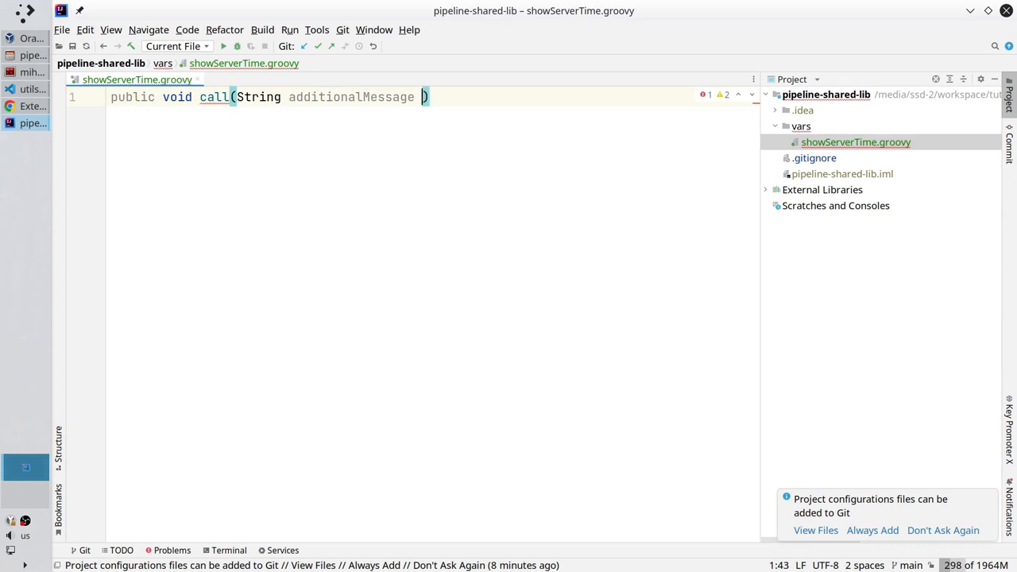
type("= \"\"")
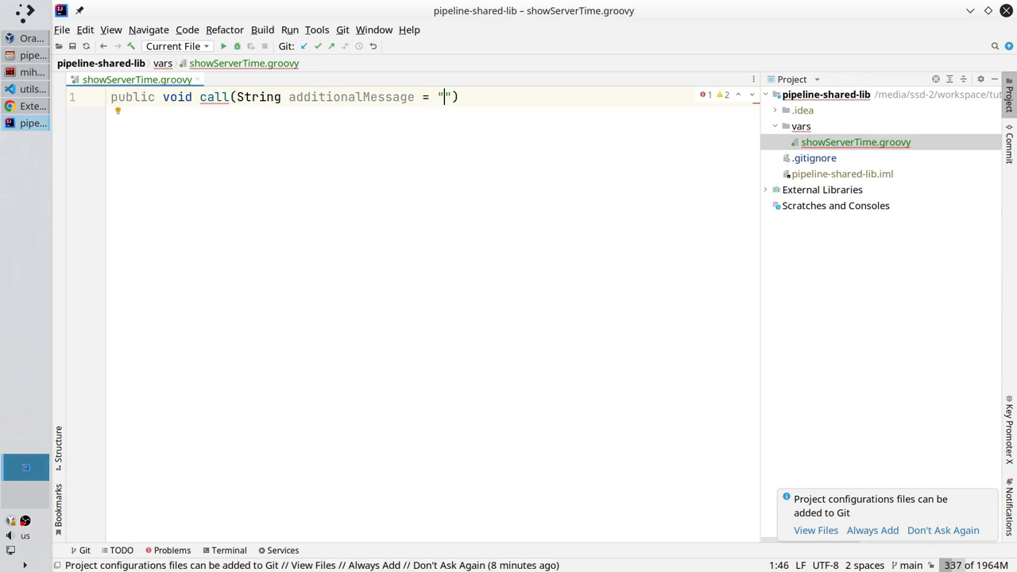
type("{}")
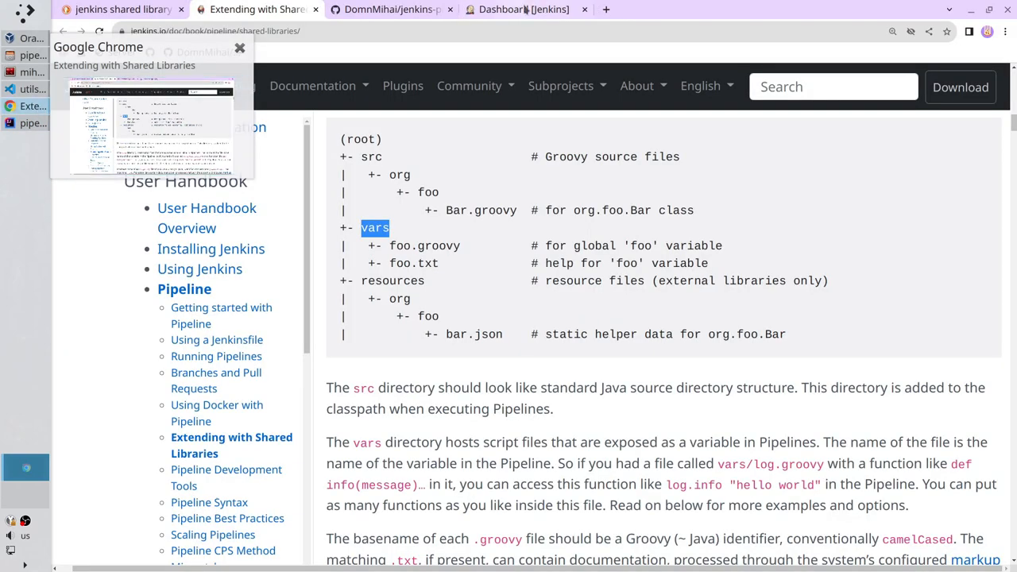
Open the hello-world-repository-pipeline Snippet Generator and choose the sh: Shell Script step.
left_click(523, 10)
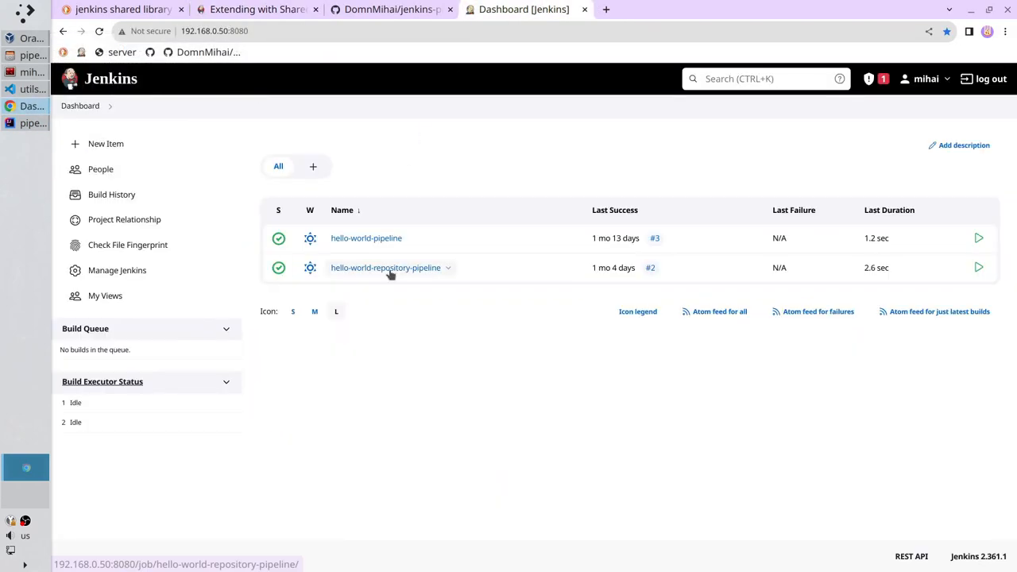
left_click(385, 267)
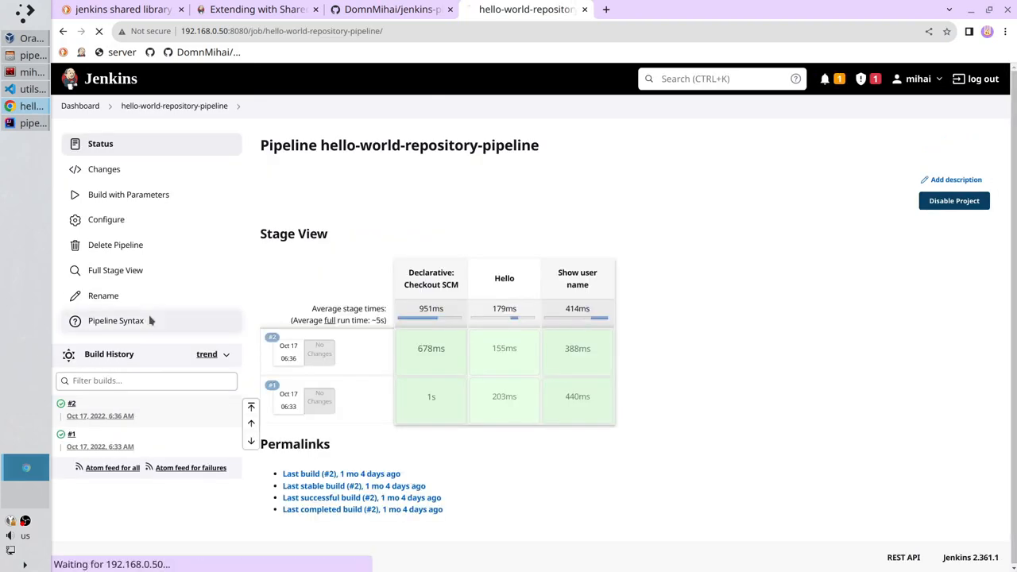
left_click(115, 321)
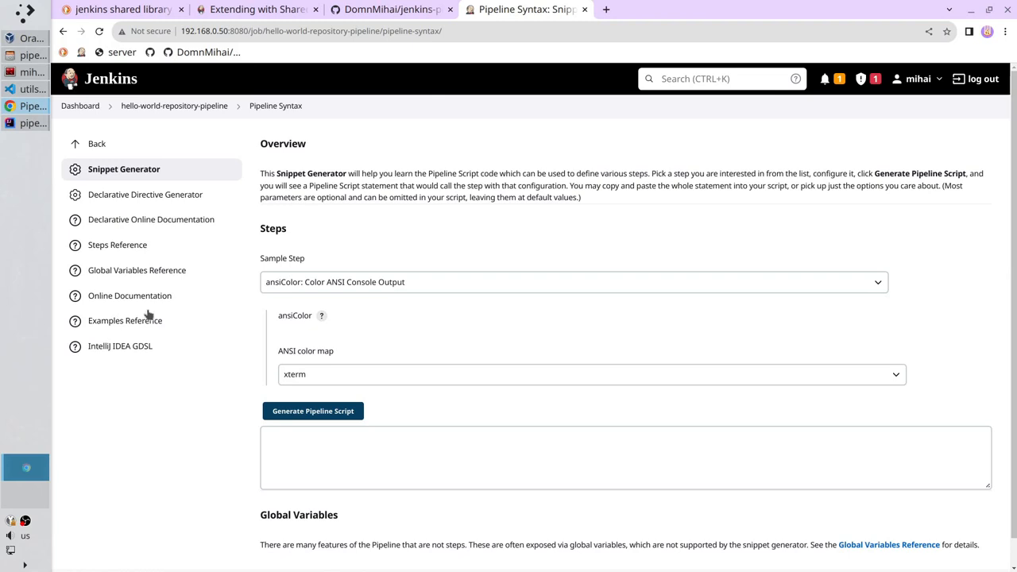
mouse_move(102, 173)
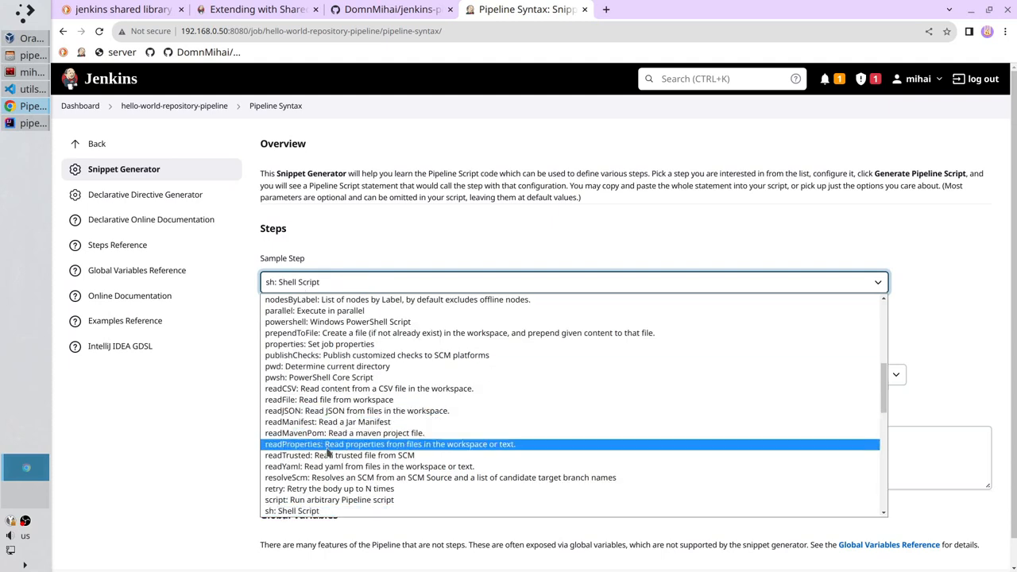
mouse_move(292, 511)
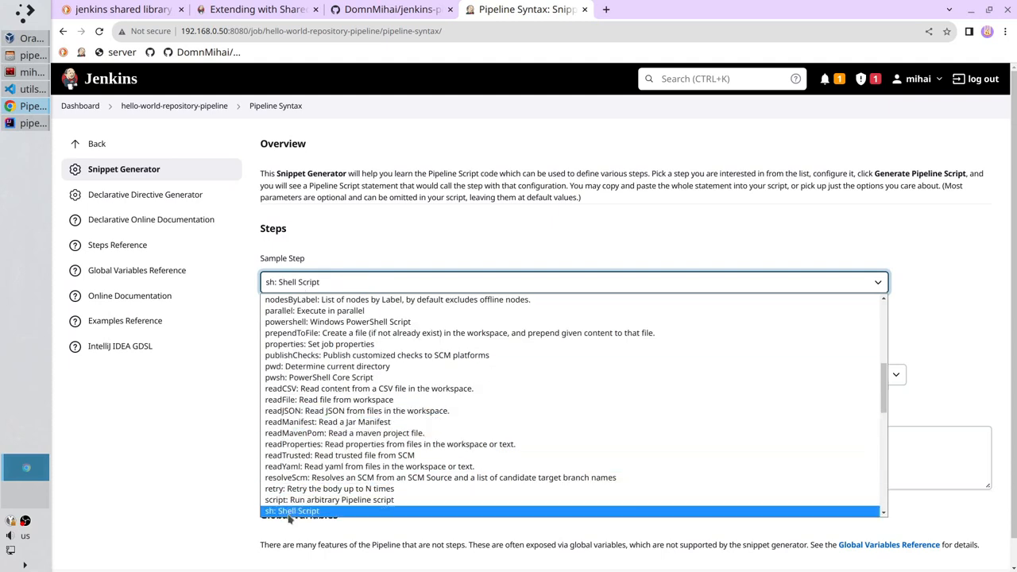
left_click(296, 512)
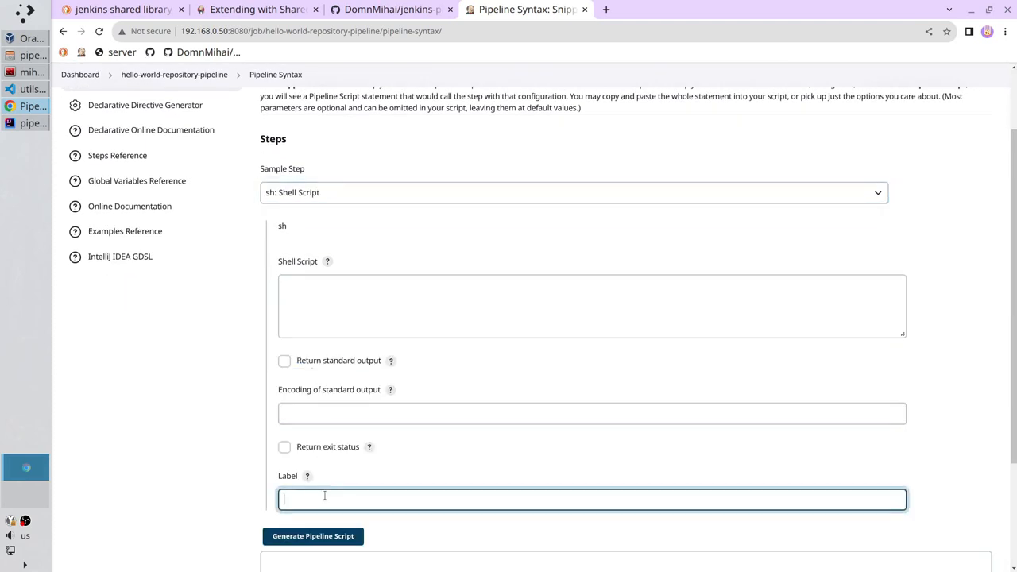
Generate an sh snippet labelled Print server time that runs date.
type("Print server time")
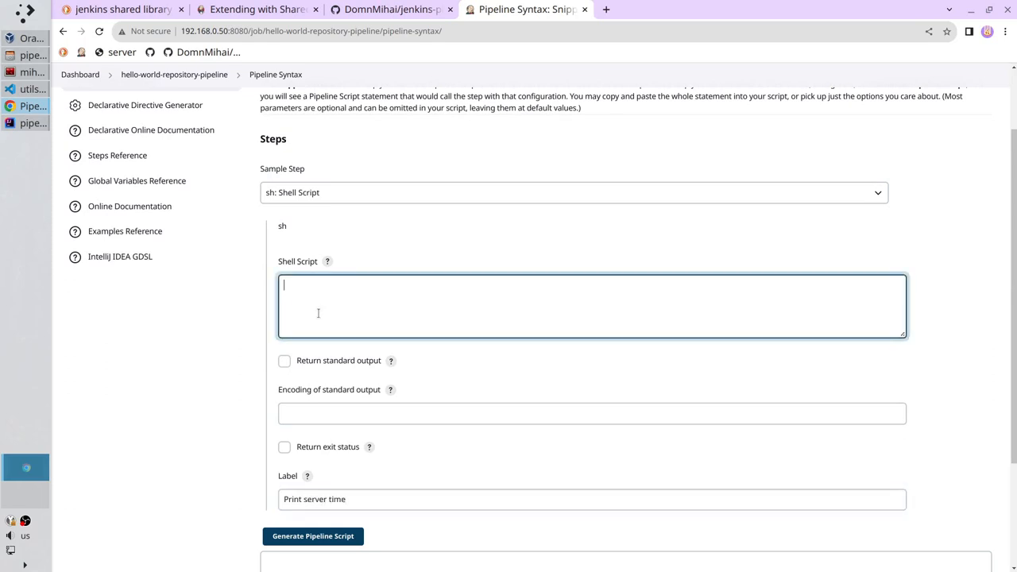
type("date")
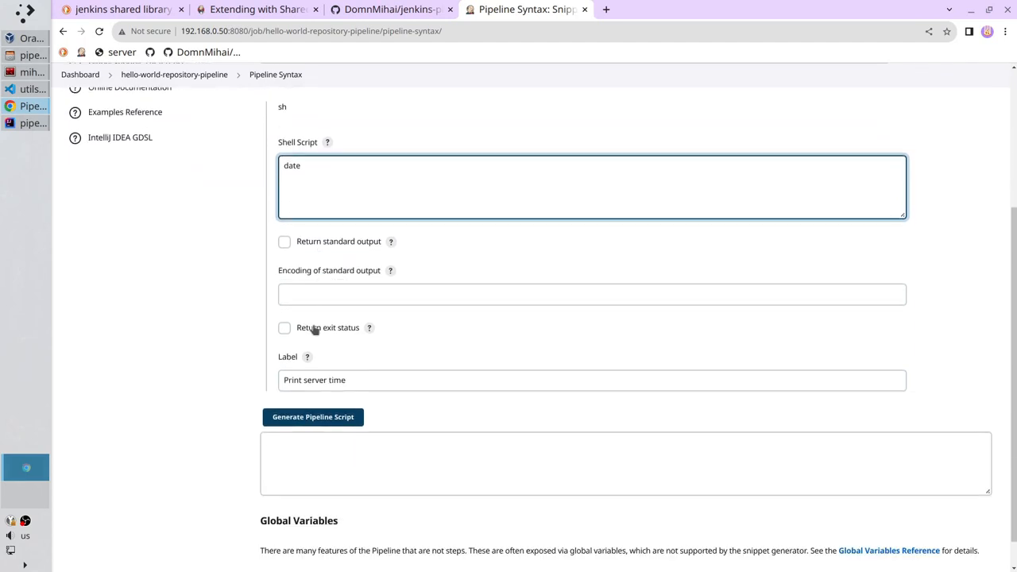
left_click(311, 417)
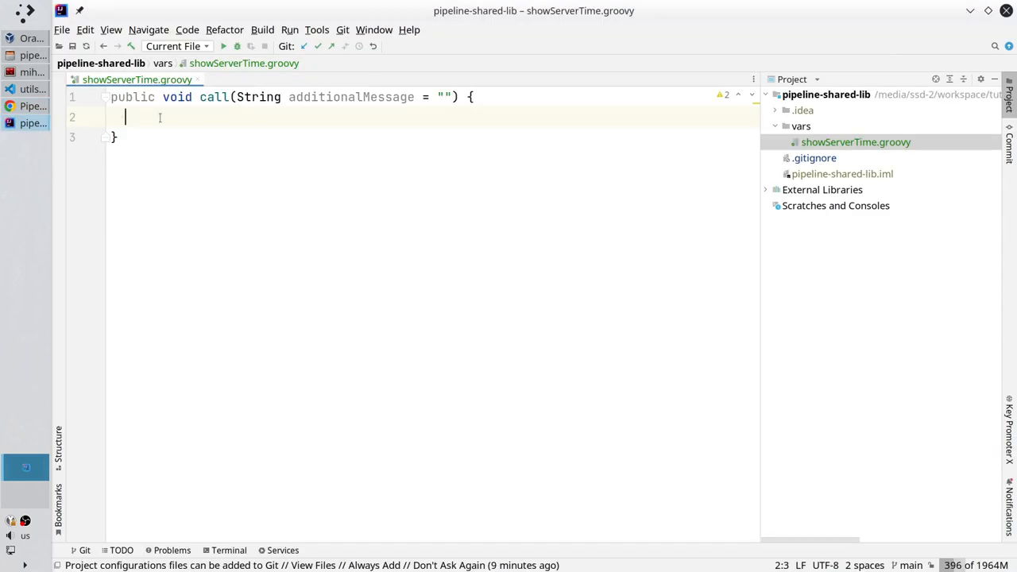
Paste the sh step into call and wrap its label and script arguments in parentheses.
type("sh label: 'Print server time', script: 'date'")
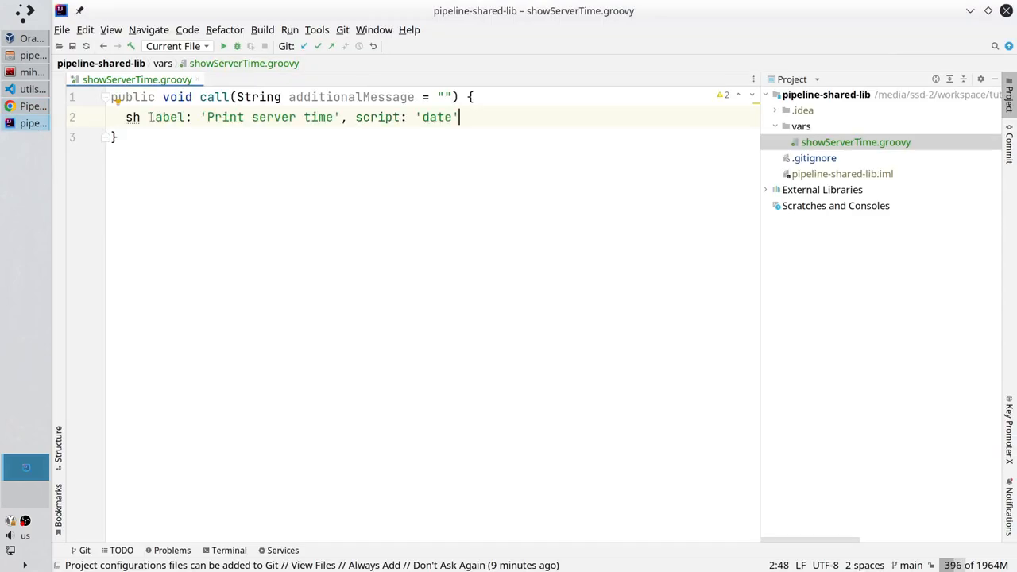
key("BackSpace")
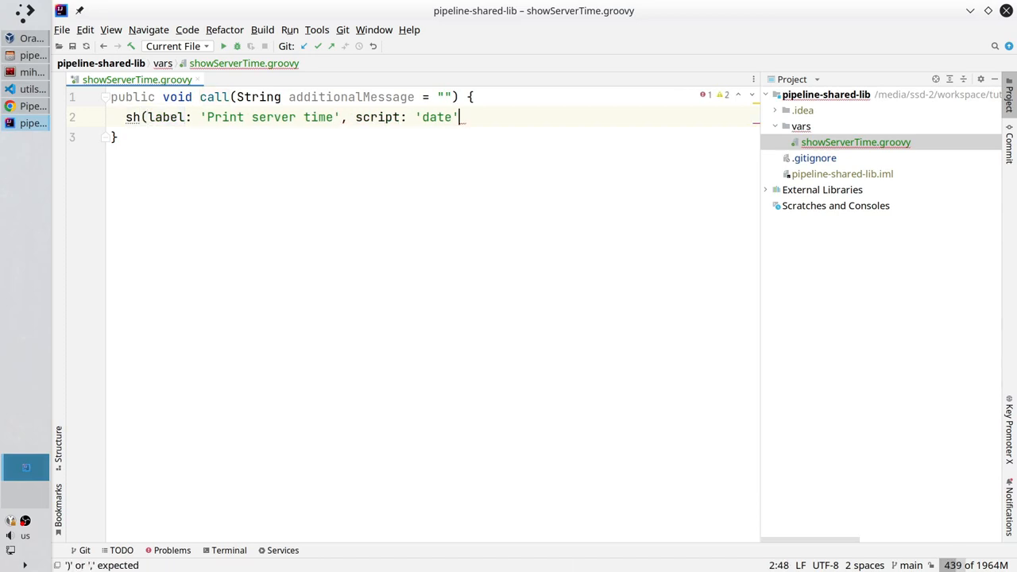
type(");")
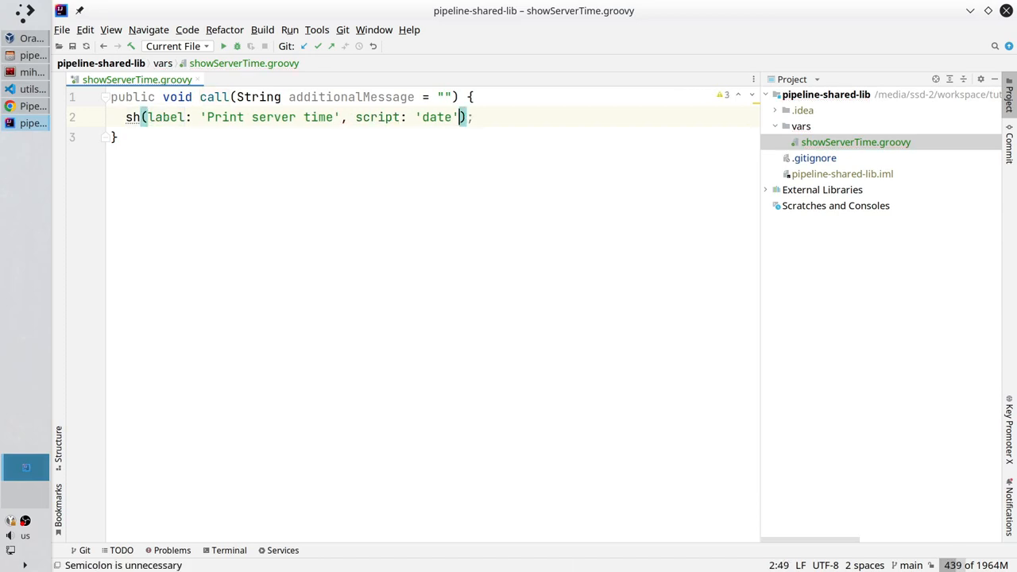
Move script: 'date' to be the first argument of sh(), before the label.
left_click_drag(355, 117, 459, 118)
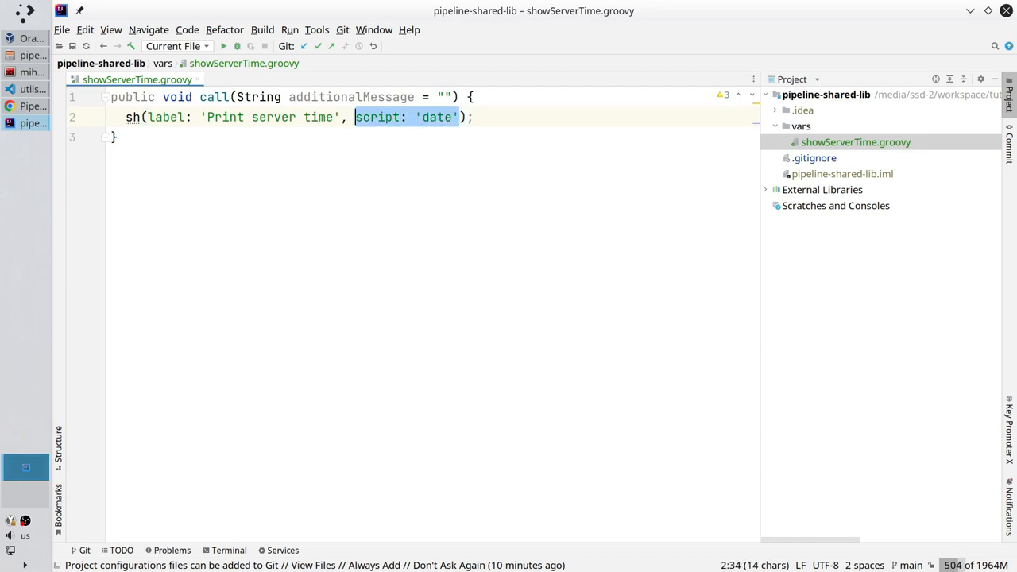
key("Delete")
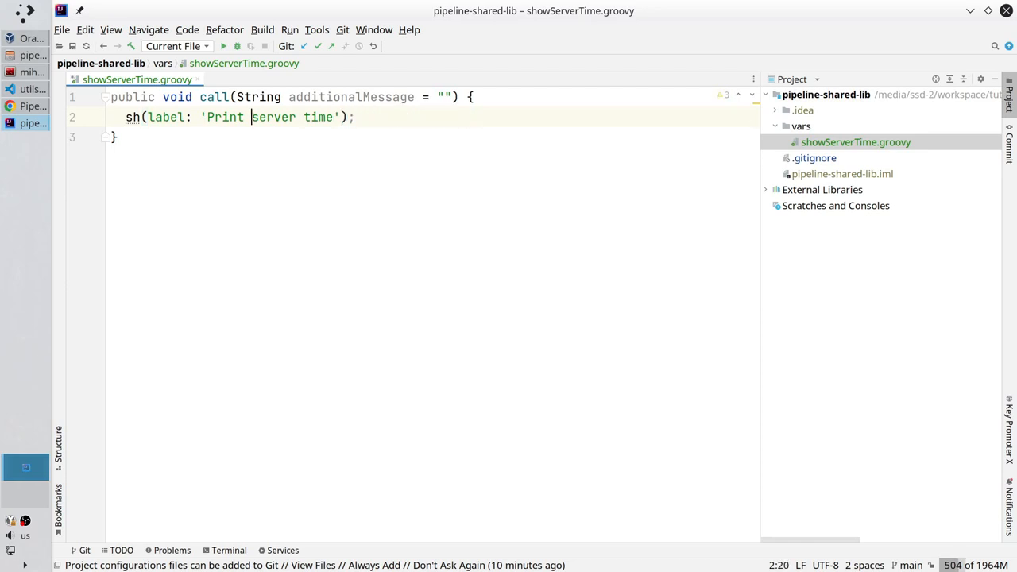
type("script: 'date'")
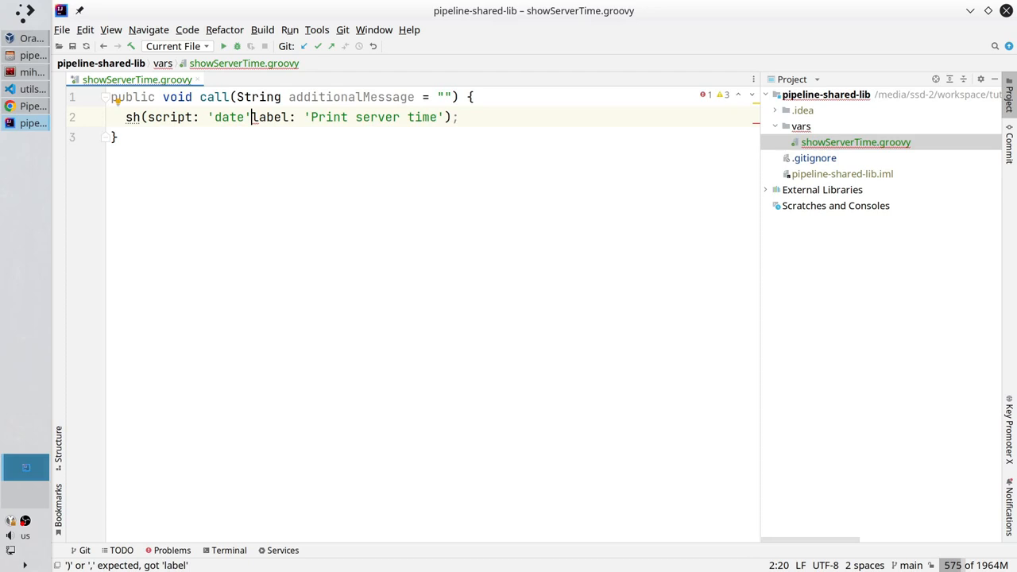
type(",")
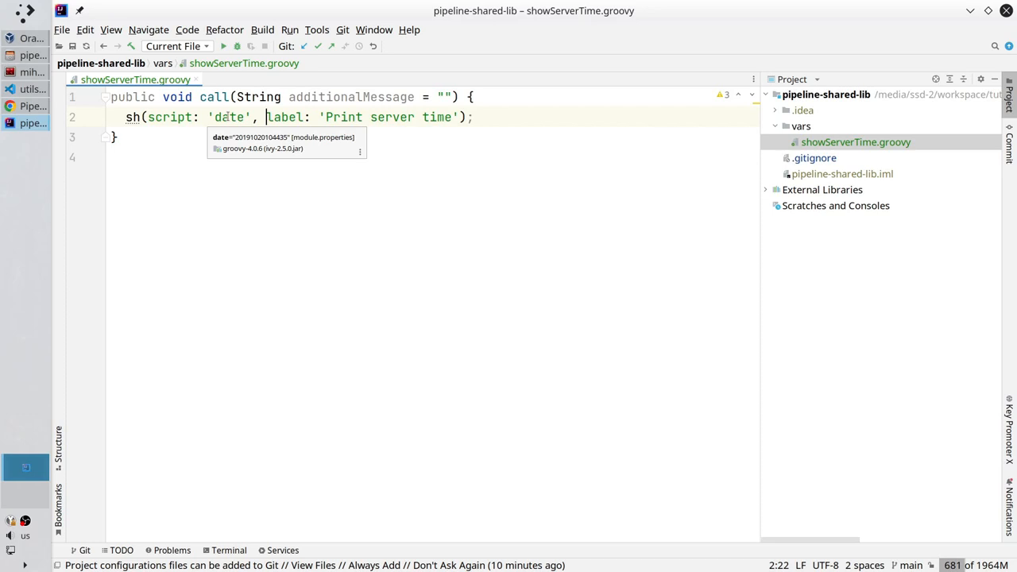
double_click(229, 118)
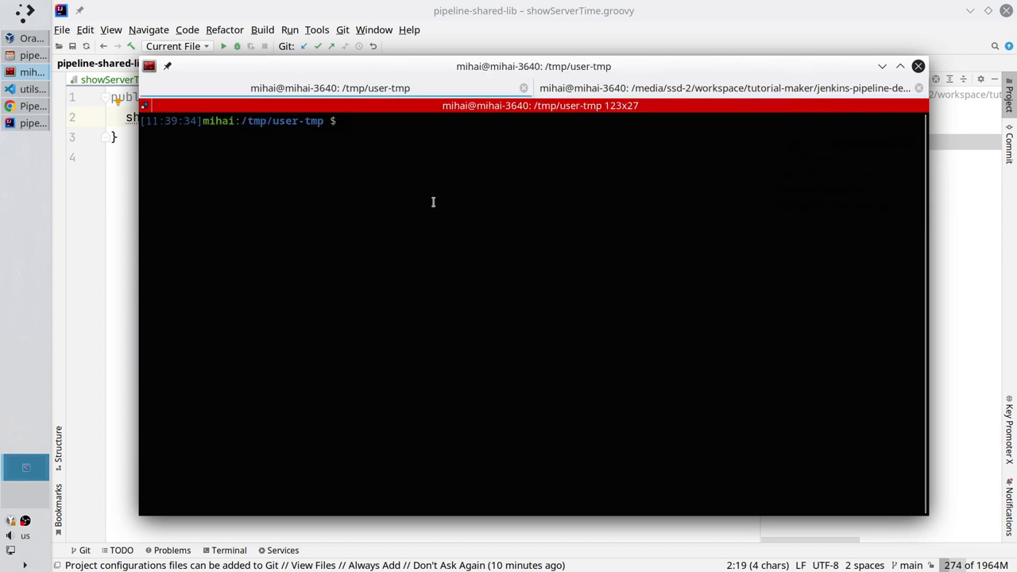
Retype the misspelled shell command so the sh script reads date.
type("date', label: 'Print server time');")
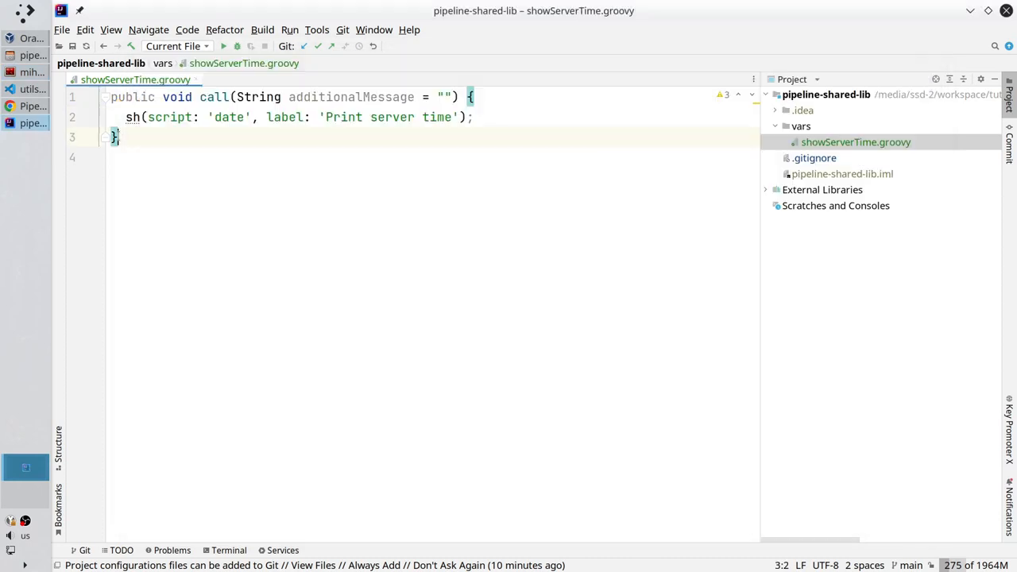
Add echo("additional message: " + additionalMessage) on a new line after the sh step.
left_click(477, 117)
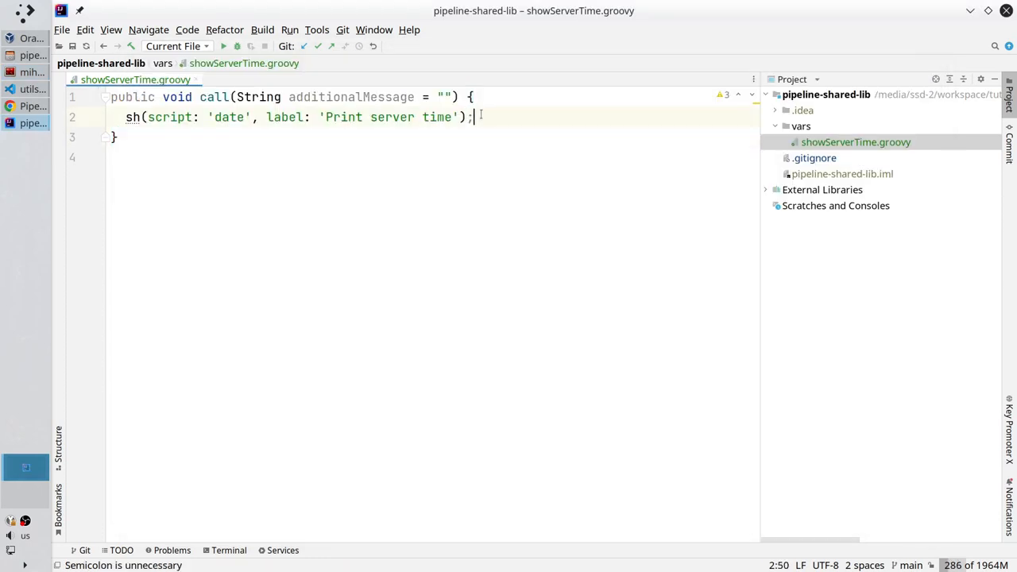
type("echo(")
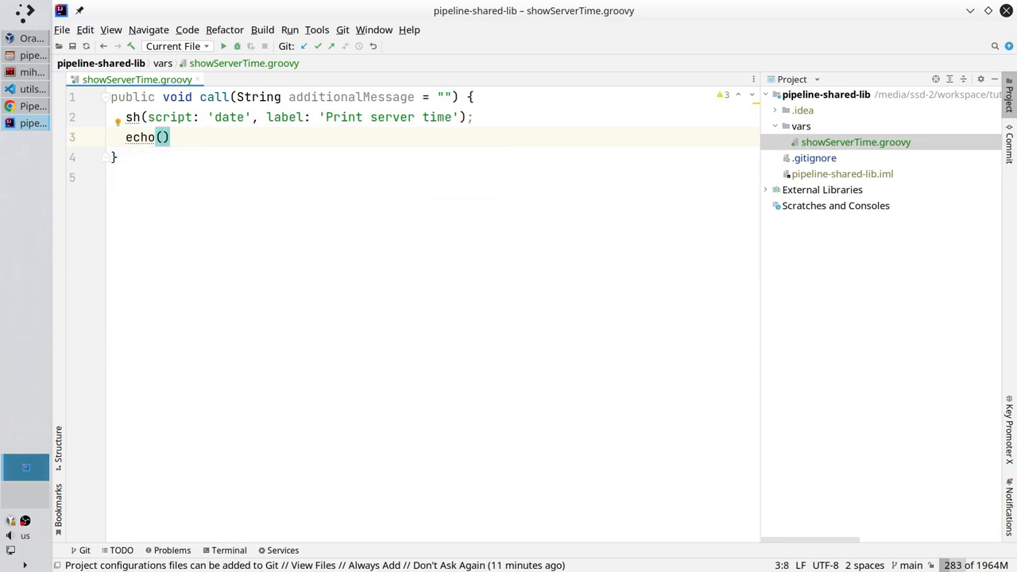
type("\"\"")
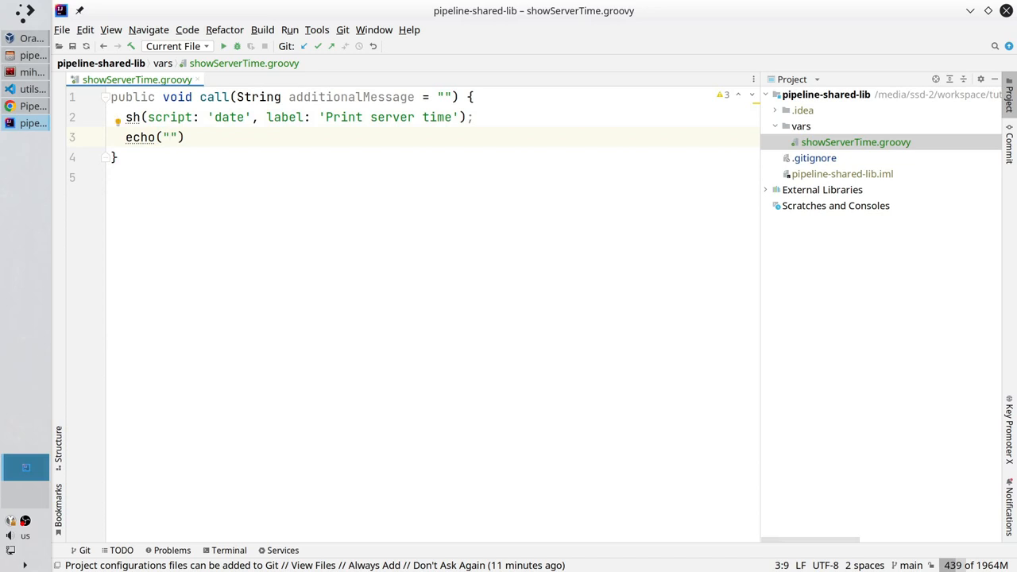
type("addit")
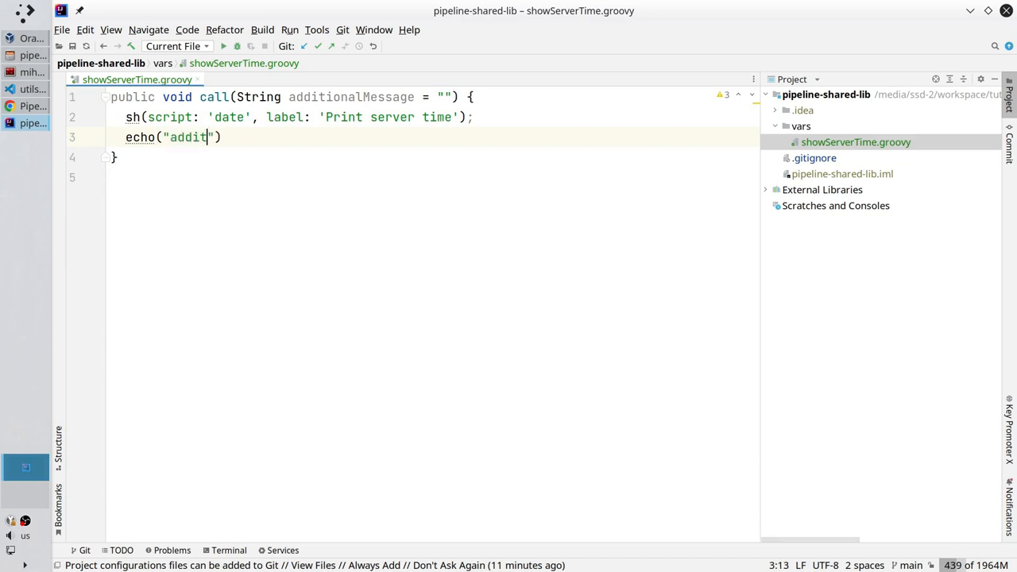
type("ional messa")
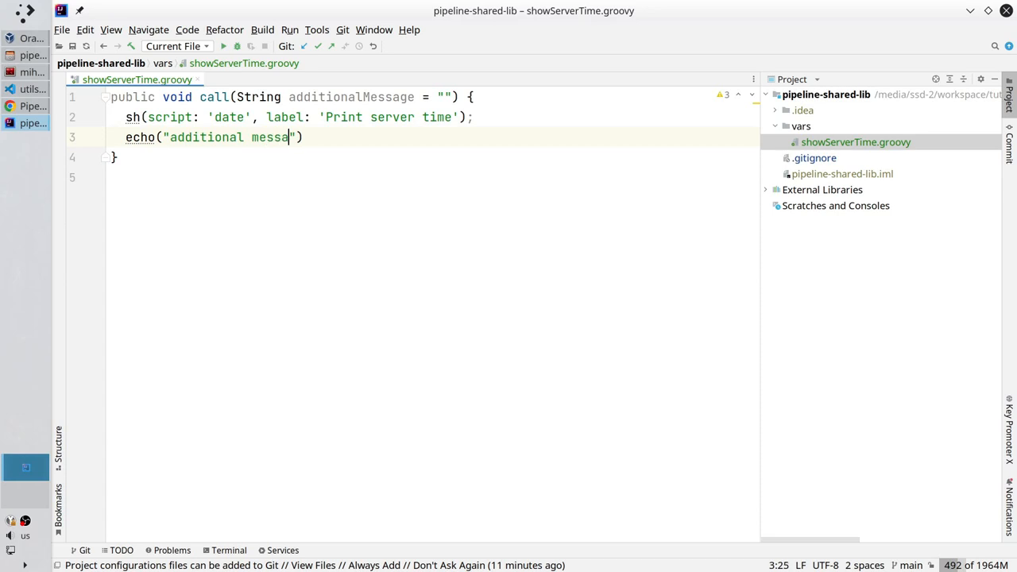
type("ge:")
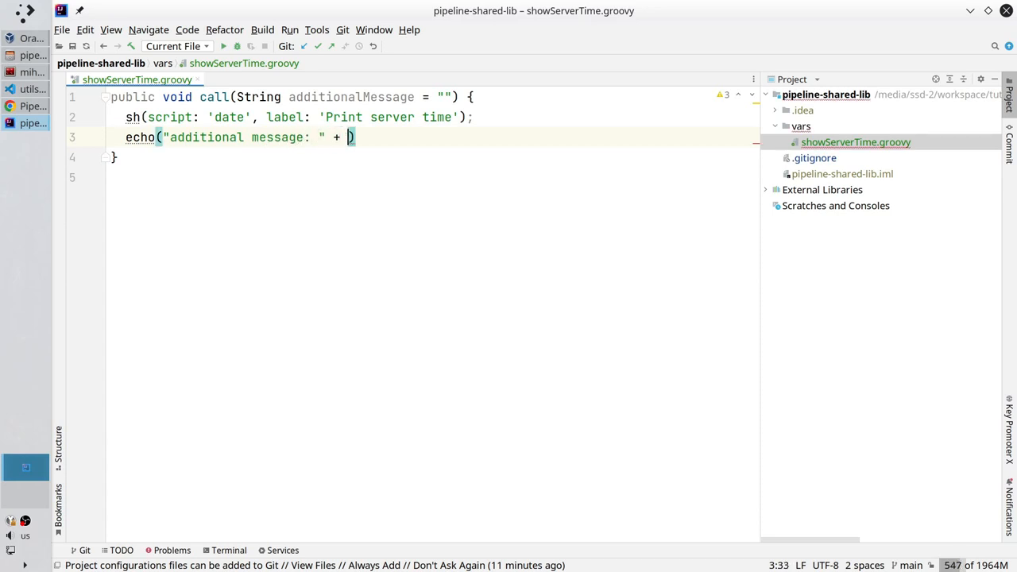
type("additionalMessage")
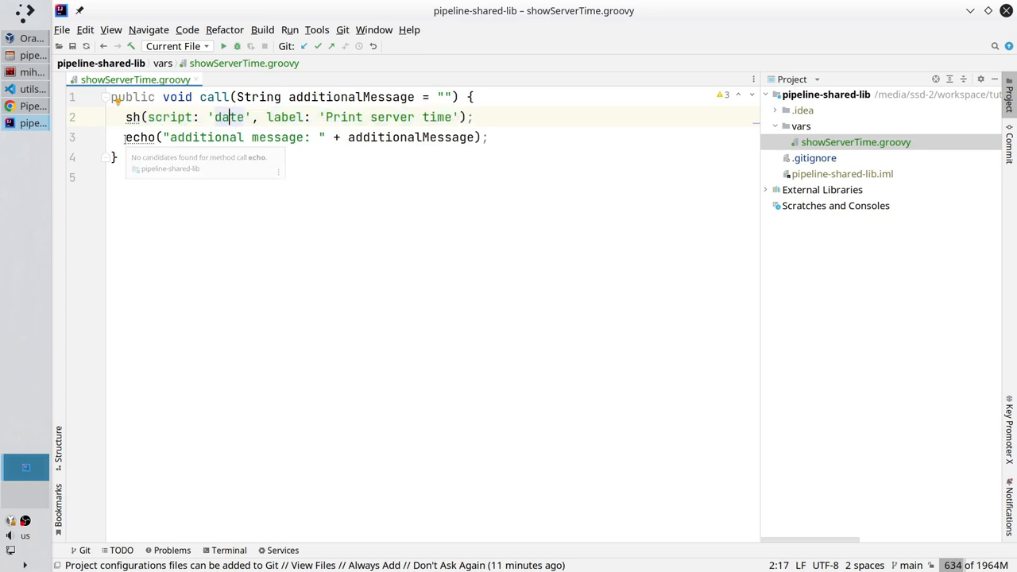
double_click(410, 136)
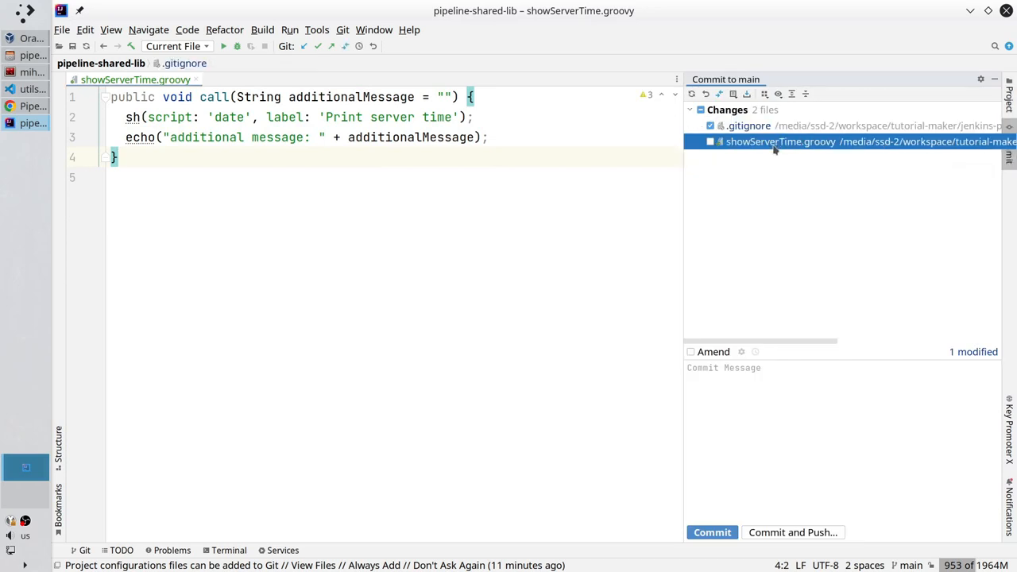
Commit showServerTime.groovy with message "Created showServerTime script / First shared library".
double_click(775, 141)
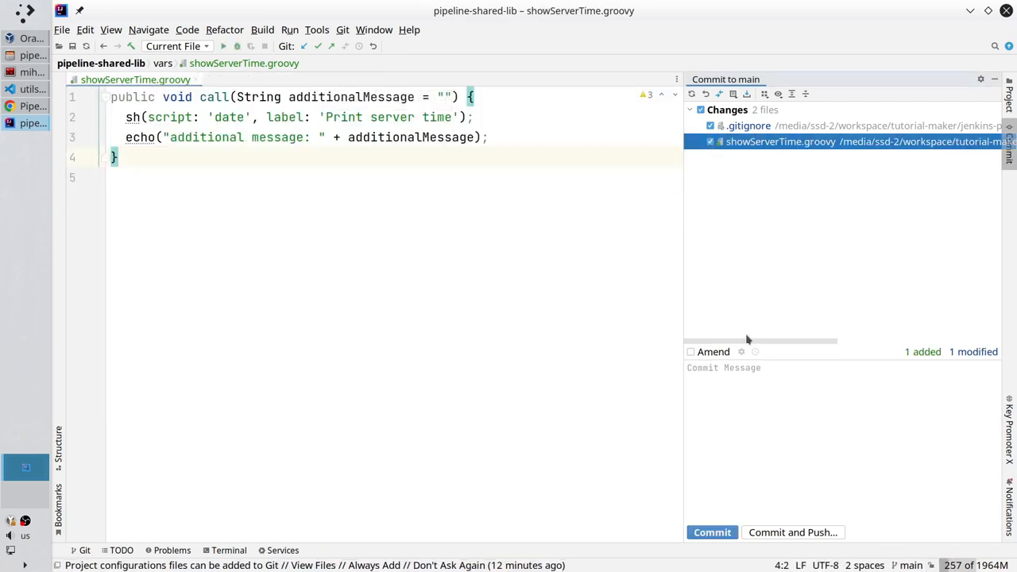
left_click(755, 388)
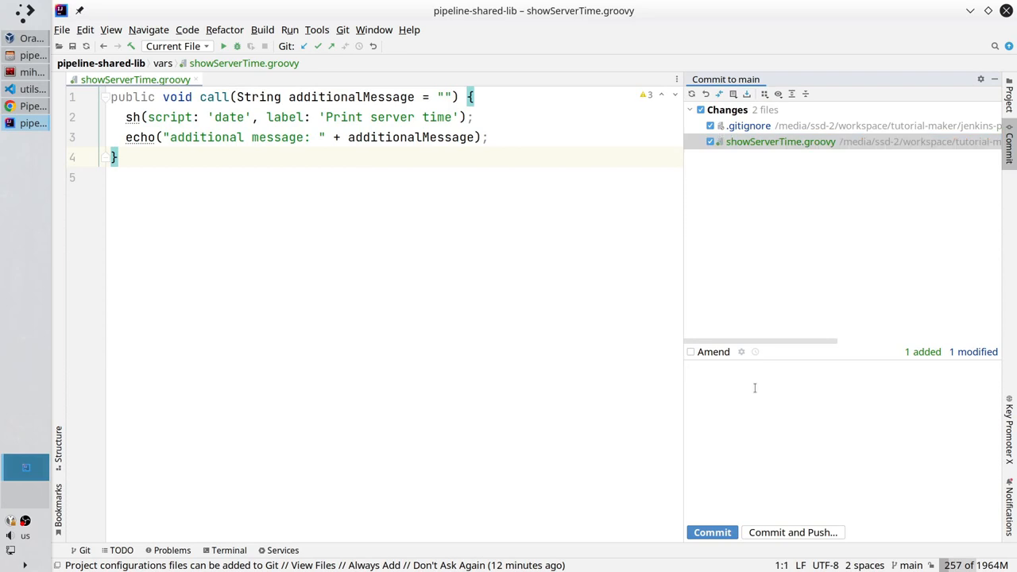
type("Created")
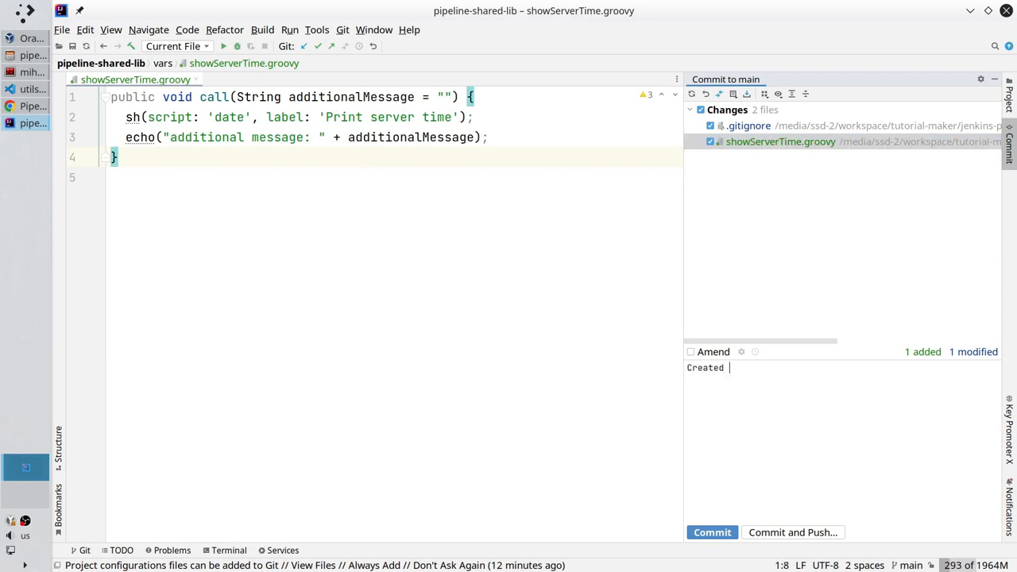
type("shows")
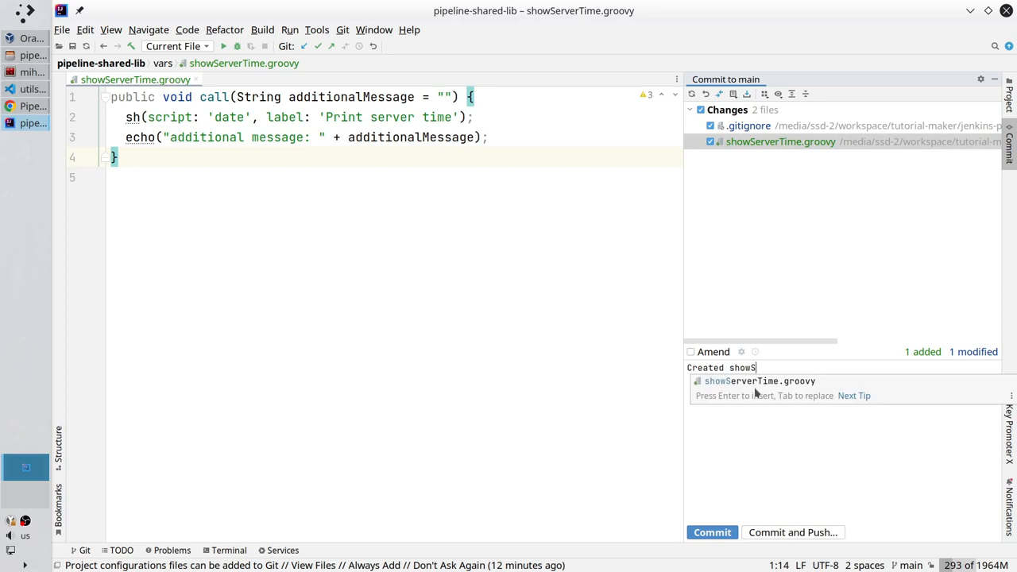
type("erverTime.groovy")
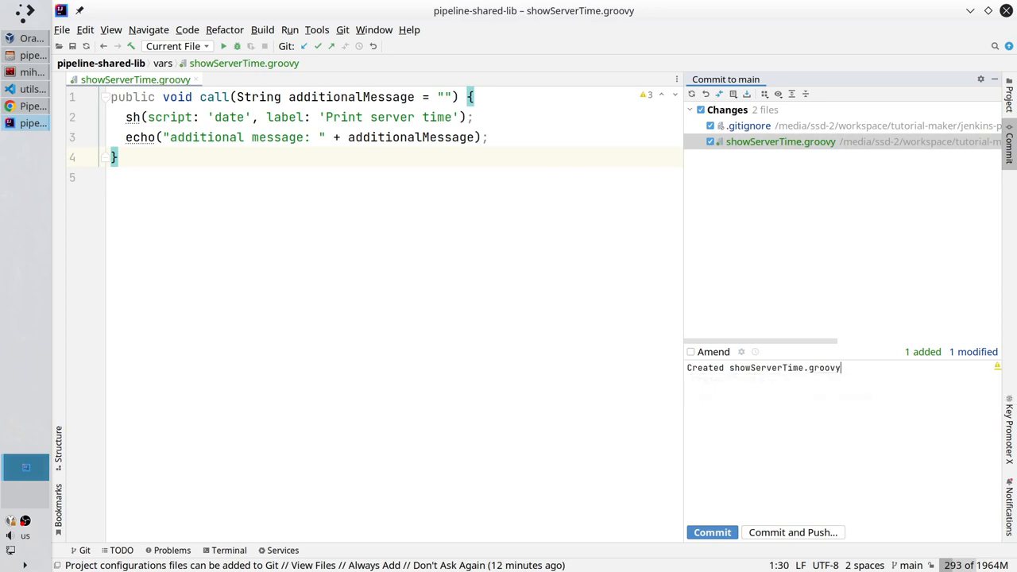
key("BackSpace")
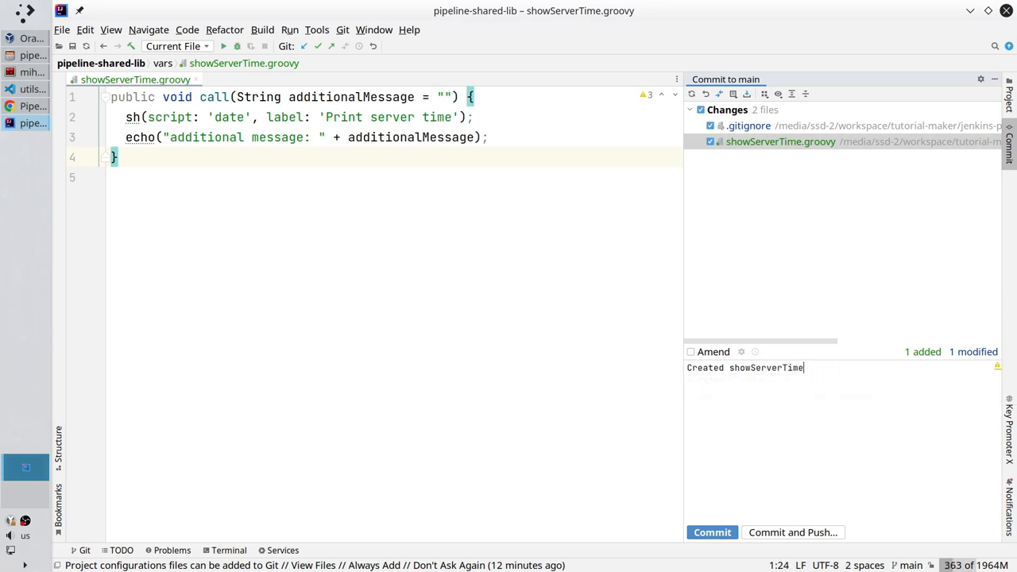
type("script")
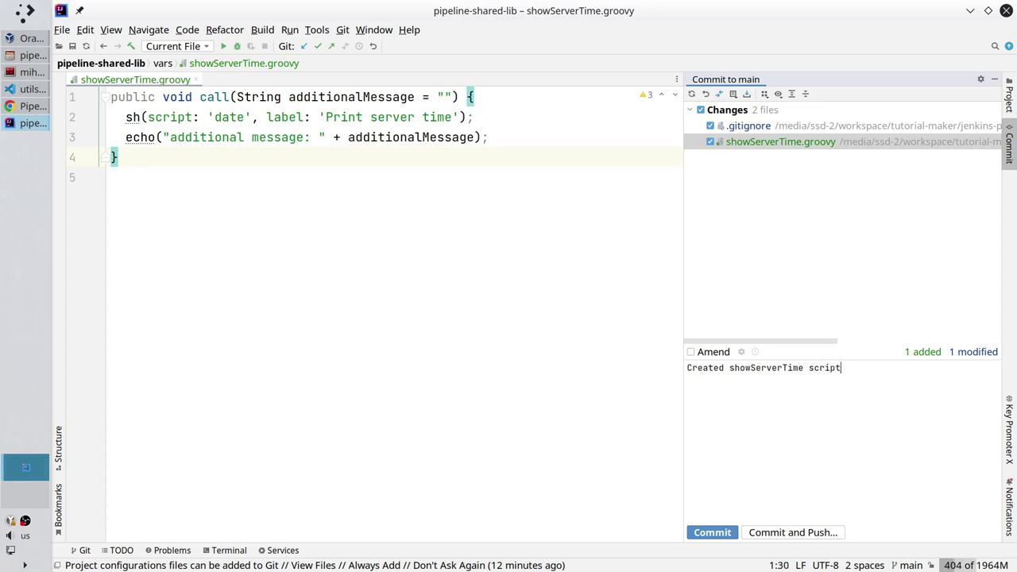
type("First shared library")
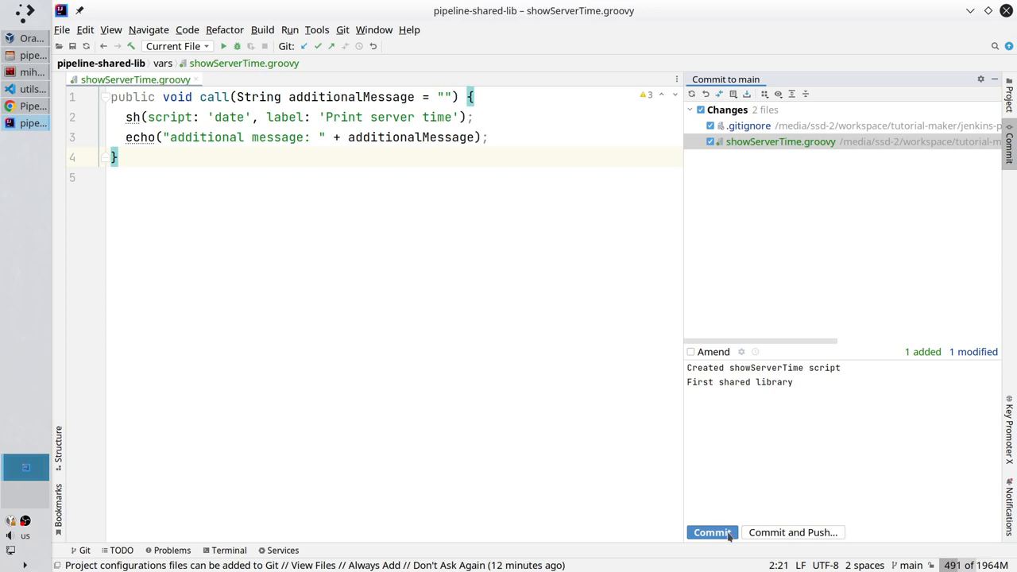
left_click(711, 531)
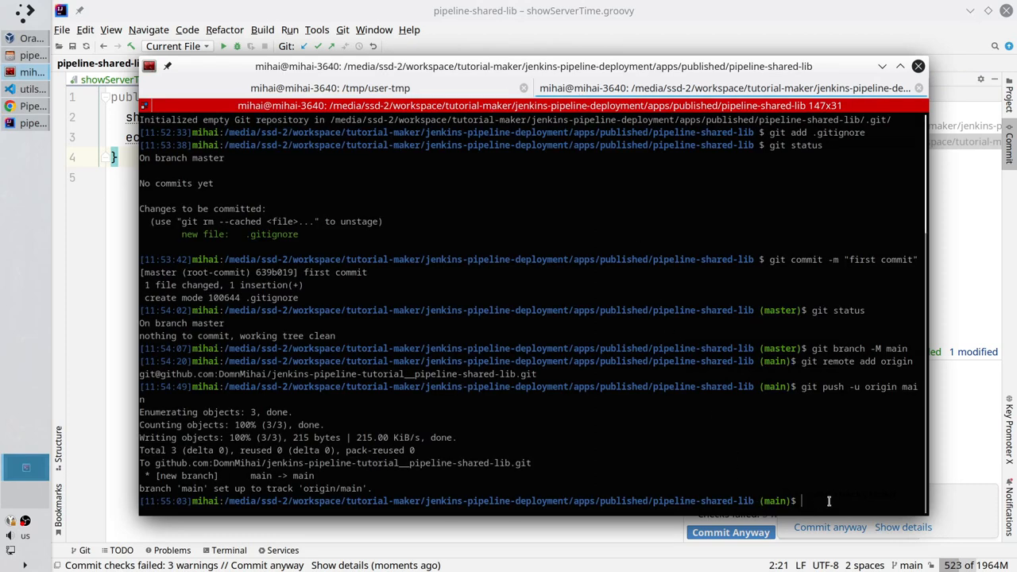
Clear the terminal and run git push to send the main branch commit to GitHub.
type("clear")
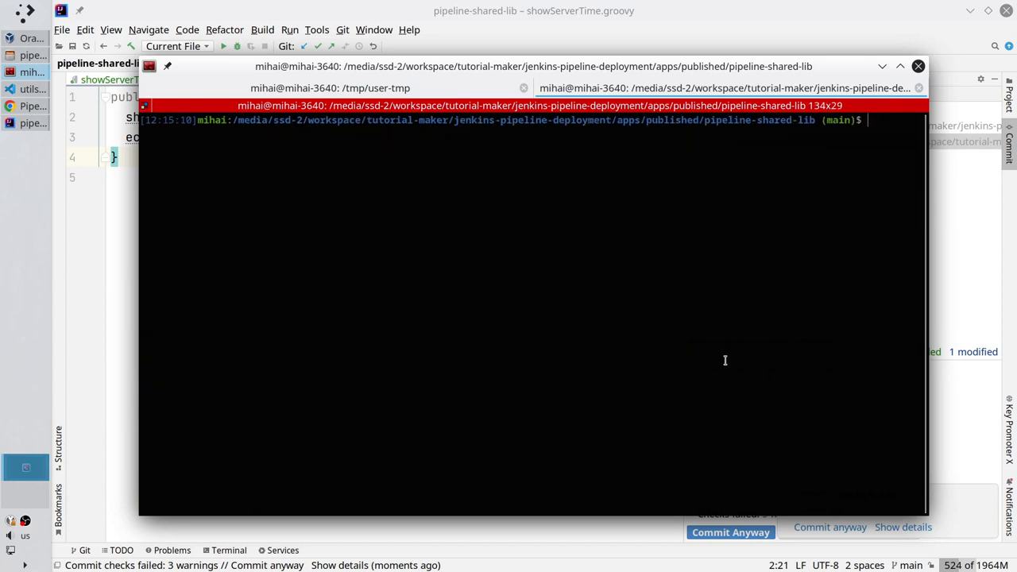
type("git p")
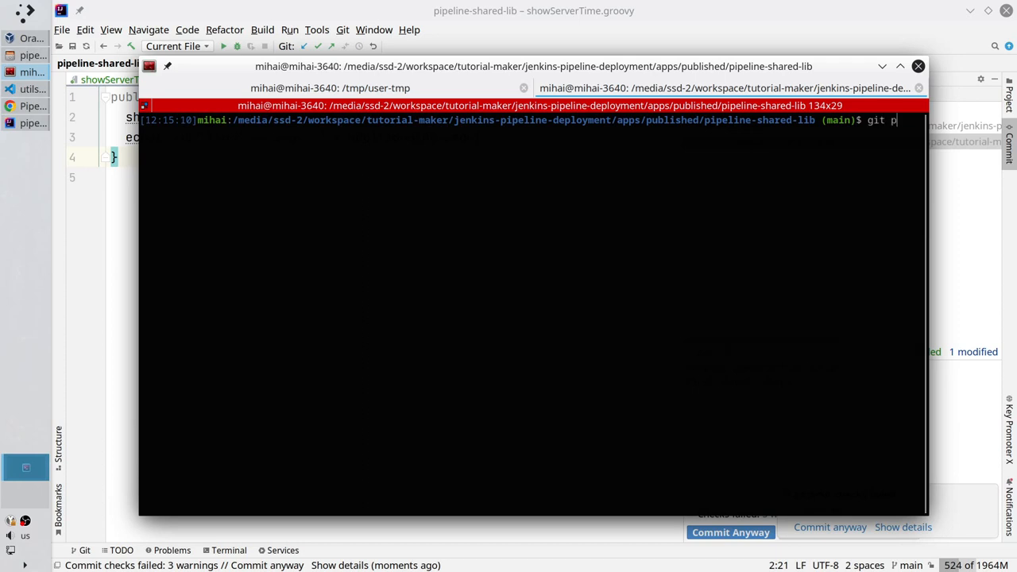
type("ush")
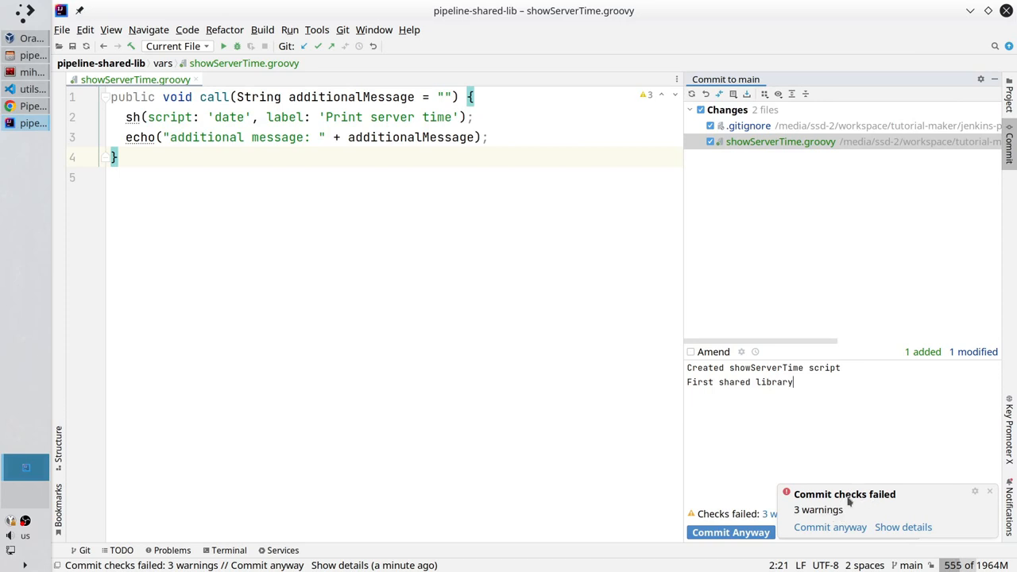
mouse_move(813, 520)
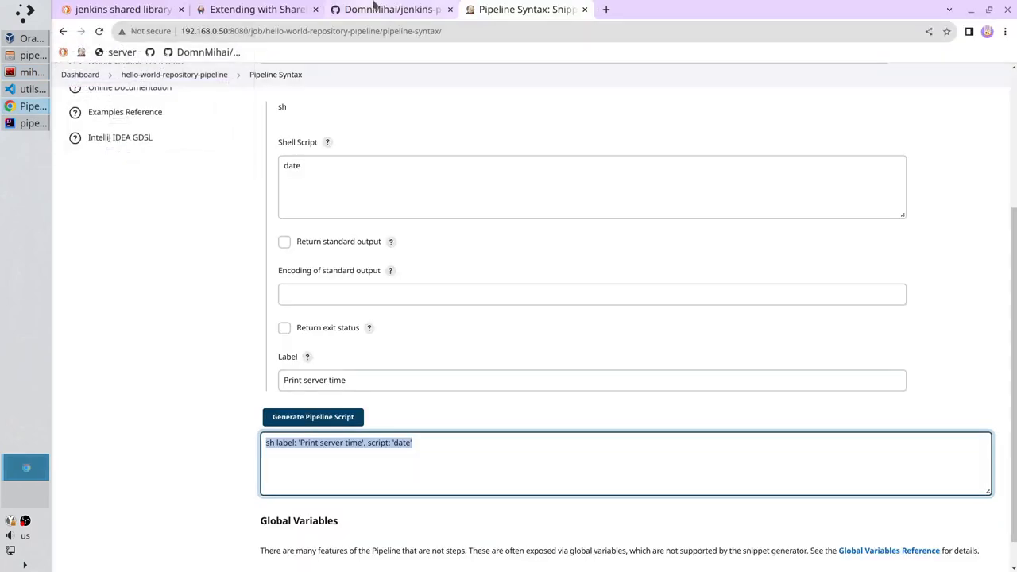
Browse vars/showServerTime.groovy in the GitHub pipeline-shared-lib repository, then return to Jenkins.
left_click(389, 9)
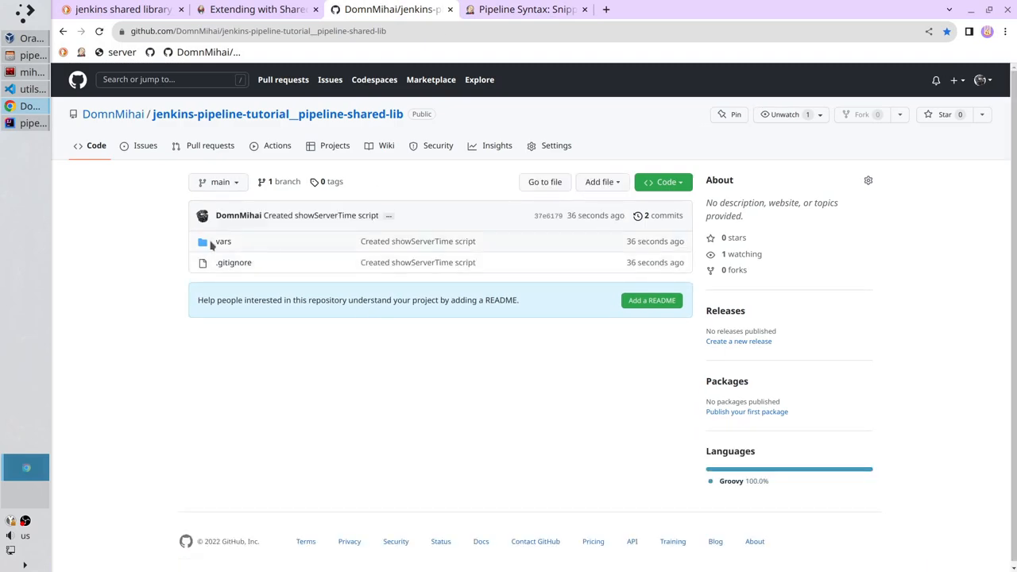
left_click(223, 241)
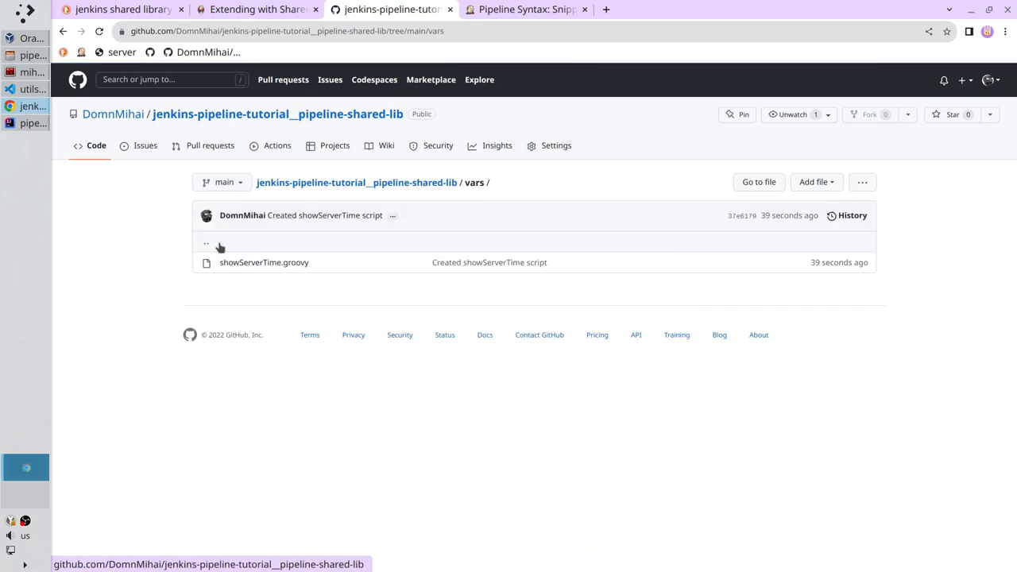
mouse_move(264, 262)
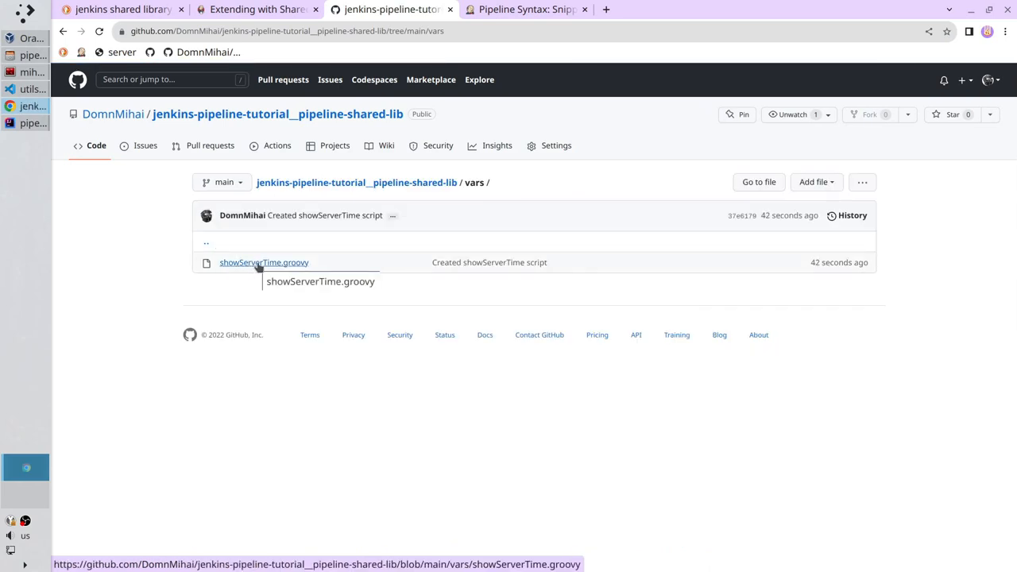
left_click(264, 263)
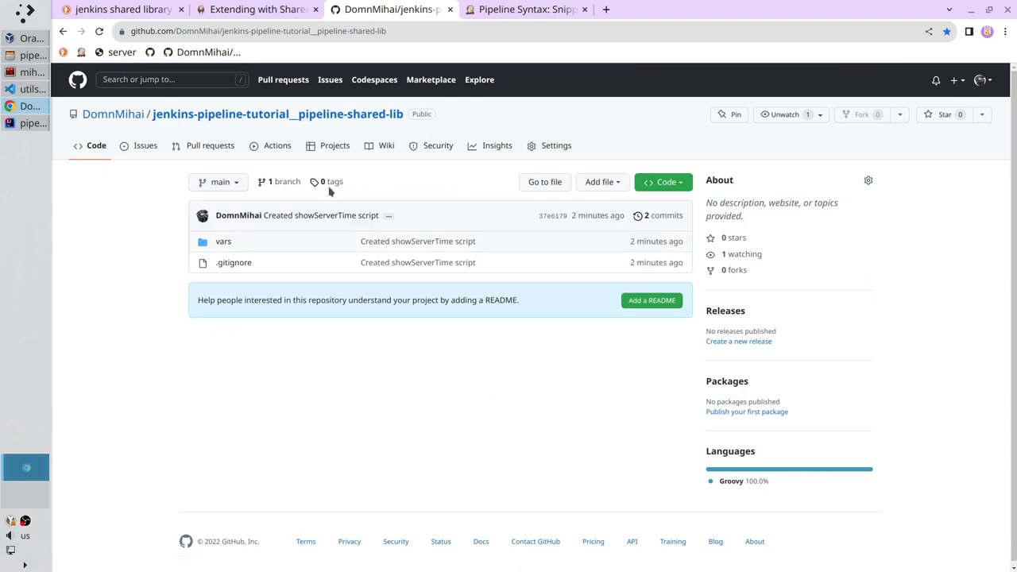
left_click(526, 9)
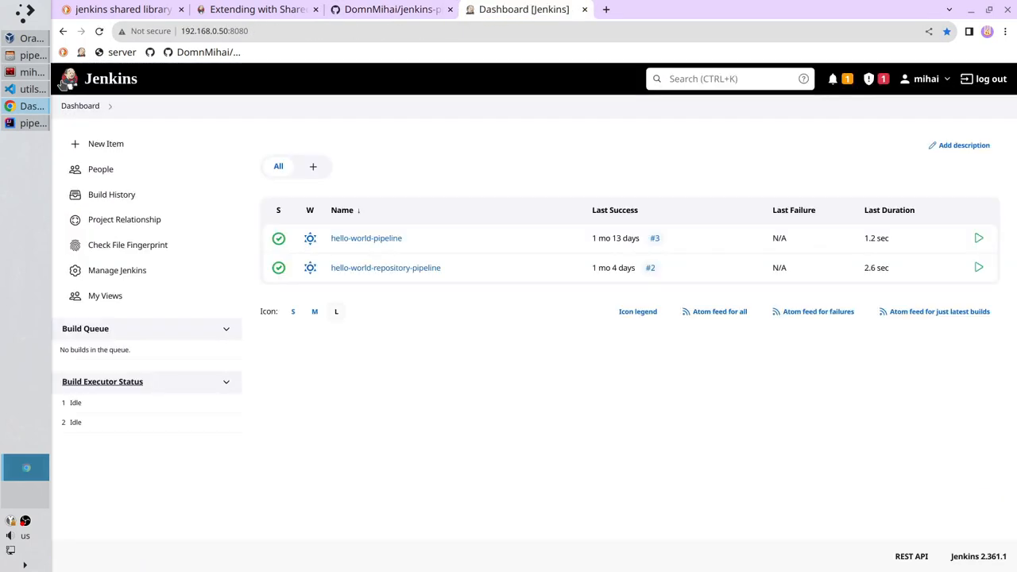
Go through Manage Jenkins to Configure System and scroll to Global Pipeline Libraries.
left_click(118, 270)
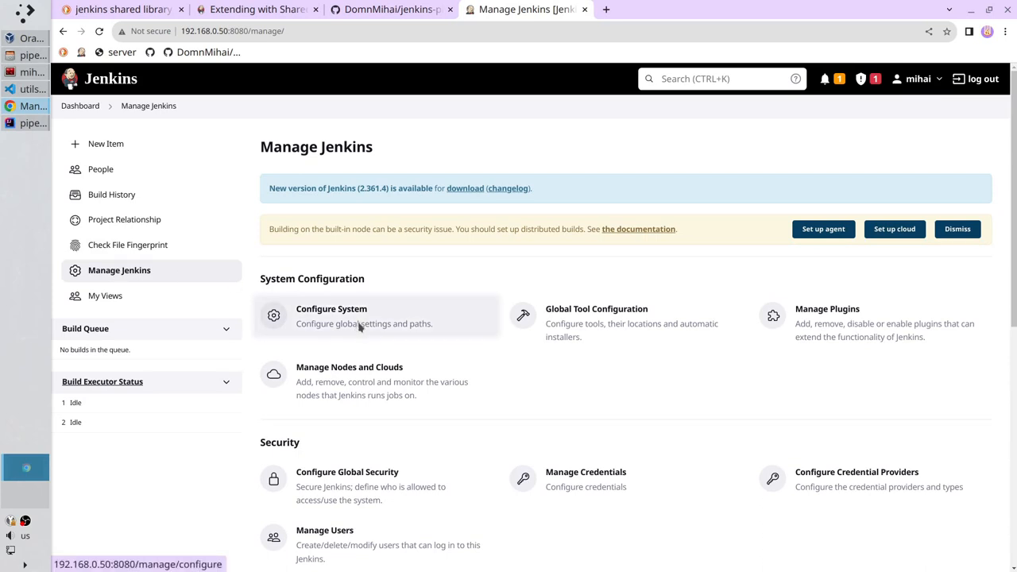
left_click(330, 315)
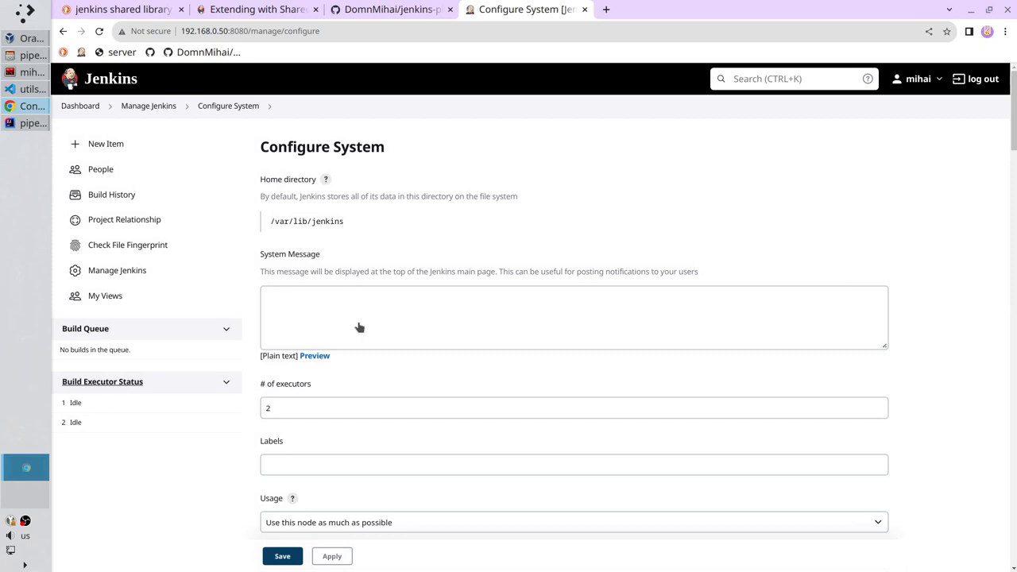
scroll("down", 3)
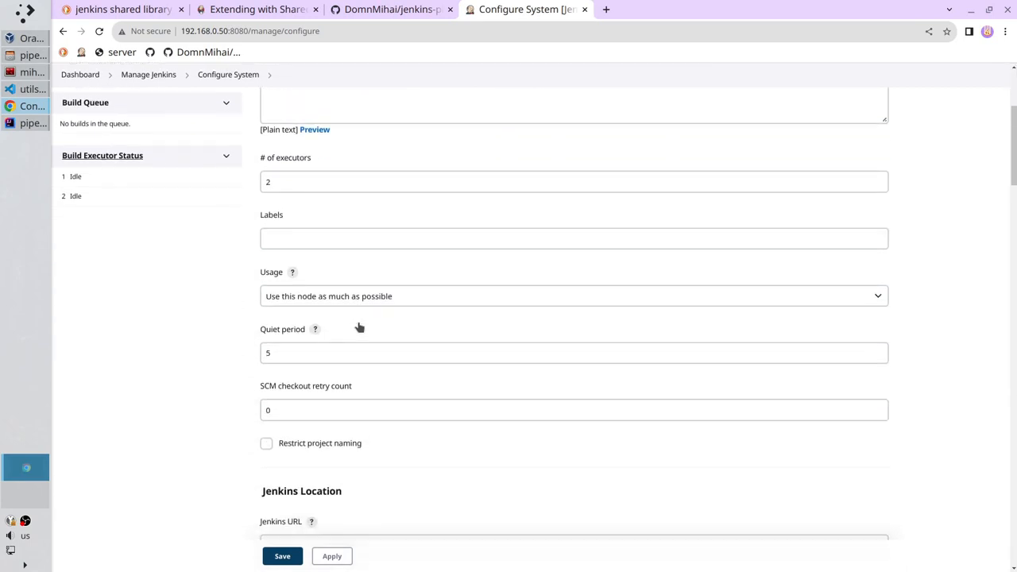
scroll("down", 3)
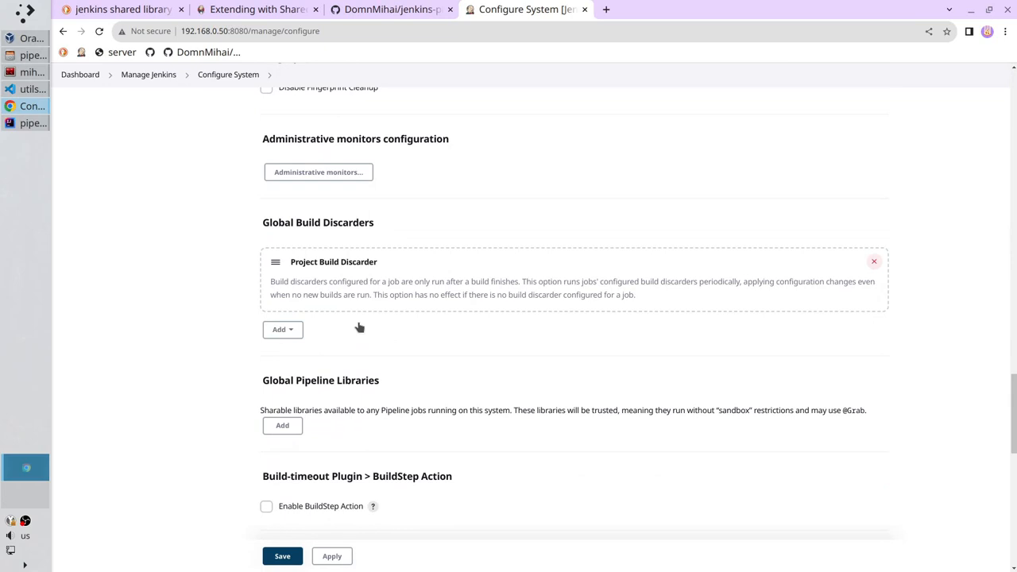
scroll("down", 3)
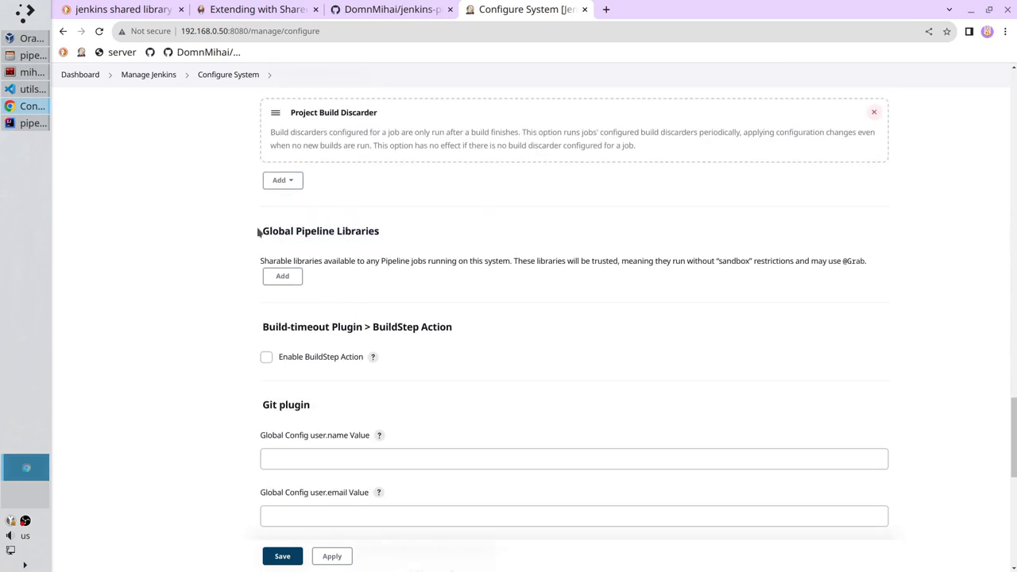
key("ctrl+plus")
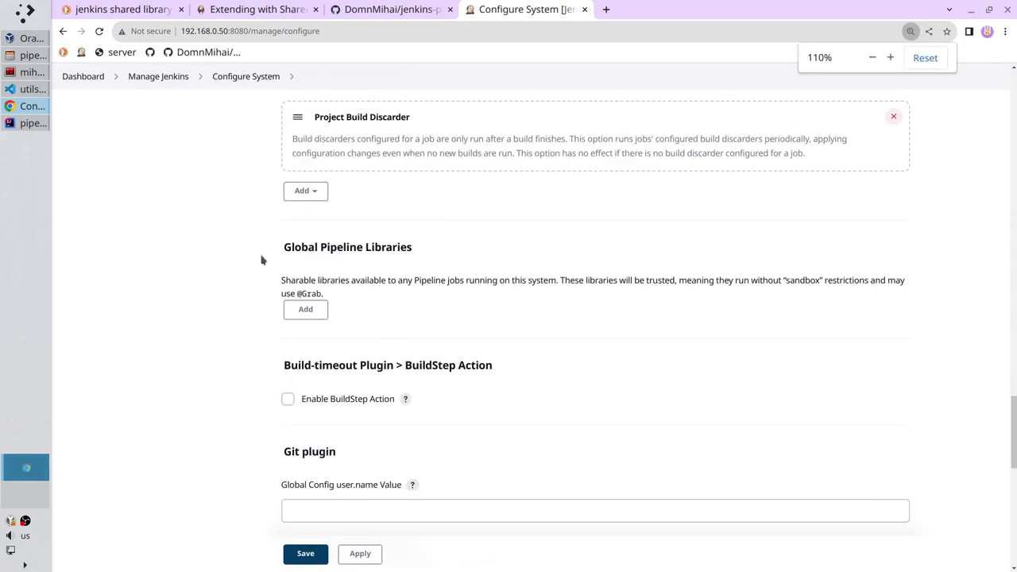
scroll("down", 3)
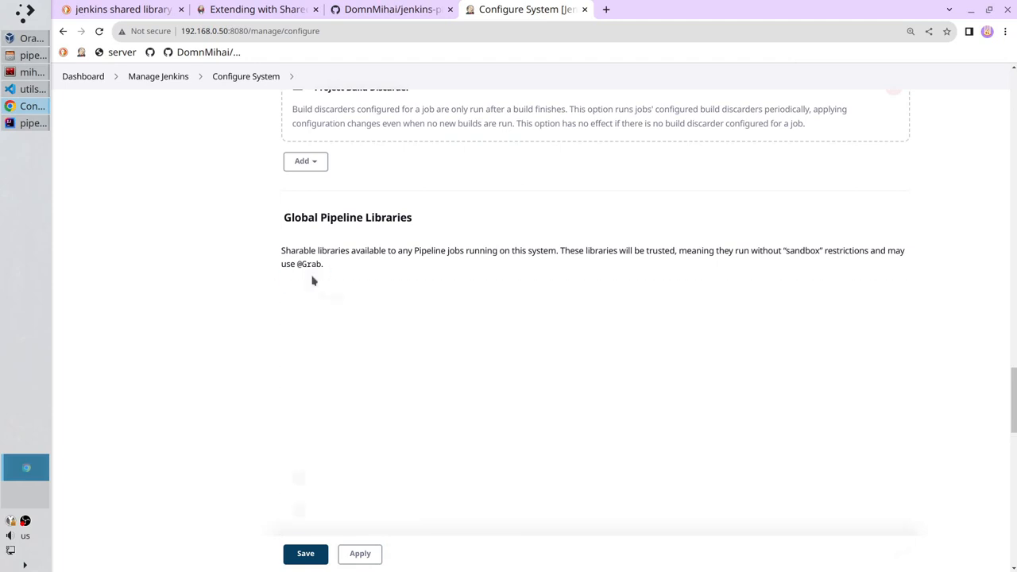
Add a global pipeline library named pipeline-shared-lib with default version main.
left_click(306, 162)
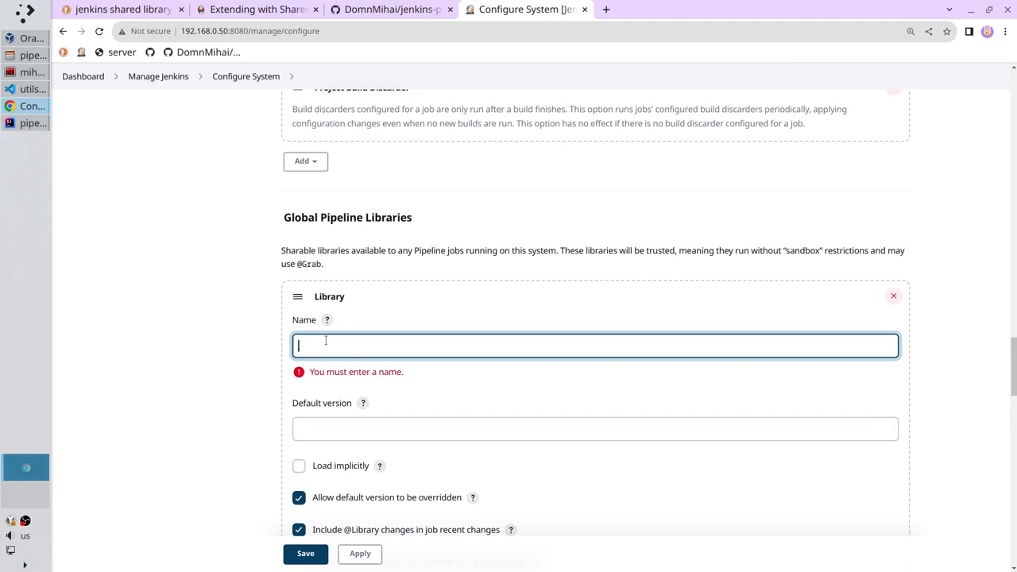
type("pipeline-sh")
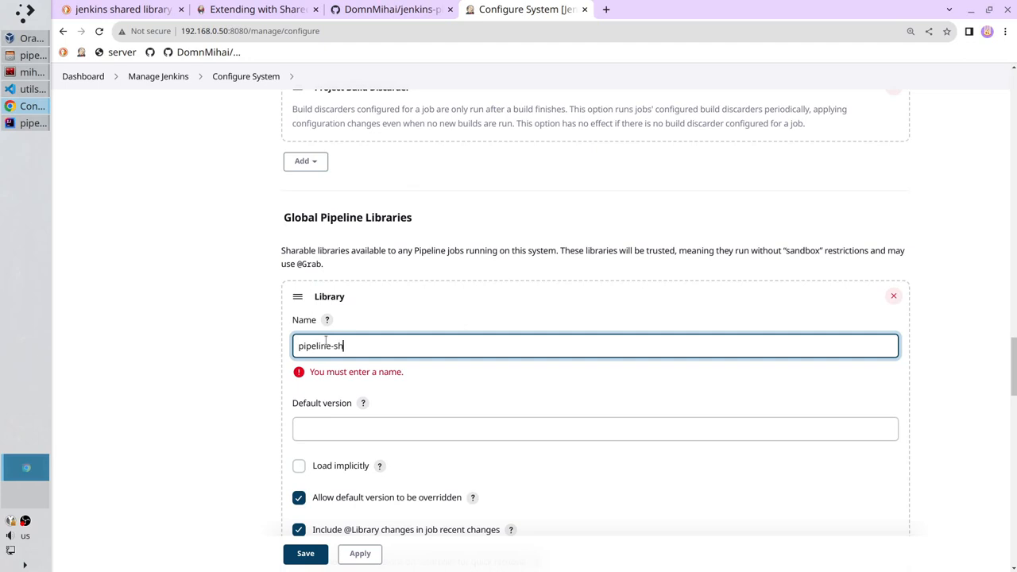
type("ared-lib")
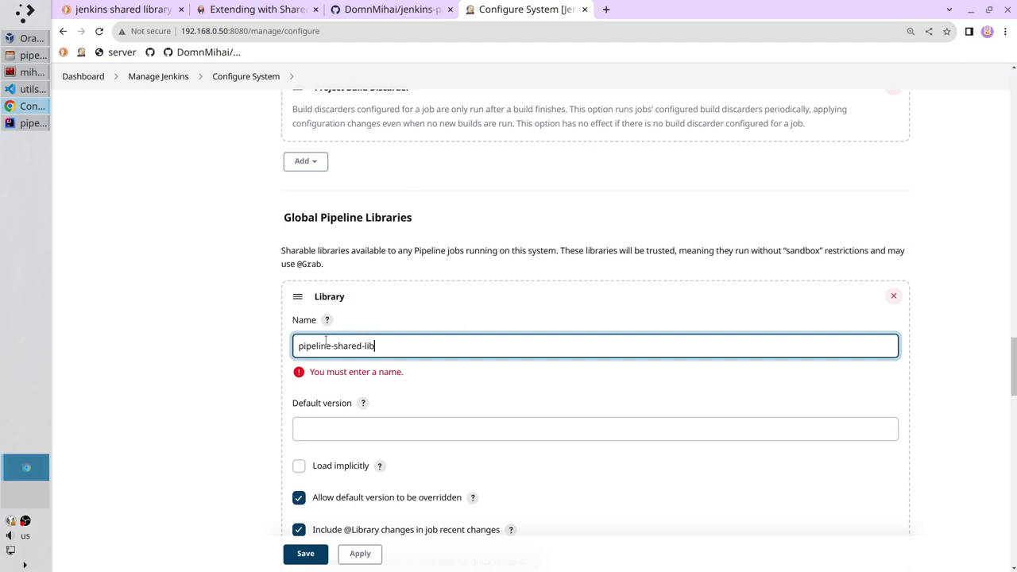
left_click(594, 414)
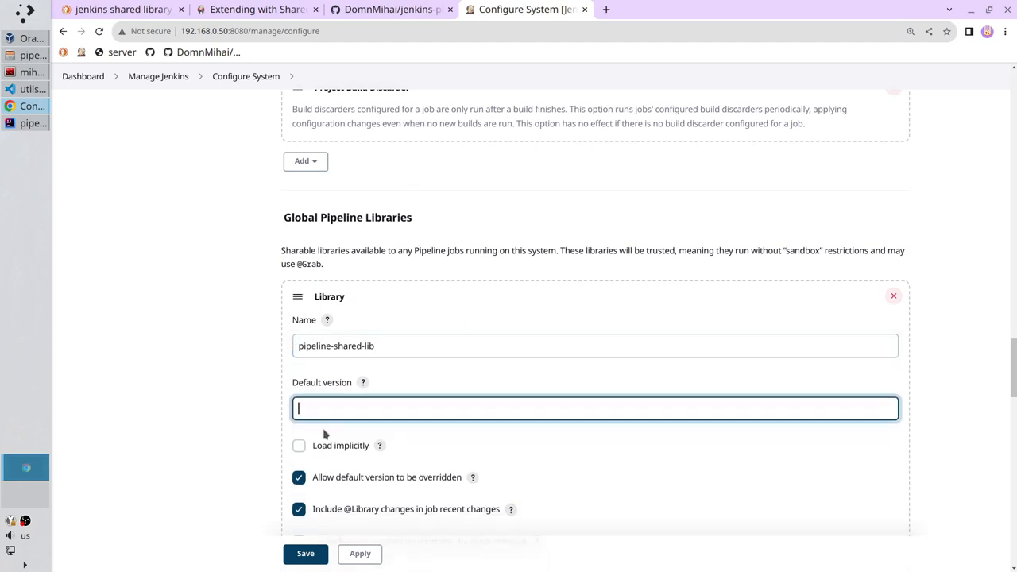
type("main")
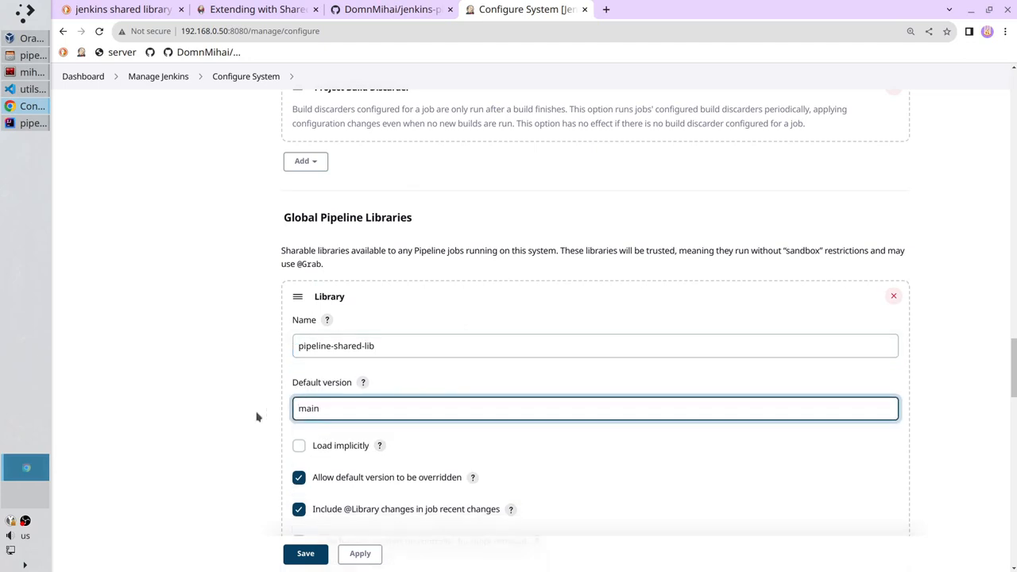
scroll("down", 3)
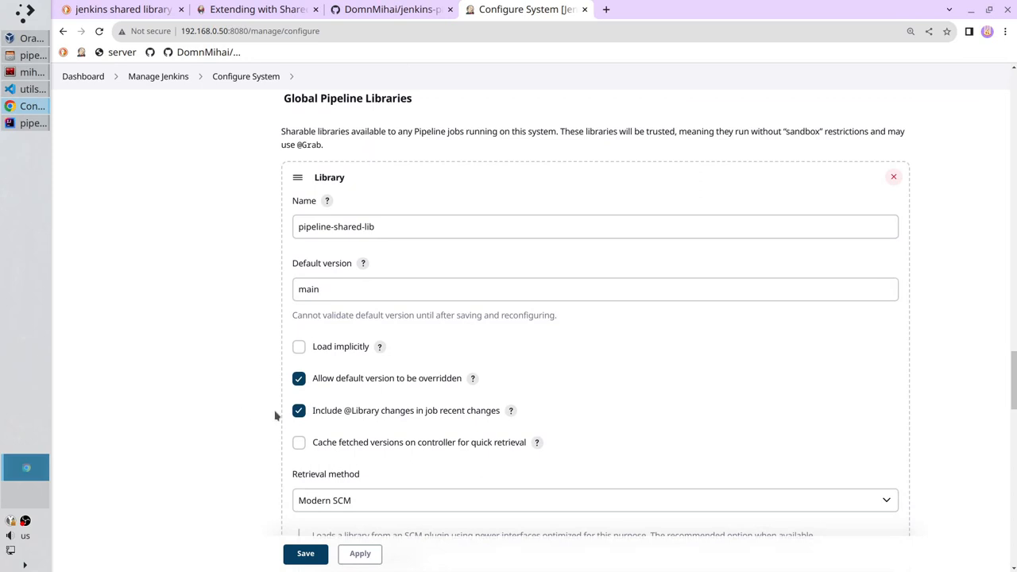
mouse_move(378, 419)
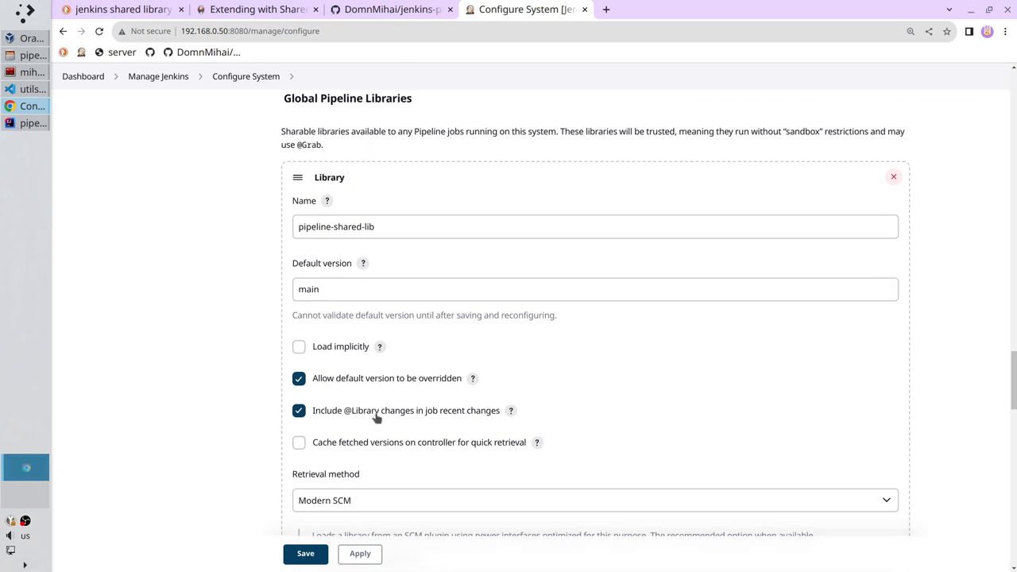
mouse_move(407, 416)
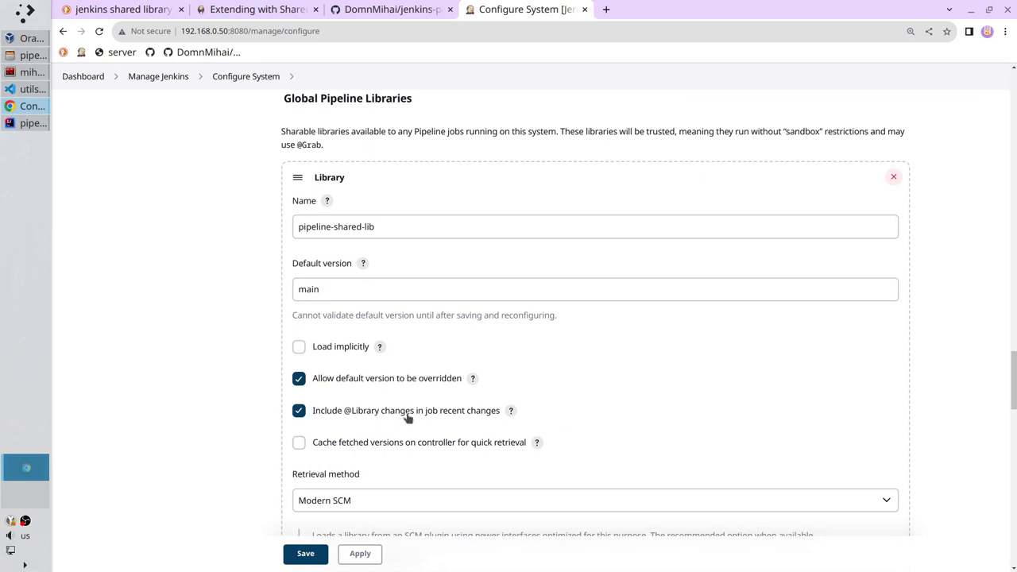
left_click(299, 410)
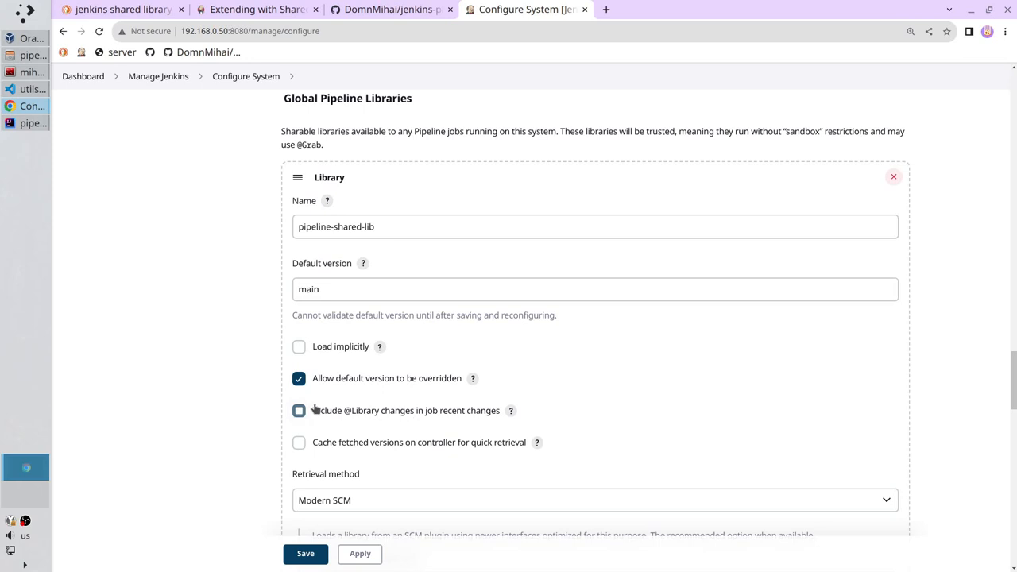
scroll("down", 3)
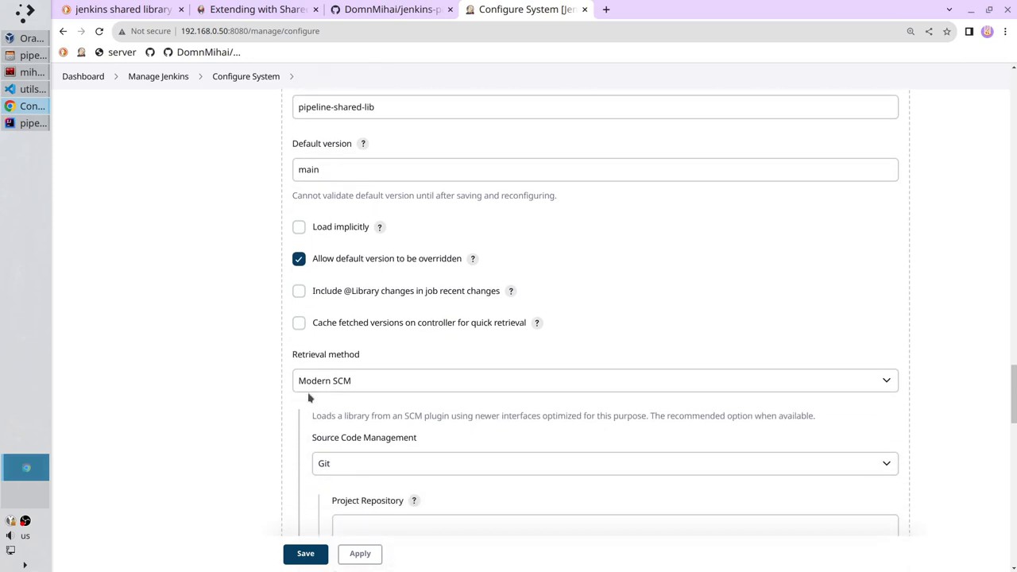
scroll("down", 3)
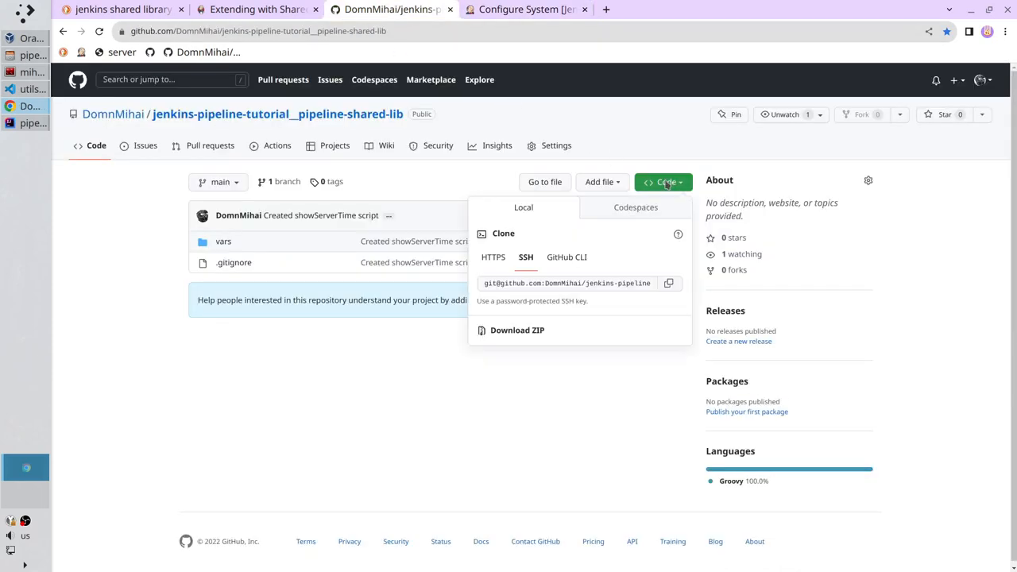
Point the library at the repository's HTTPS clone URL from GitHub and save the configuration.
left_click(492, 257)
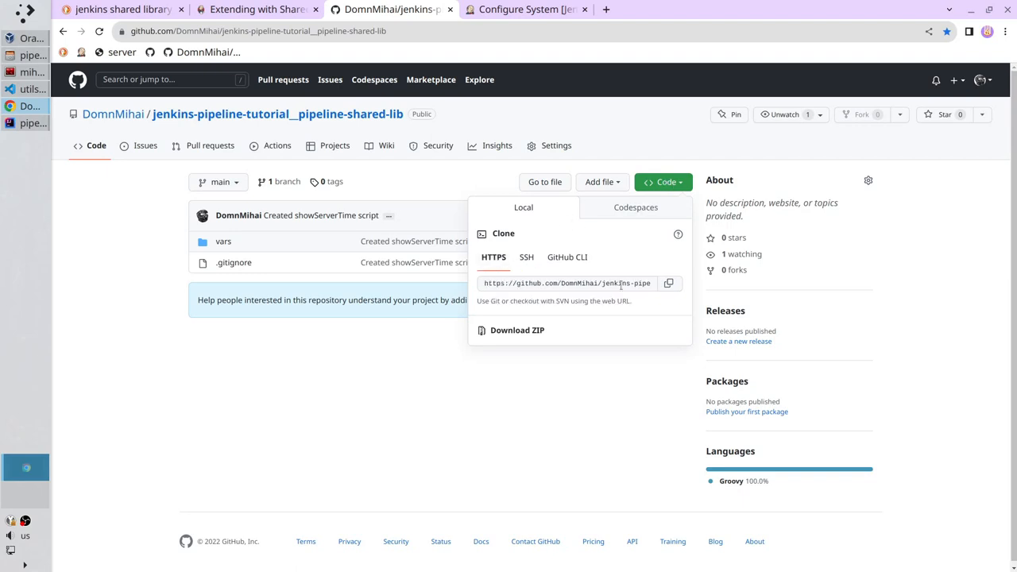
left_click(669, 283)
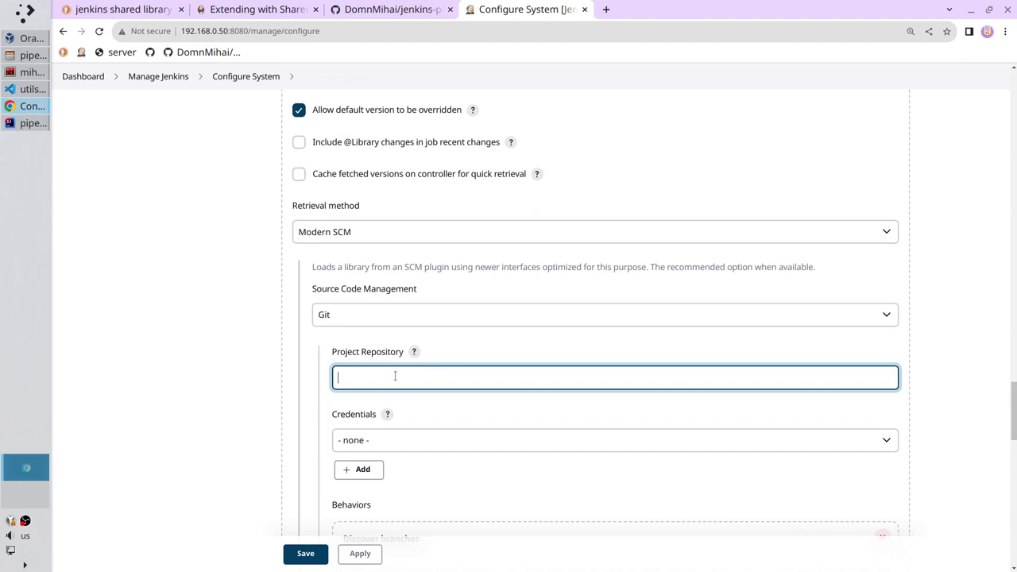
type("https://github.com/DomnMihai/jenkins-pipeline-tutorial__pipeline-shared-lib.git")
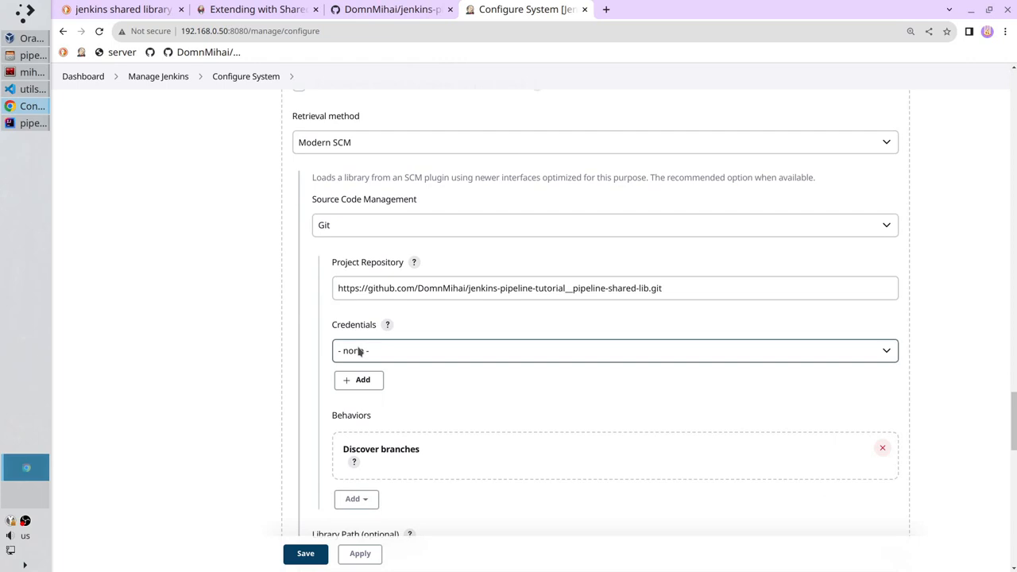
scroll("down", 3)
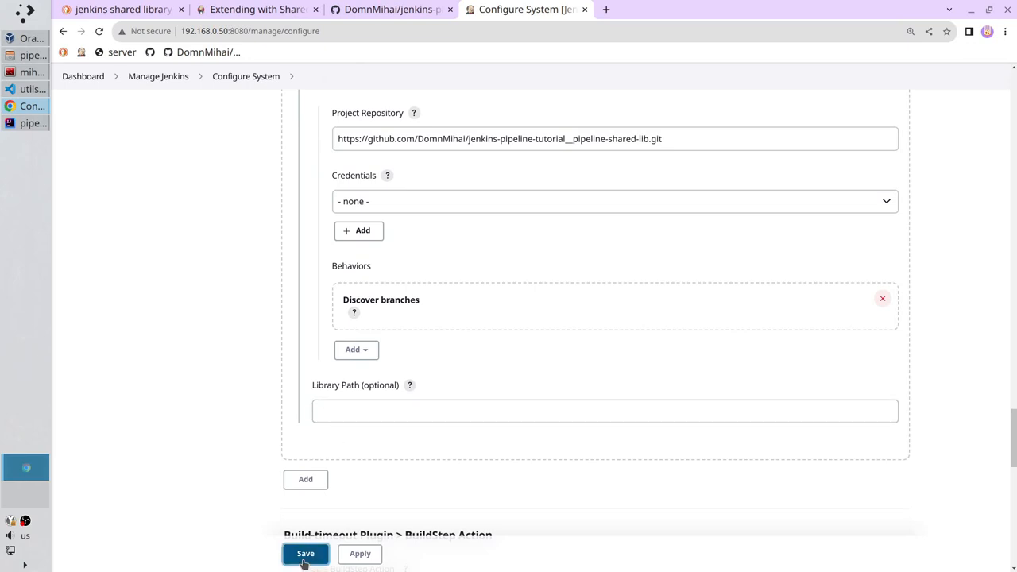
left_click(305, 553)
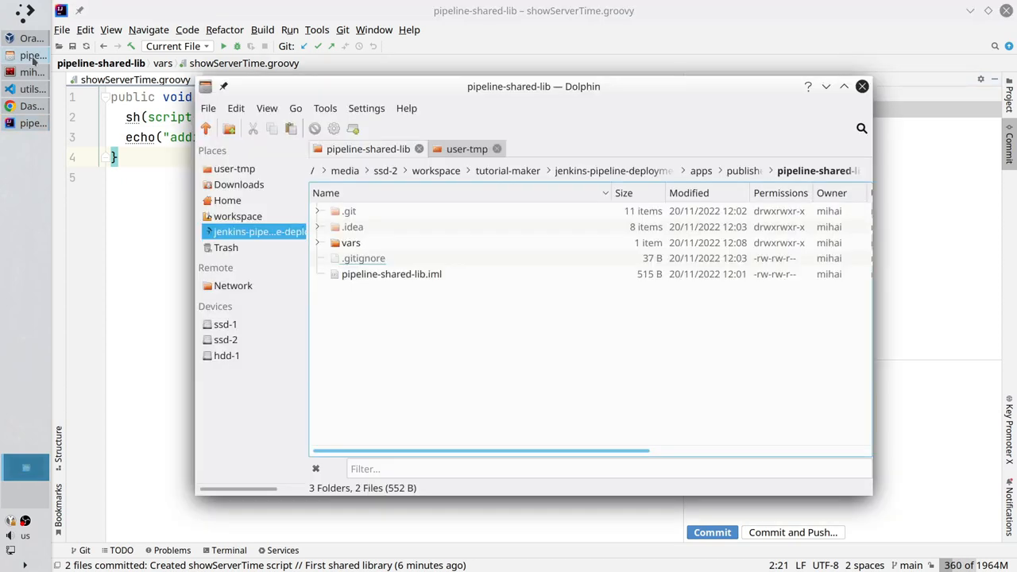
Open the published/pipeline project folder in IntelliJ IDEA from Dolphin.
left_click(744, 170)
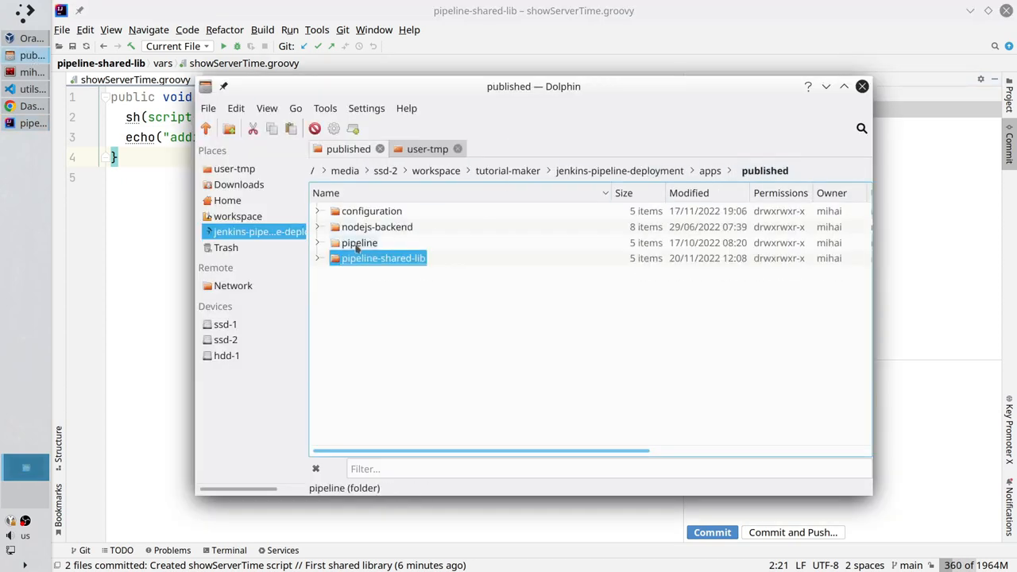
double_click(356, 242)
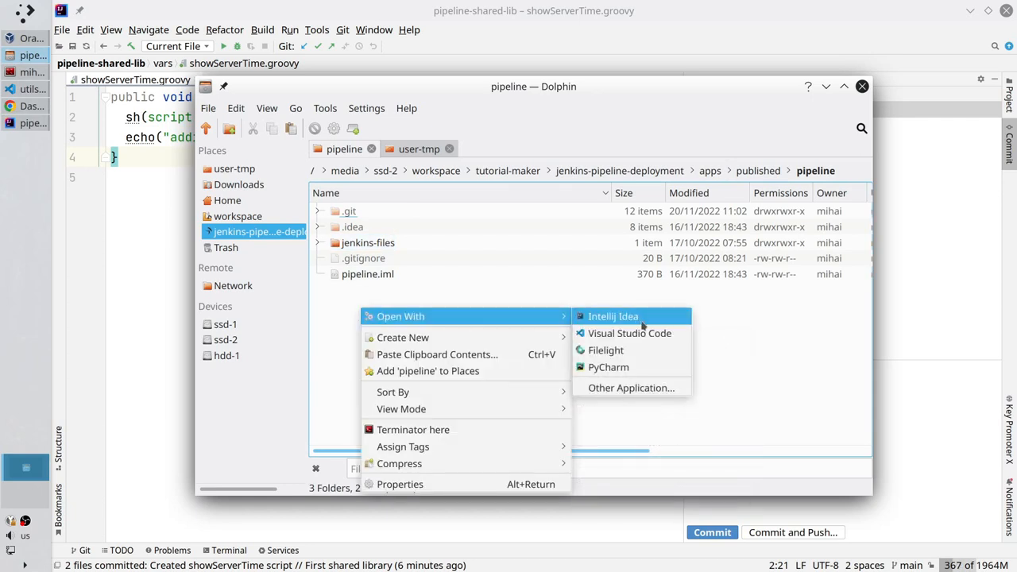
left_click(612, 317)
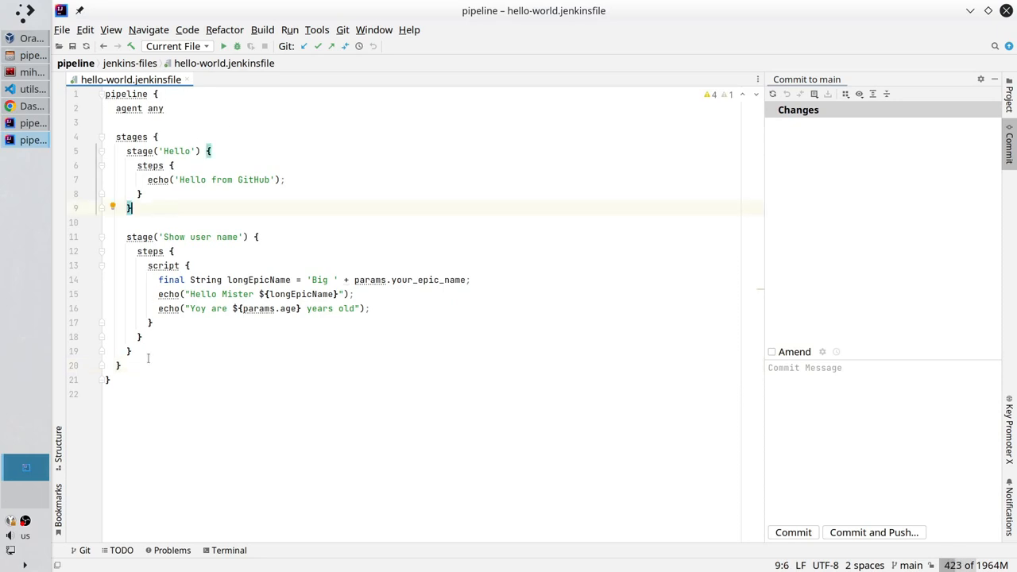
Start a stage with a steps block, then switch to the pipeline project's Jenkinsfile.
type("stage(\"Show server time")
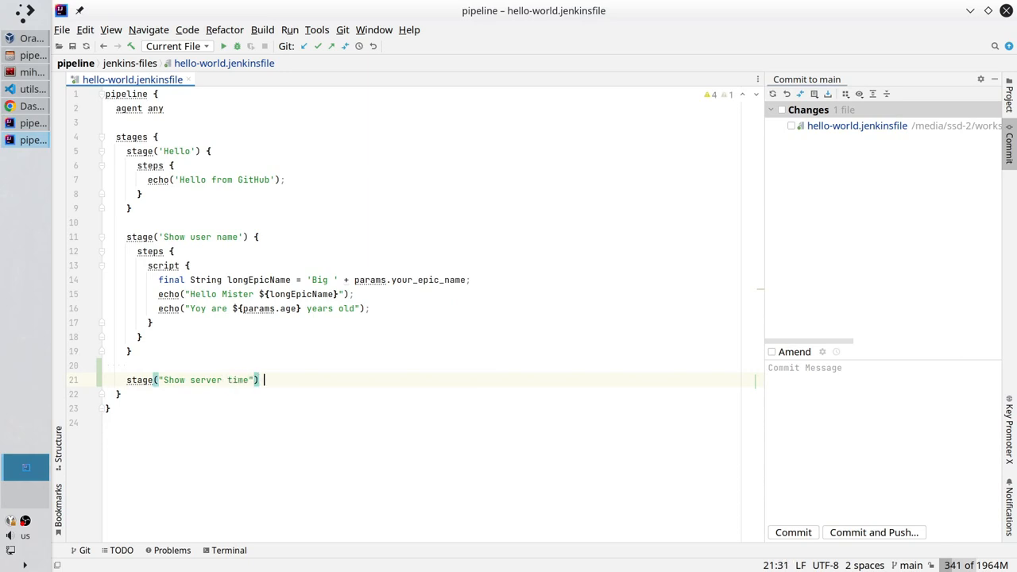
type("{")
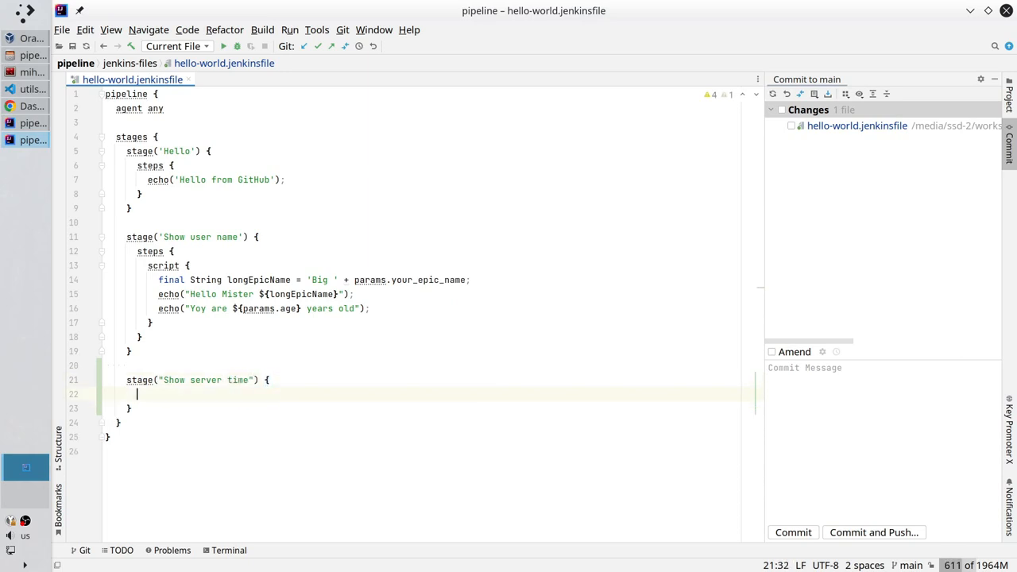
type("steps")
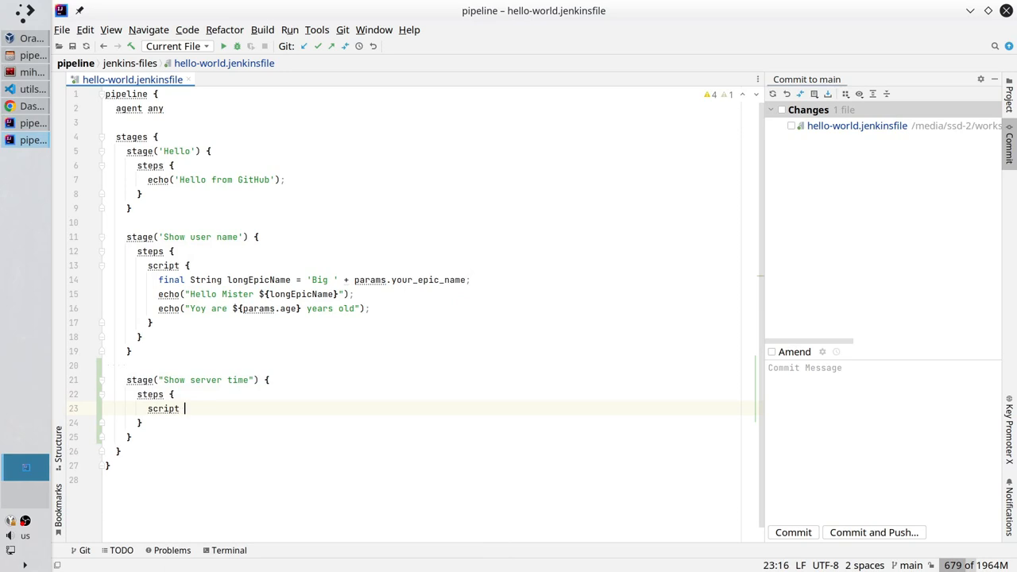
type("{")
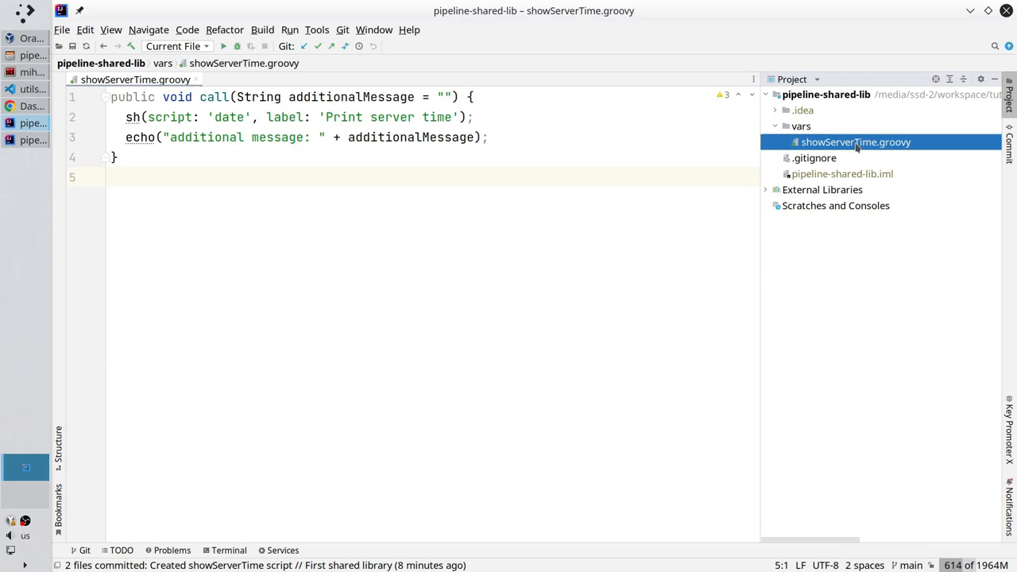
right_click(855, 141)
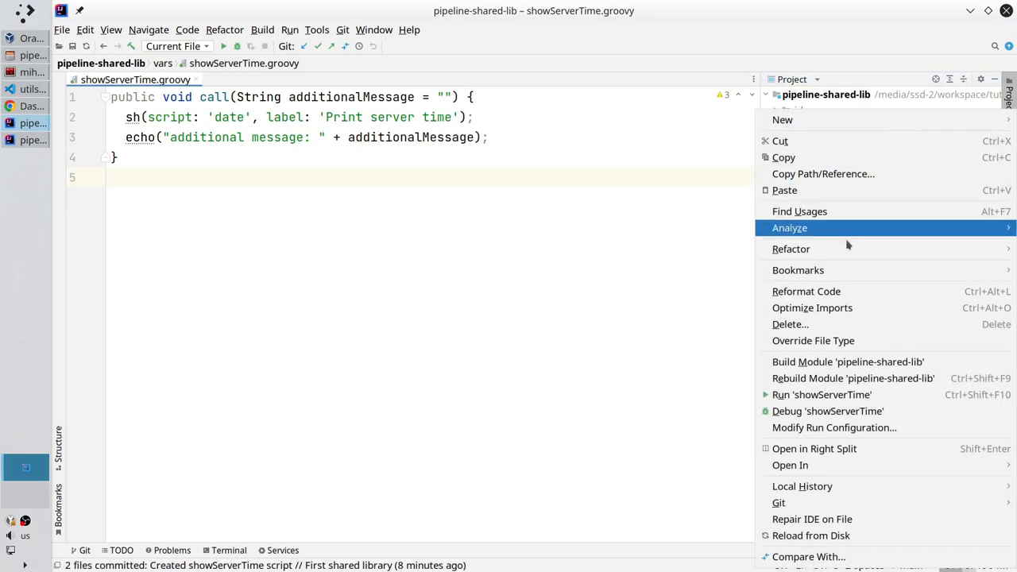
left_click(792, 248)
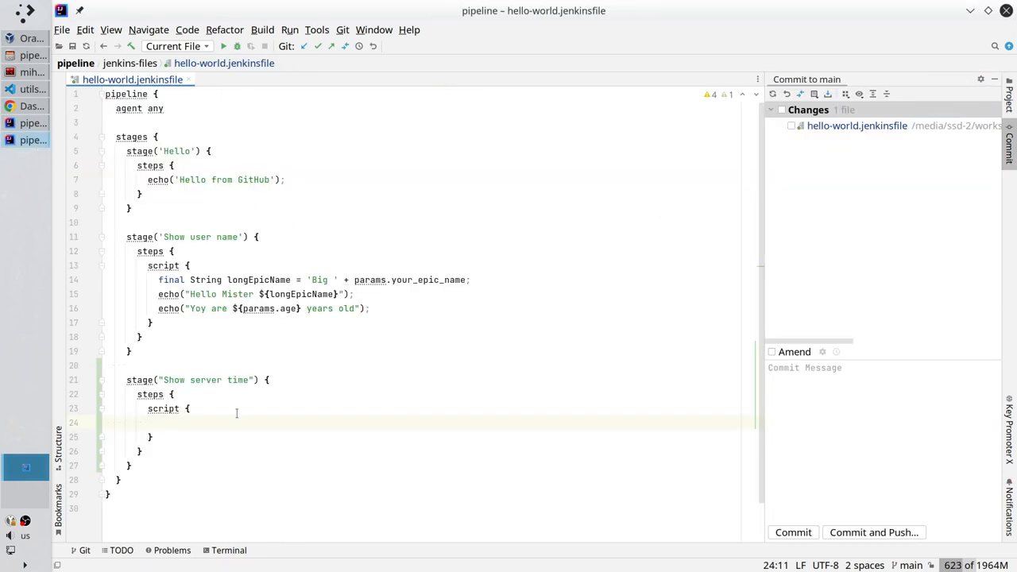
Call showServerTime() and showServerTime("Message from ${params.your_epic_name}") in the Show server time stage.
type("showServerTime")
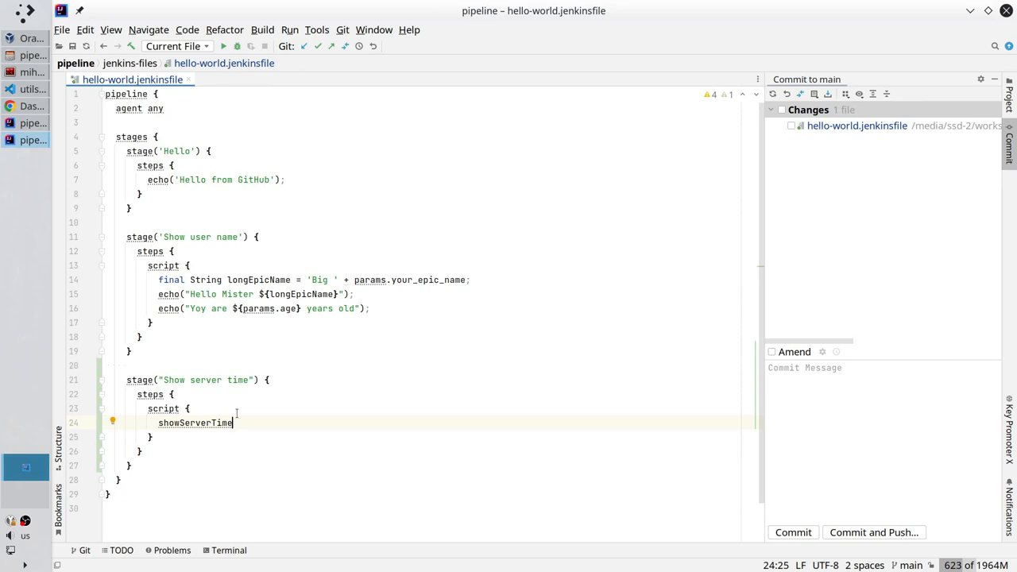
type("()")
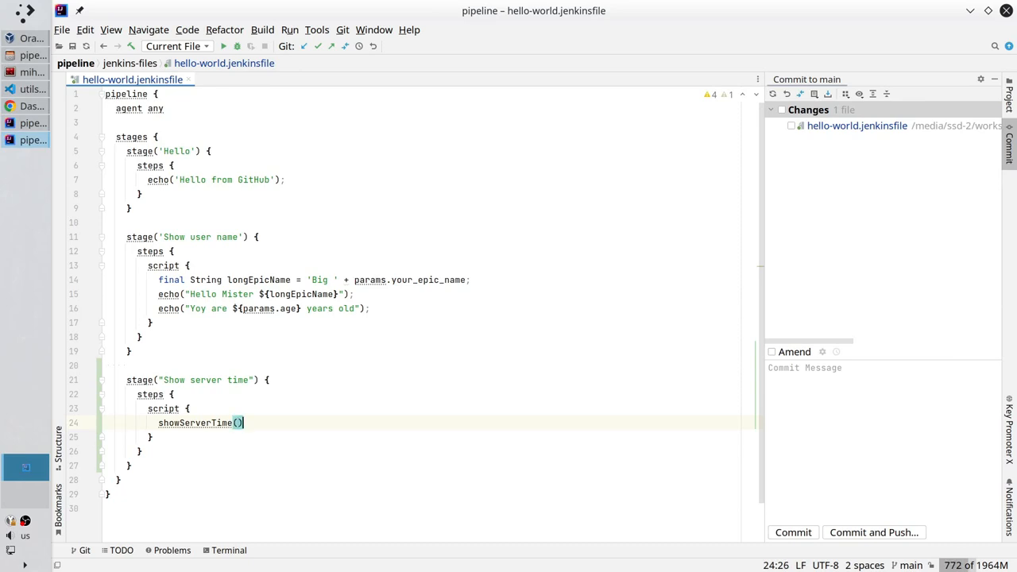
type(";")
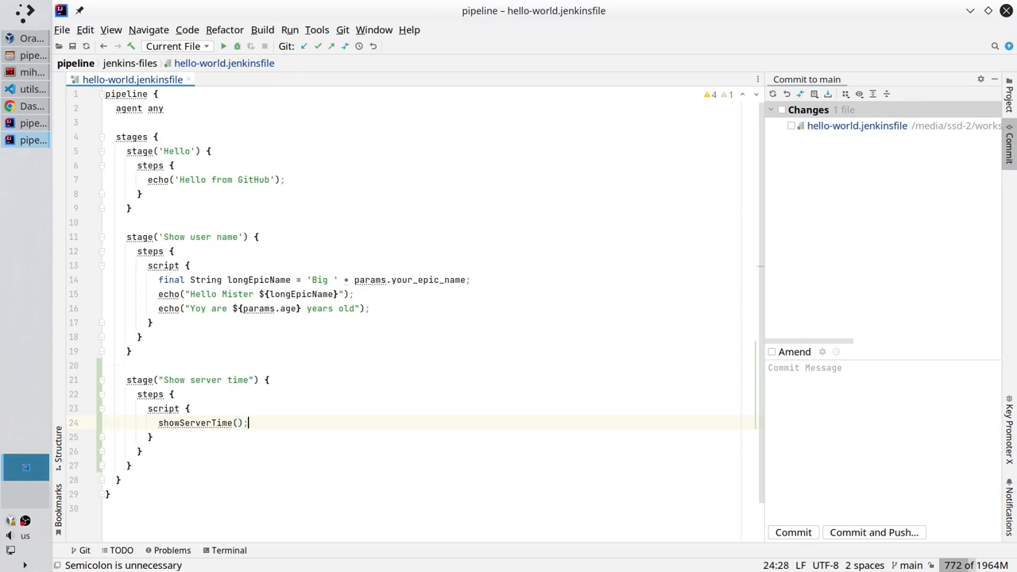
key("Enter")
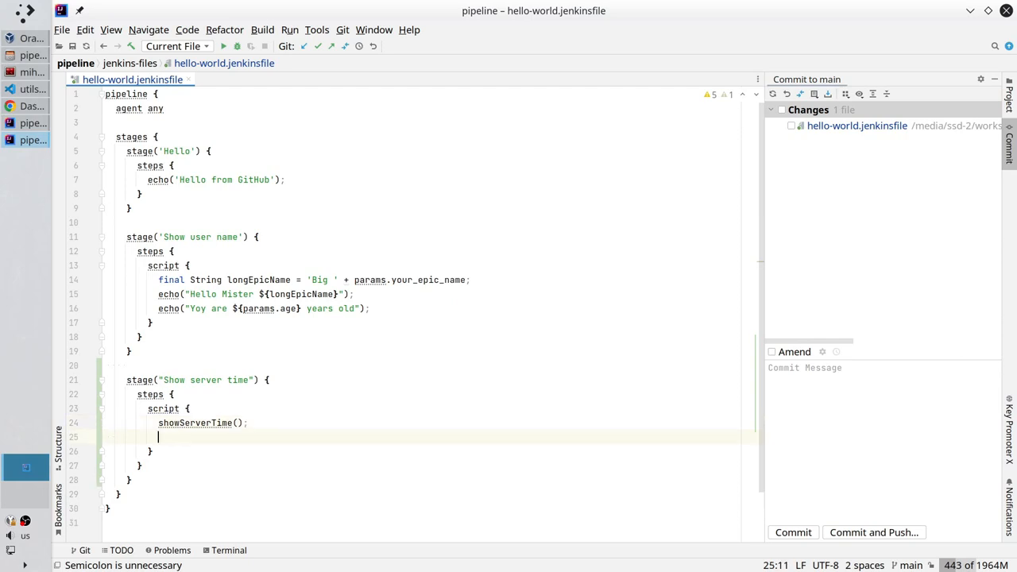
type("showServerTime()")
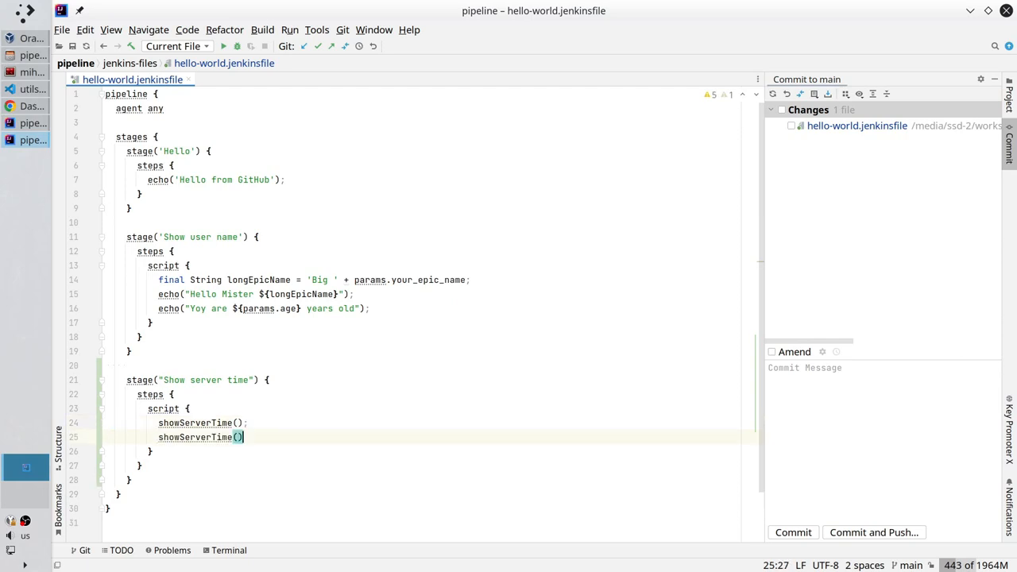
type("\"")
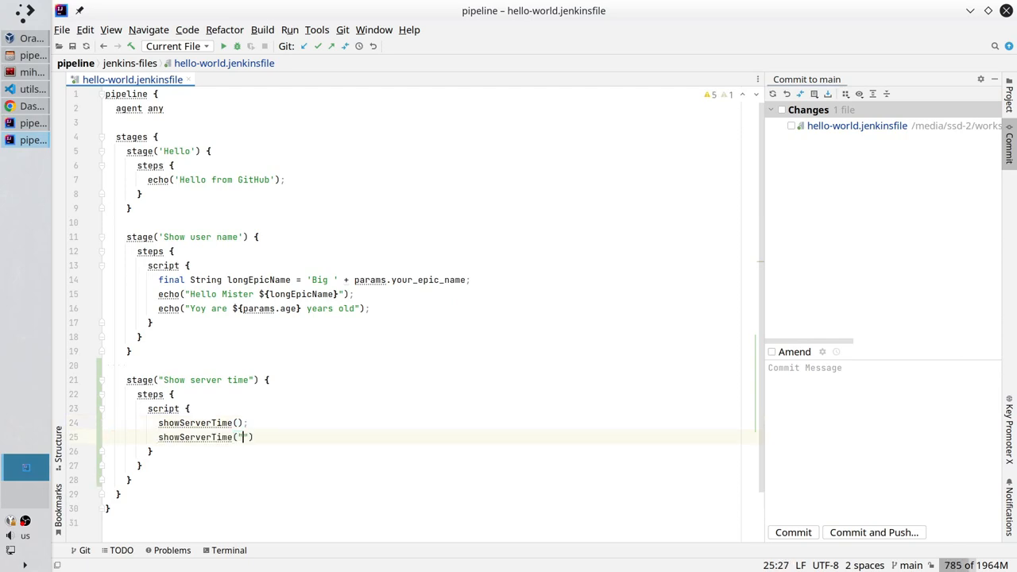
type("h")
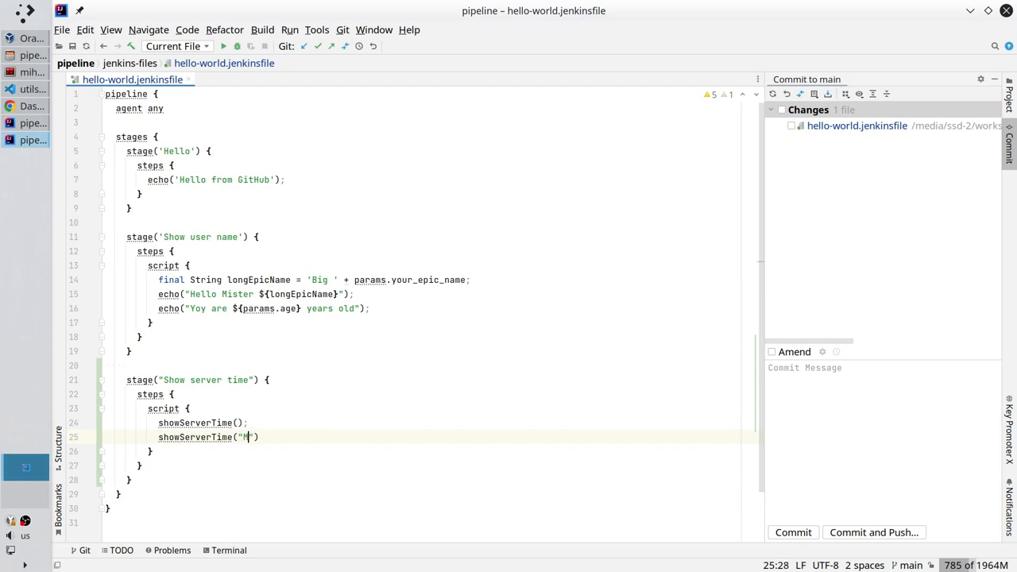
type("essage from")
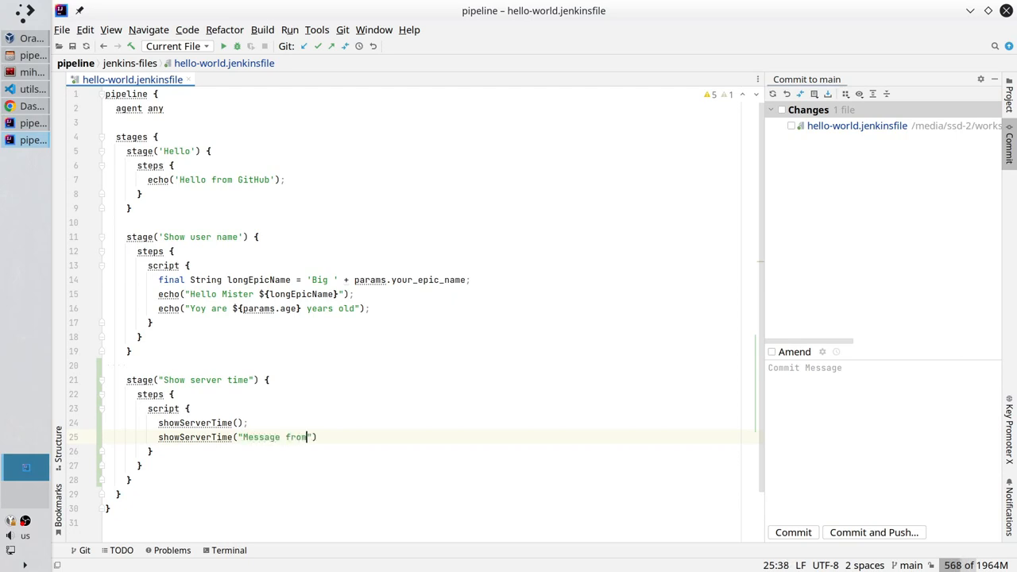
type("${}")
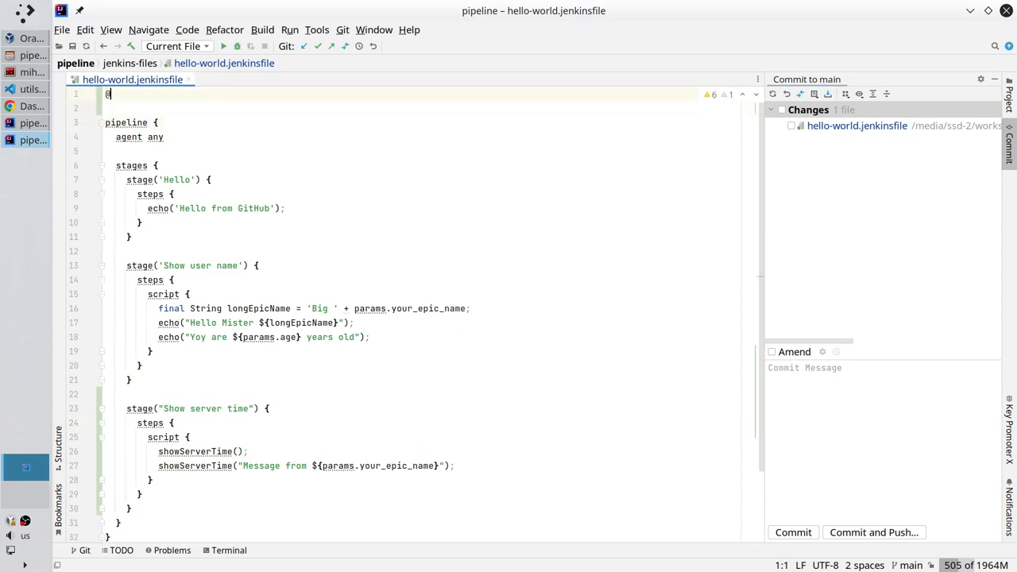
type("@Library")
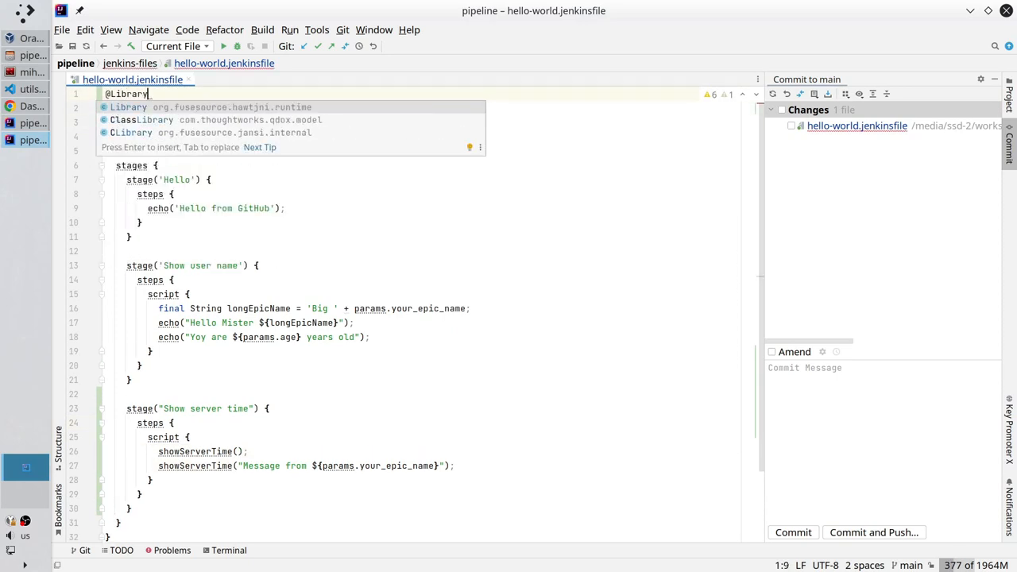
type("()")
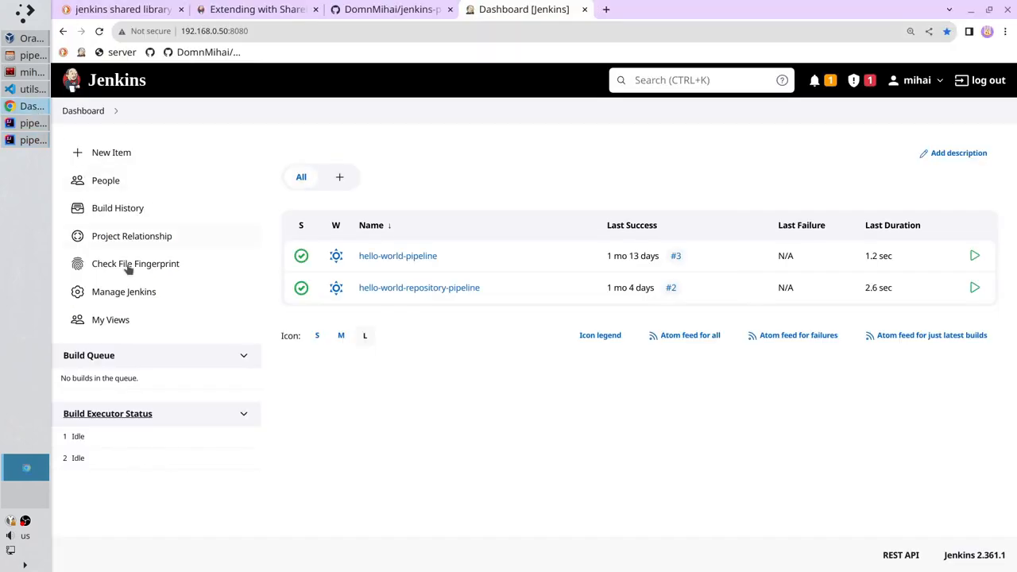
Bring up Configure System's Global Pipeline Libraries entry pipeline-shared-lib to check its name.
left_click(124, 293)
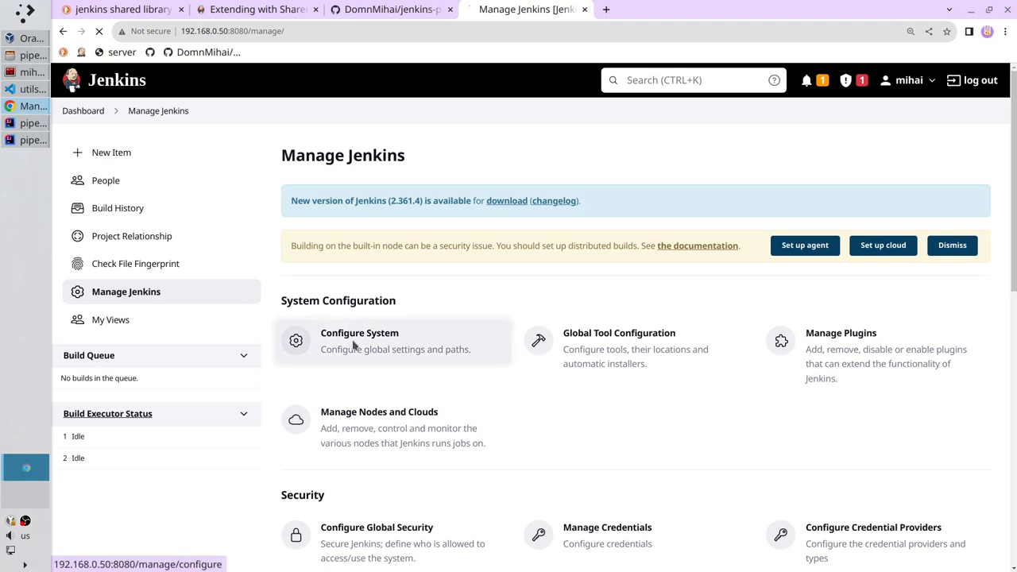
left_click(359, 333)
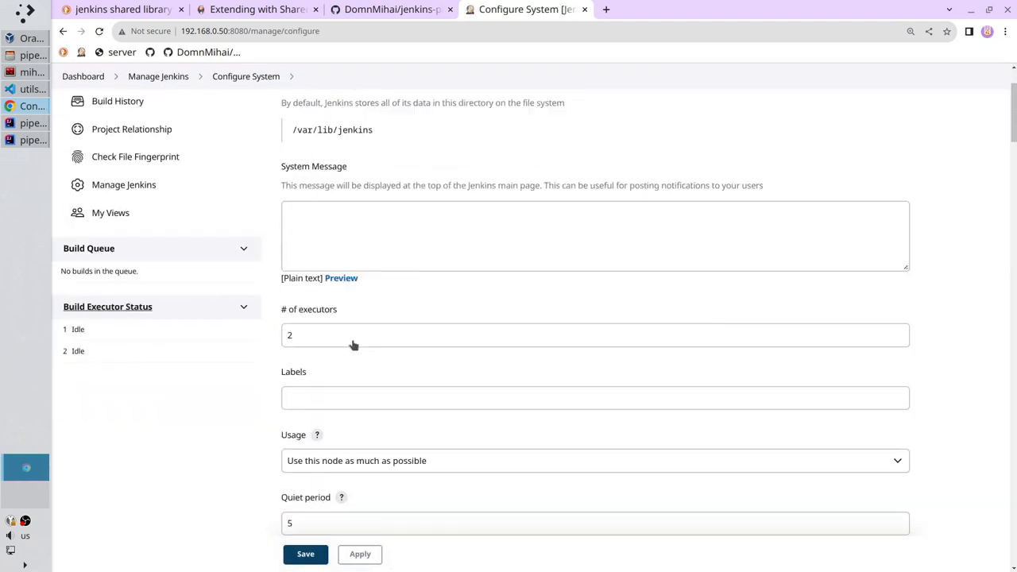
scroll("down", 3)
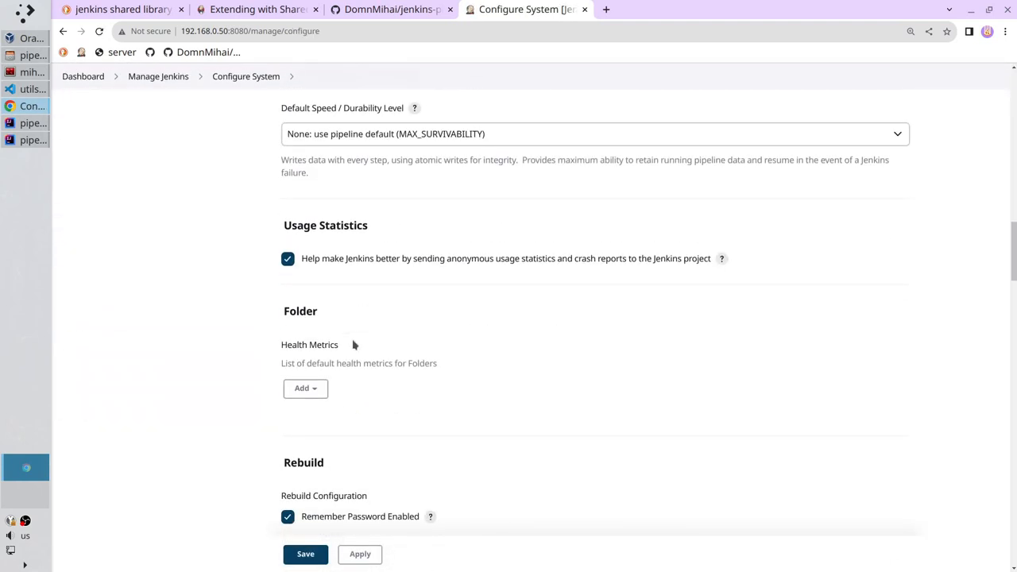
scroll("down", 3)
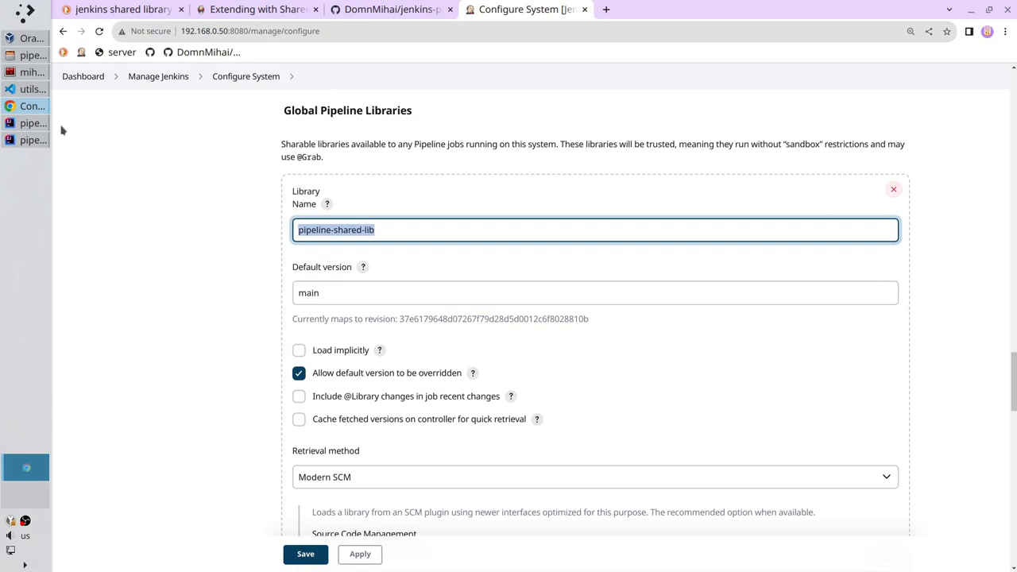
left_click(28, 140)
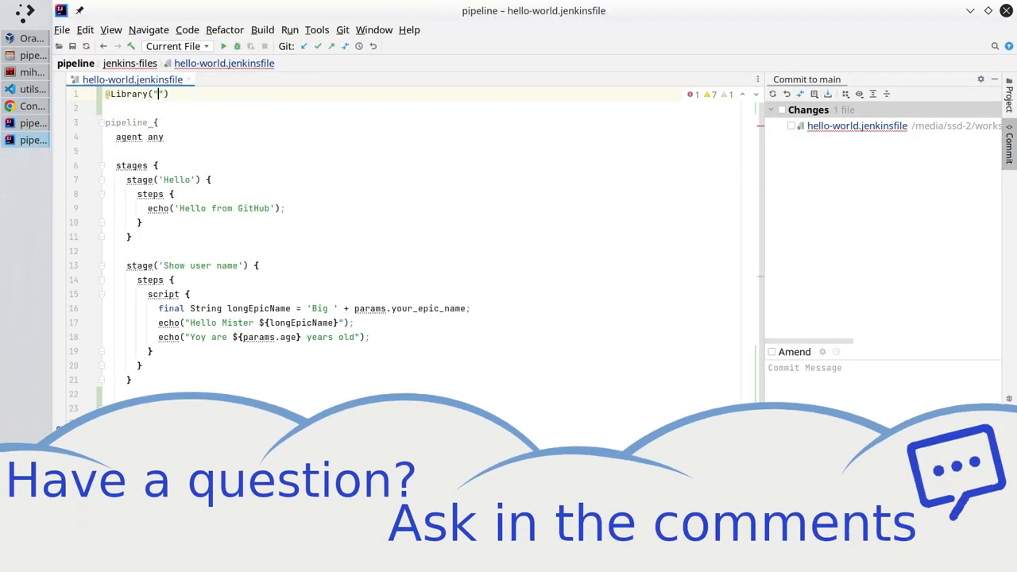
type("pipeline-shared-lib")
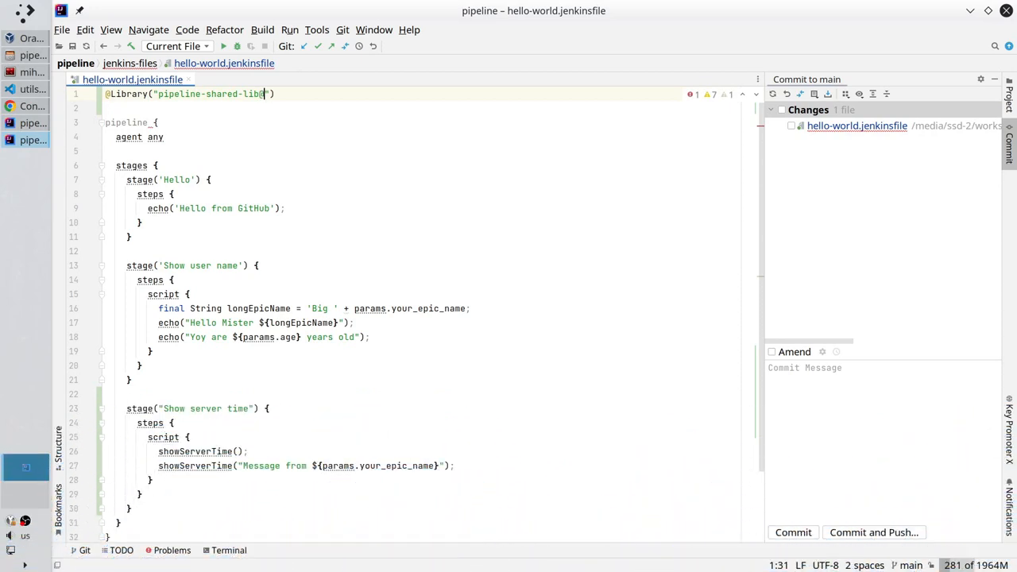
type("@main")
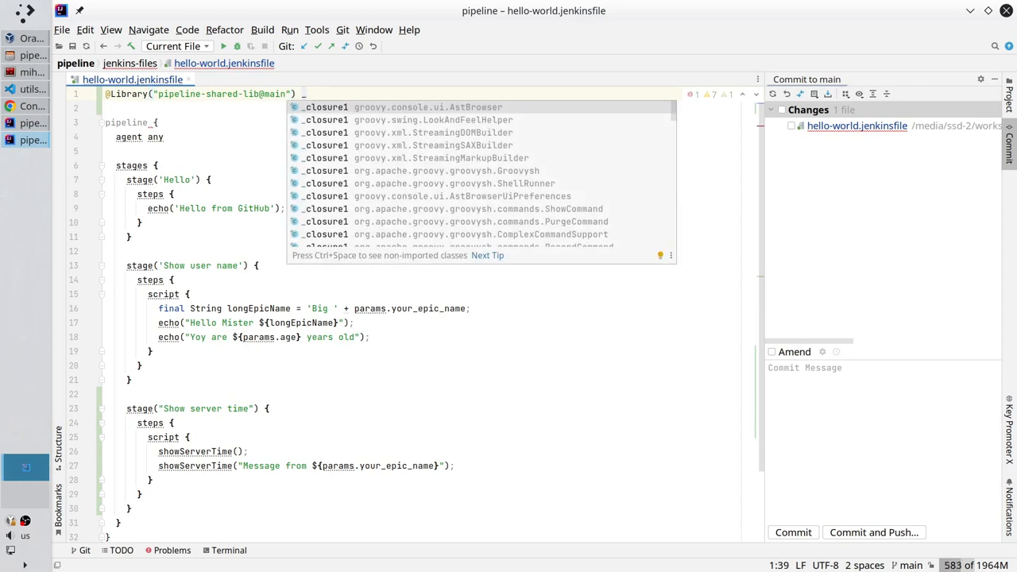
key("Escape")
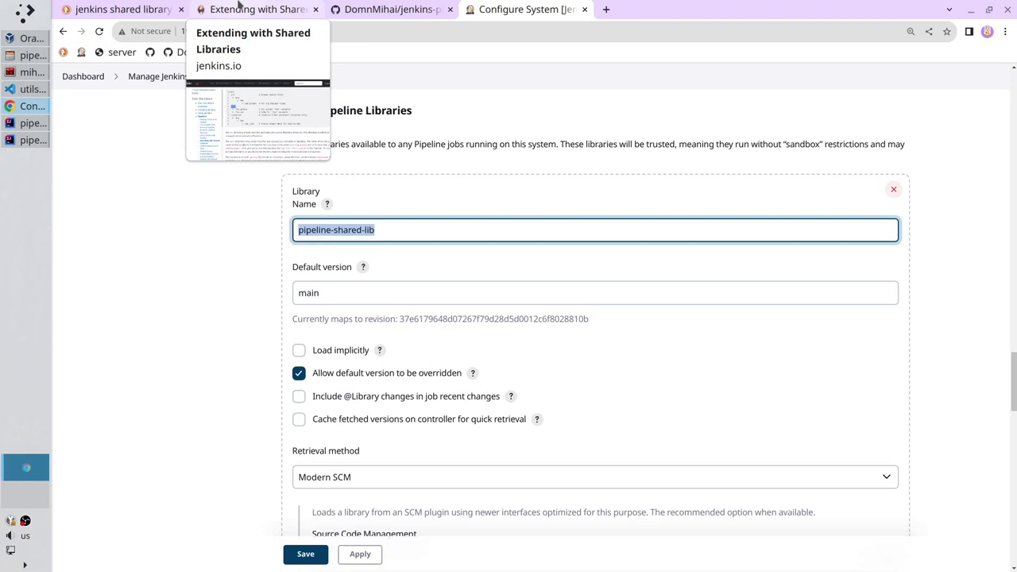
left_click(254, 10)
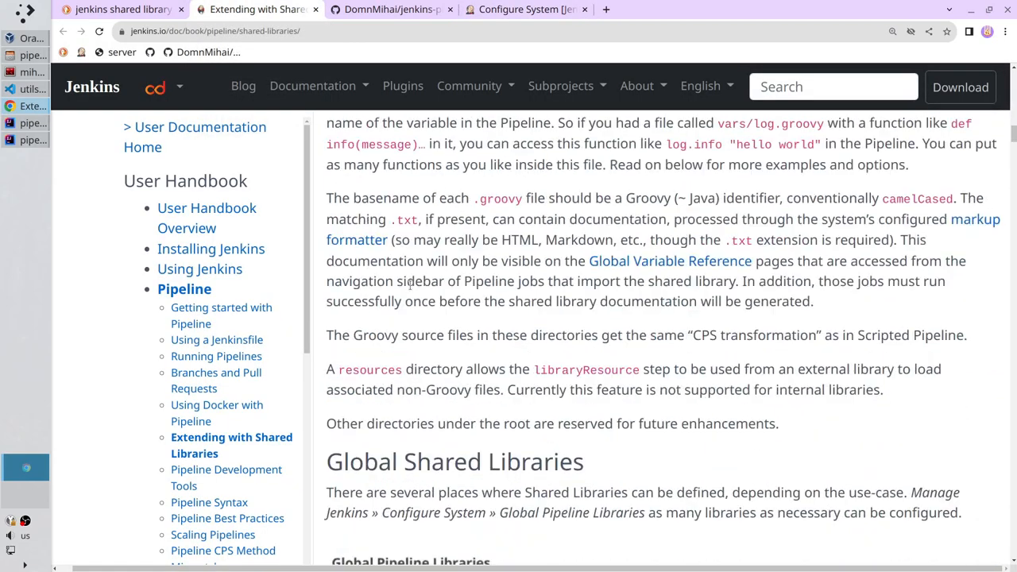
scroll("down", 3)
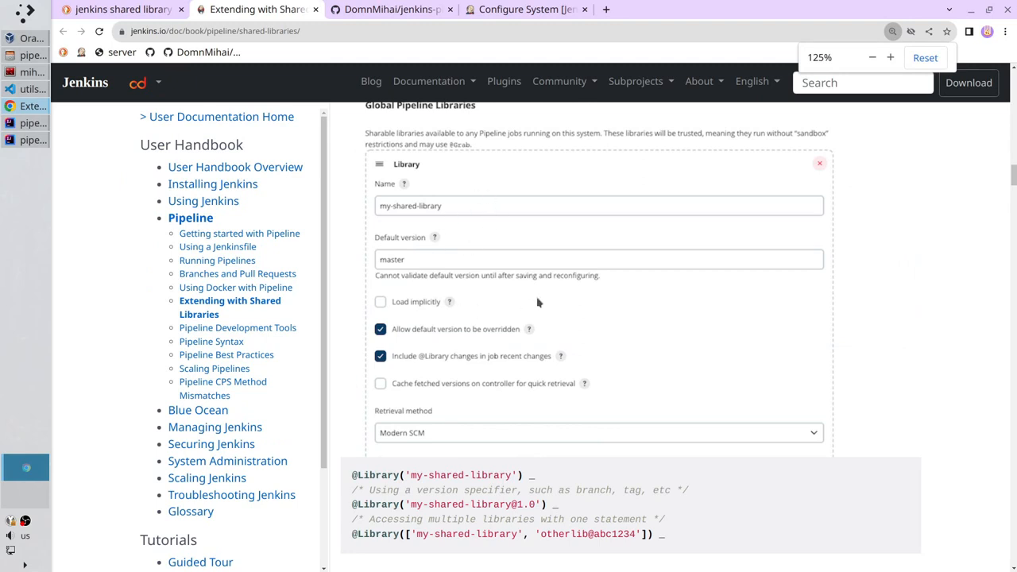
scroll("down", 3)
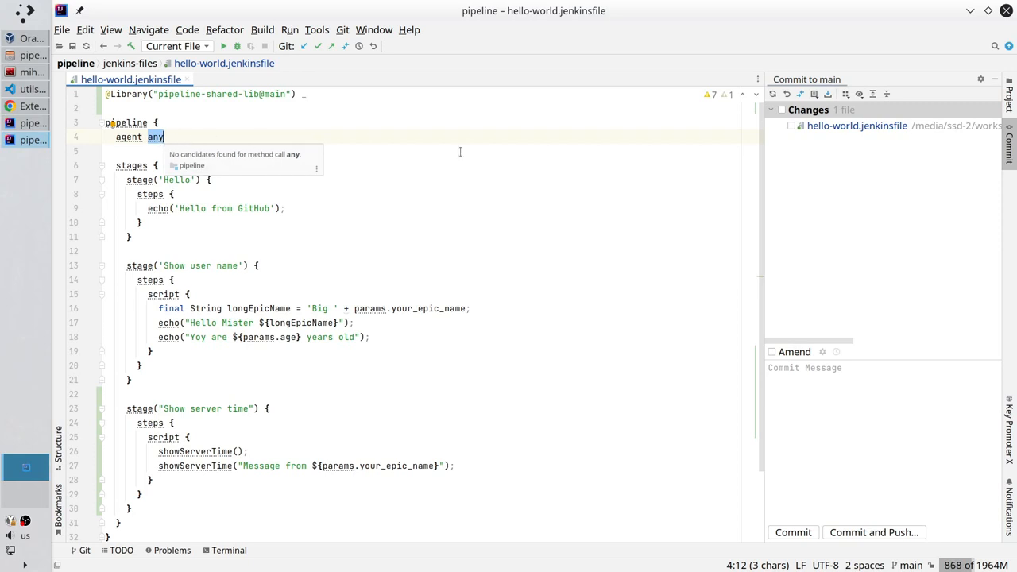
Write the commit message "Show server time from a shared library / First shared library".
left_click(856, 126)
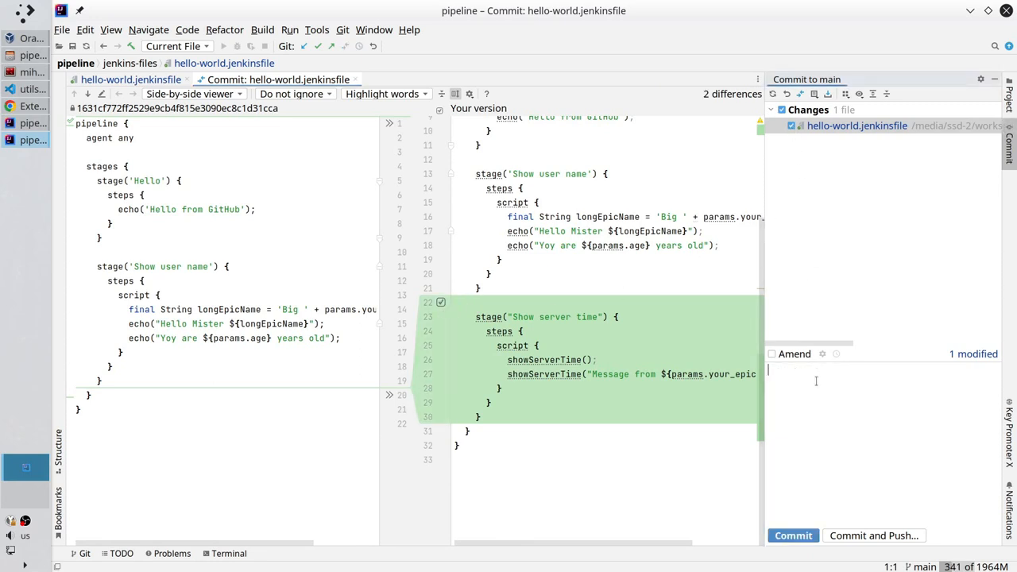
type("Show")
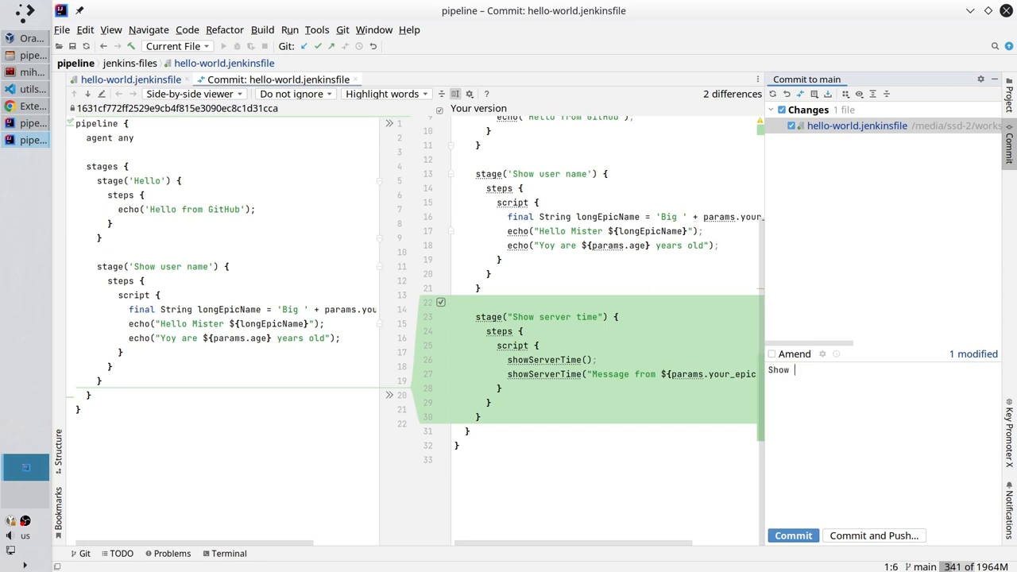
type("server time from a shared")
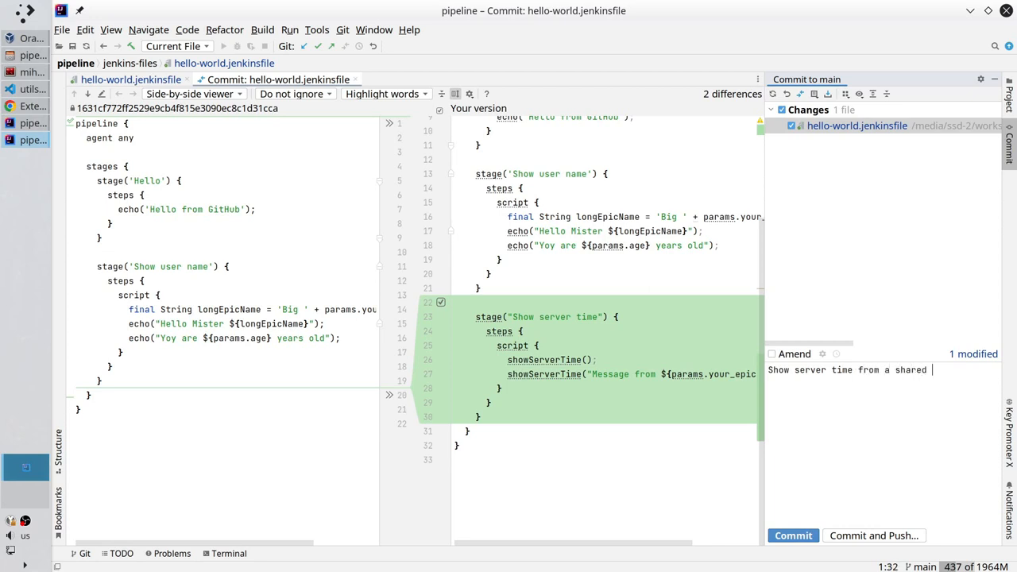
type("library")
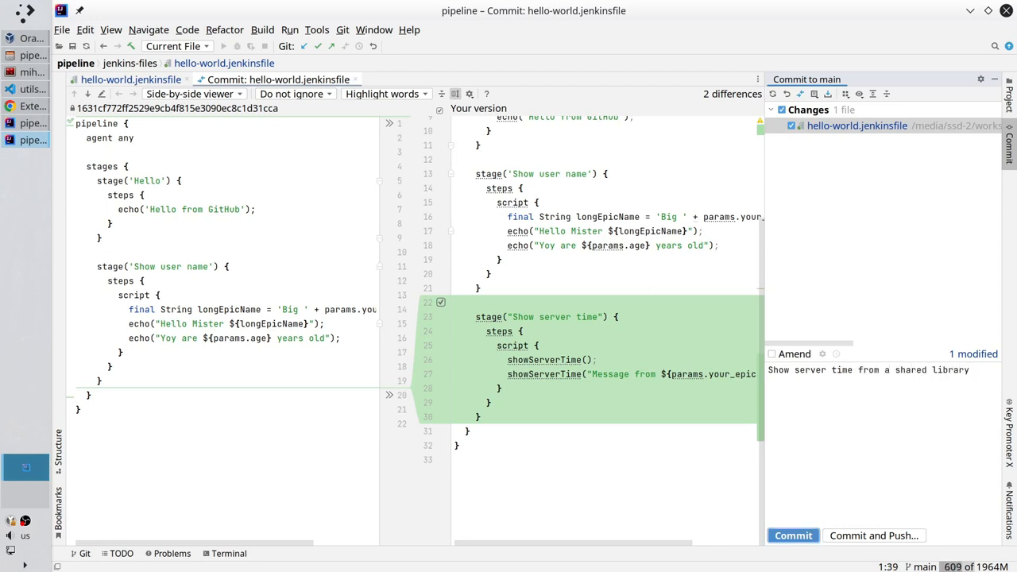
type("First")
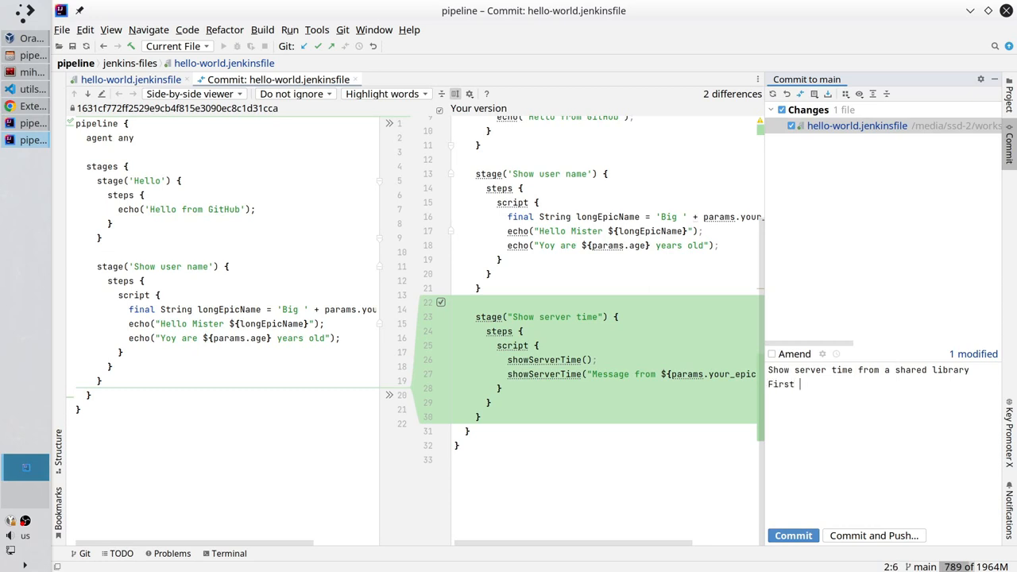
type("shared")
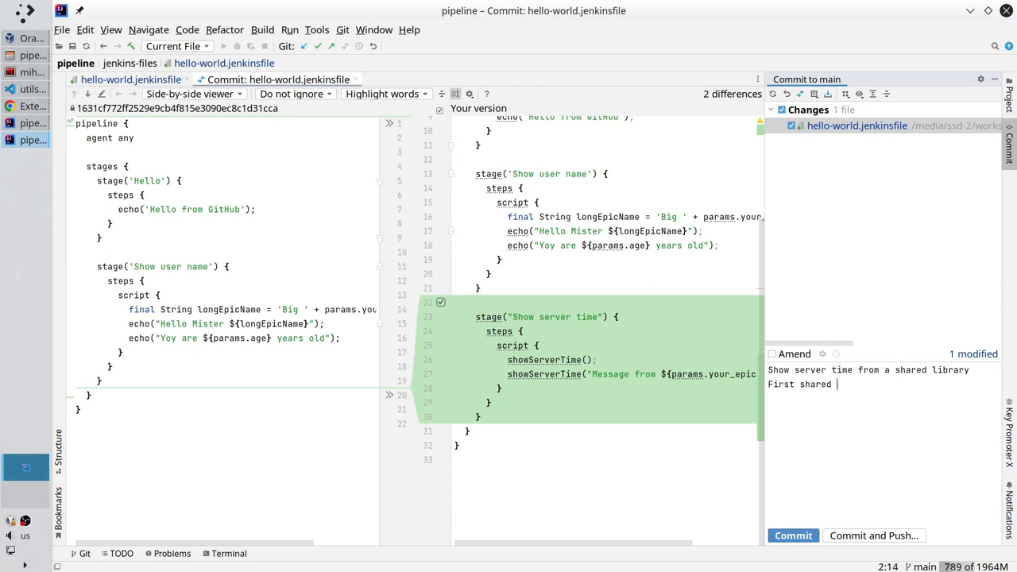
type("library")
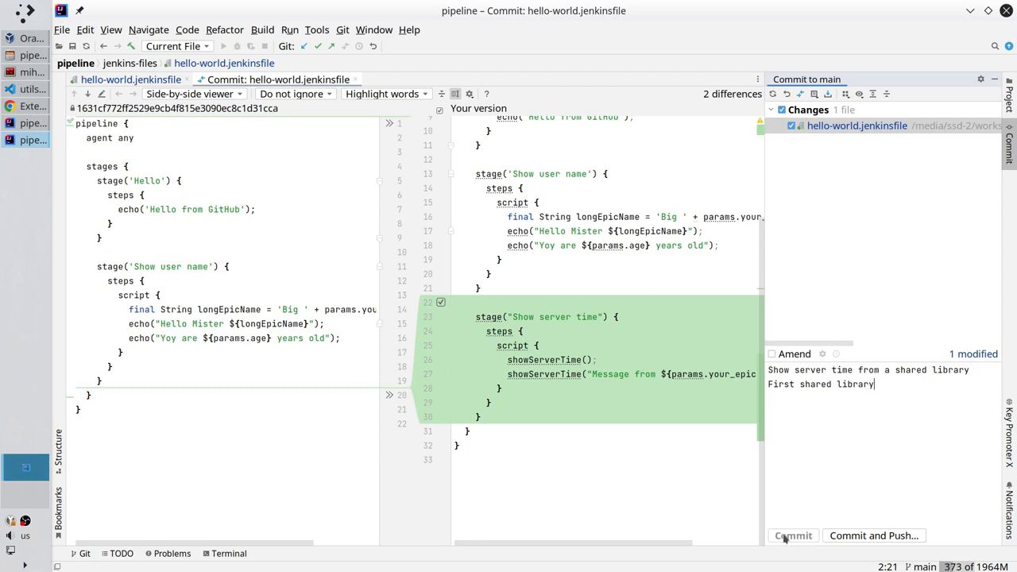
Commit hello-world.jenkinsfile anyway despite the code check warnings.
left_click(791, 535)
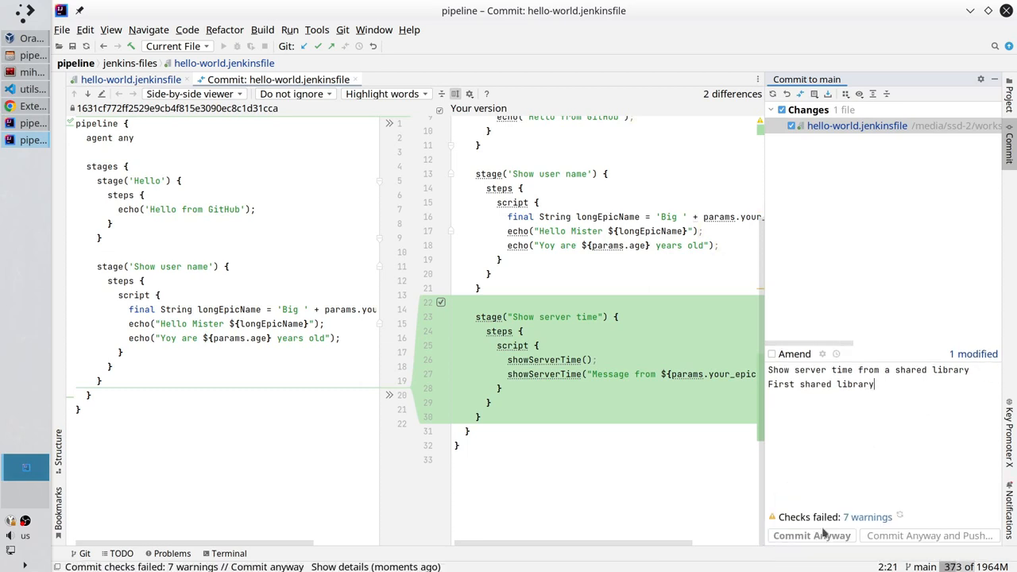
left_click(810, 536)
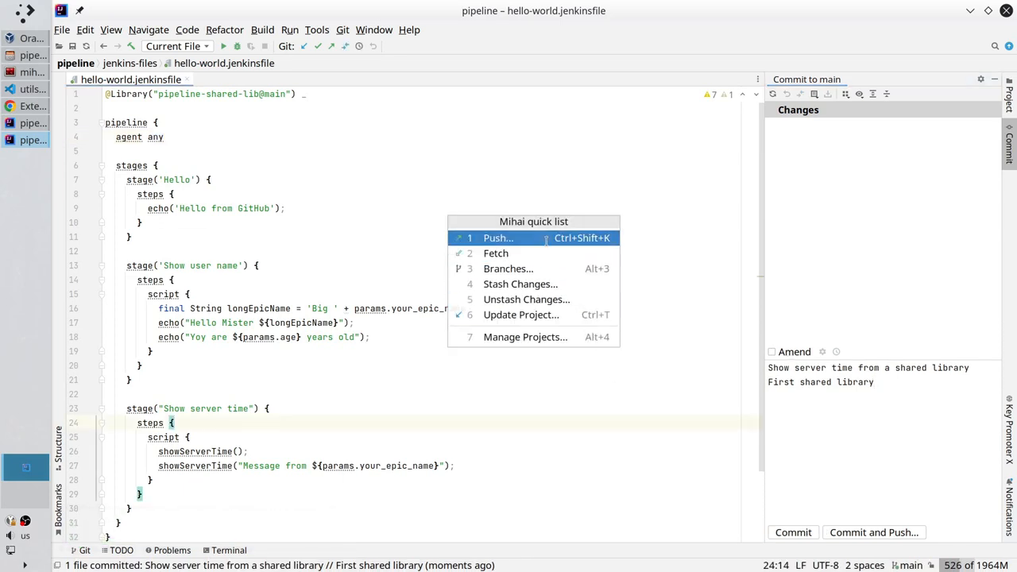
Push the new commit from local main to origin main.
left_click(496, 239)
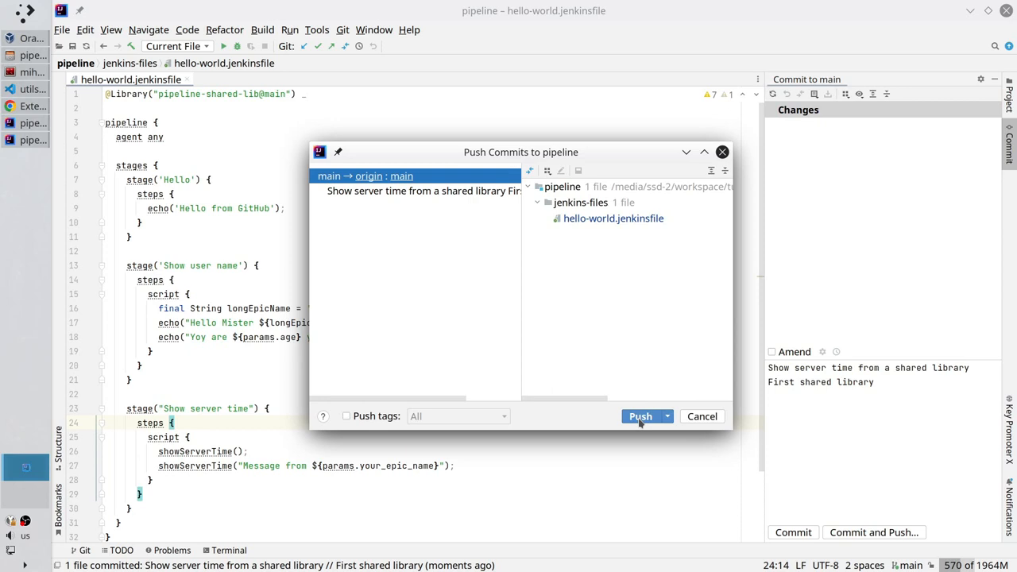
left_click(639, 417)
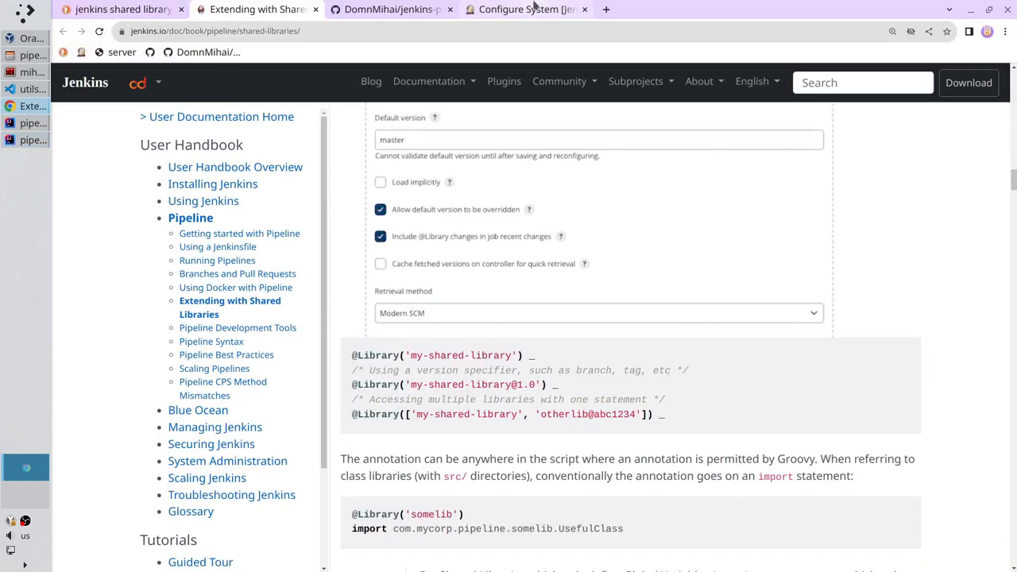
From the Jenkins dashboard, go to the hello-world-repository-pipeline job's Build with Parameters form.
left_click(524, 9)
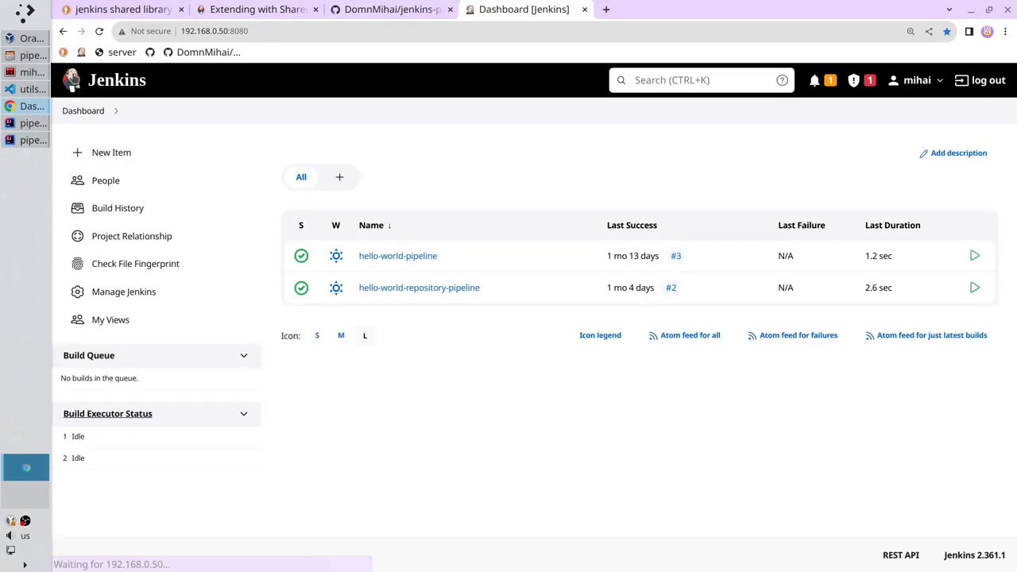
mouse_move(435, 294)
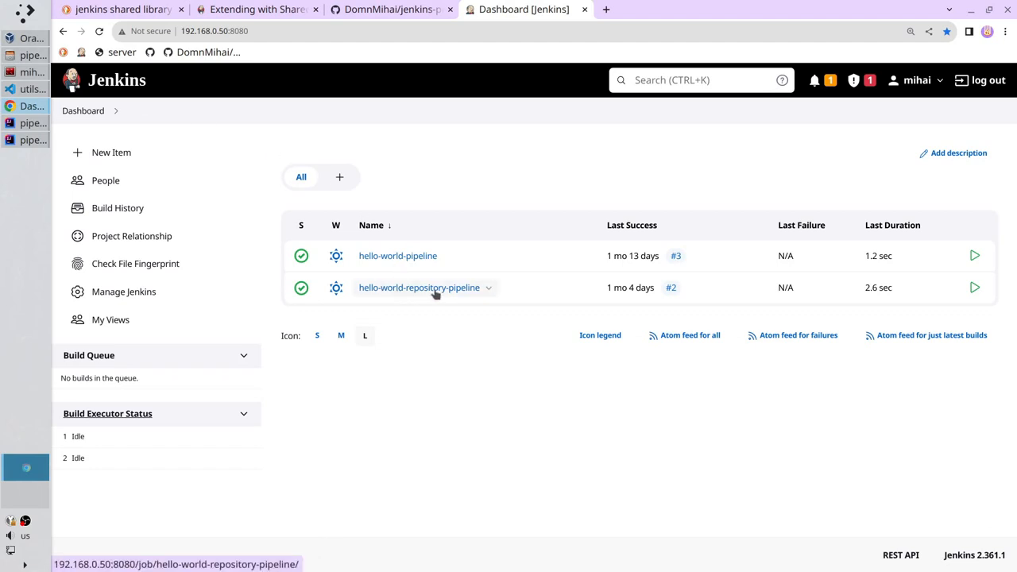
left_click(419, 288)
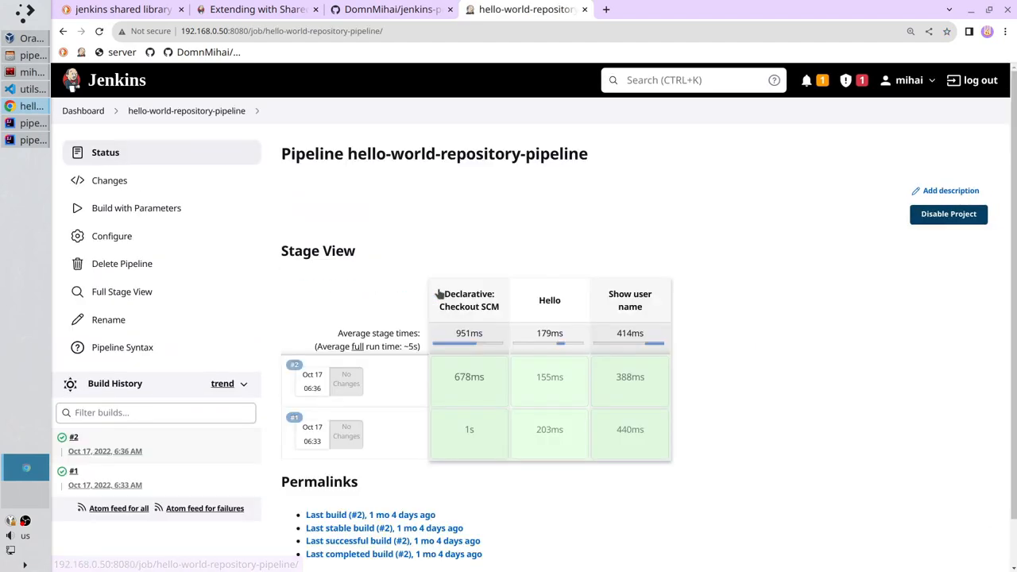
left_click(137, 207)
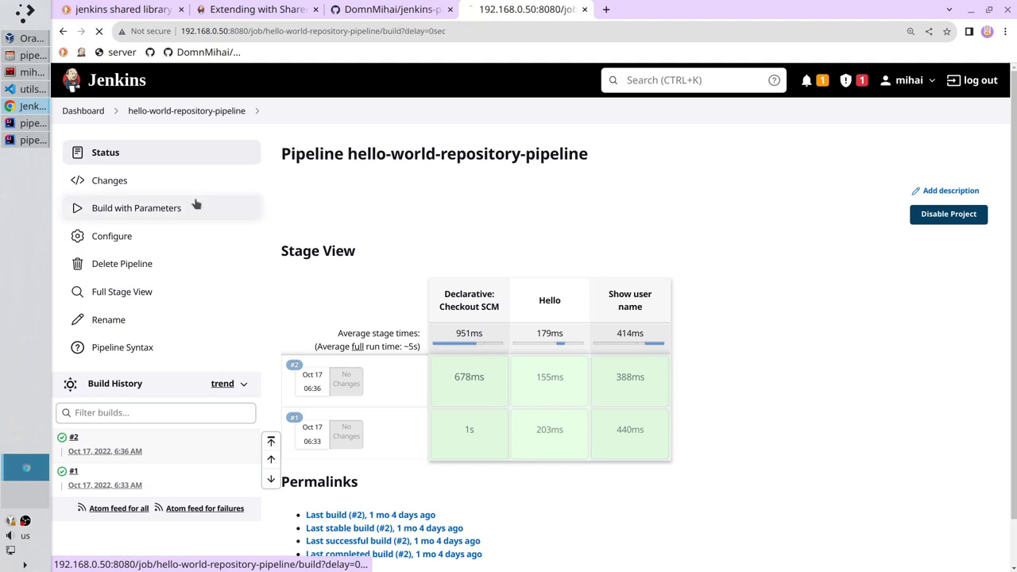
Start build #3 with your_epic_name 'Lina' and age 26.
left_click(137, 207)
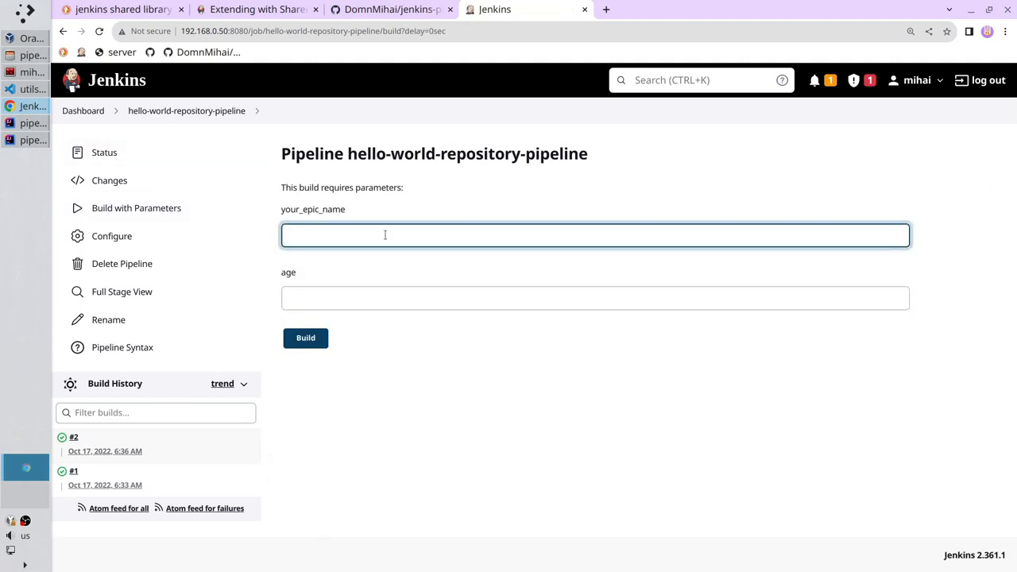
type("Lina")
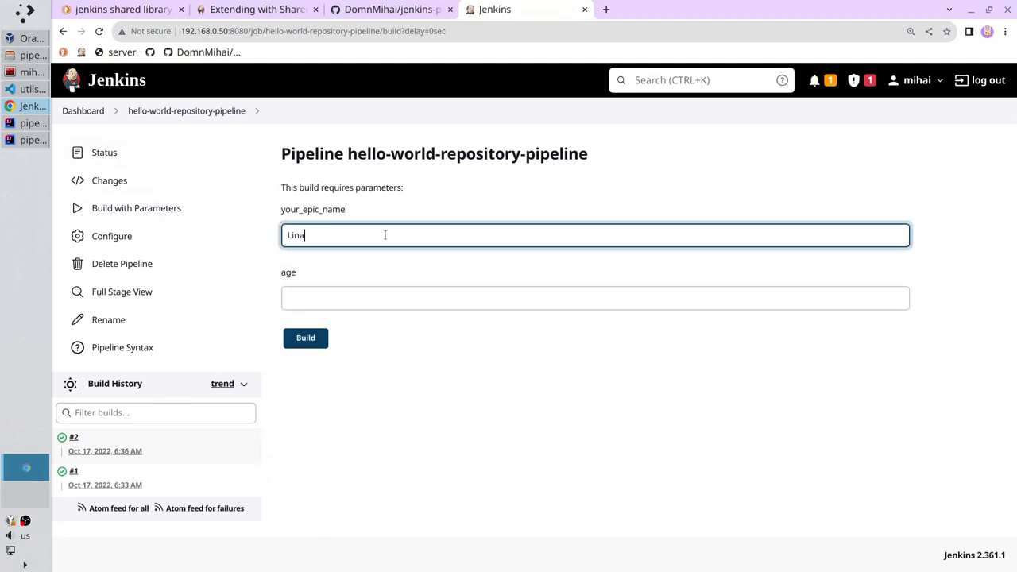
type("2")
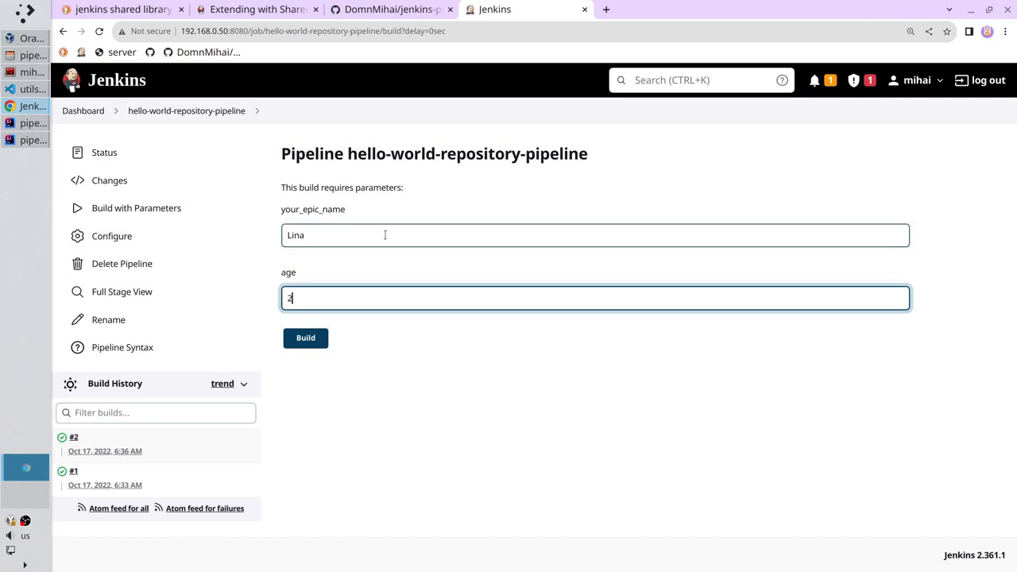
left_click(305, 339)
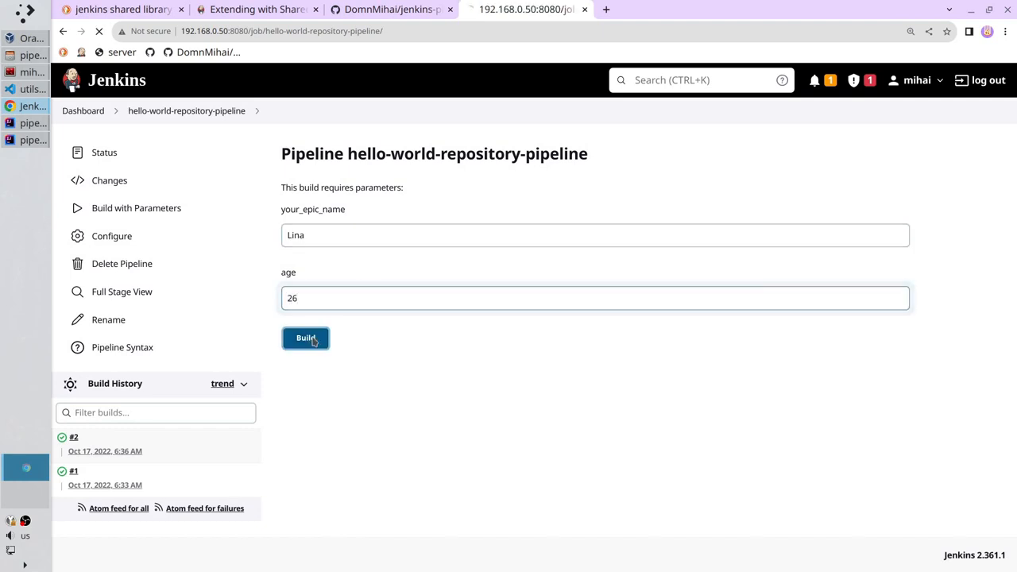
left_click(305, 338)
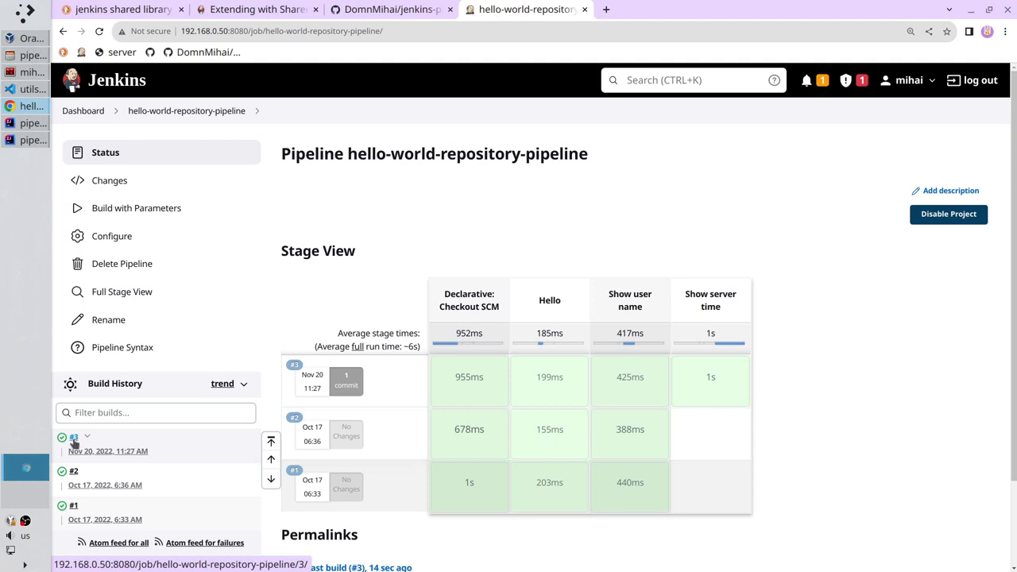
mouse_move(62, 440)
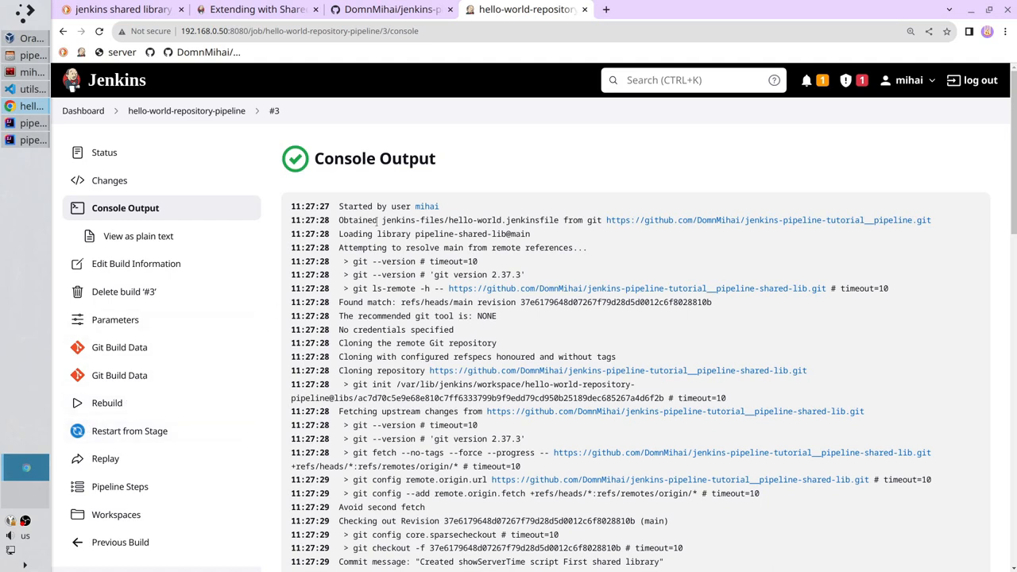
View build #3's console output showing the shared library loaded from main.
double_click(466, 219)
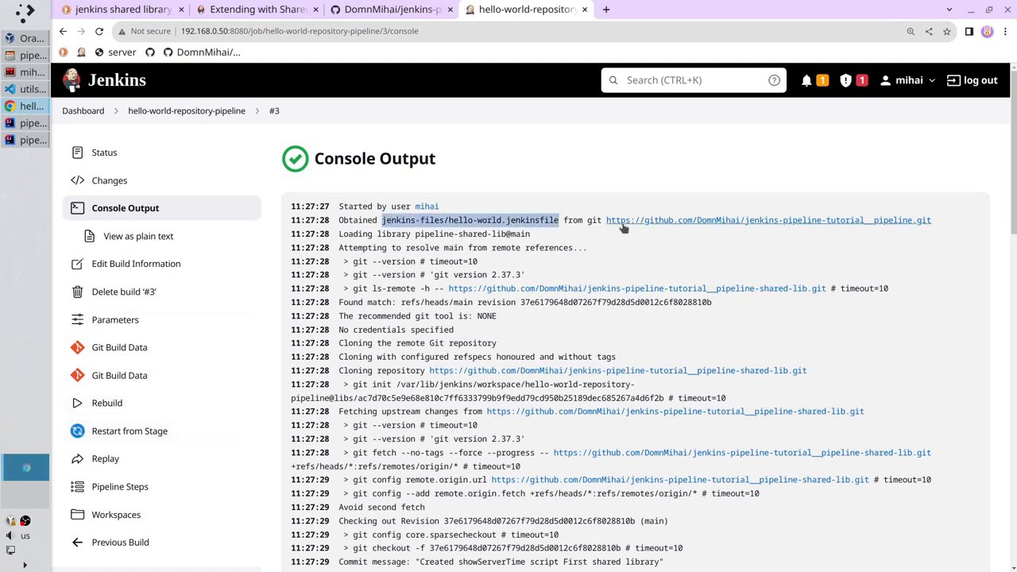
mouse_move(736, 226)
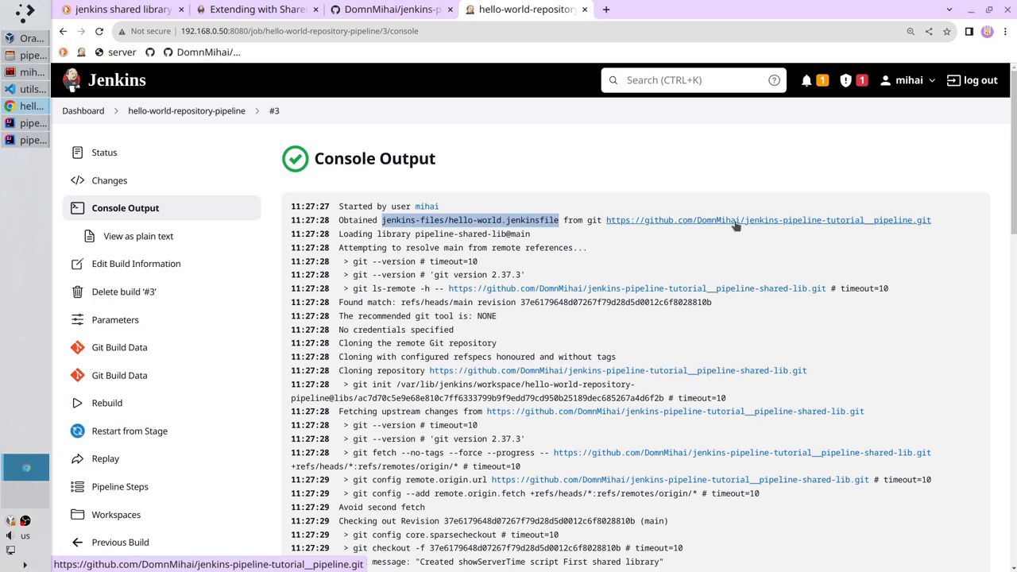
mouse_move(601, 235)
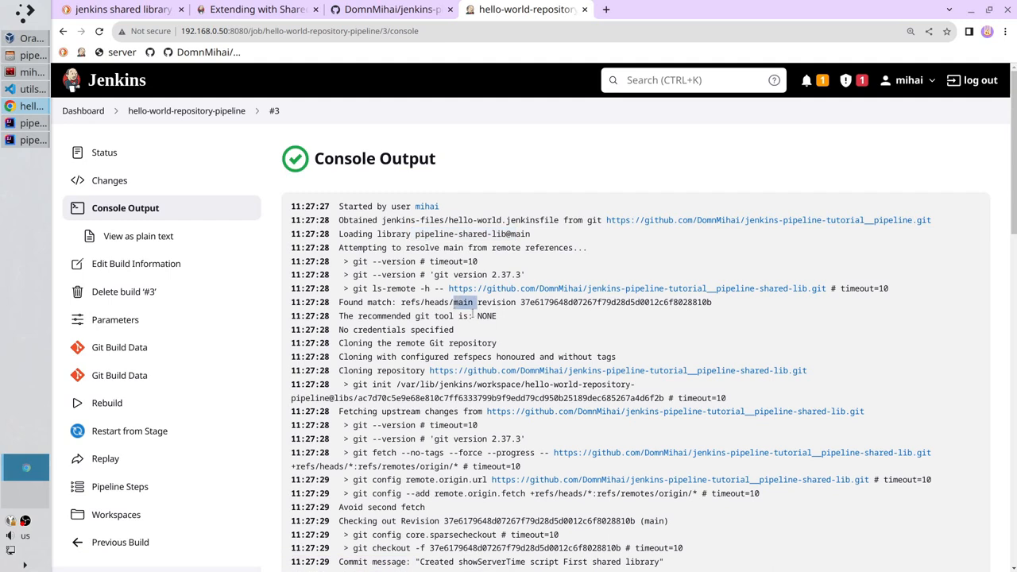
scroll("down", 3)
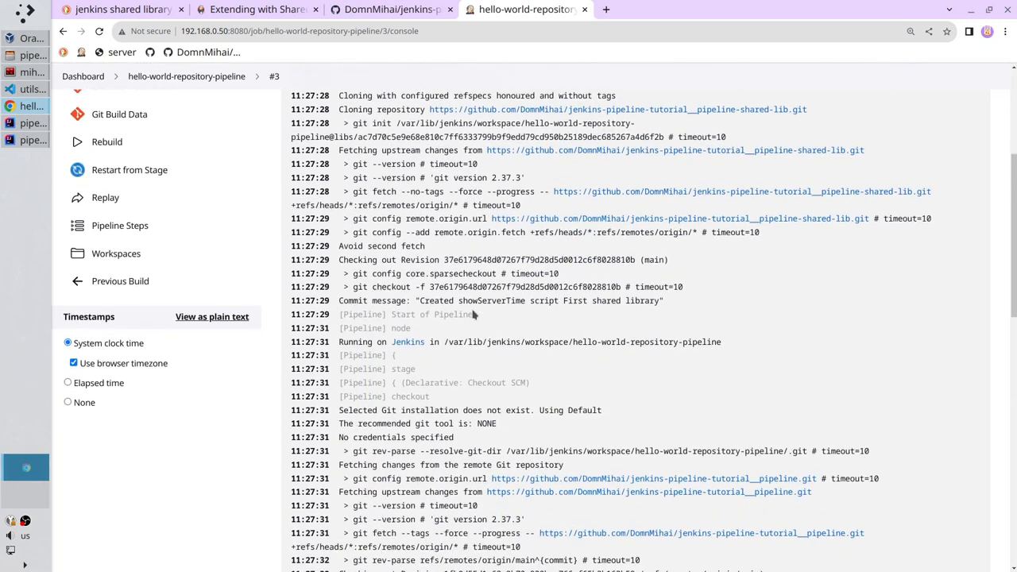
scroll("down", 3)
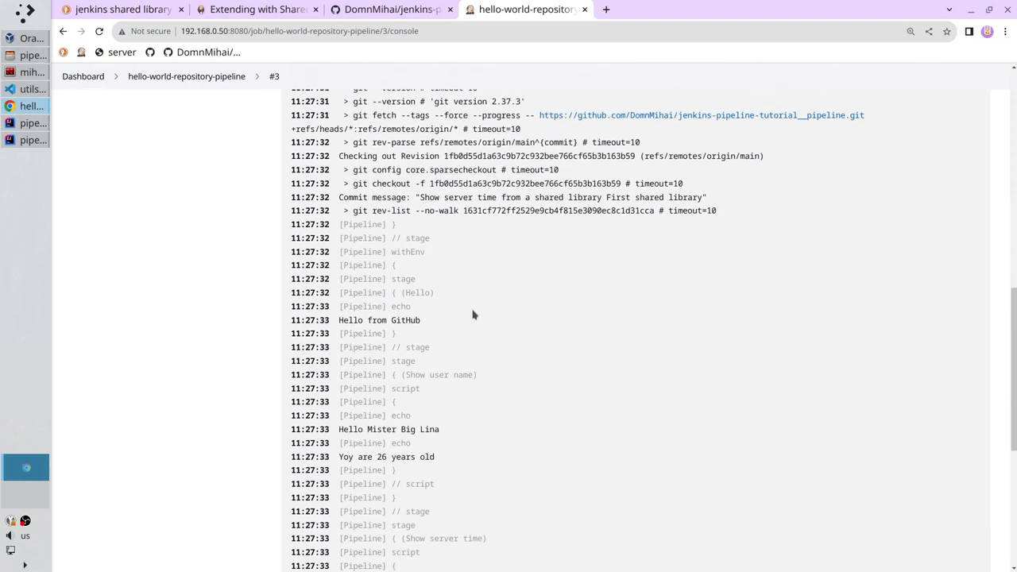
scroll("down", 3)
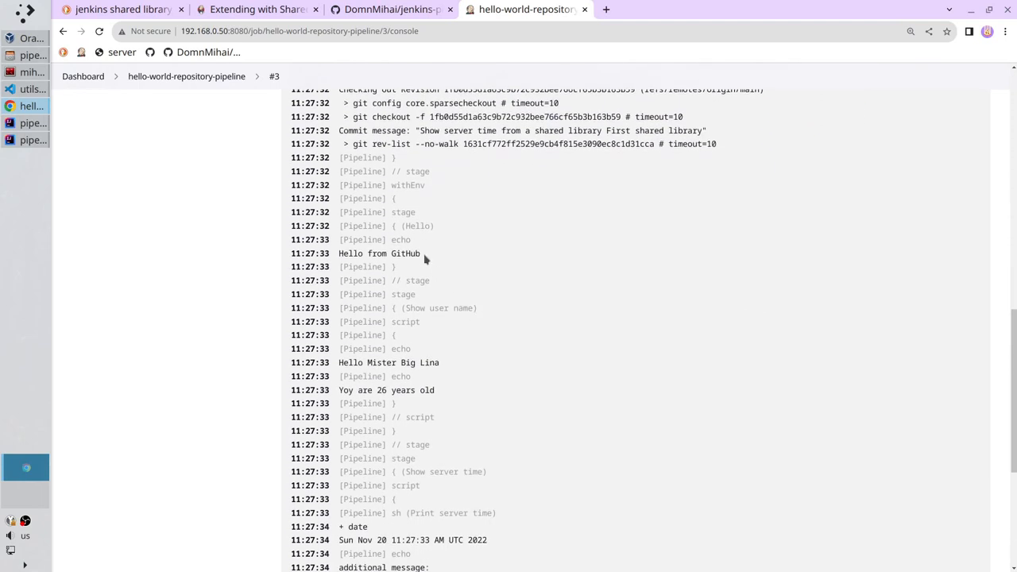
double_click(369, 252)
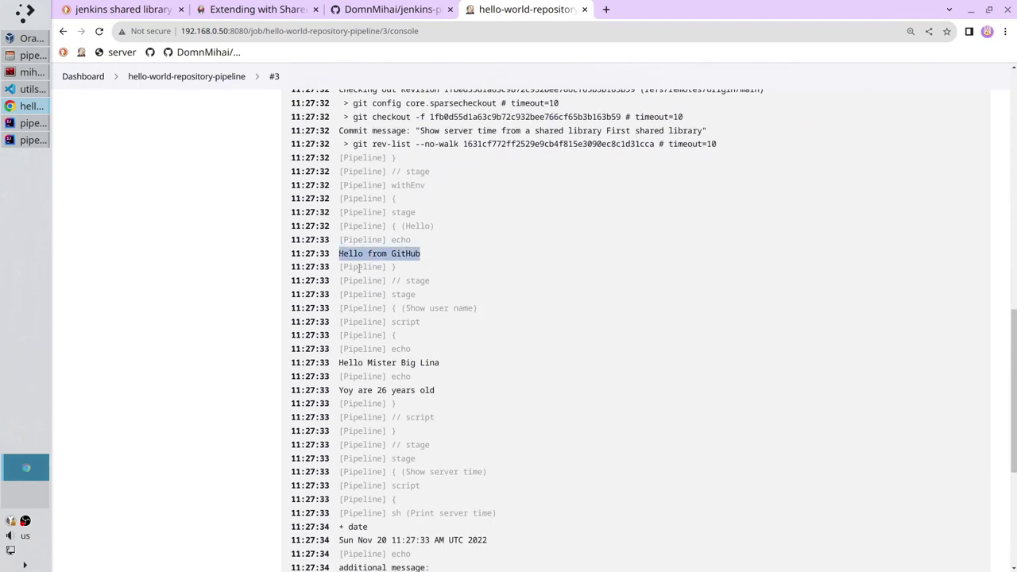
scroll("down", 3)
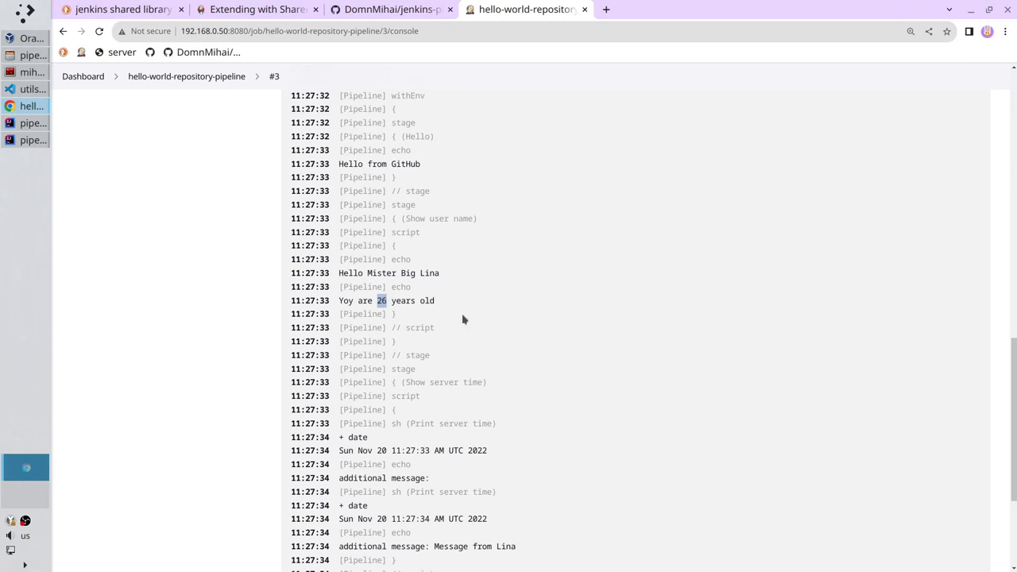
scroll("down", 3)
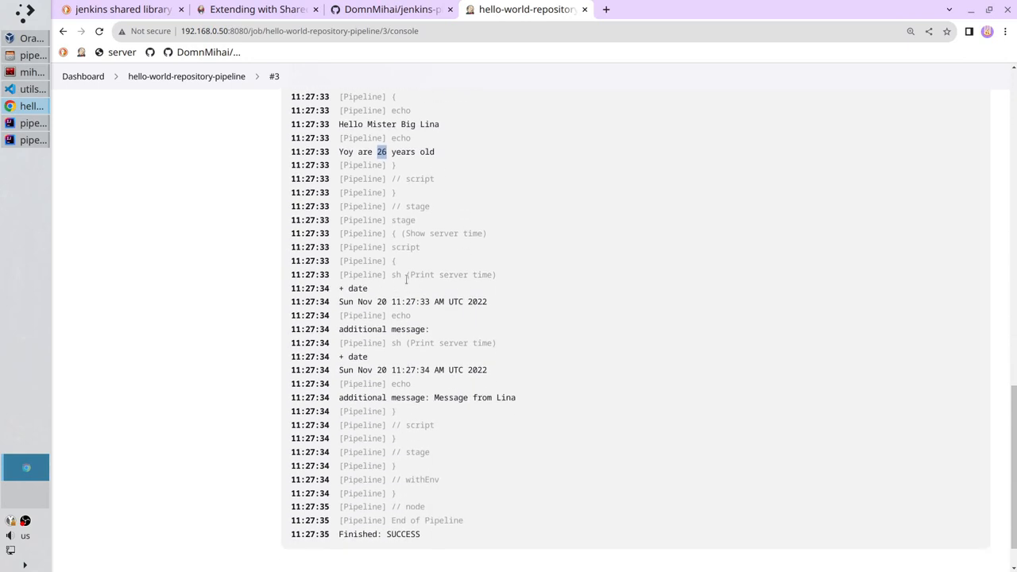
double_click(442, 273)
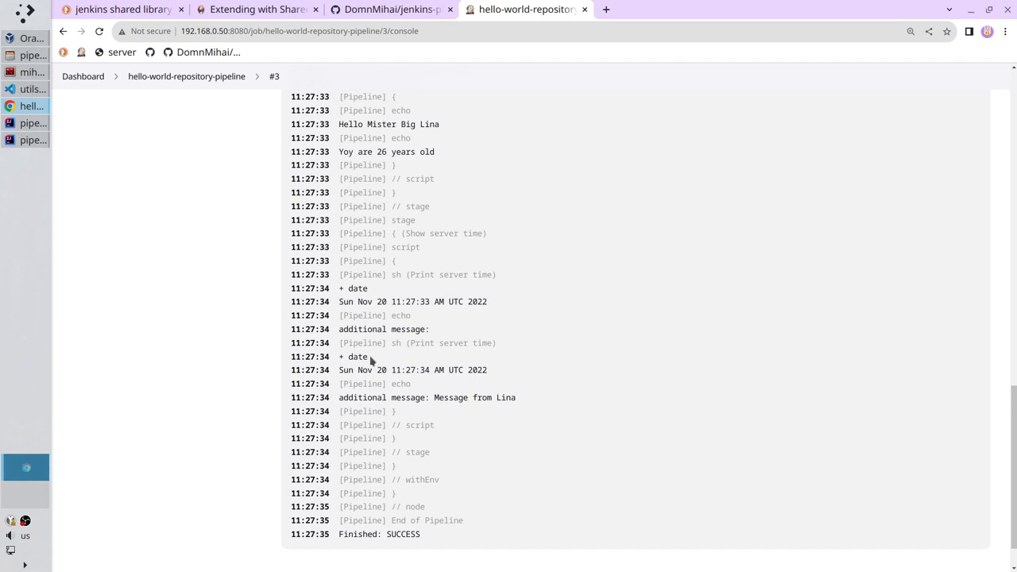
double_click(359, 356)
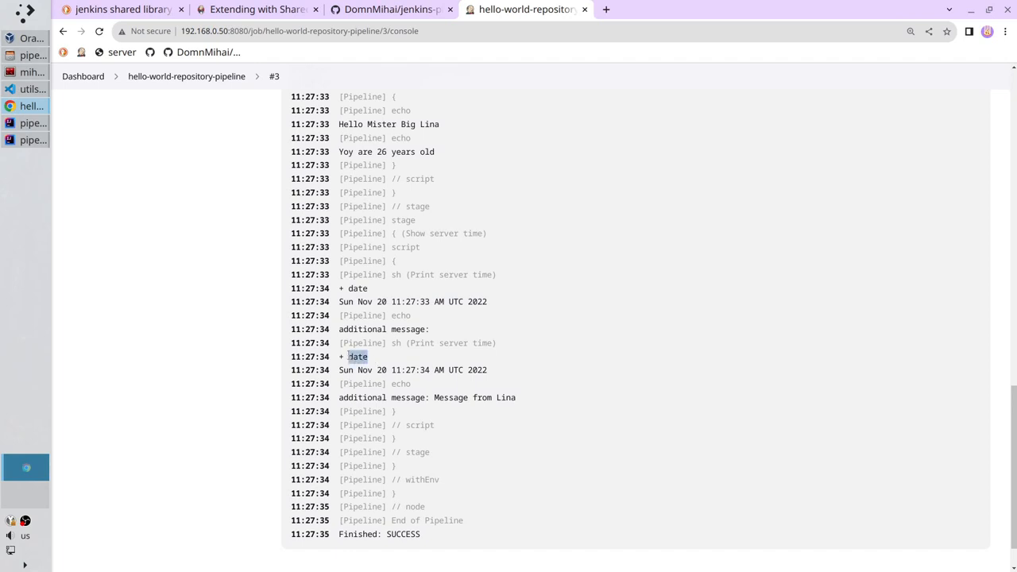